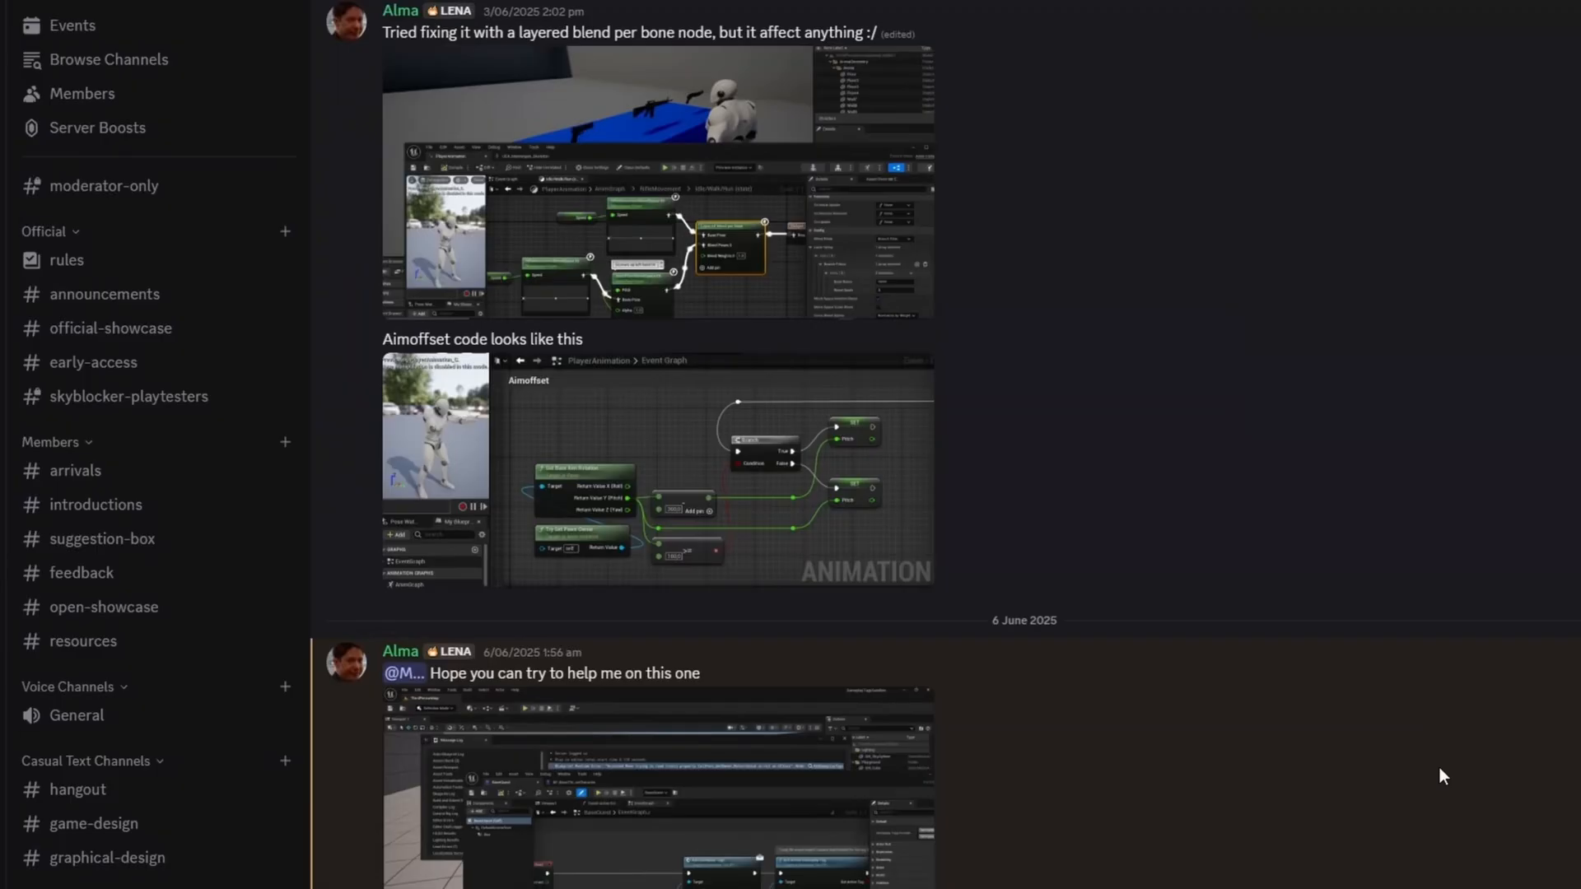
Scroll down through the messages in the introductions channel.
scroll(down, 3)
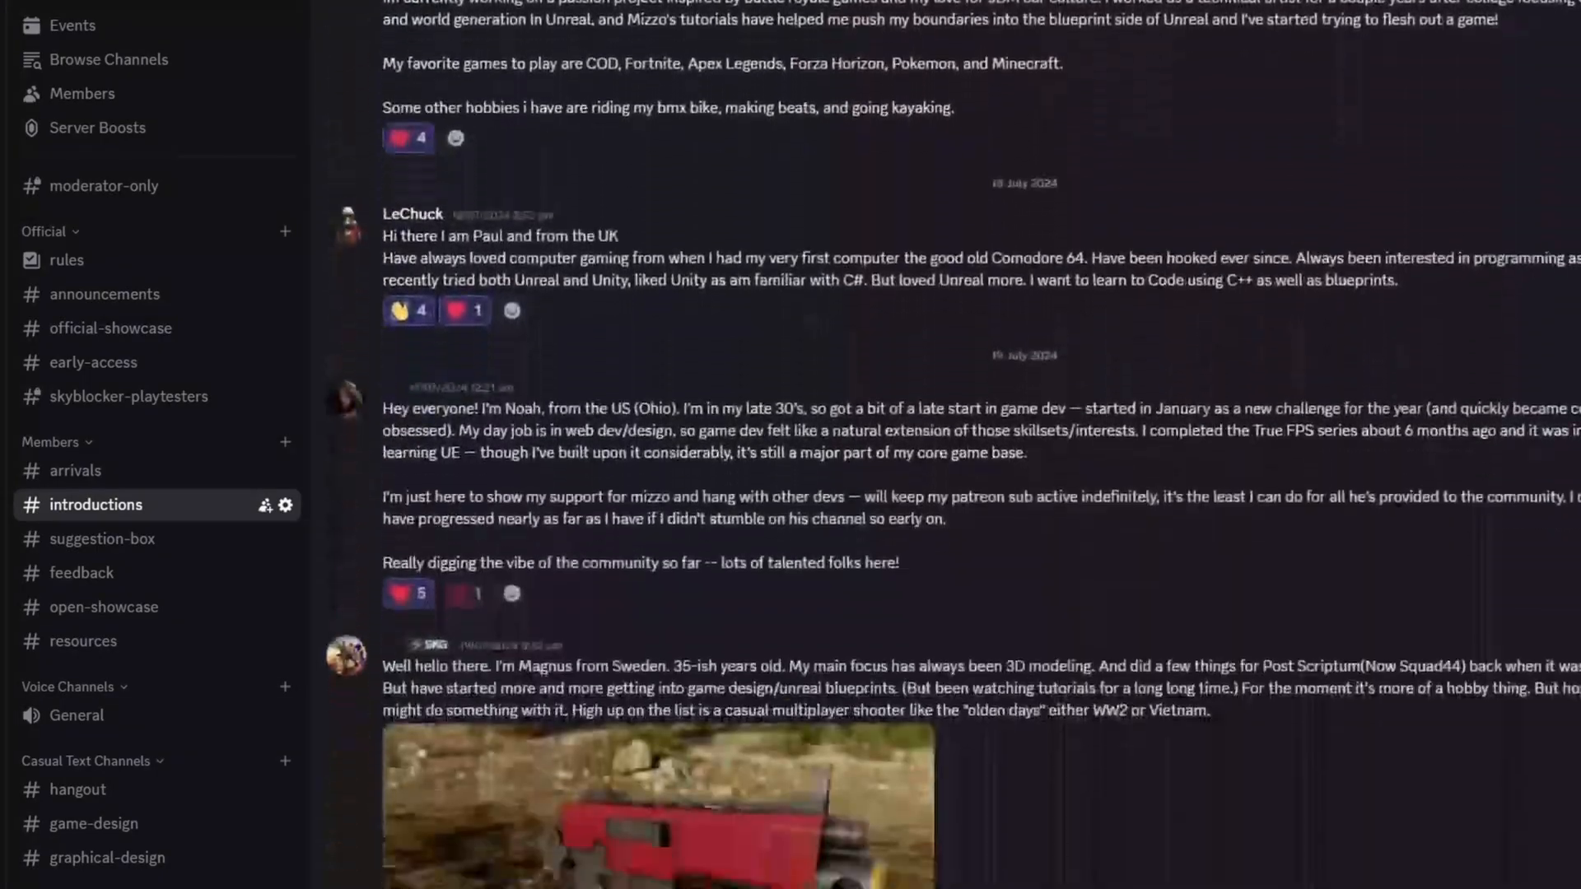
scroll(down, 3)
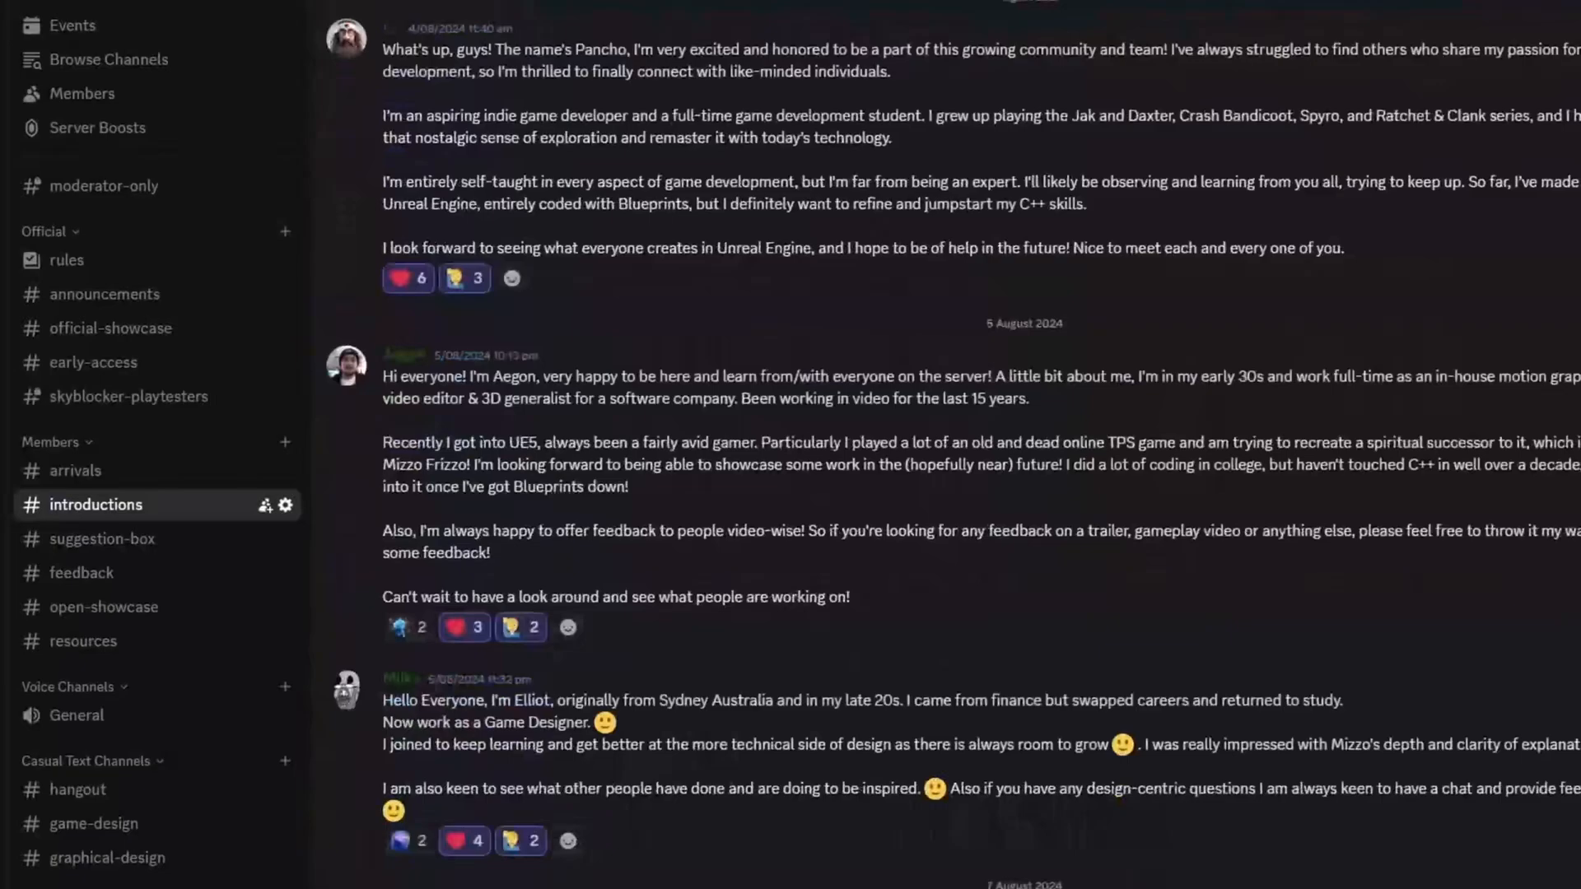
scroll(down, 3)
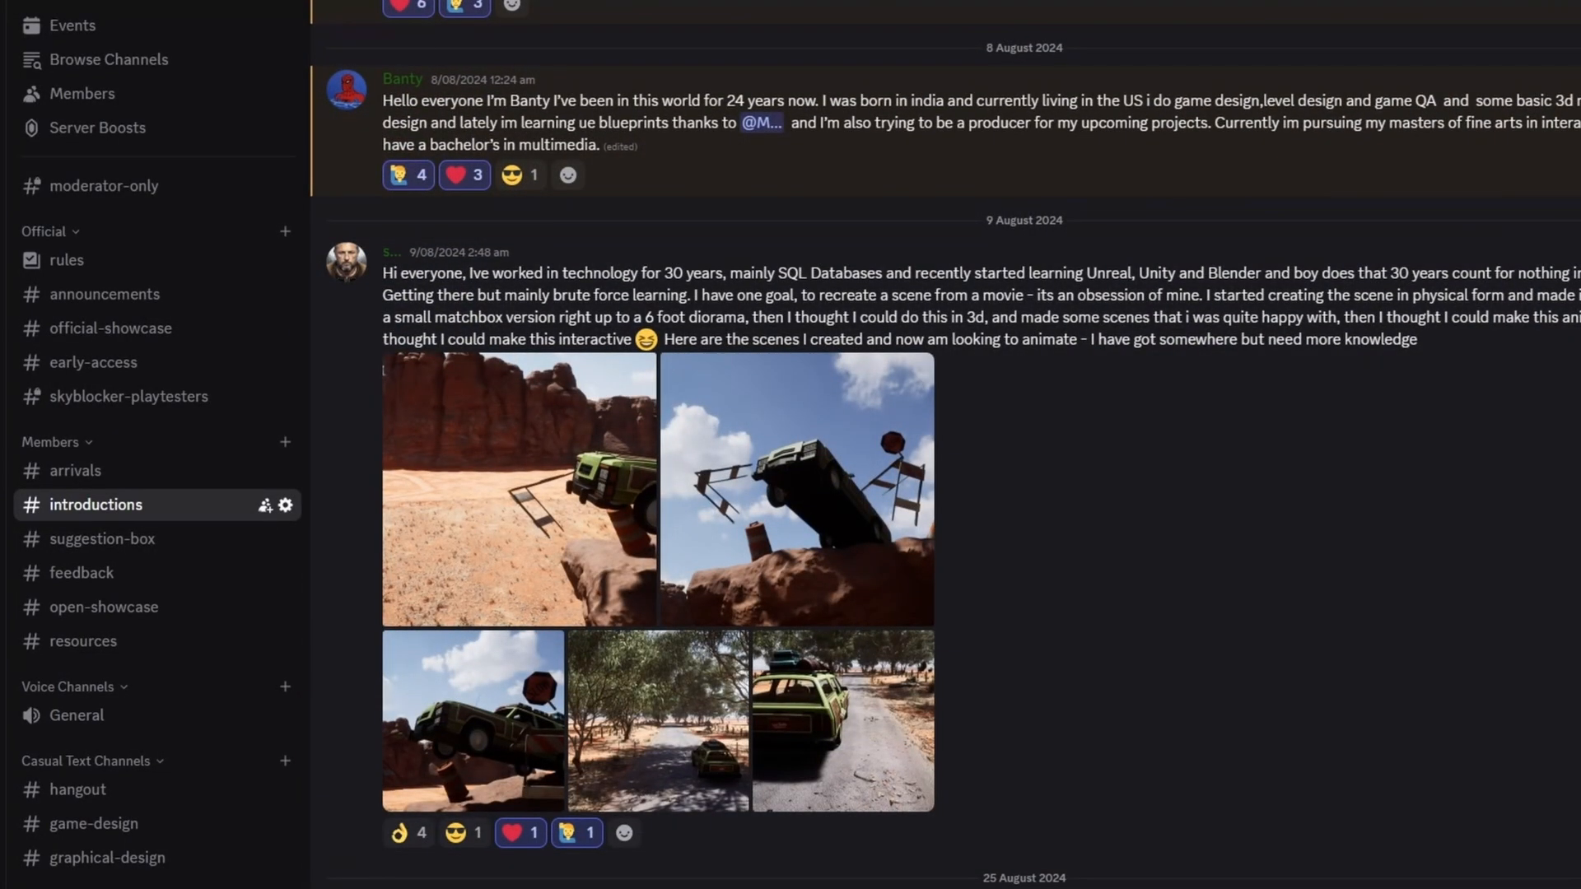
scroll(down, 3)
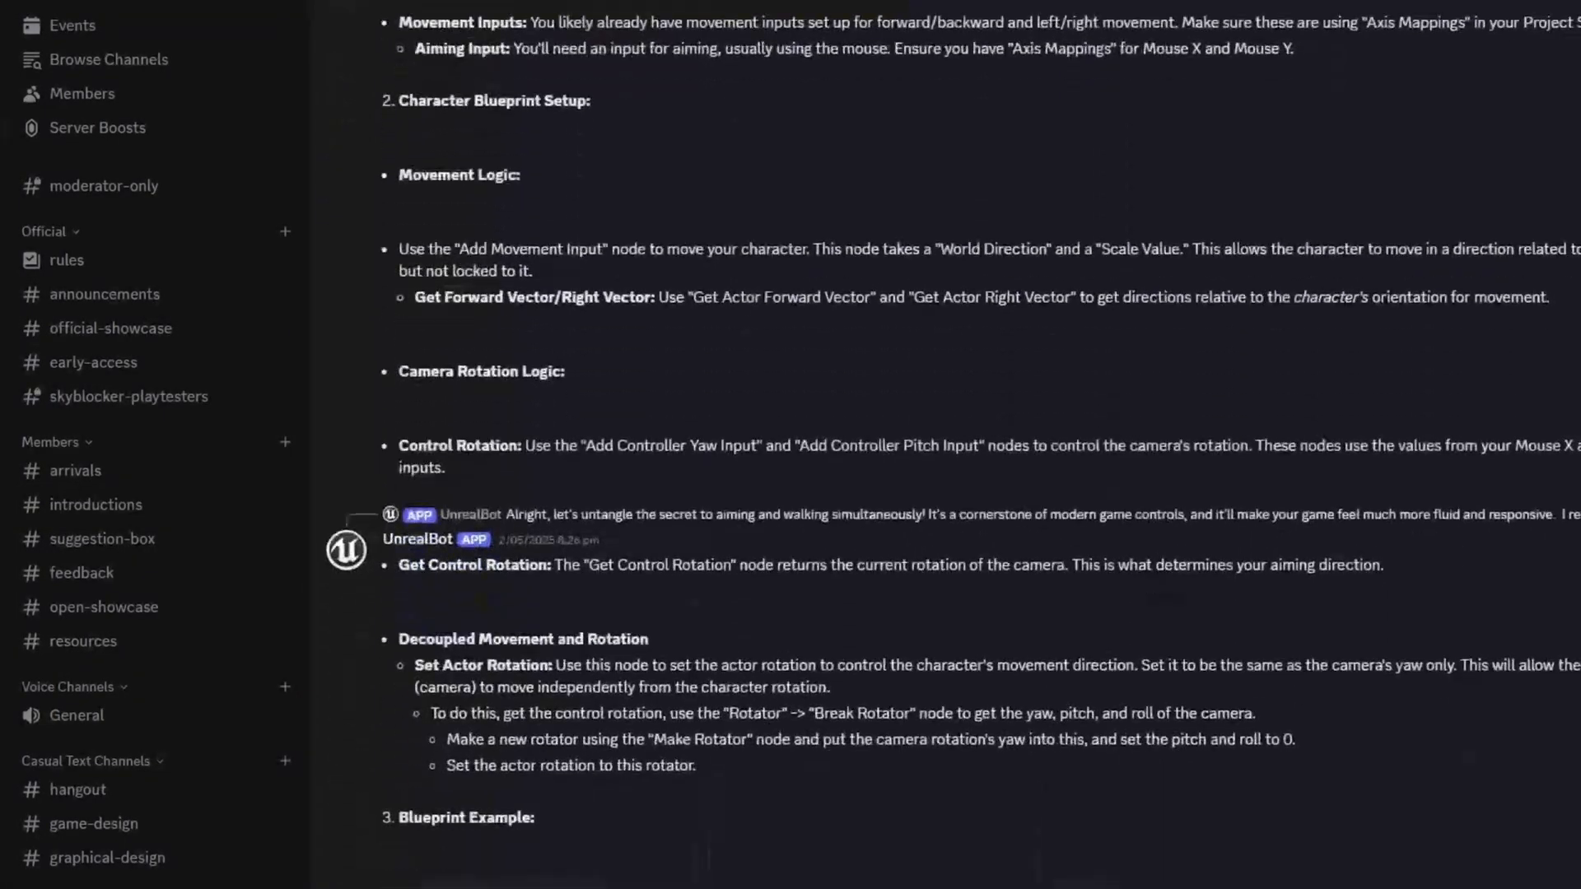
scroll(down, 3)
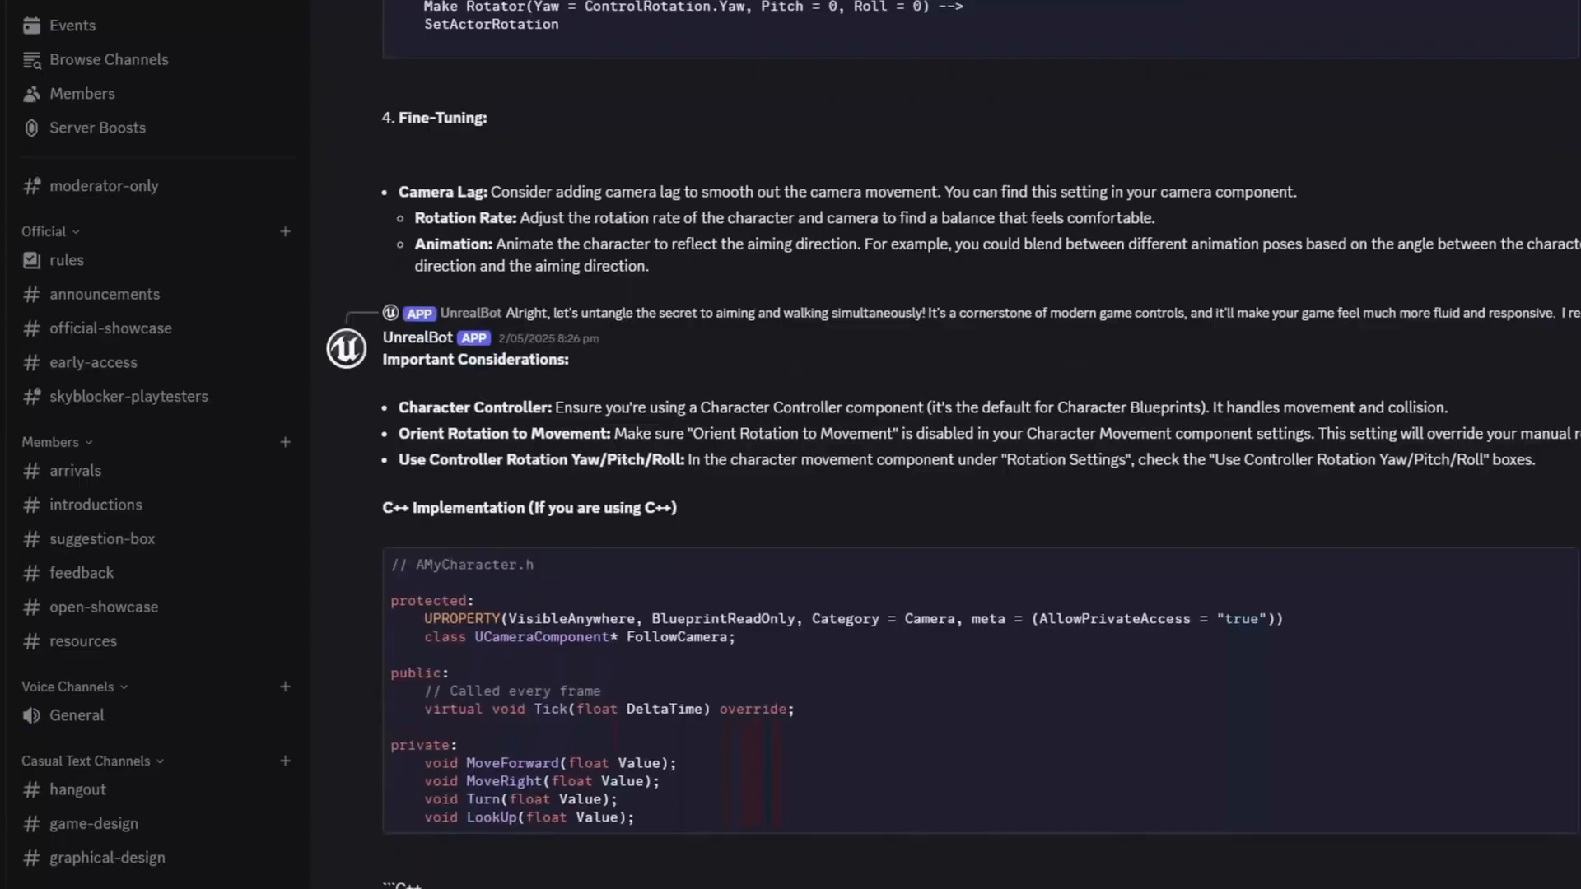
Switch to the #hangout channel and scroll through its messages.
click(78, 789)
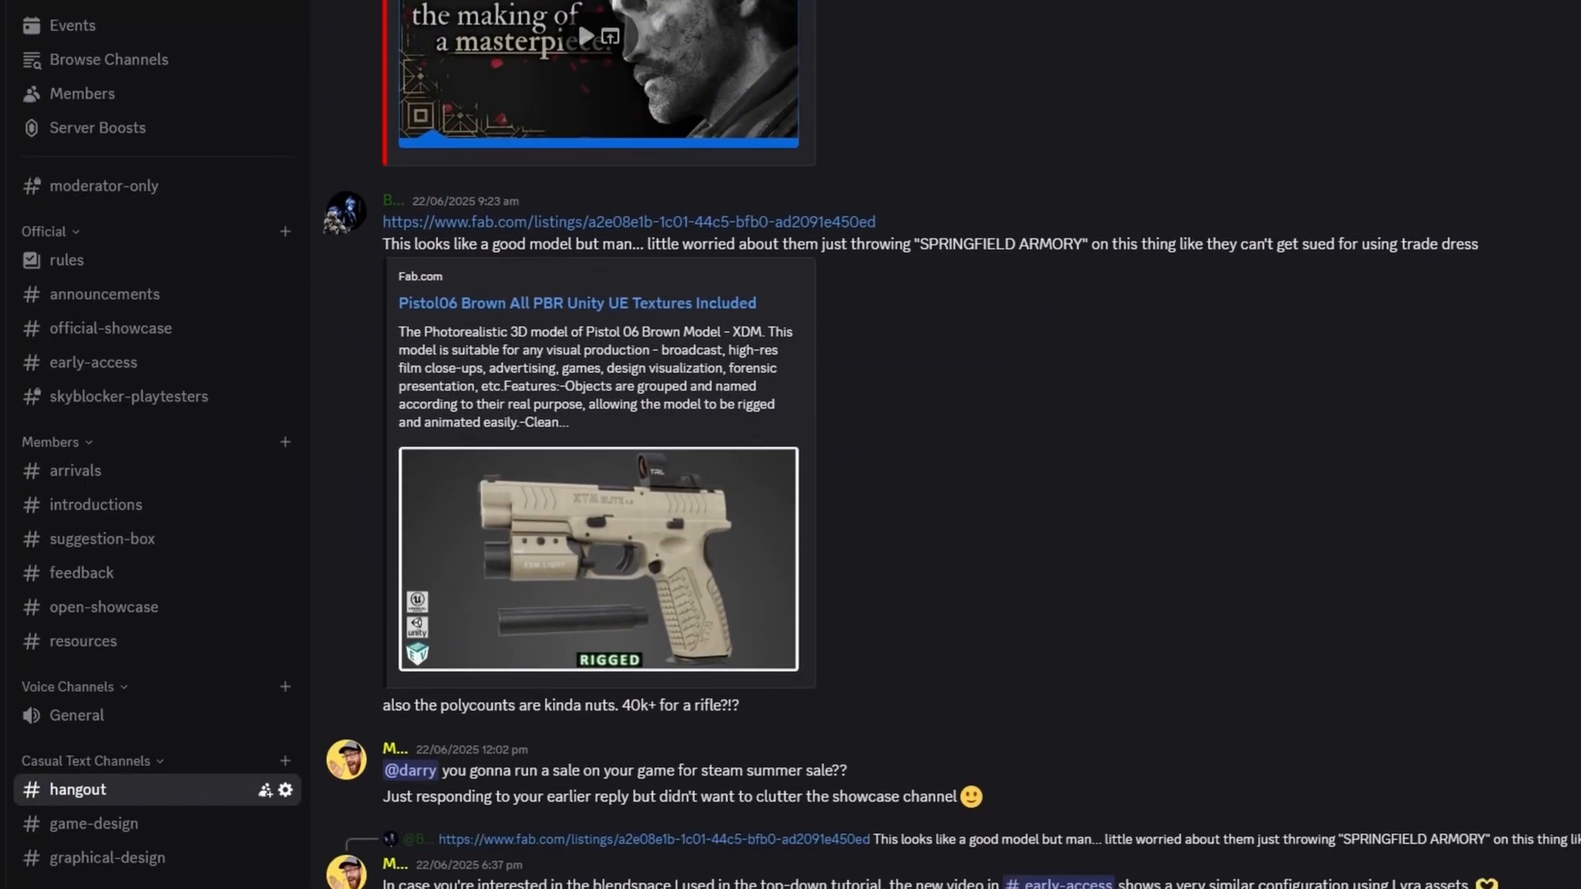
scroll(down, 3)
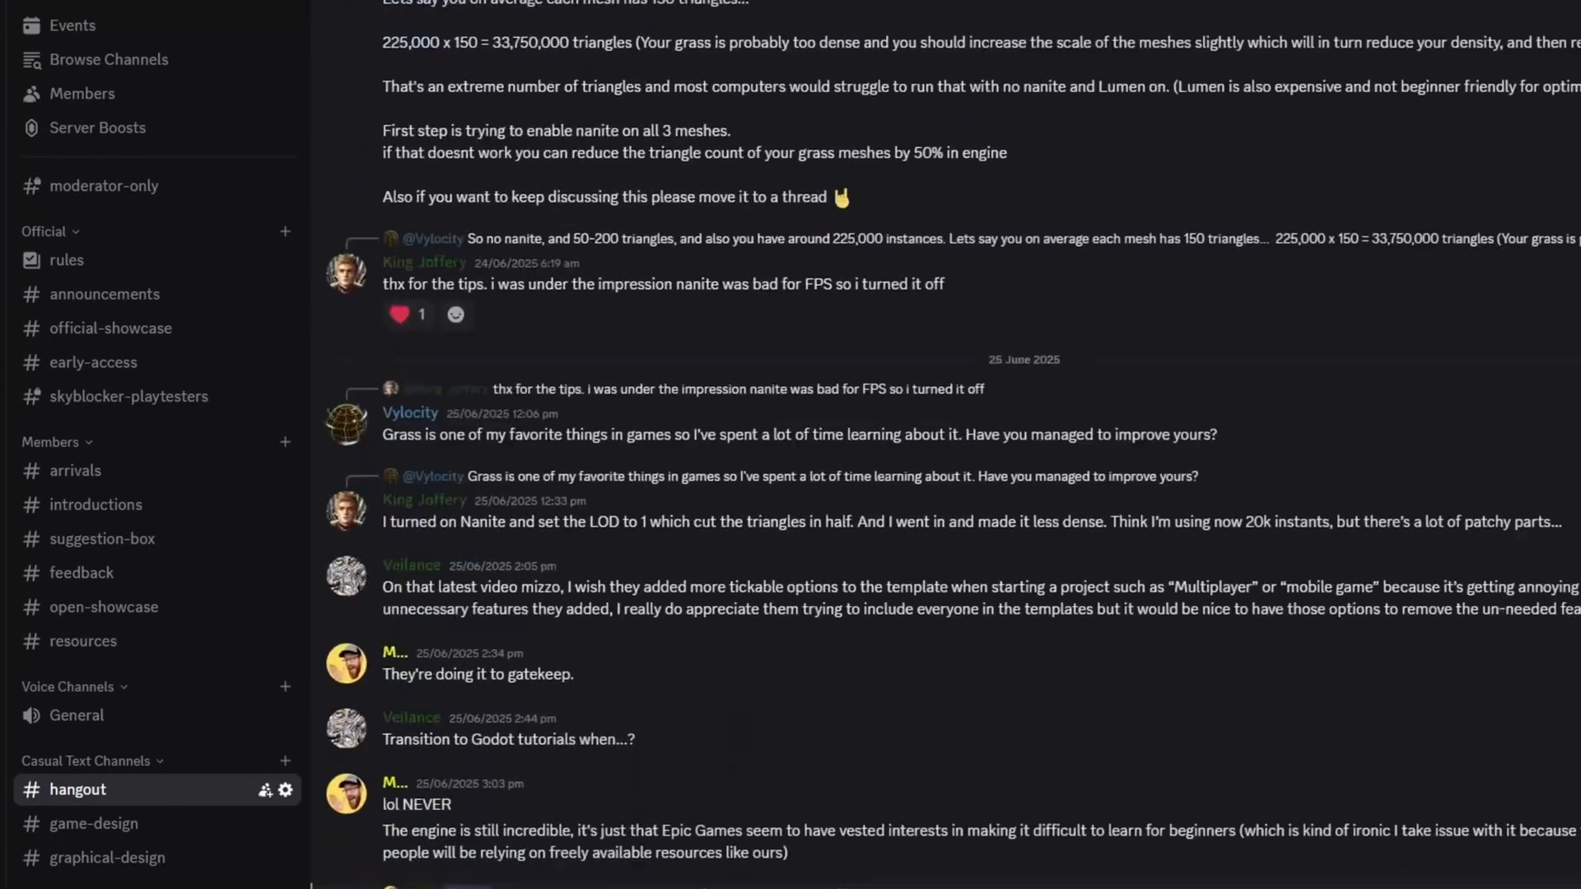
scroll(down, 3)
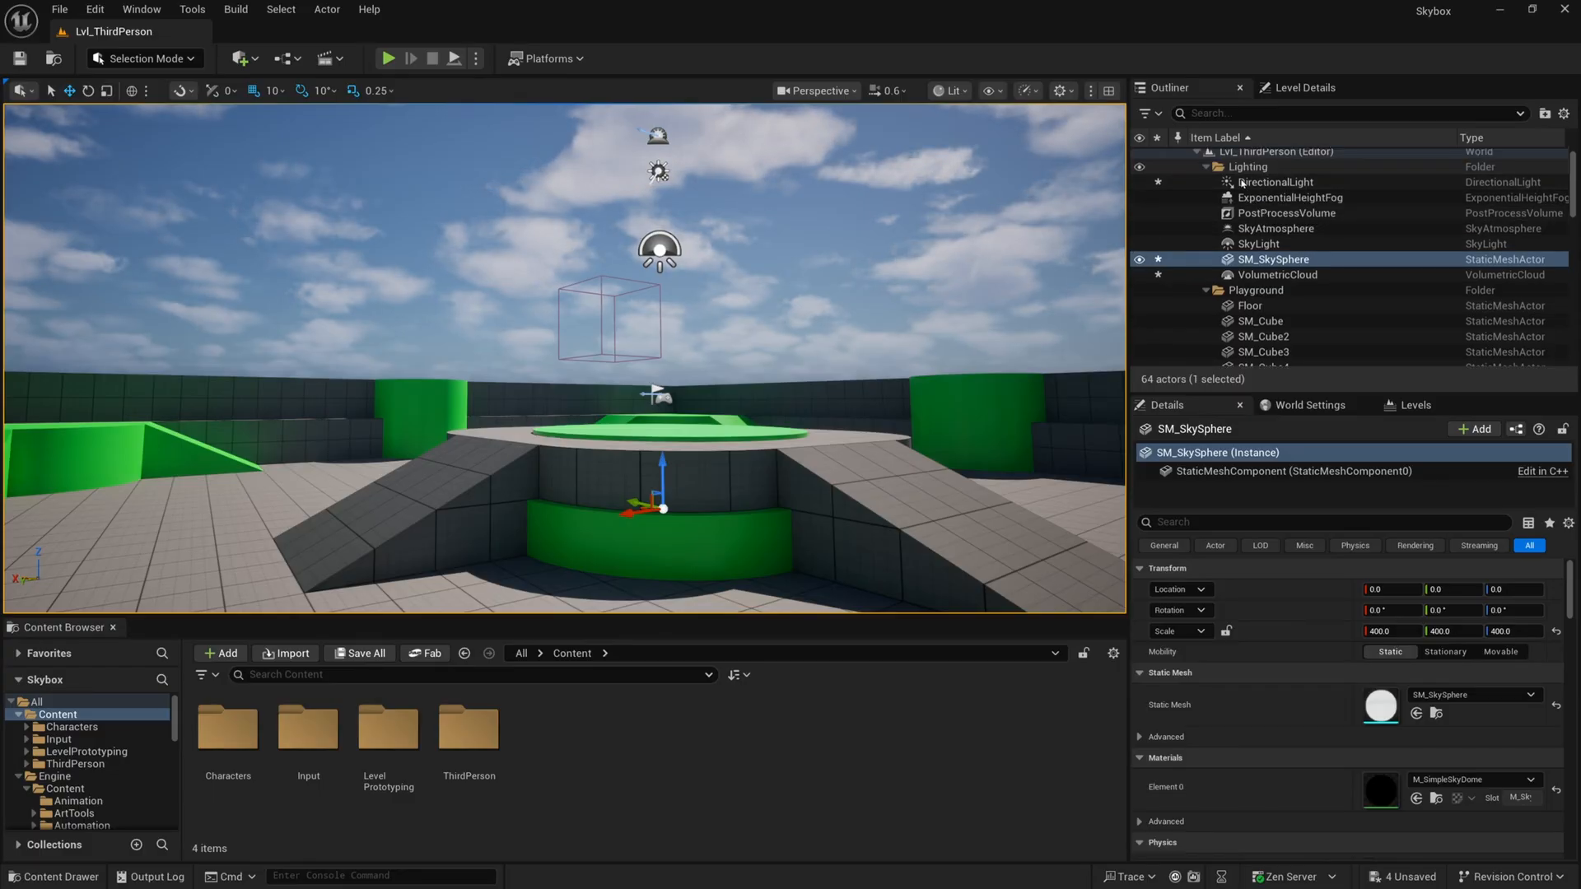
mouse_move(1275, 181)
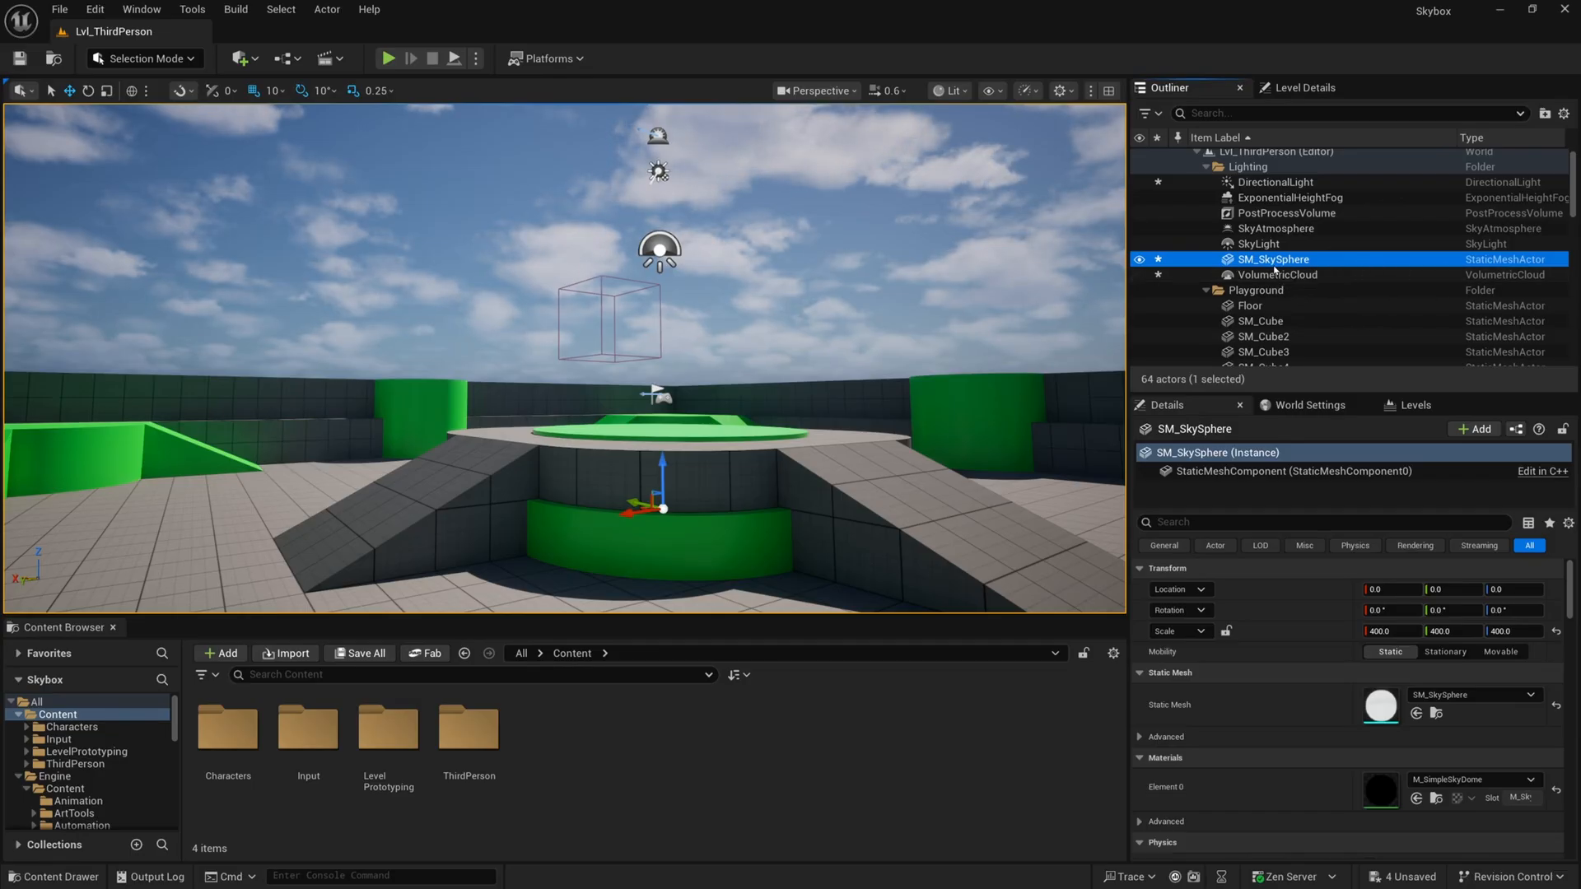
mouse_move(1274, 259)
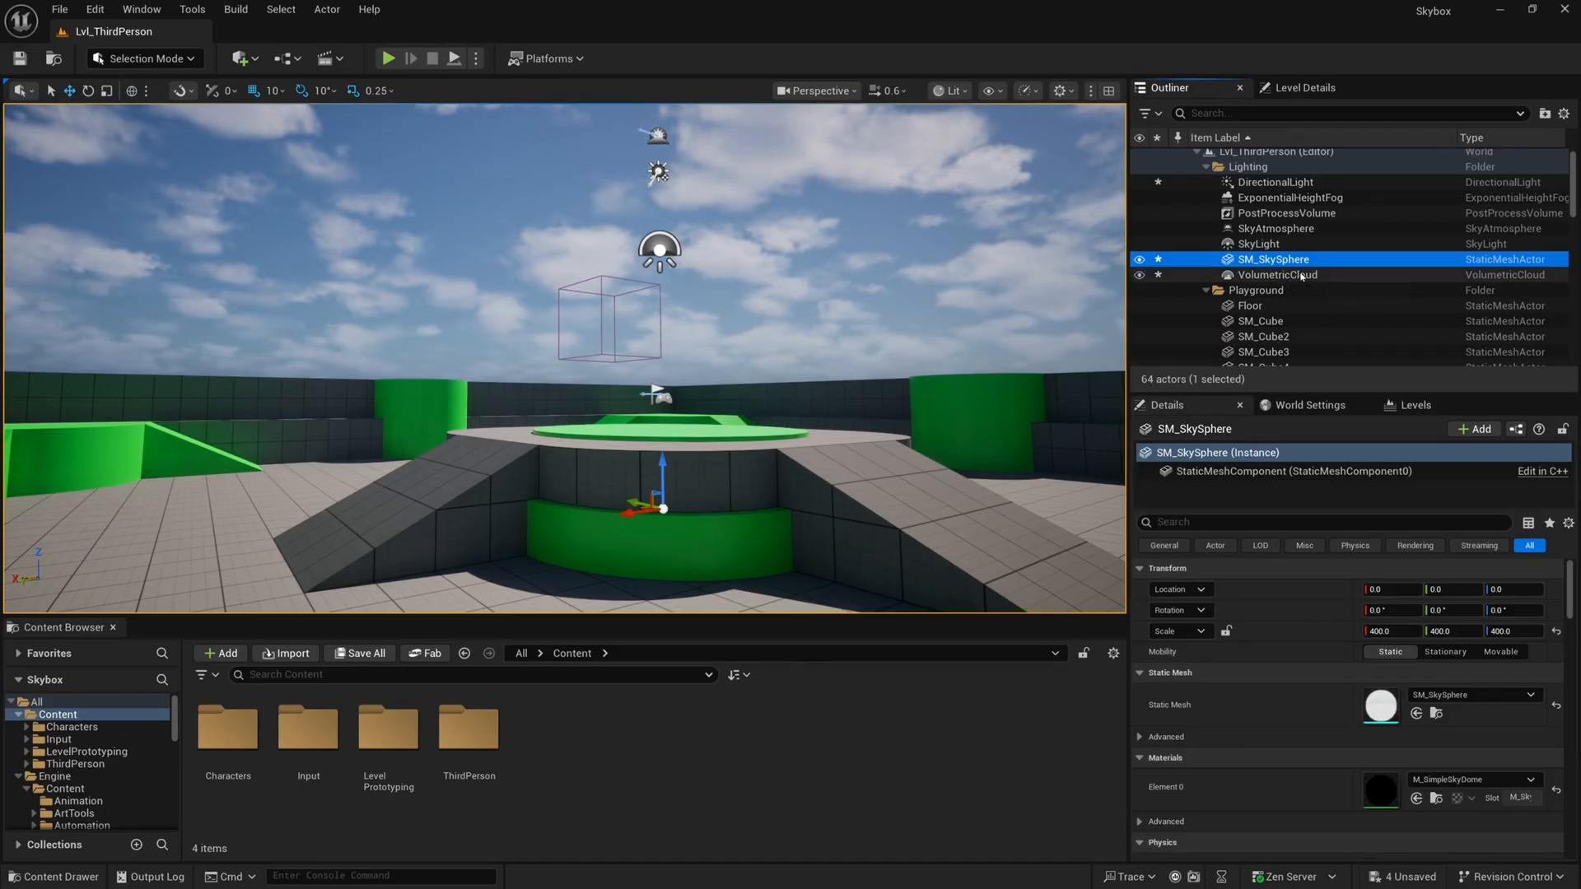
Select the VolumetricCloud actor in the Outliner and delete it from the level.
click(1278, 275)
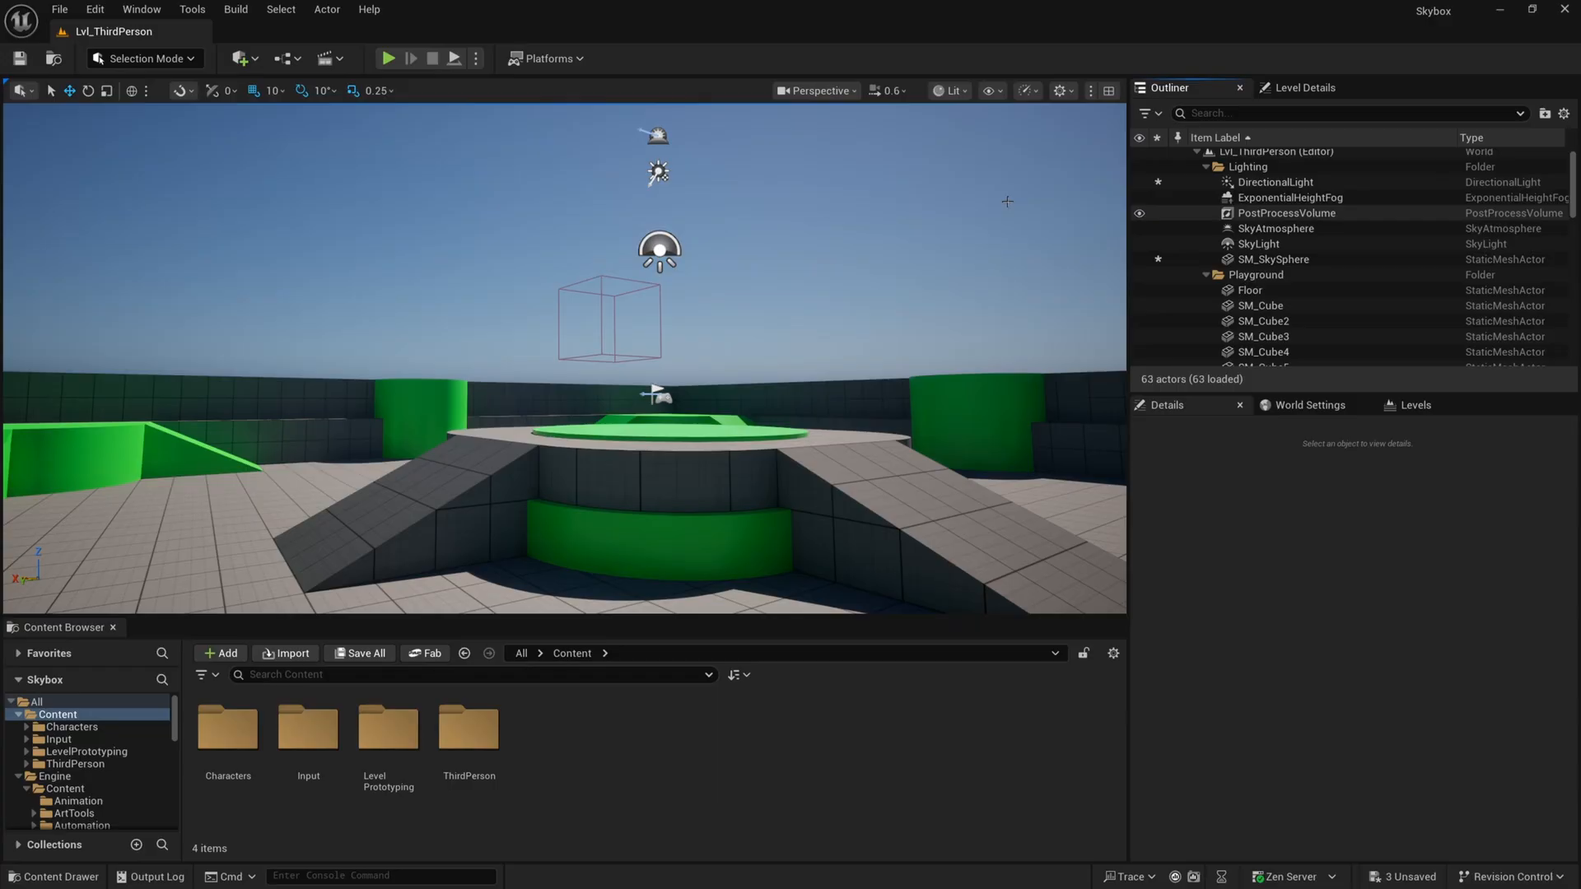
click(141, 10)
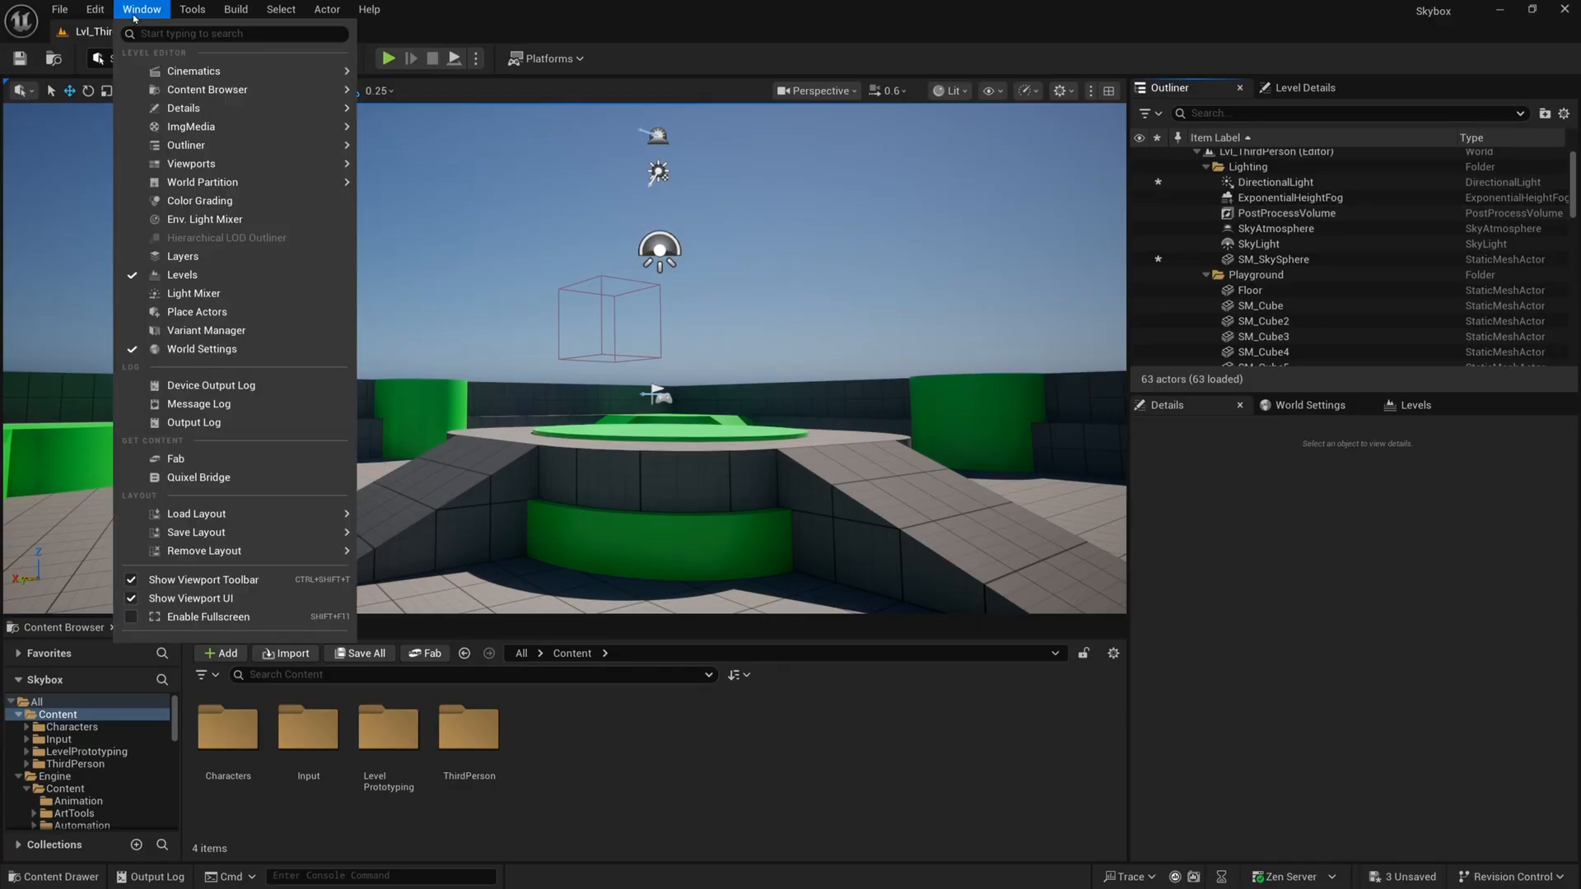
mouse_move(206, 219)
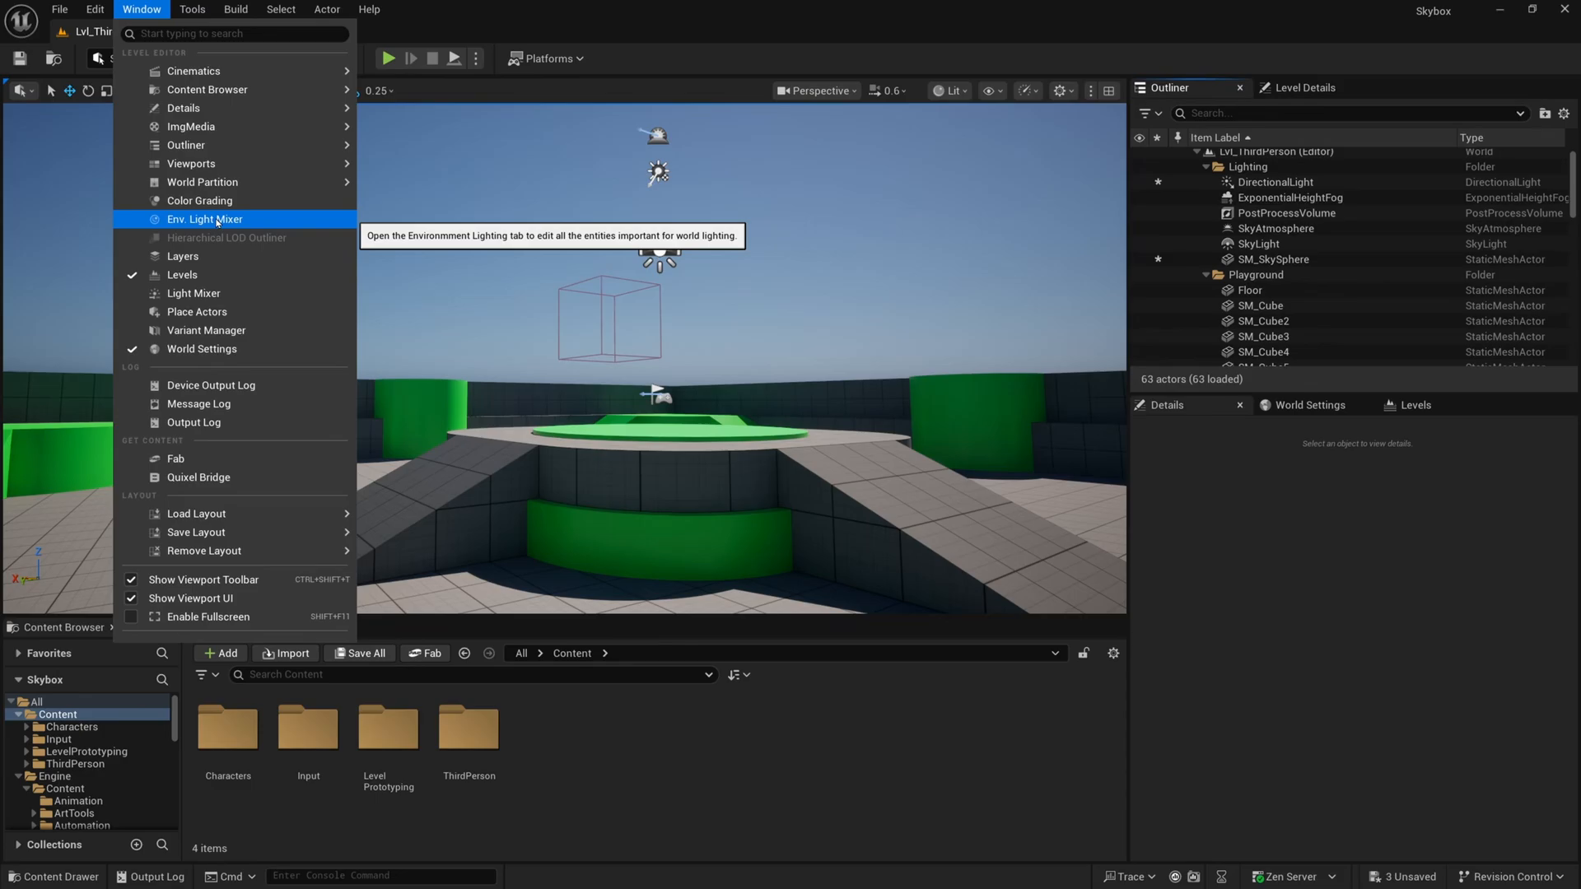
click(204, 219)
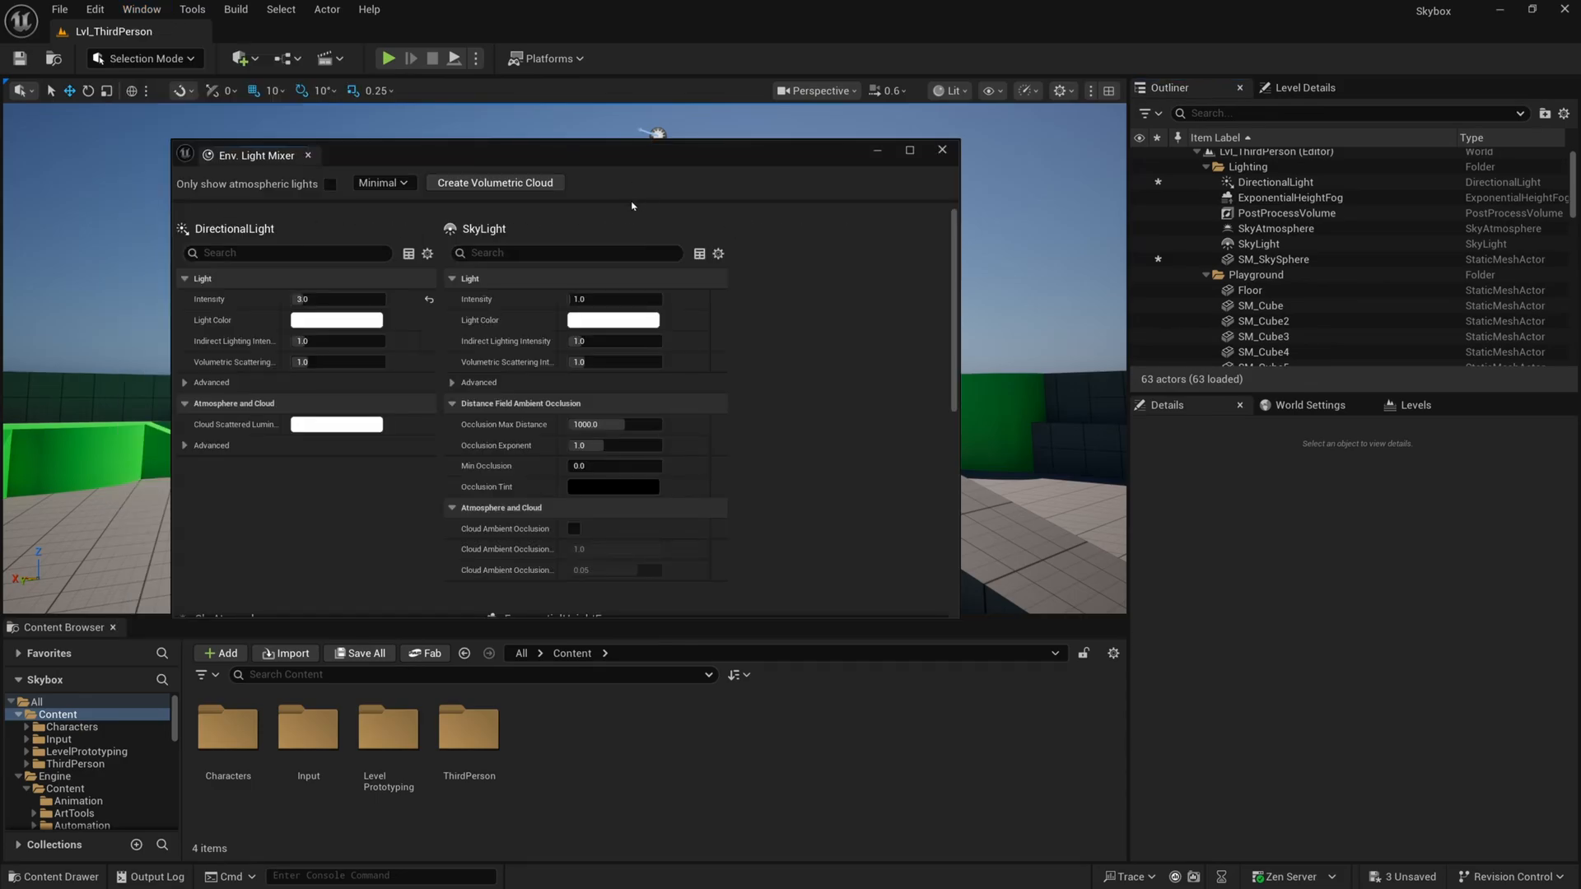
mouse_move(540, 225)
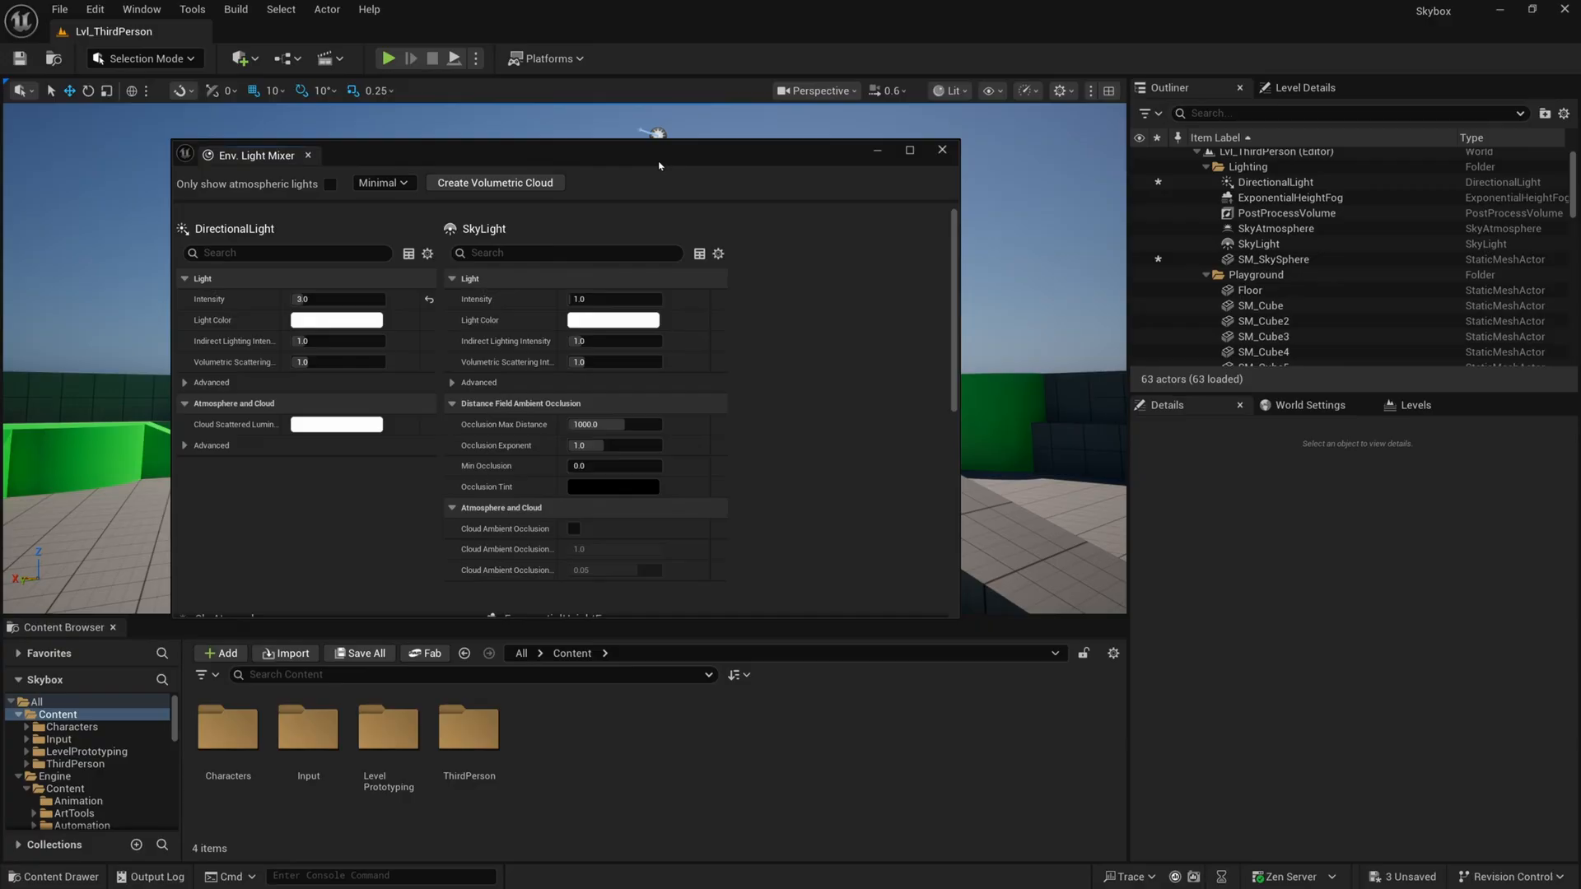
drag(659, 154, 522, 131)
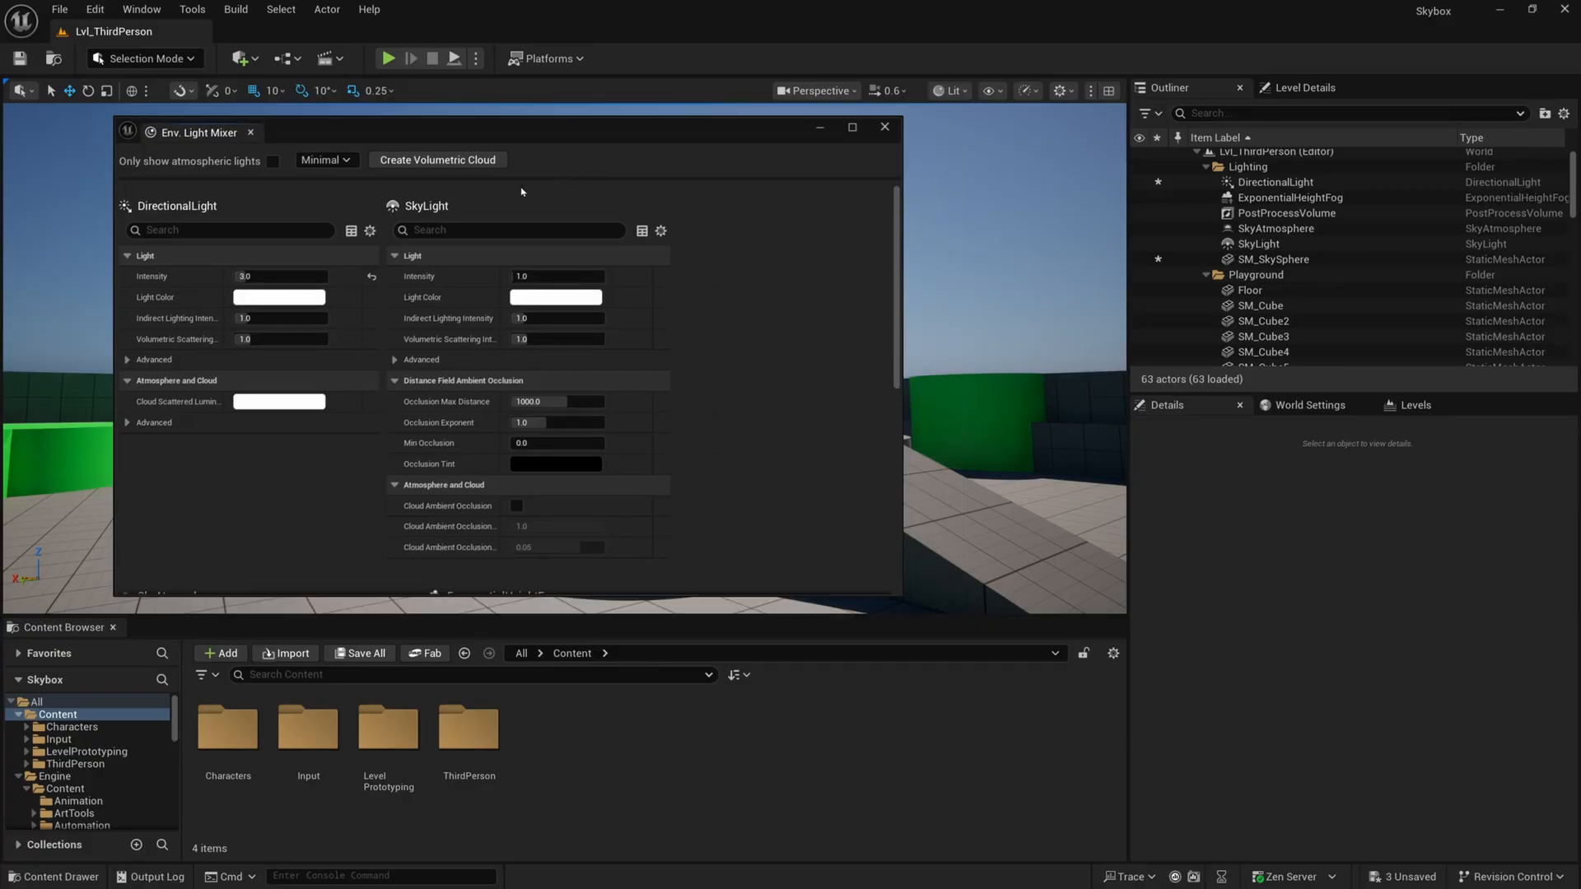
mouse_move(443, 170)
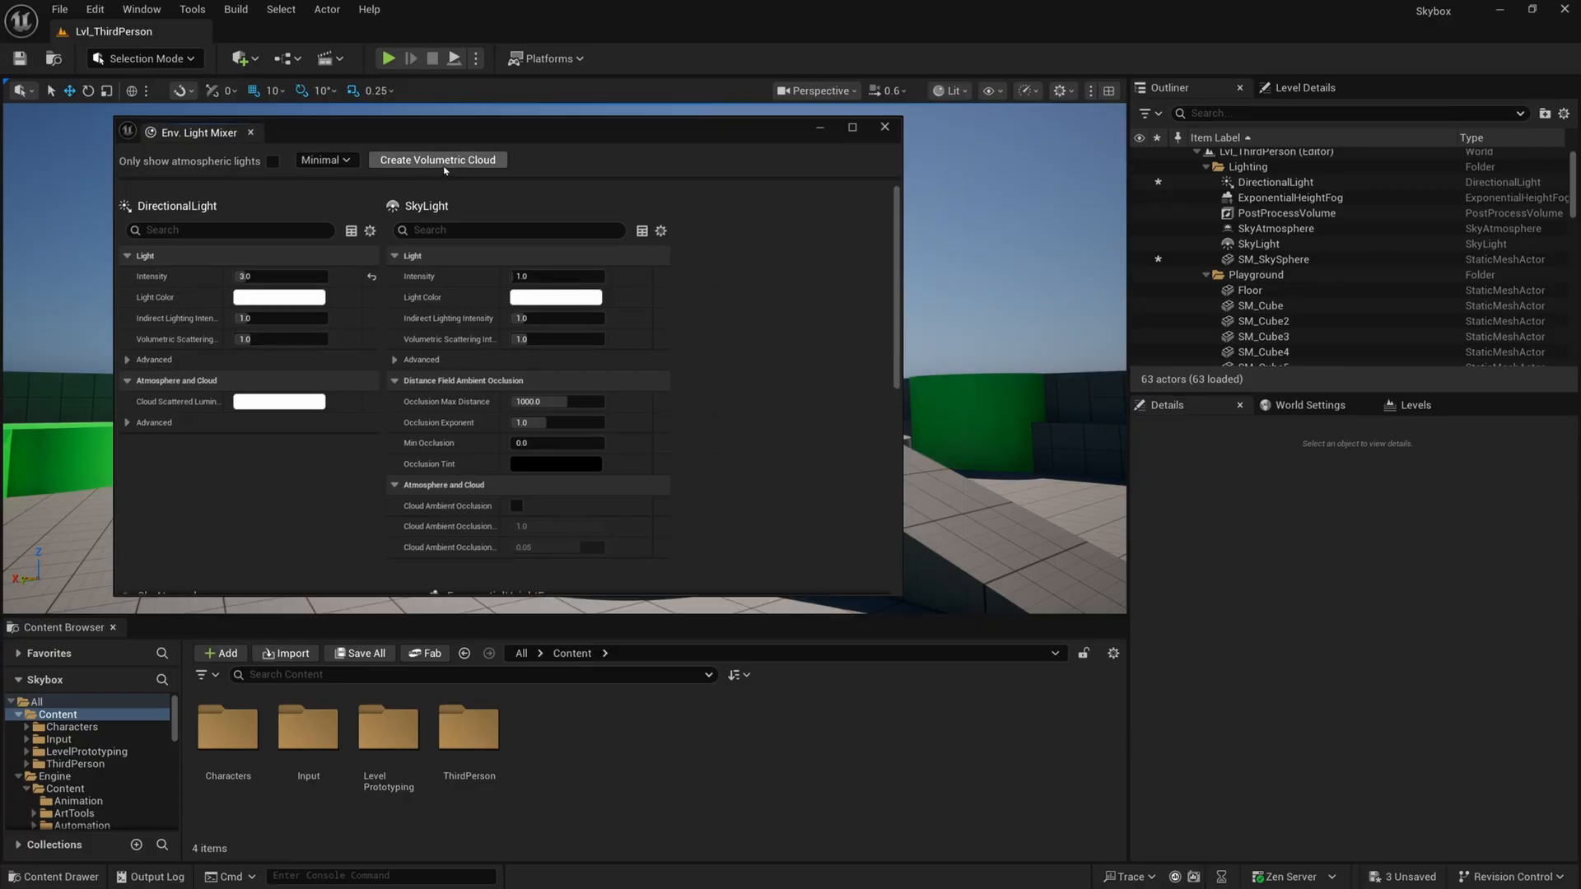
click(436, 160)
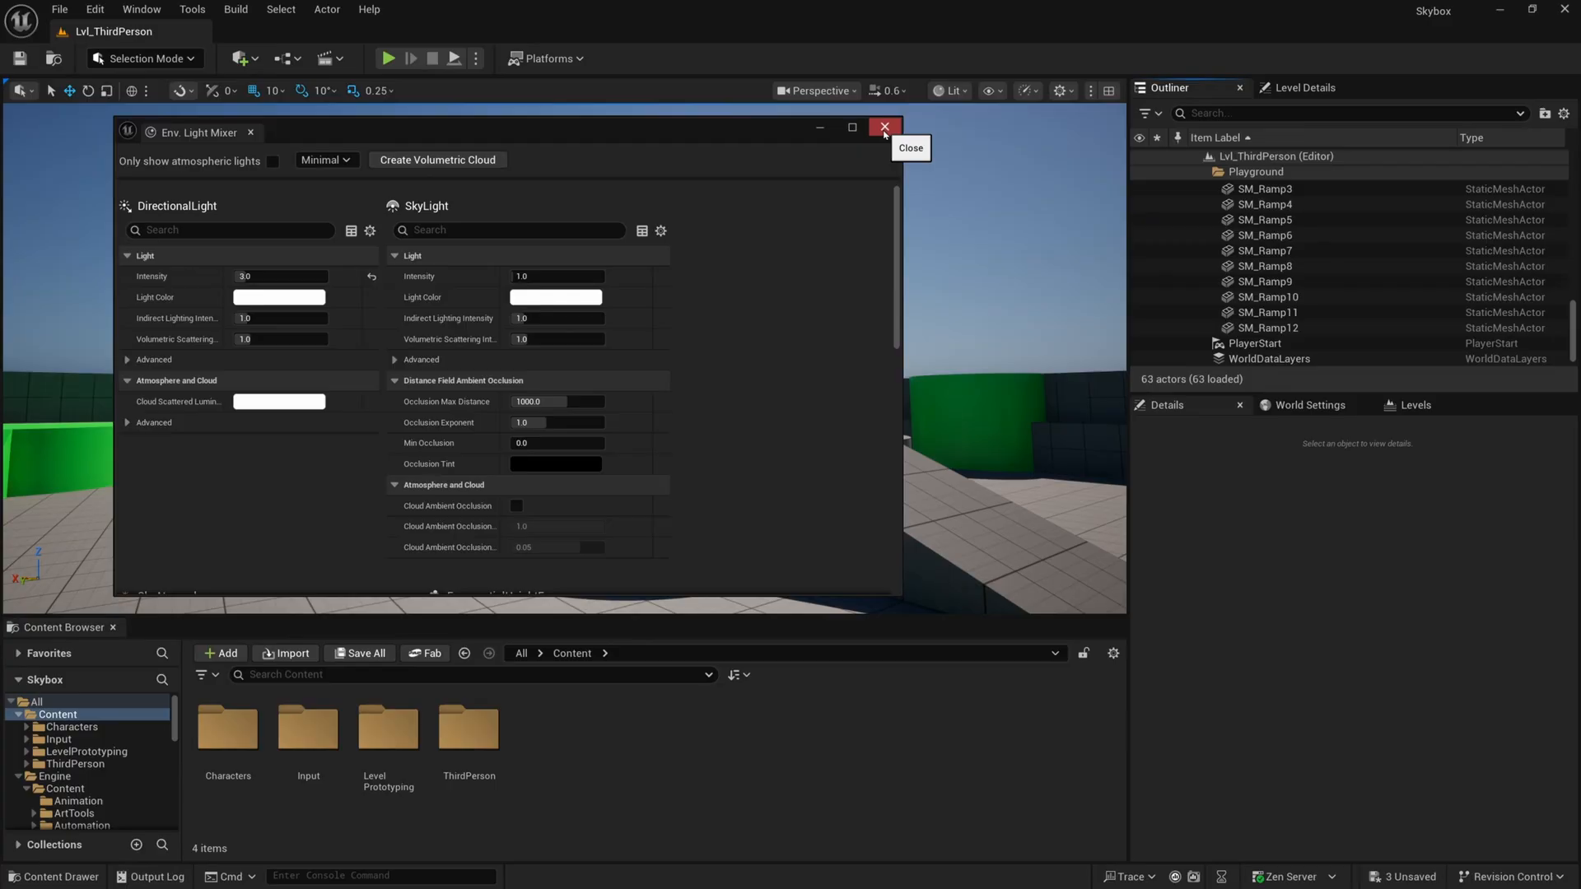
click(882, 127)
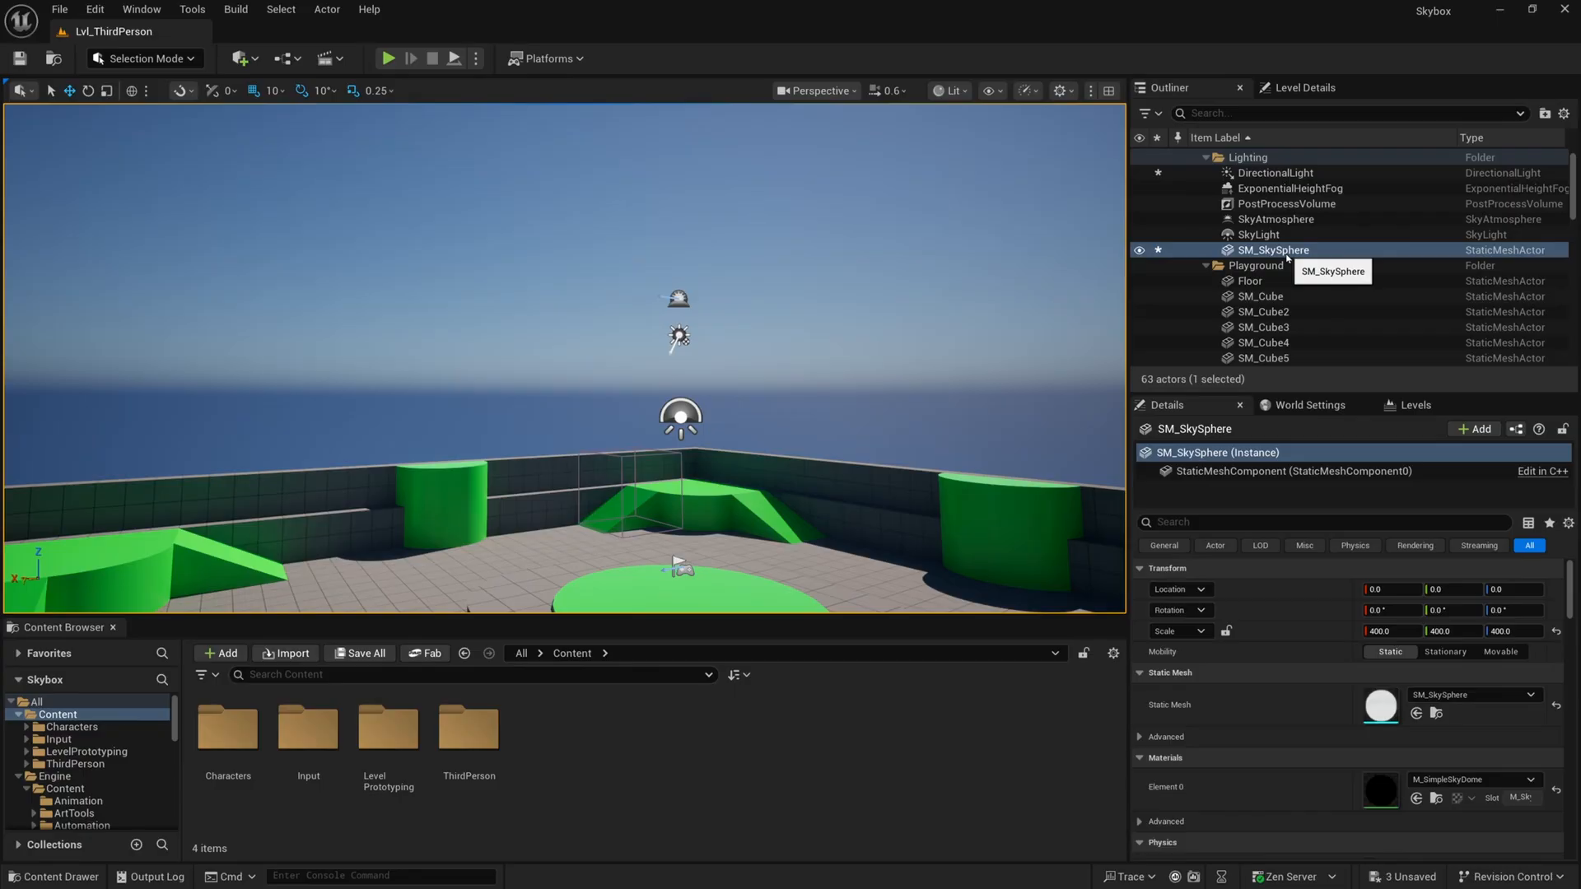
mouse_move(994, 244)
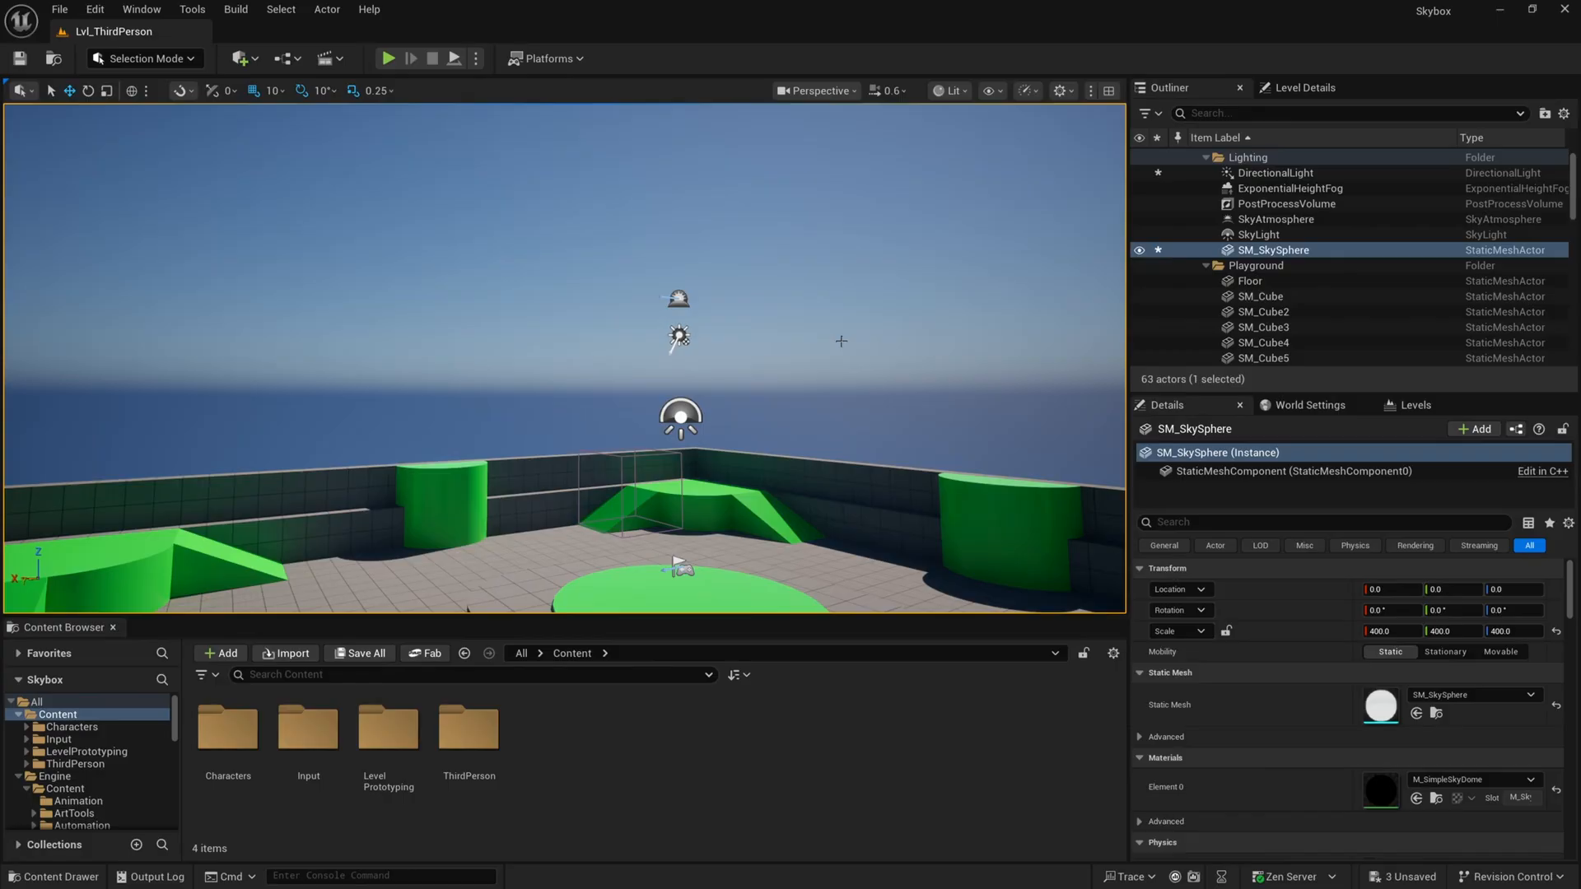
mouse_move(906, 318)
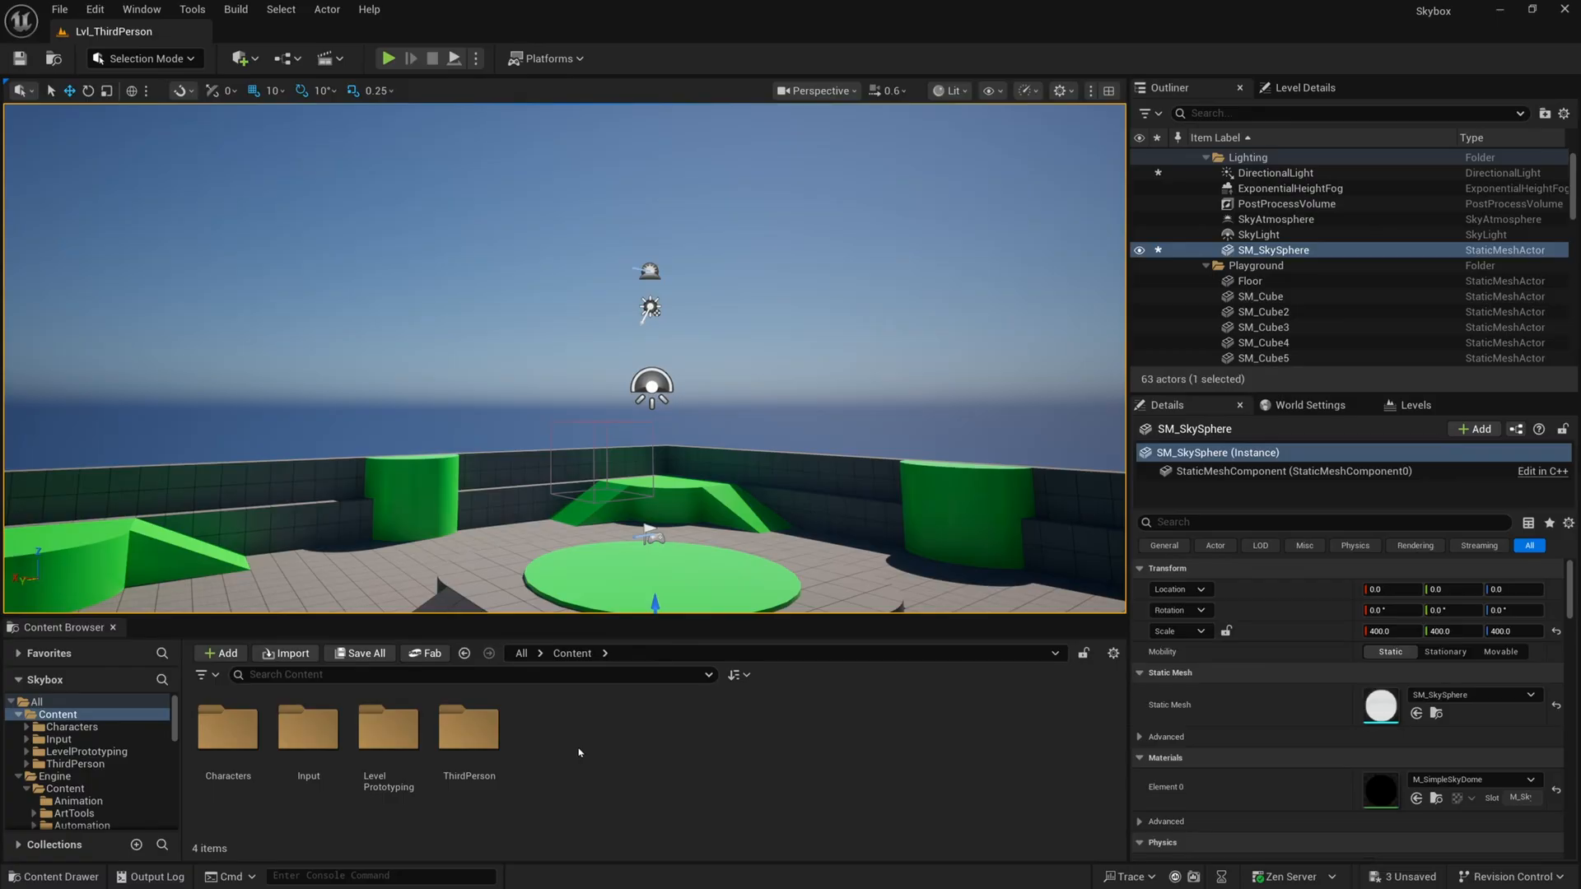
Create two new folders in Content, named Materials and Textures.
click(221, 653)
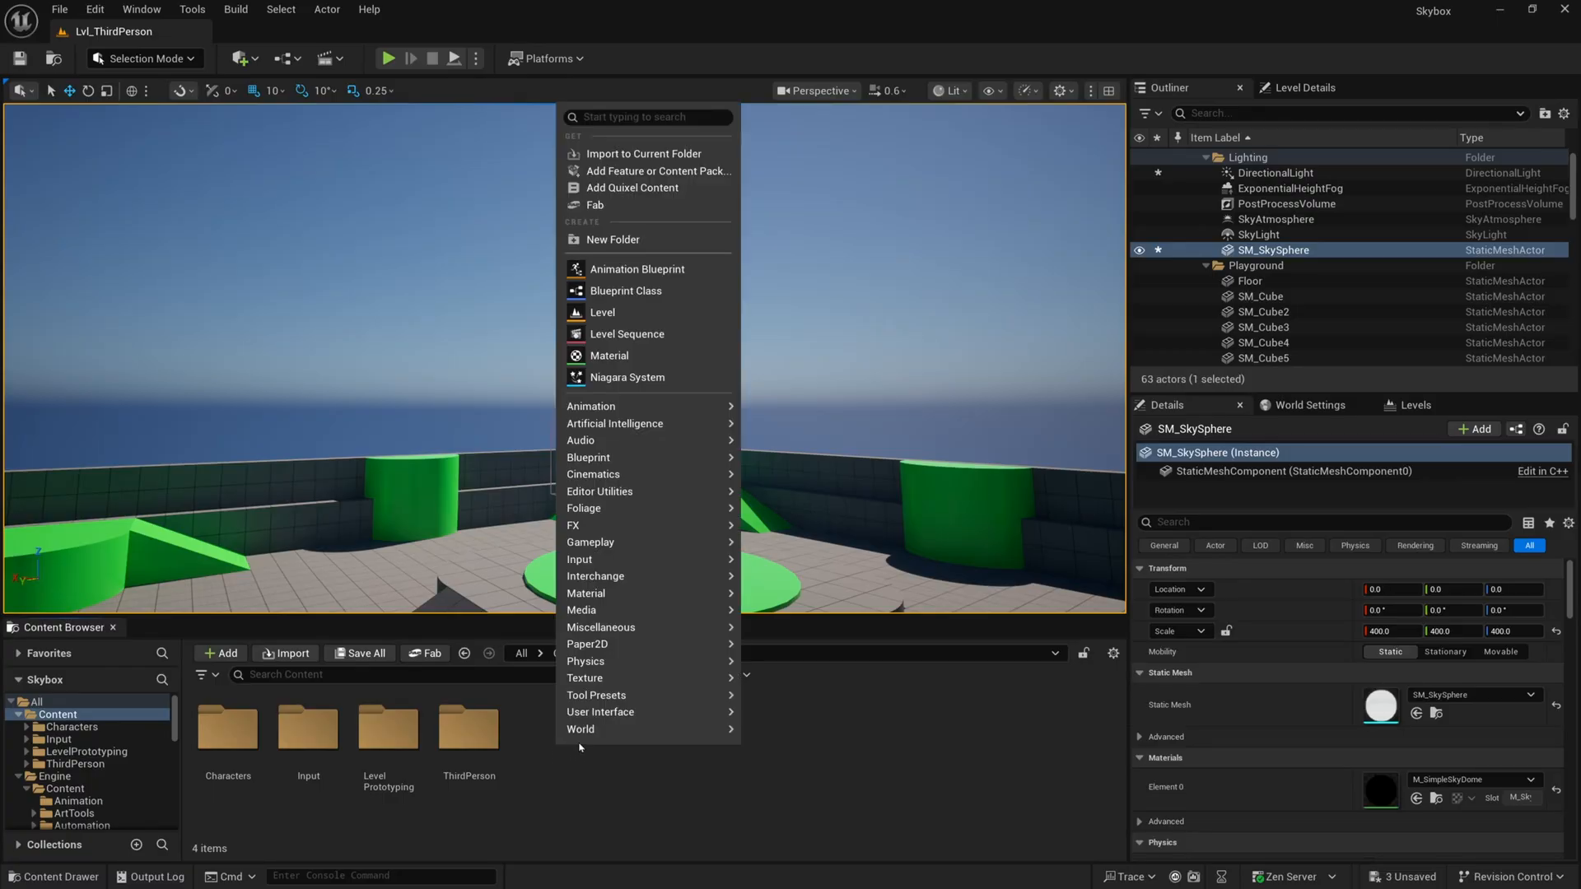
click(613, 239)
text(Materials)
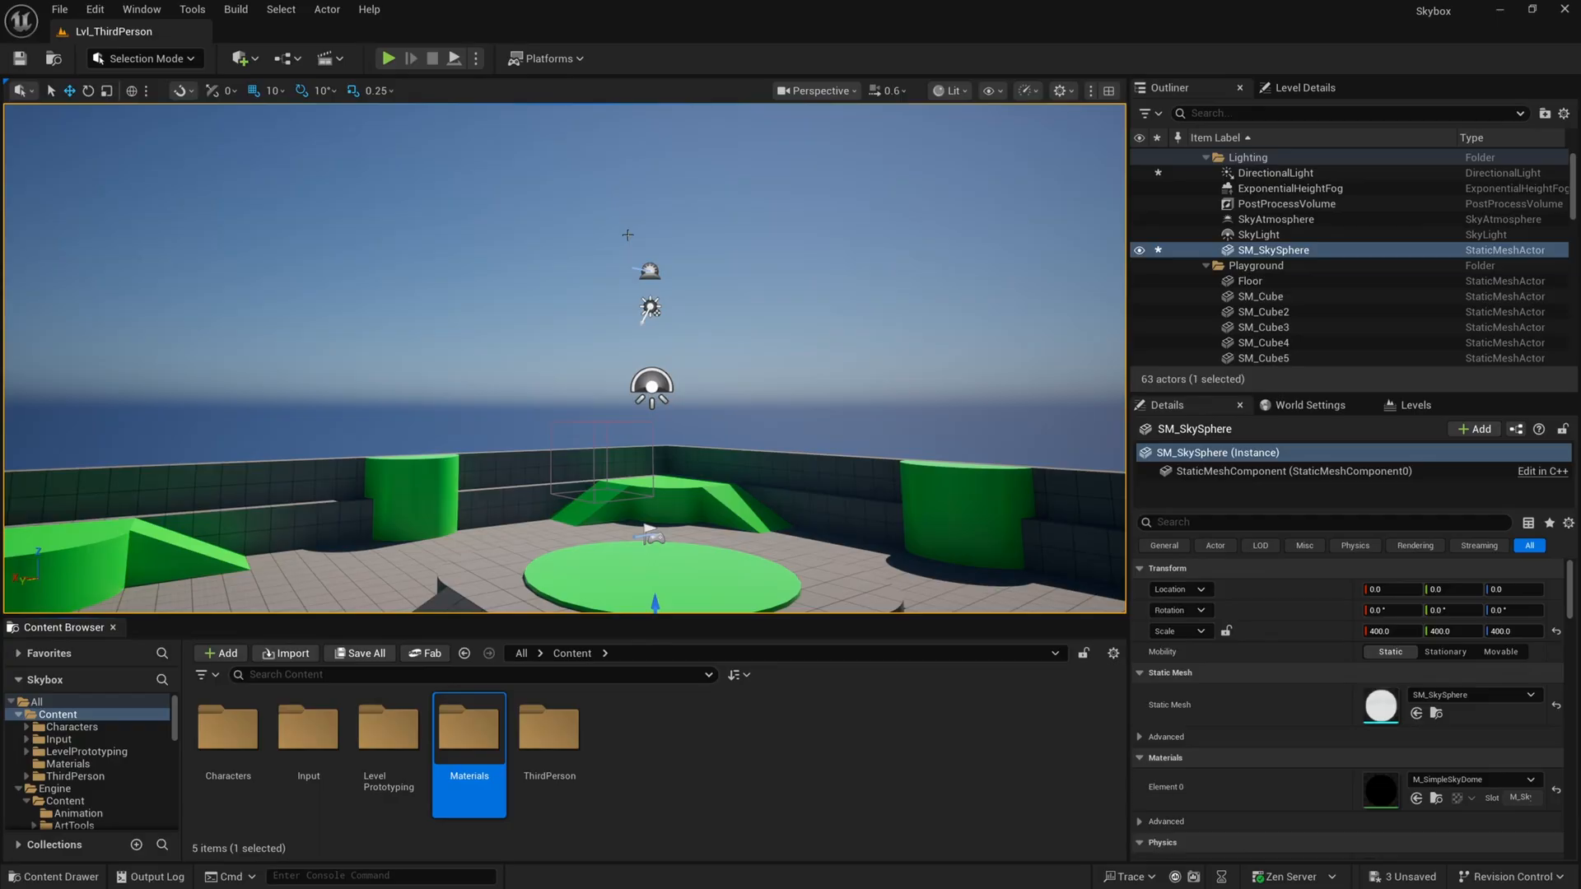
click(226, 654)
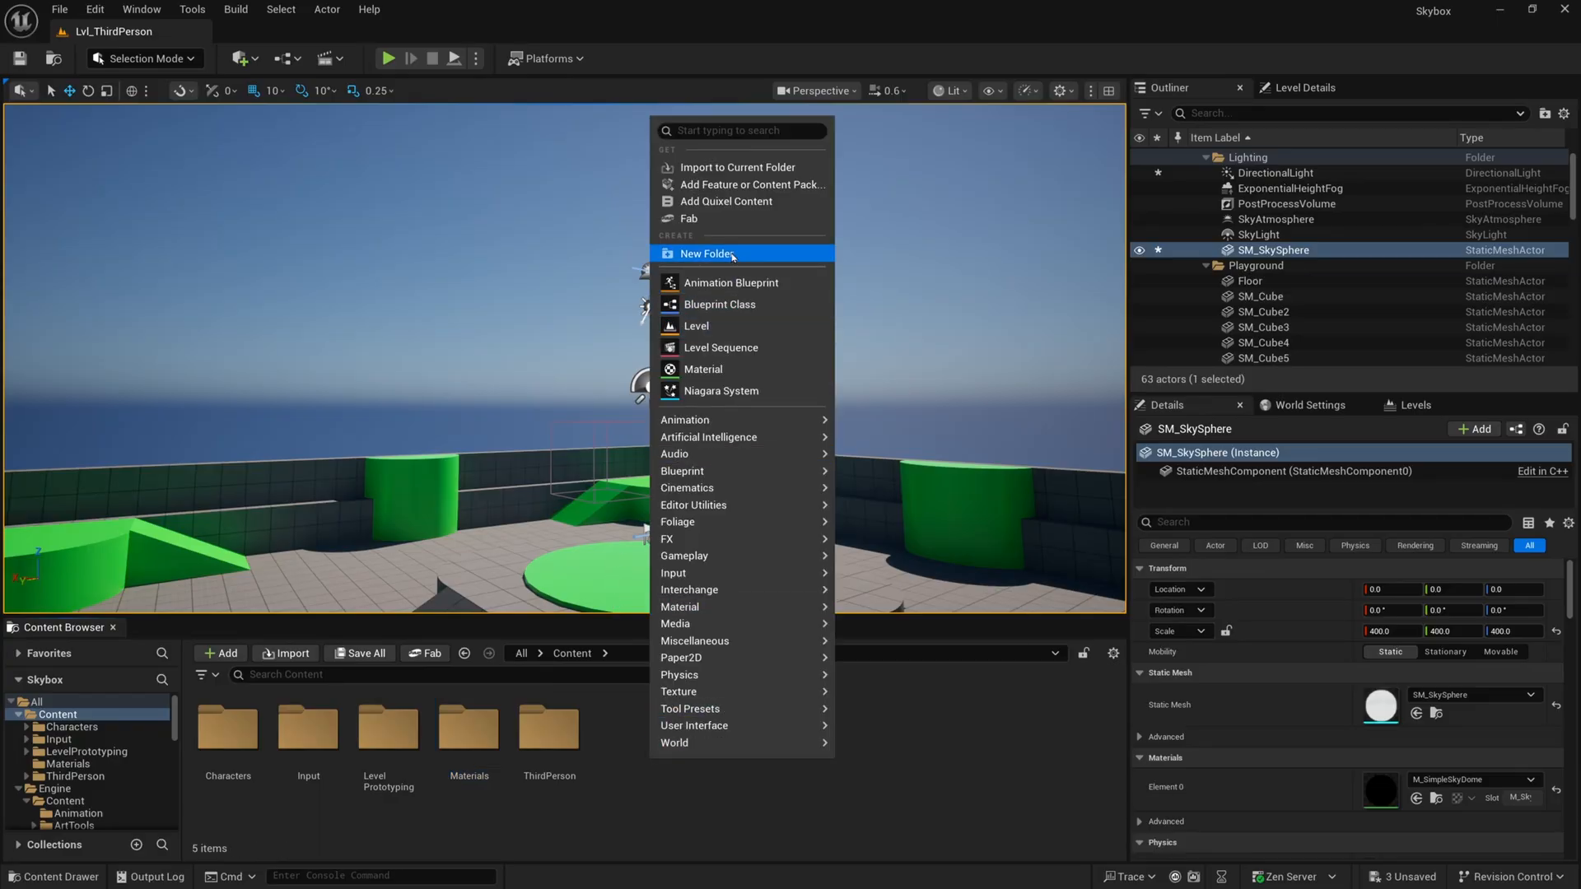
click(707, 254)
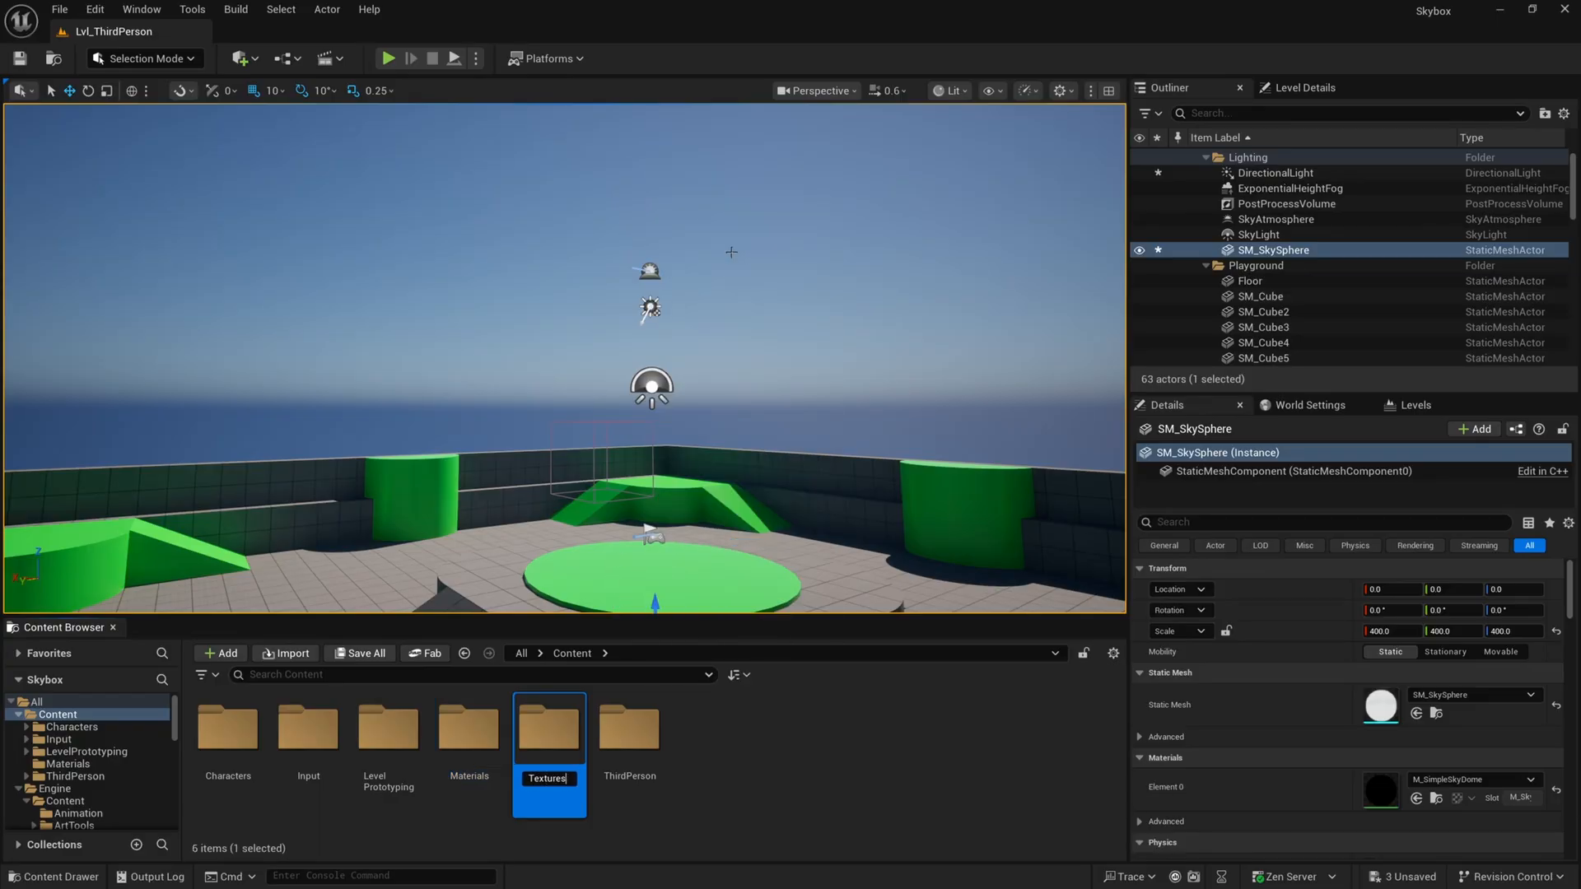
mouse_move(546, 732)
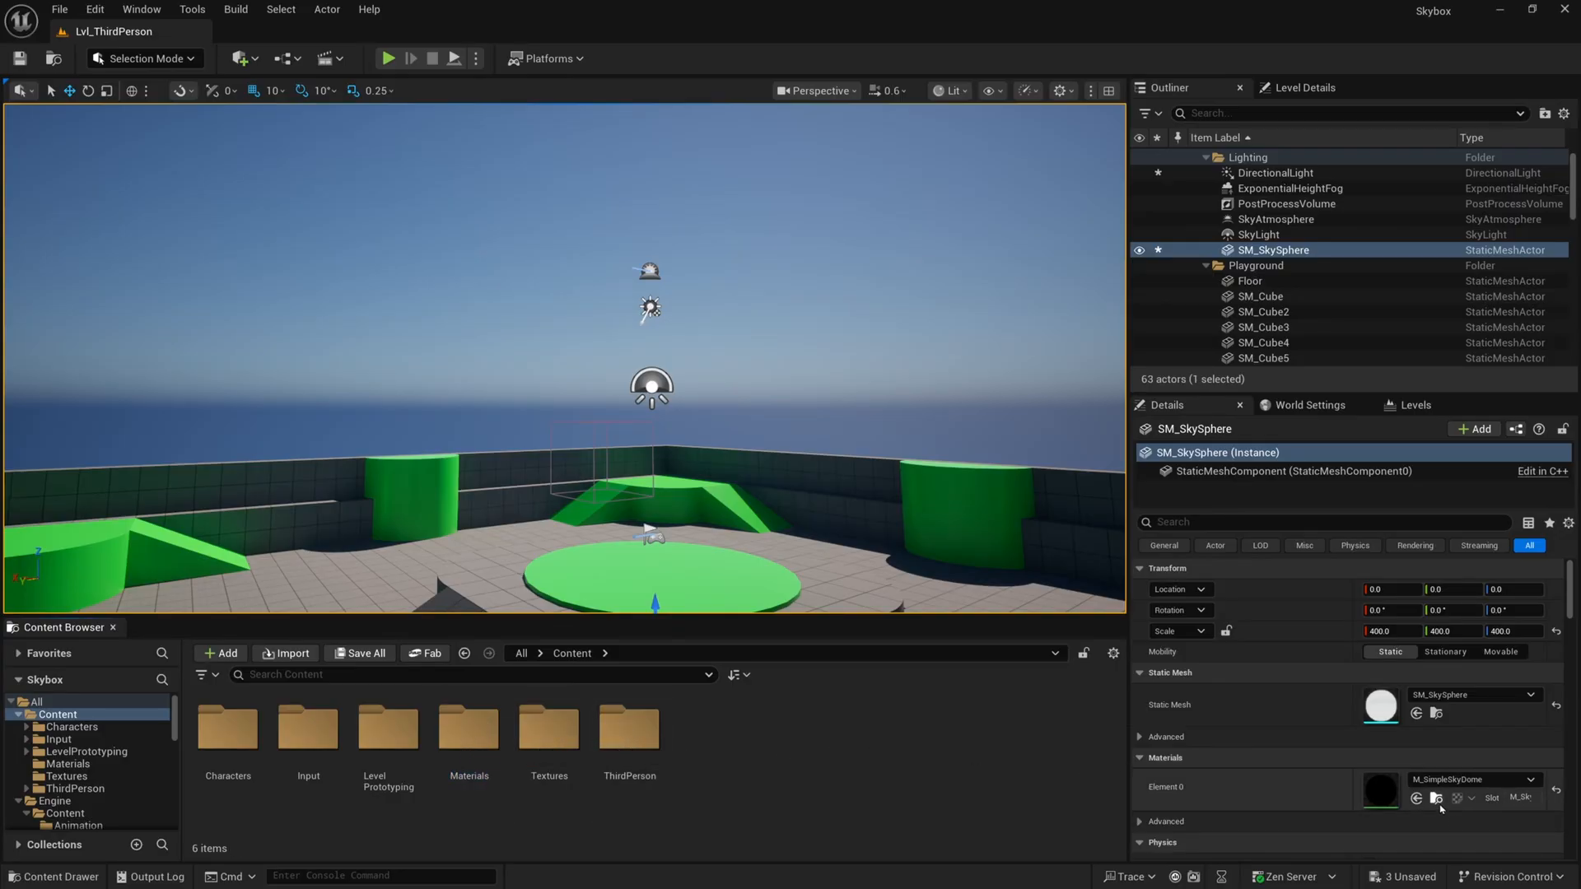
mouse_move(1436, 797)
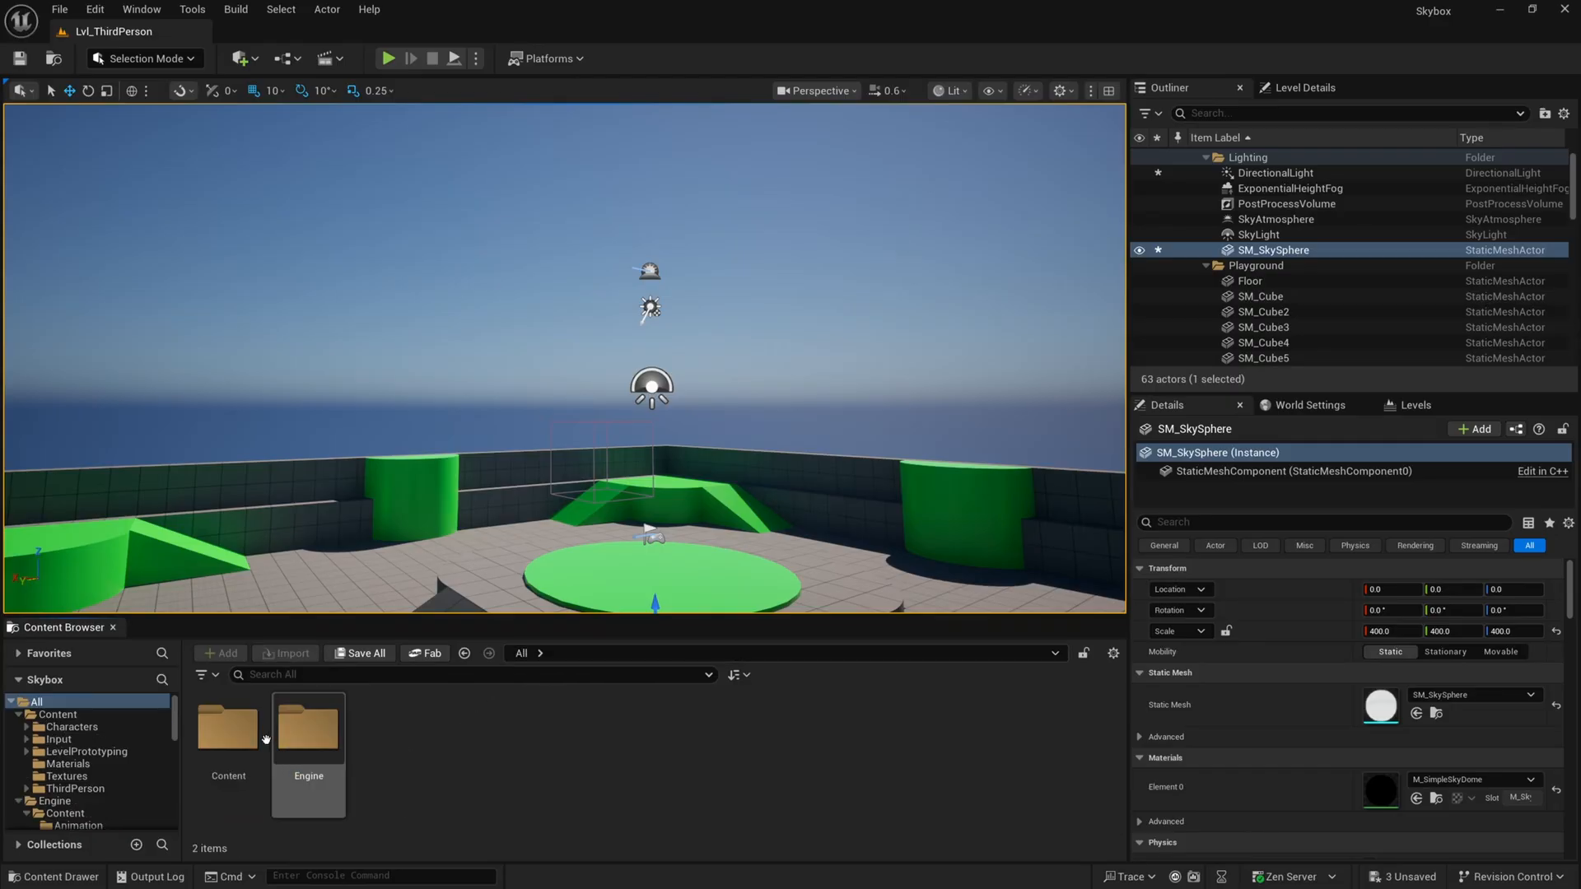
Go into Content > Materials and open the new M_Skybox material in the material editor.
double_click(227, 726)
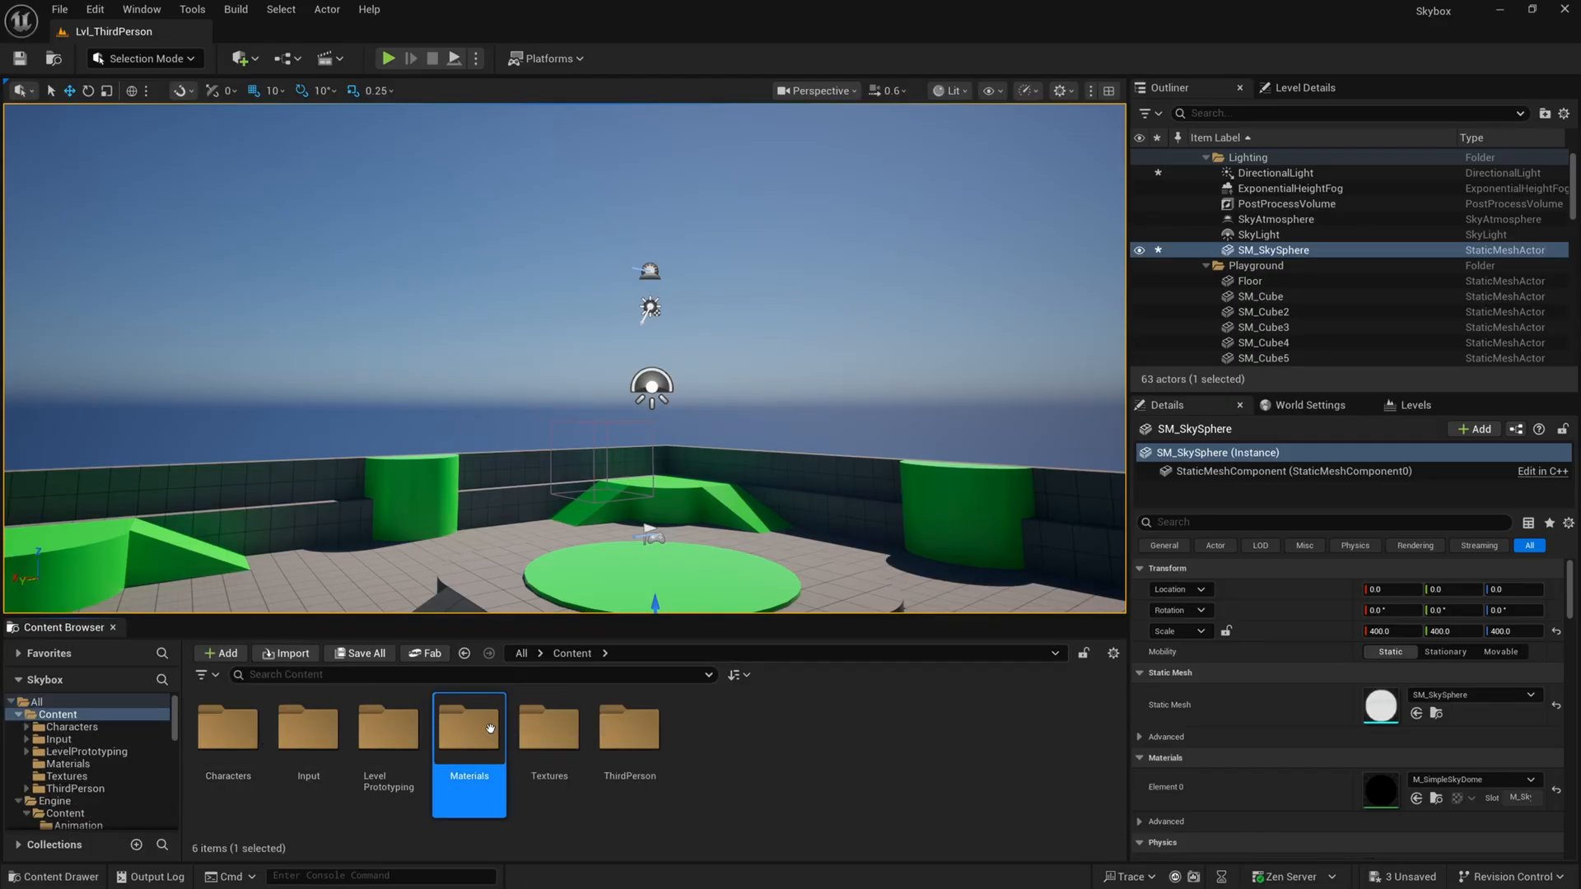
double_click(467, 728)
text(M_Skybox)
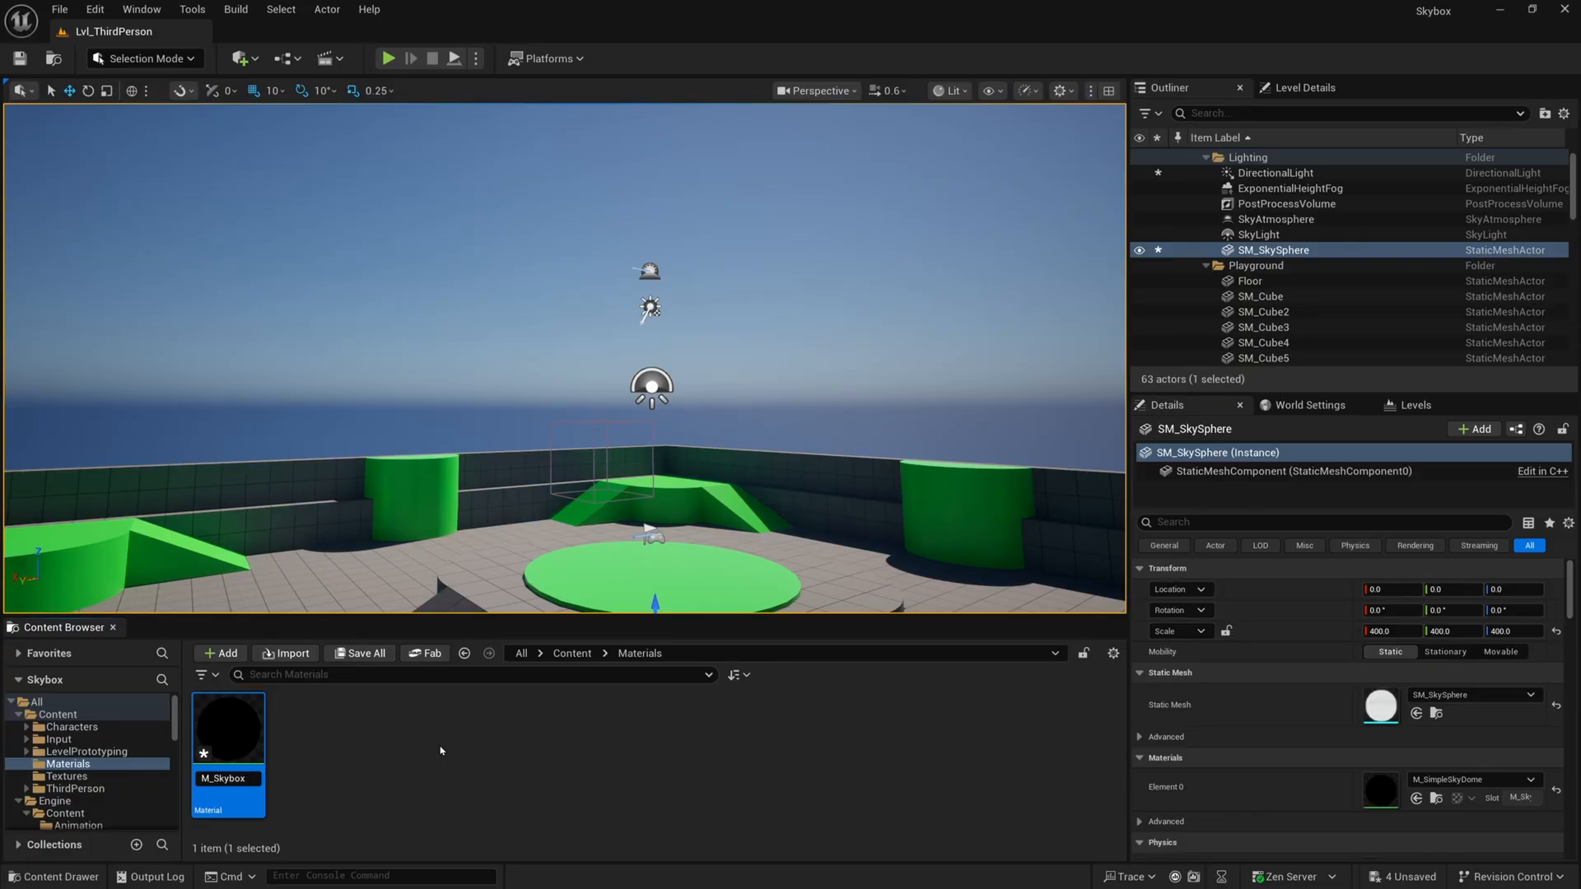
mouse_move(227, 726)
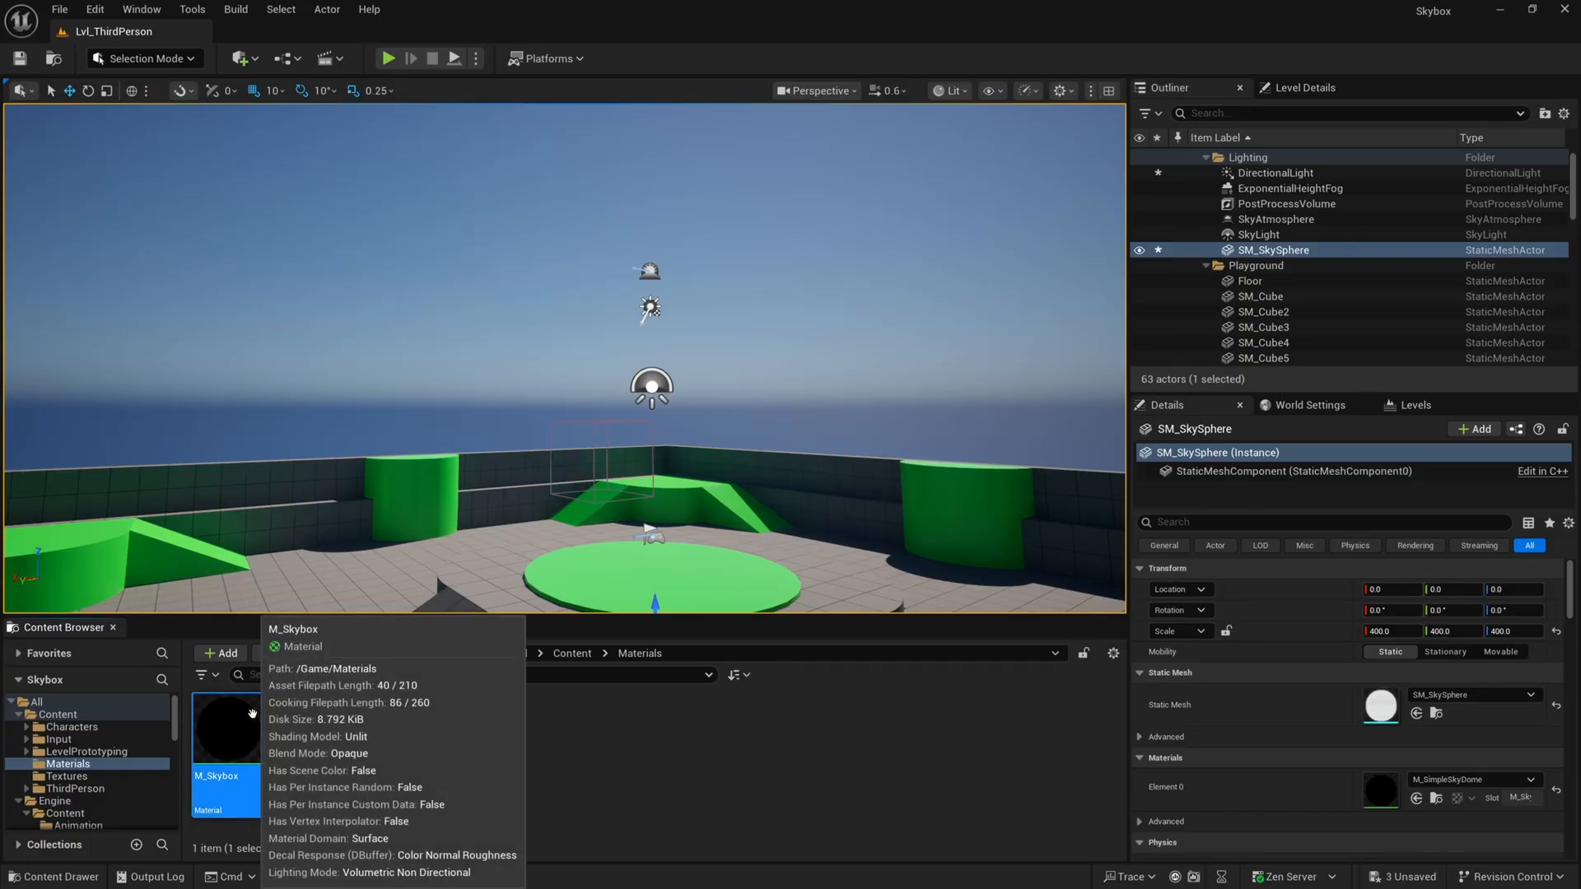
double_click(225, 735)
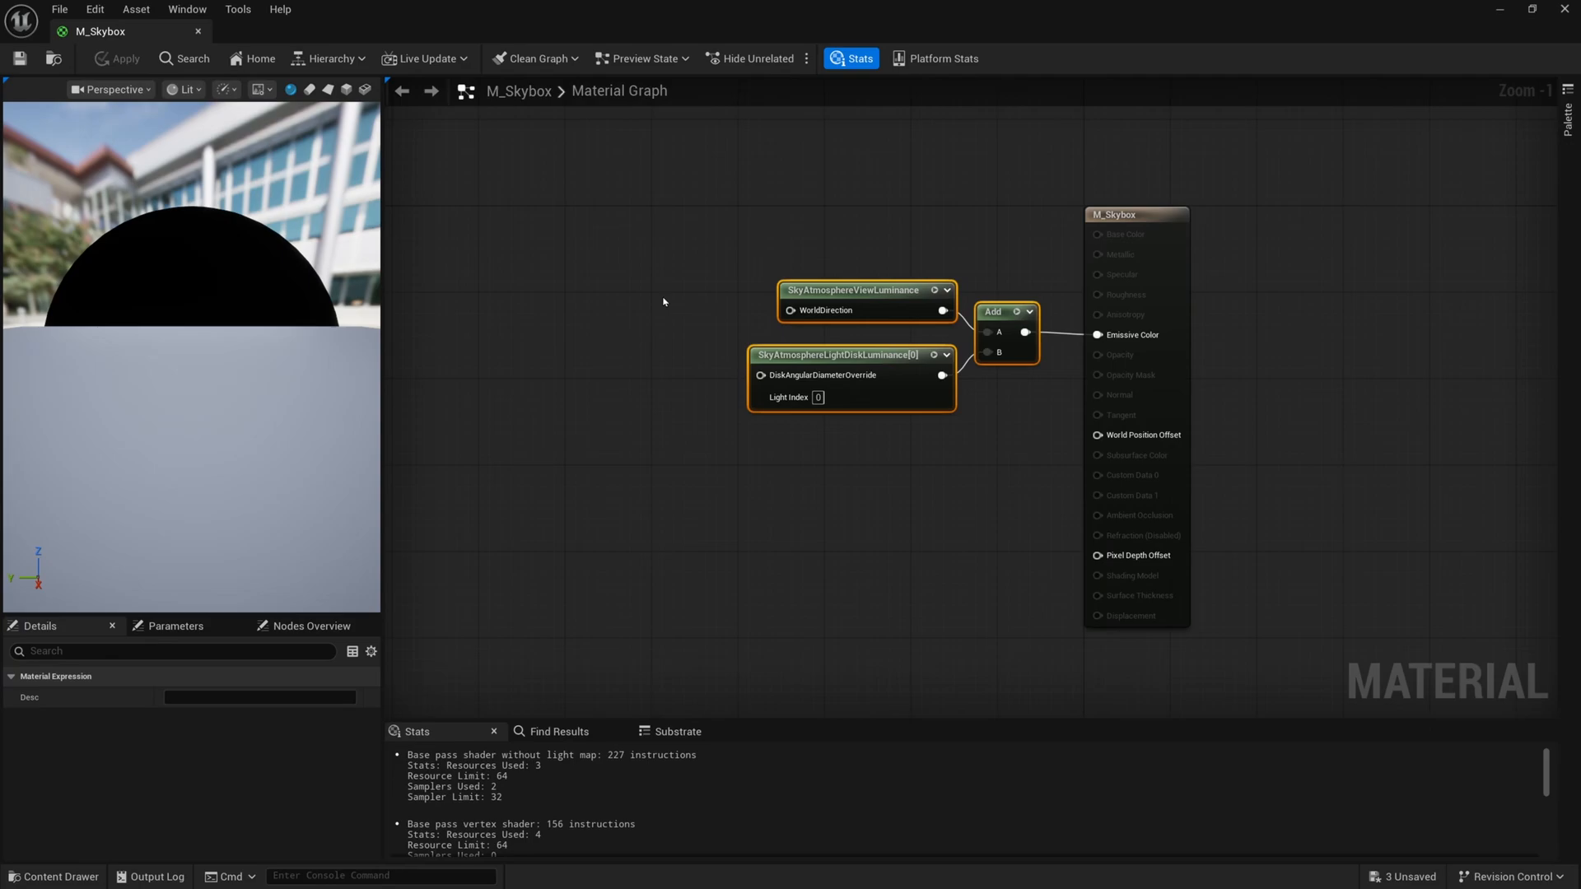
mouse_move(713, 417)
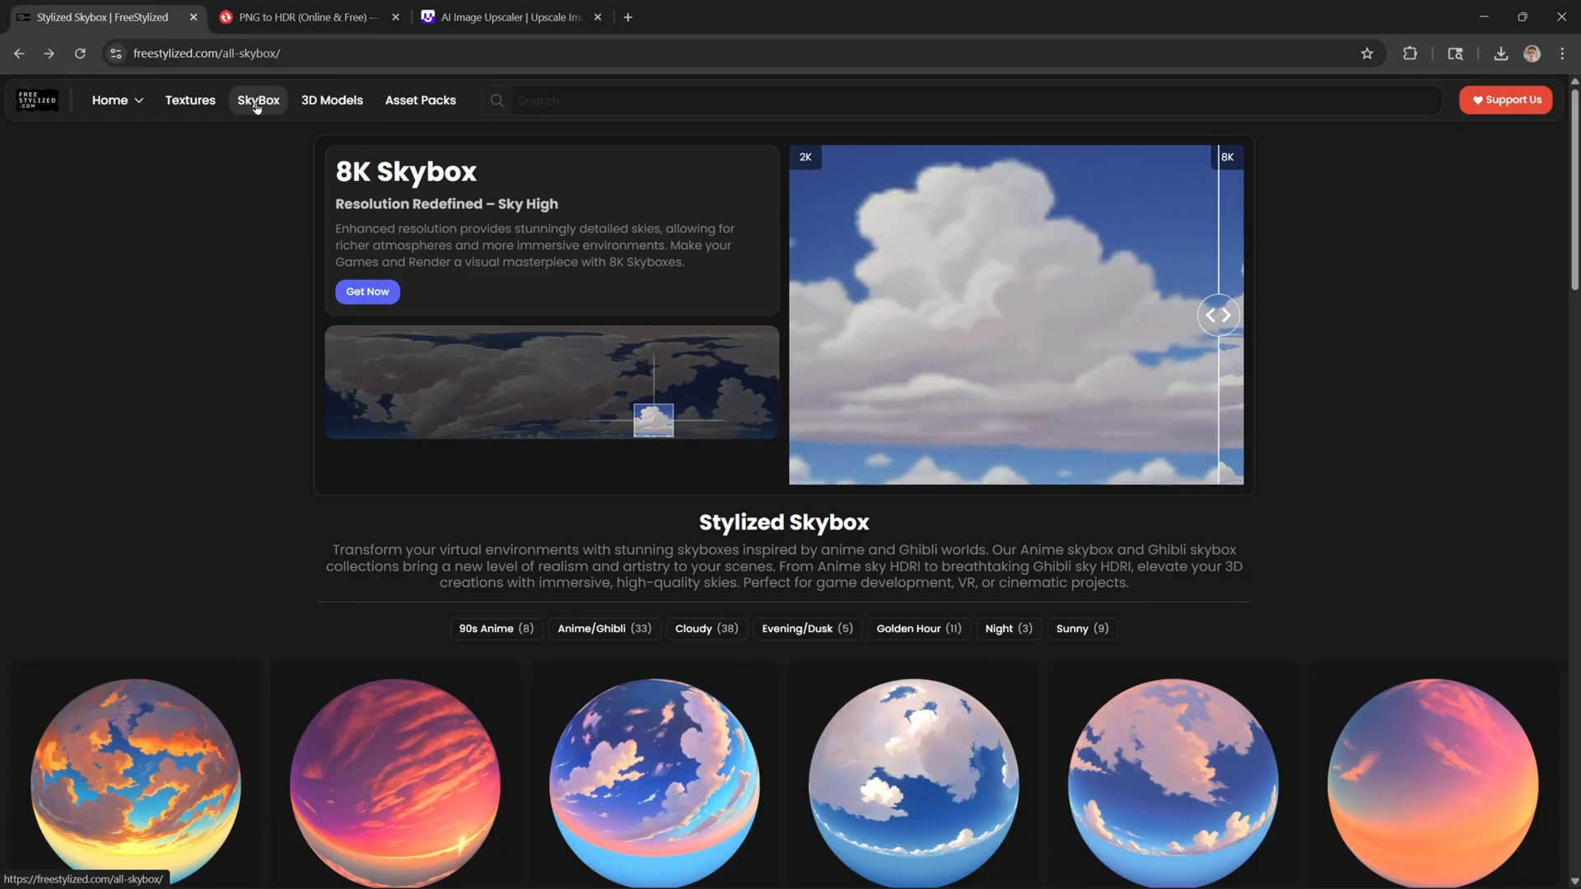
Scroll the SkyBox gallery and open the Skybox 39 sunset sky page.
scroll(down, 3)
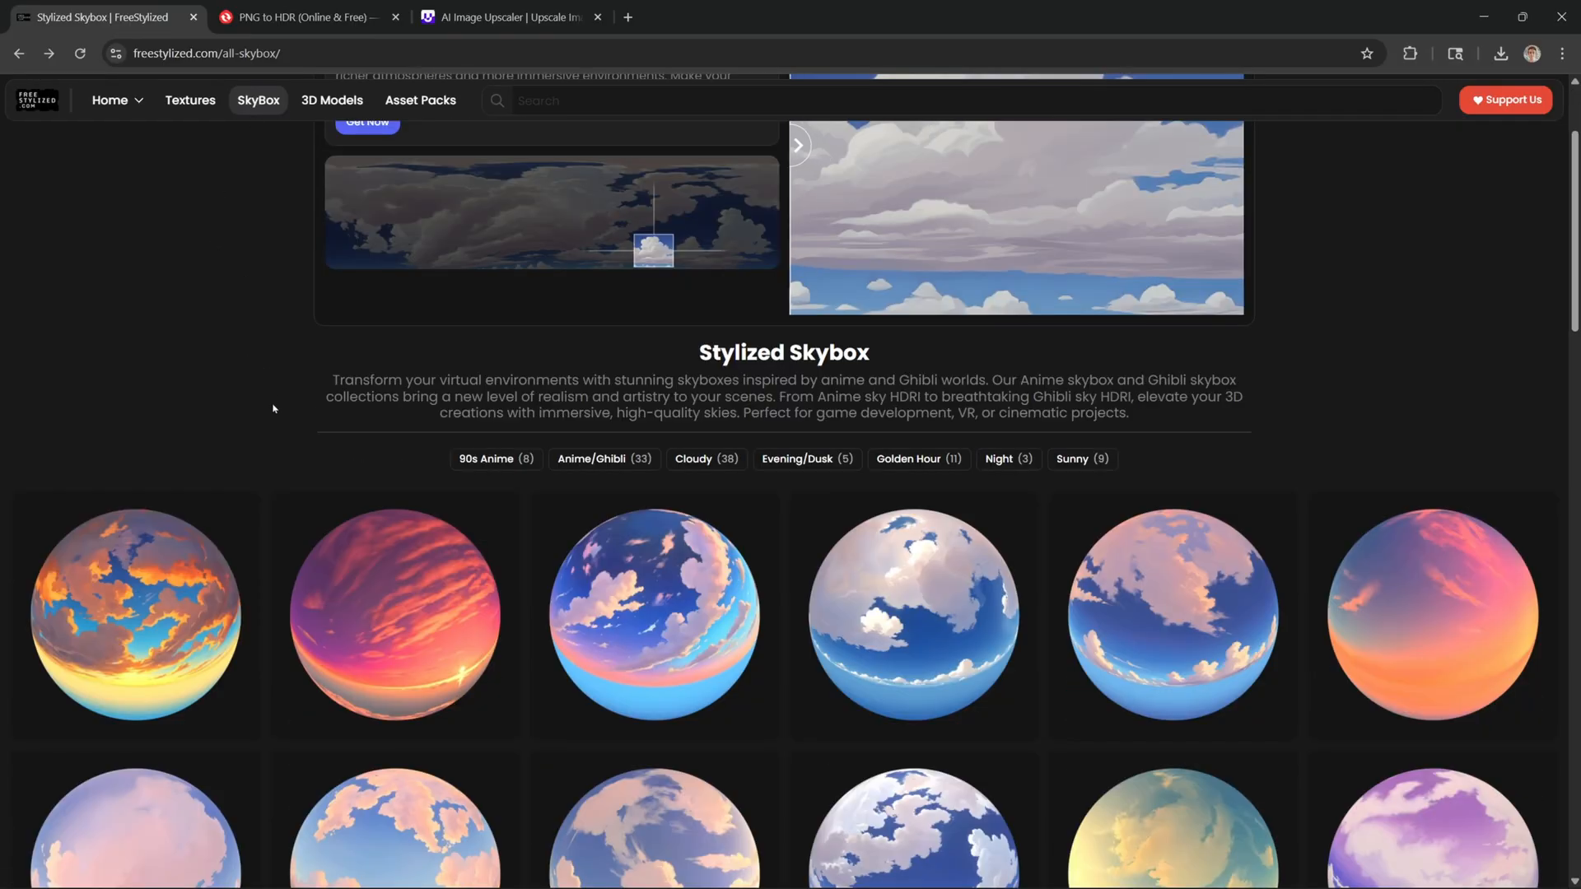
scroll(down, 3)
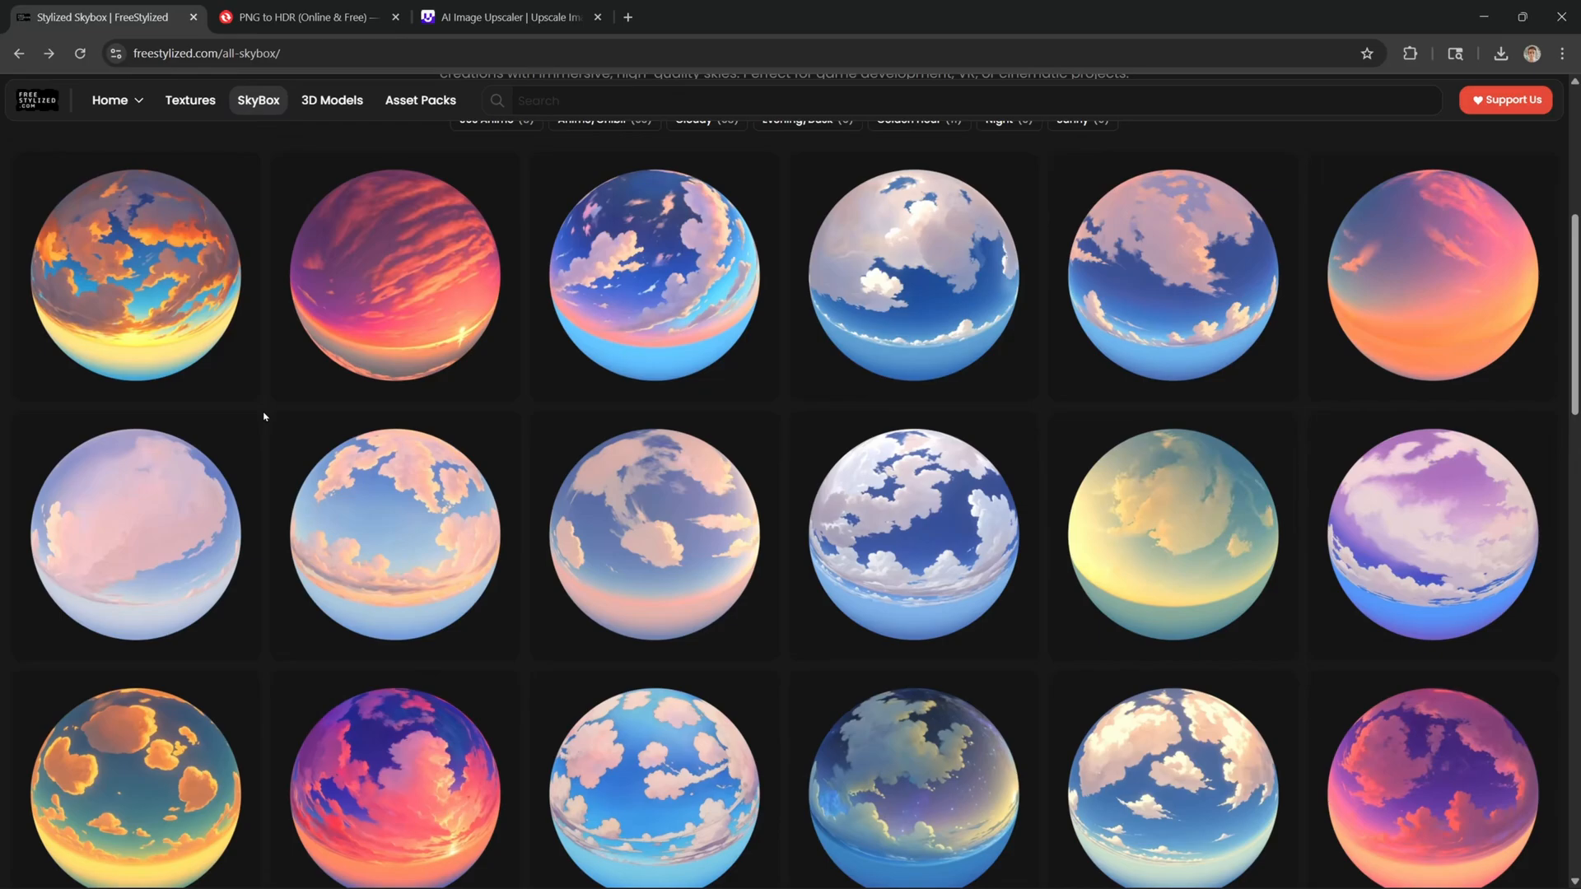
scroll(down, 3)
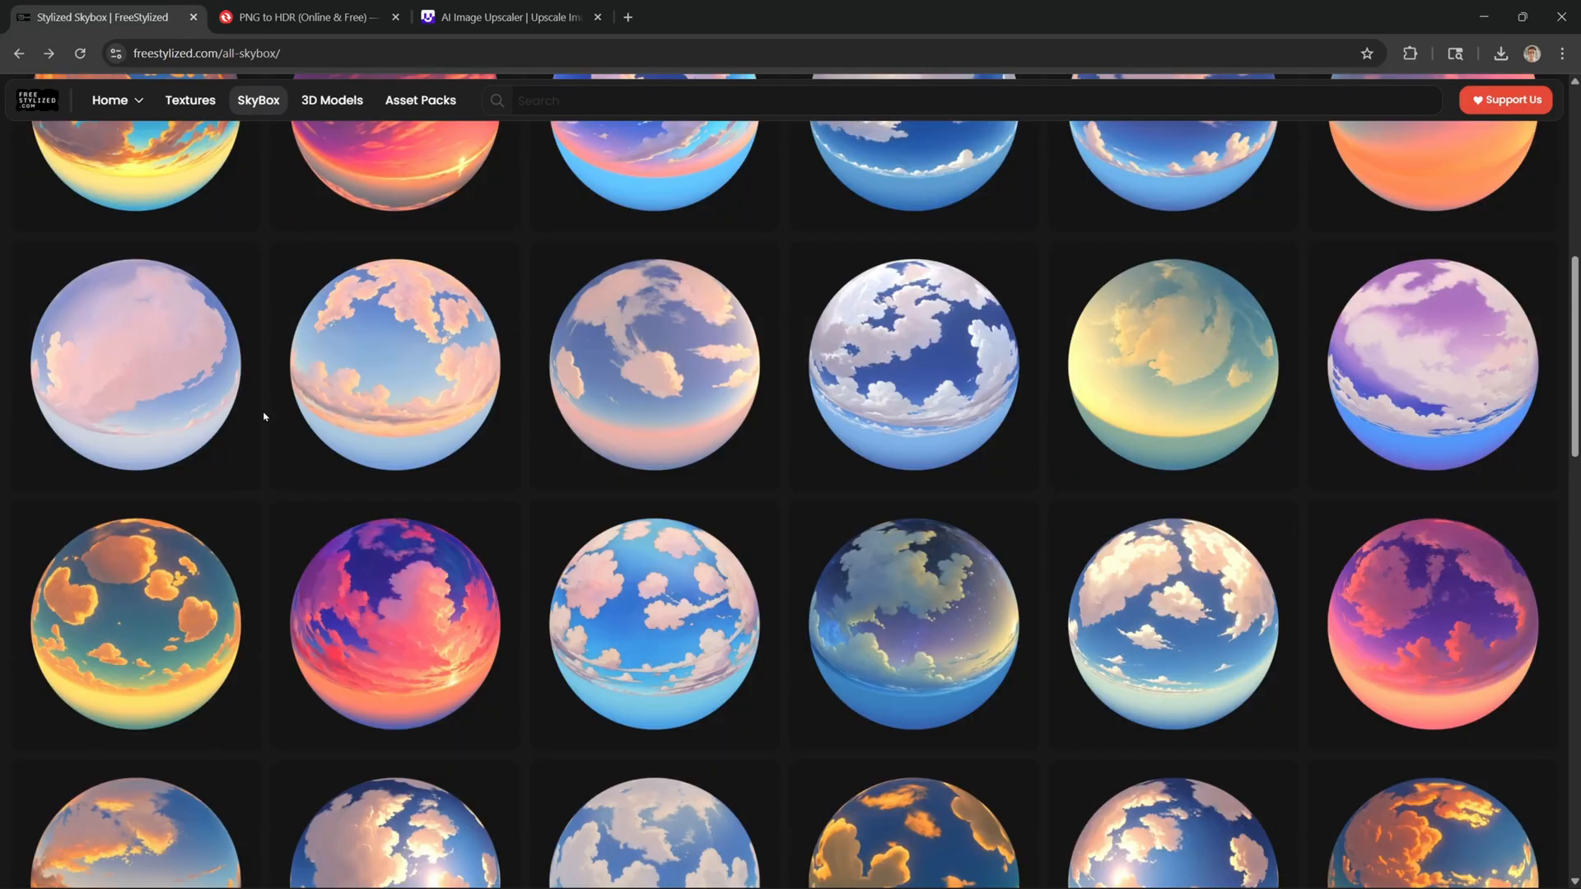
scroll(down, 3)
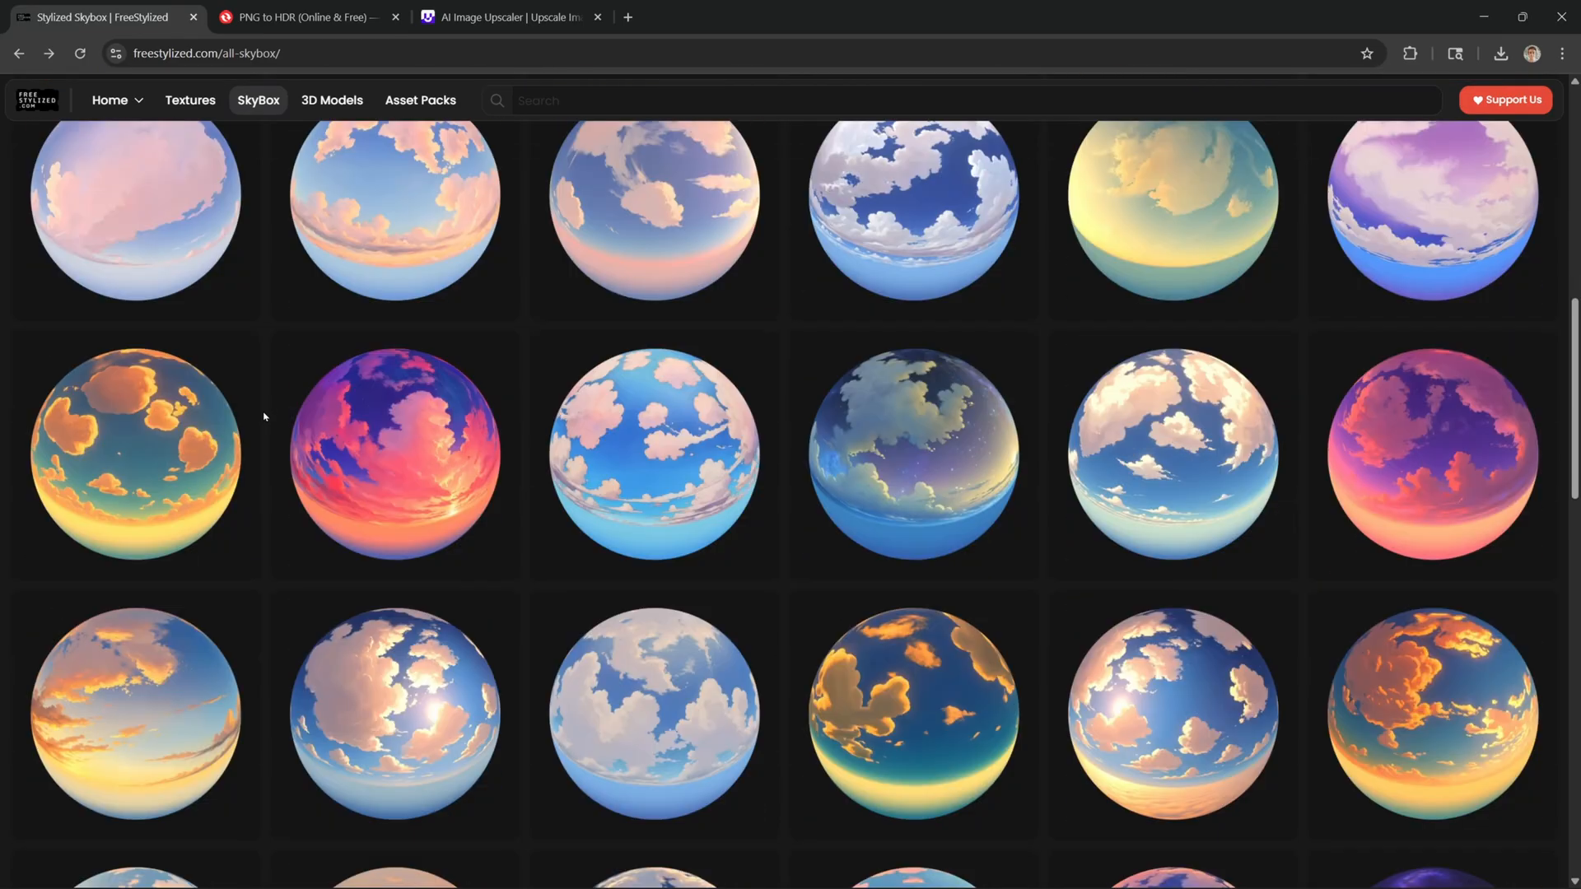
scroll(down, 3)
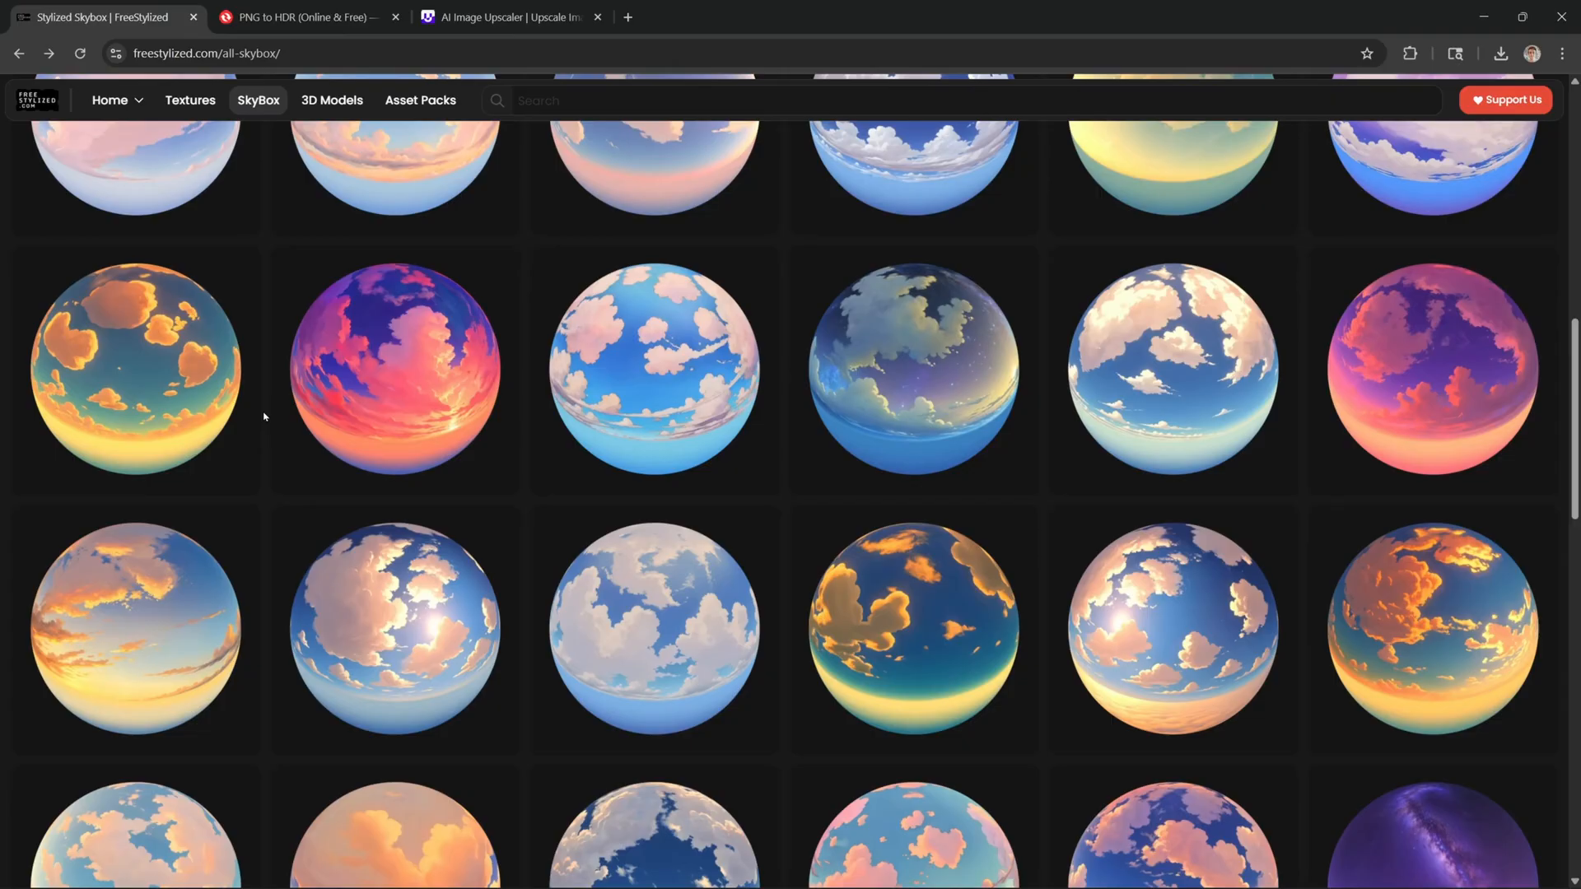
scroll(down, 3)
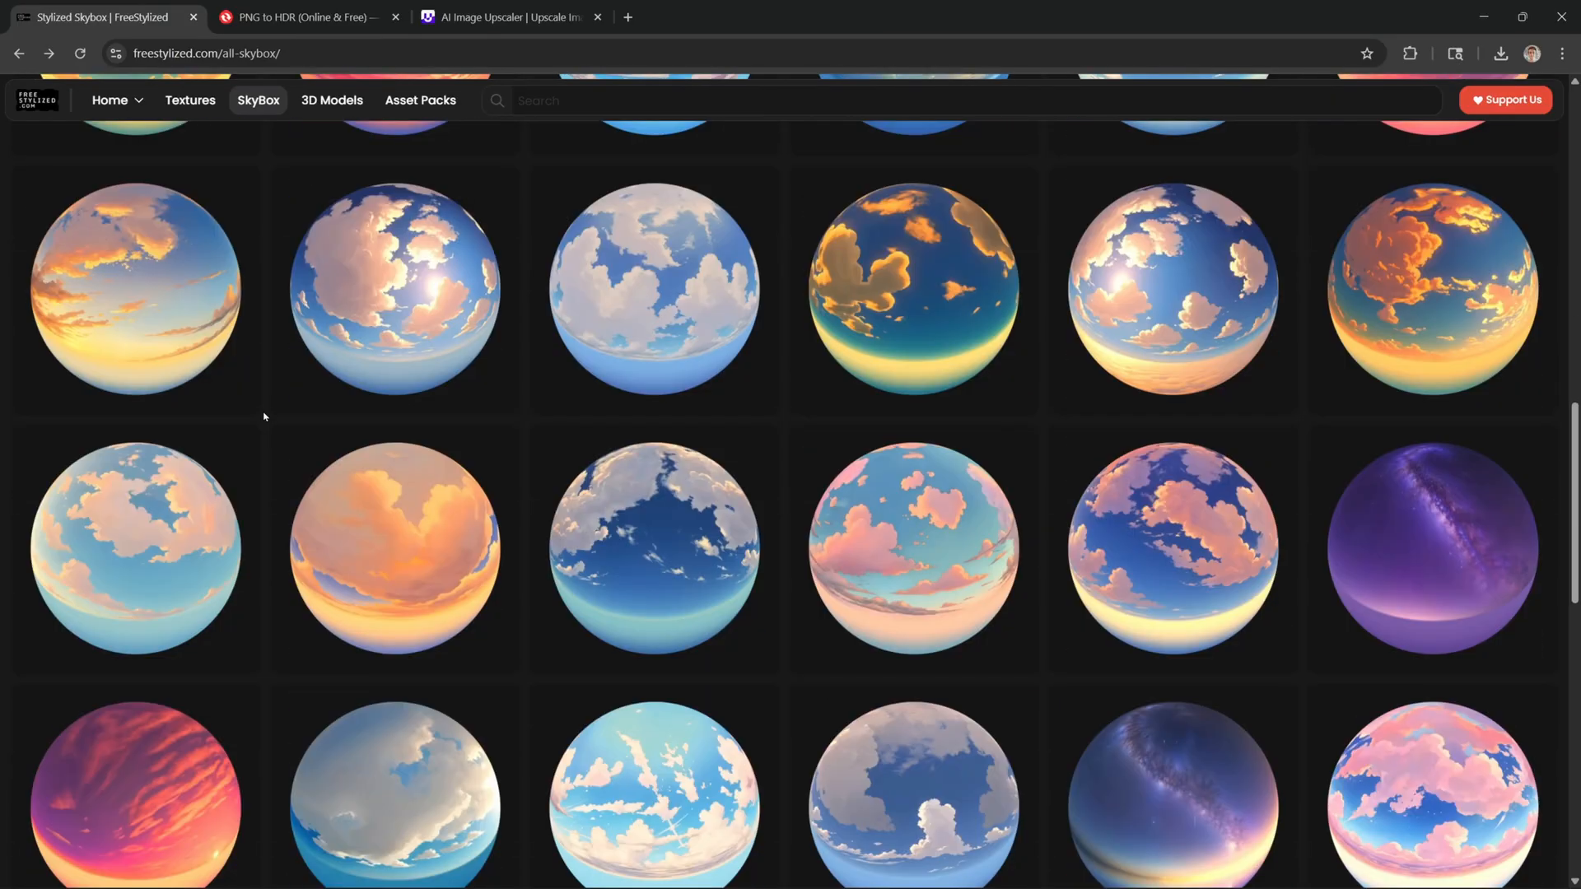
scroll(down, 3)
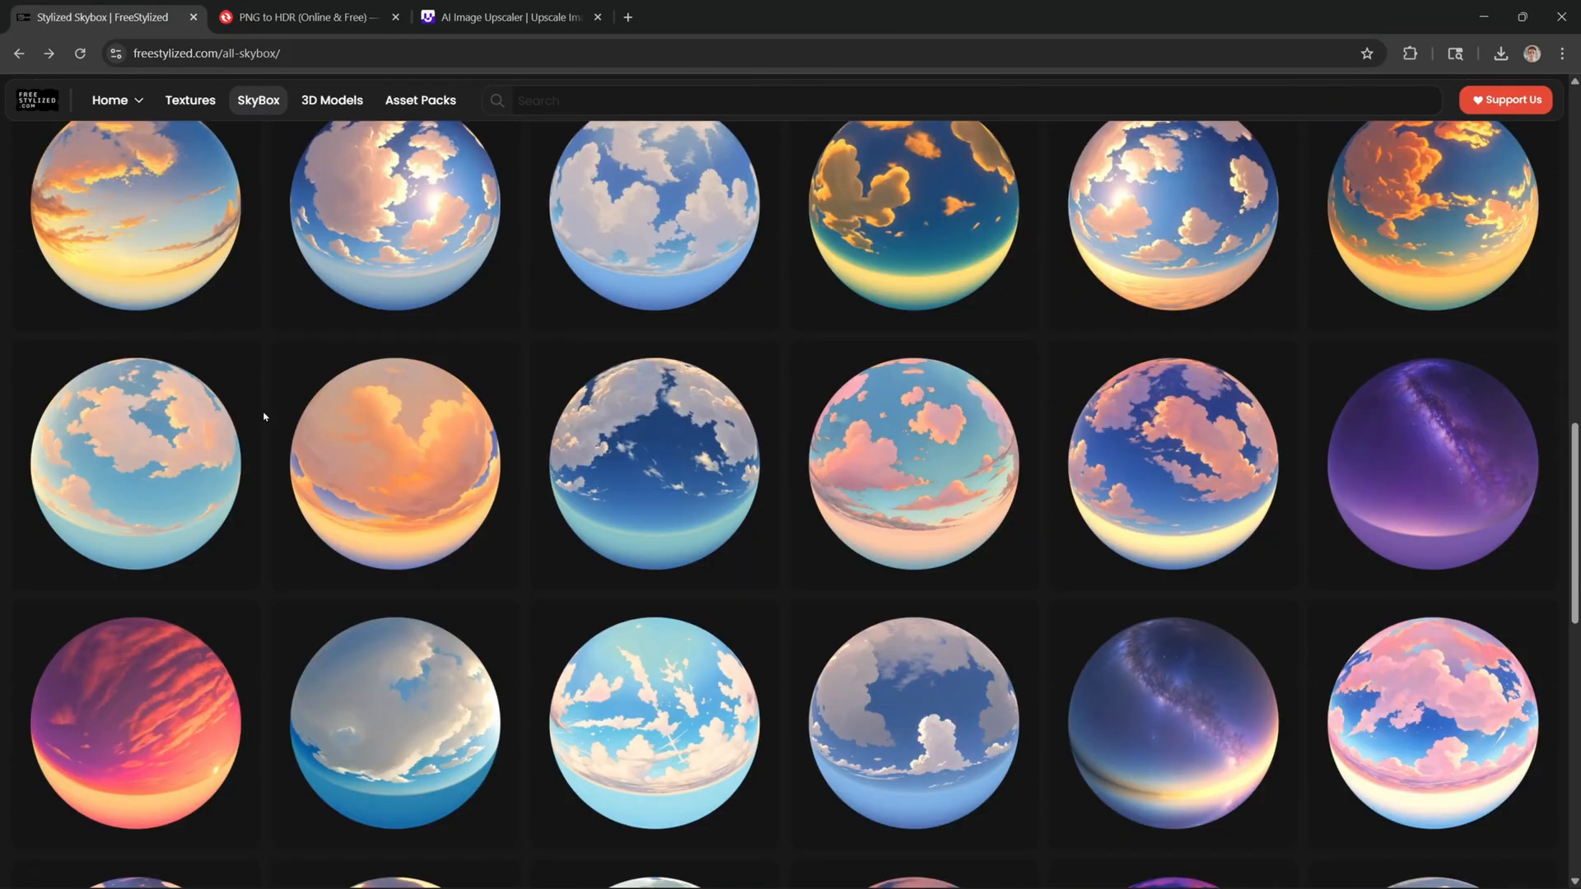
scroll(down, 3)
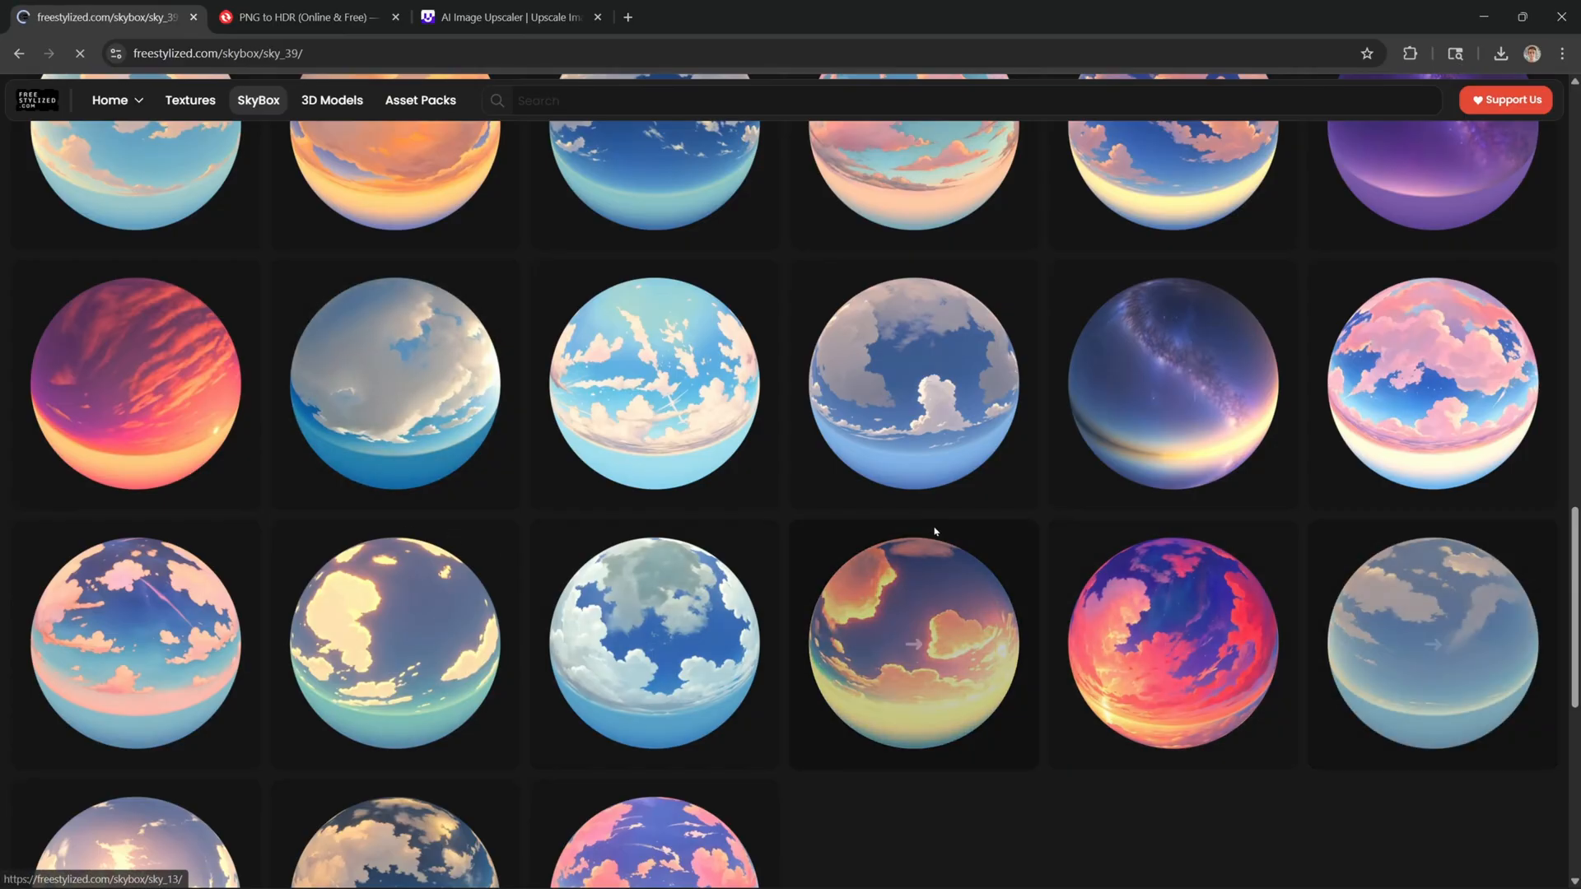
click(912, 645)
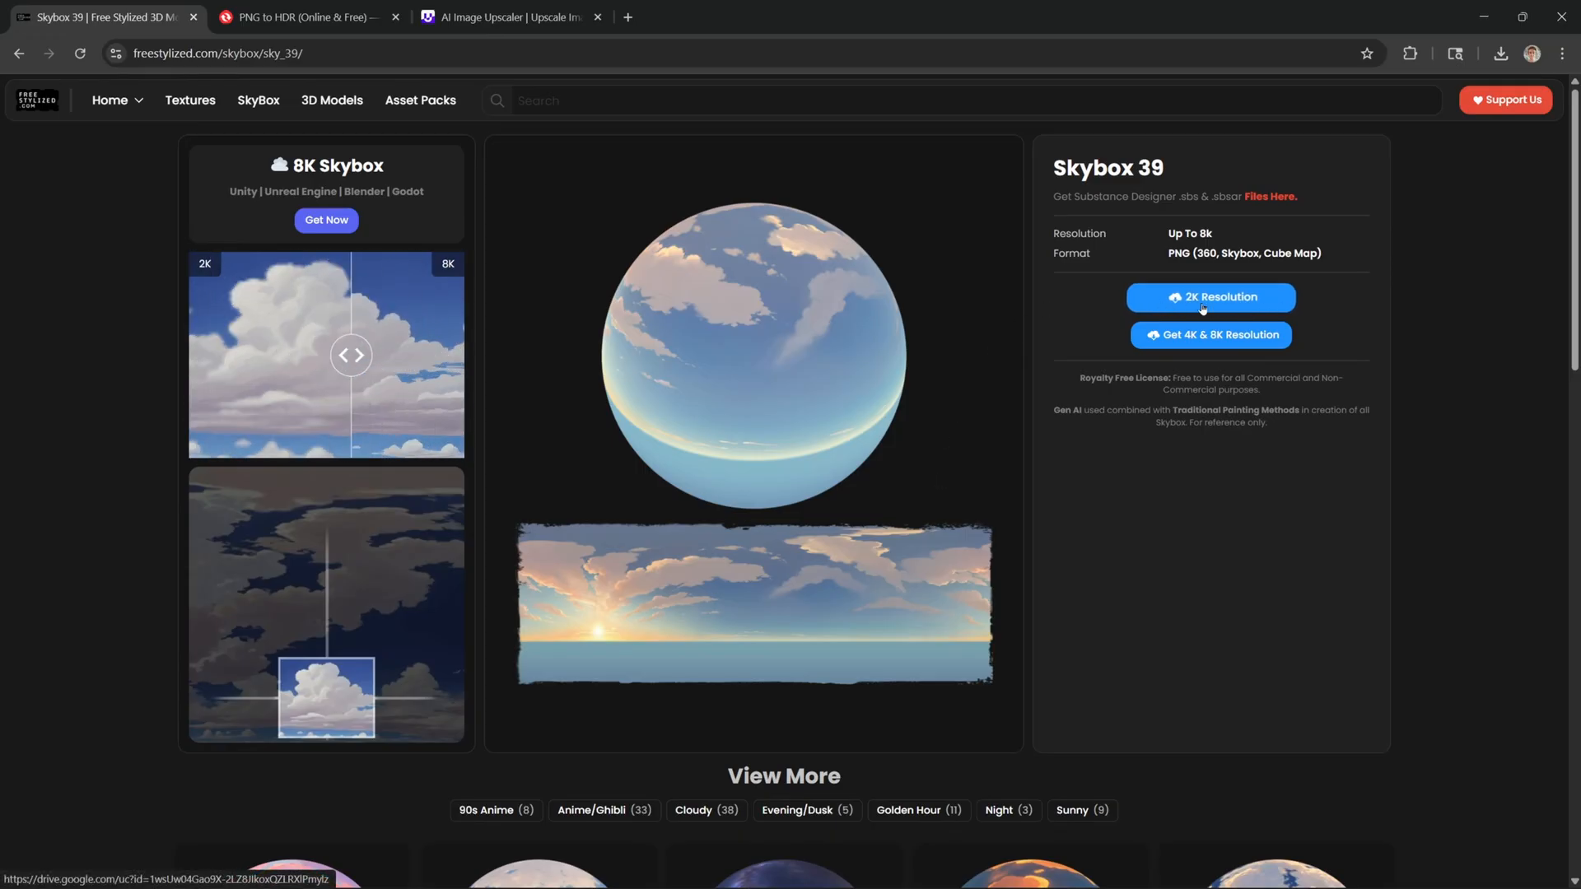
Compare the 2K and 8K previews and download the 2K resolution version.
drag(350, 355, 451, 356)
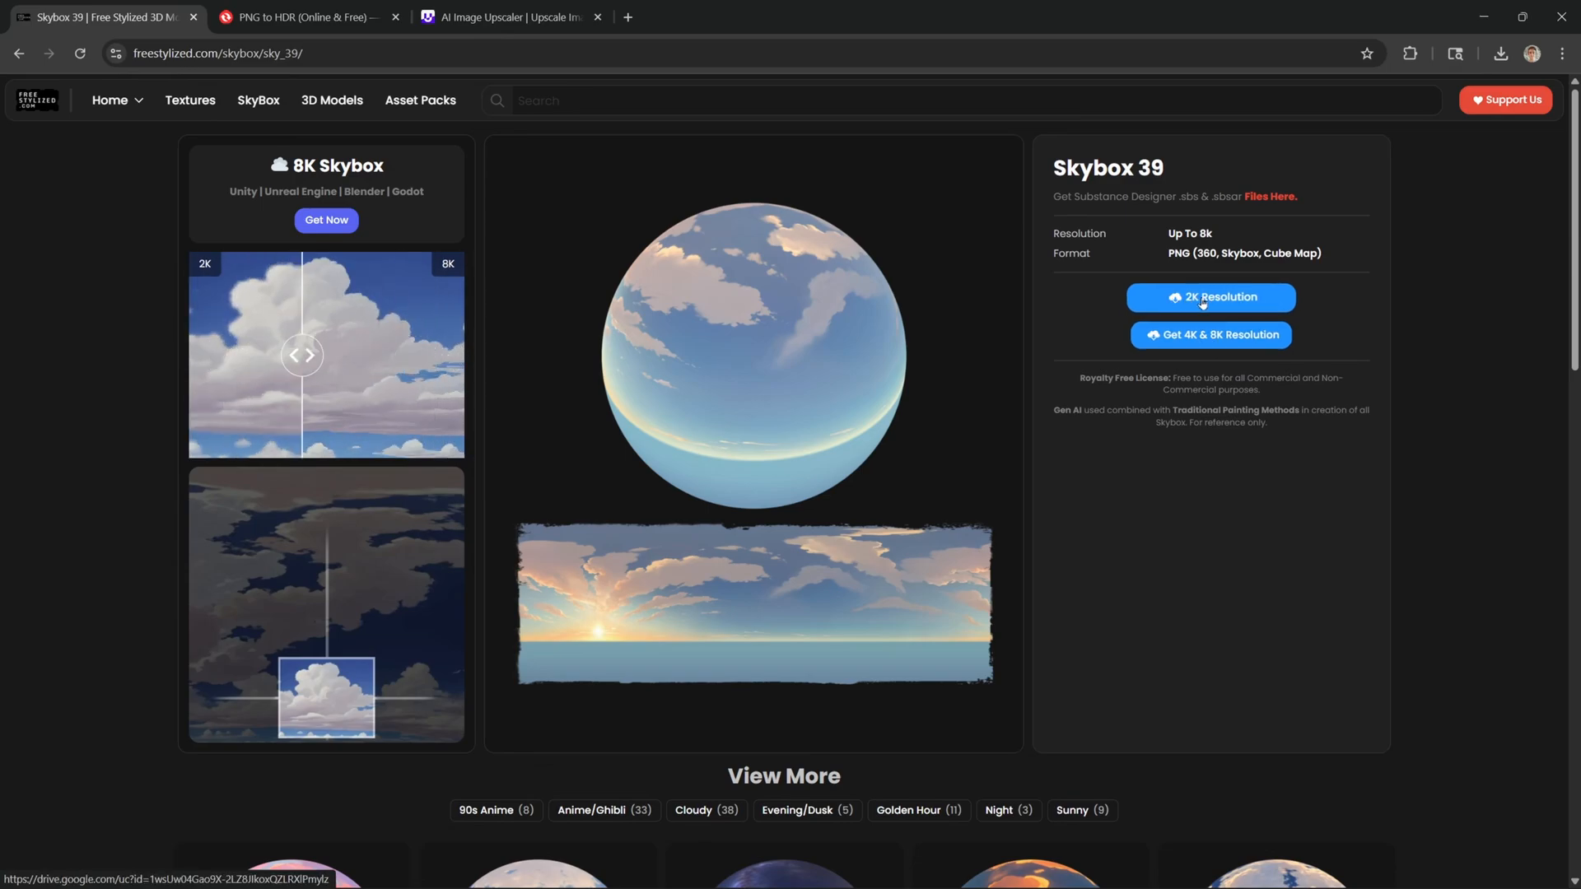
click(1207, 298)
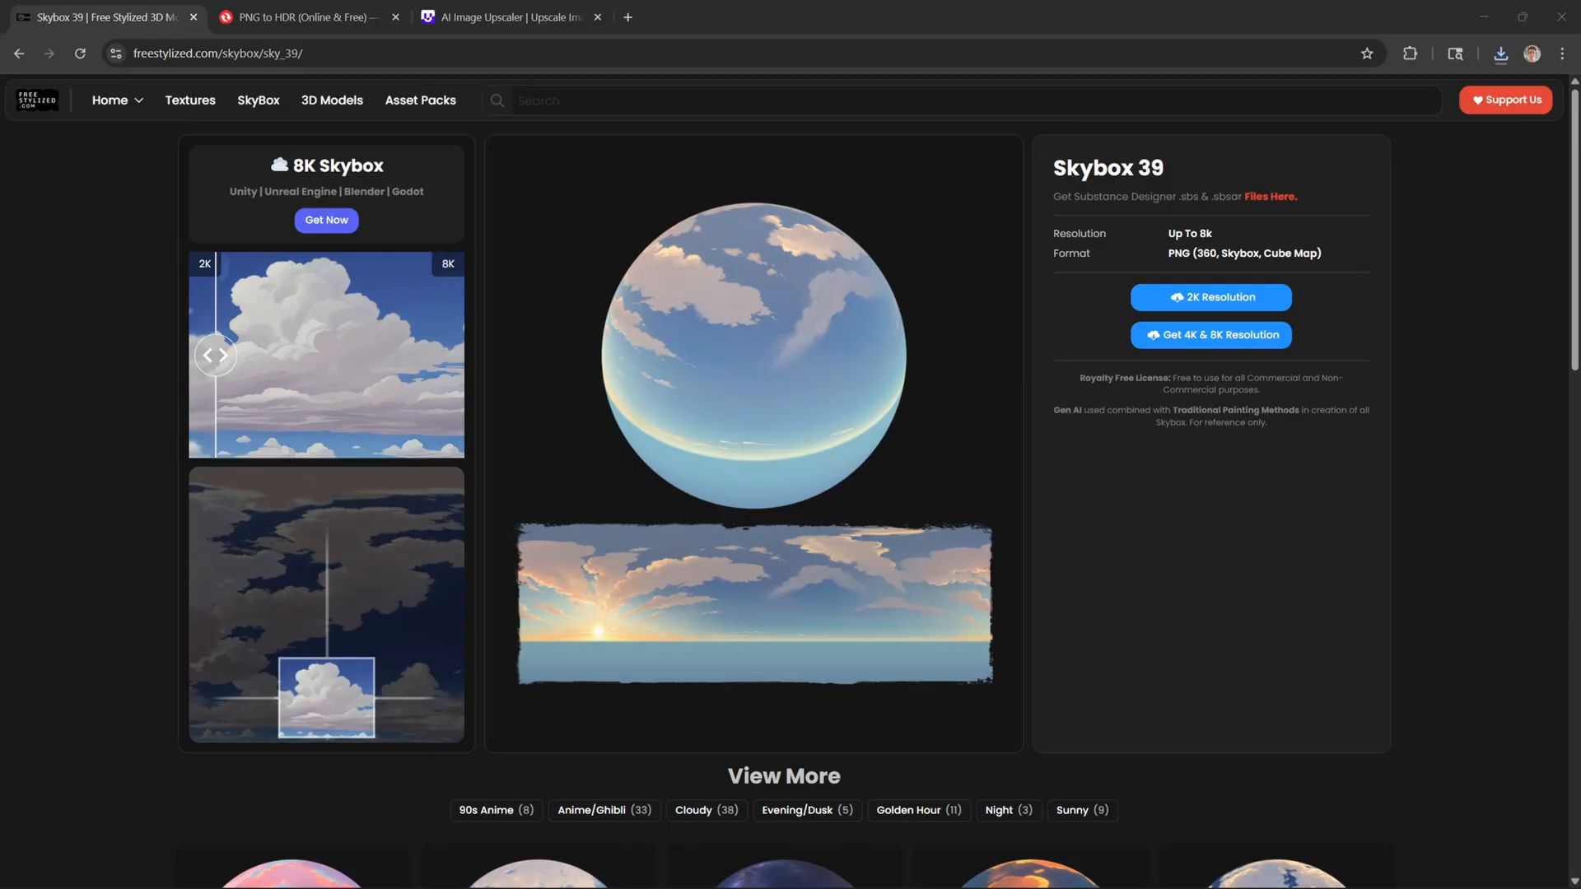
drag(214, 356, 357, 356)
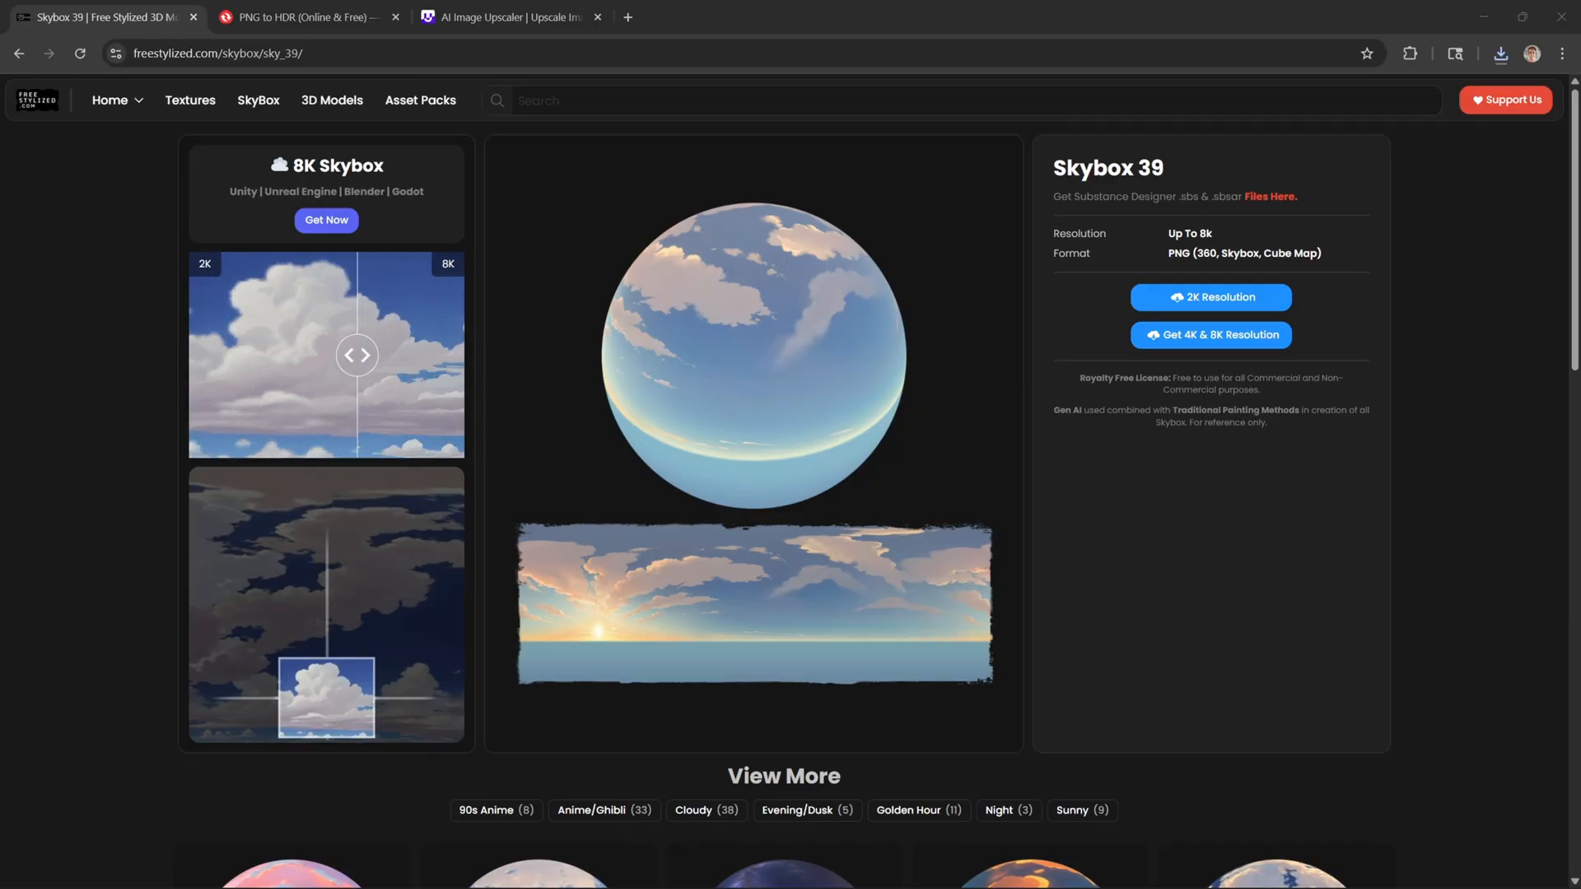
drag(356, 356, 451, 356)
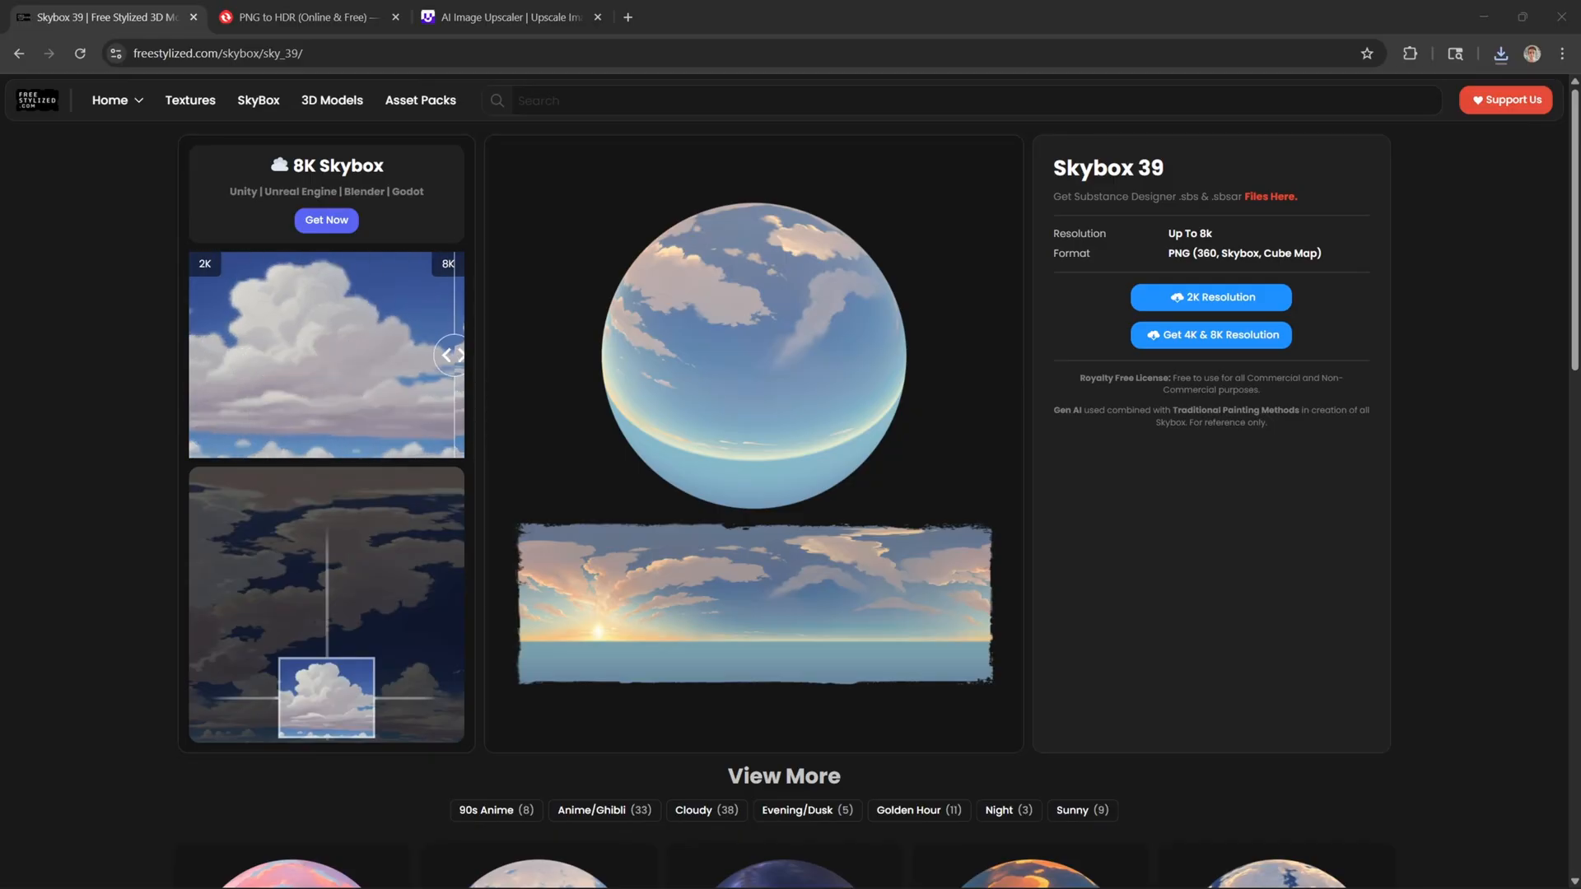
Extract the Skybox 39 zip archive into the Desktop Tutorial folder.
right_click(861, 280)
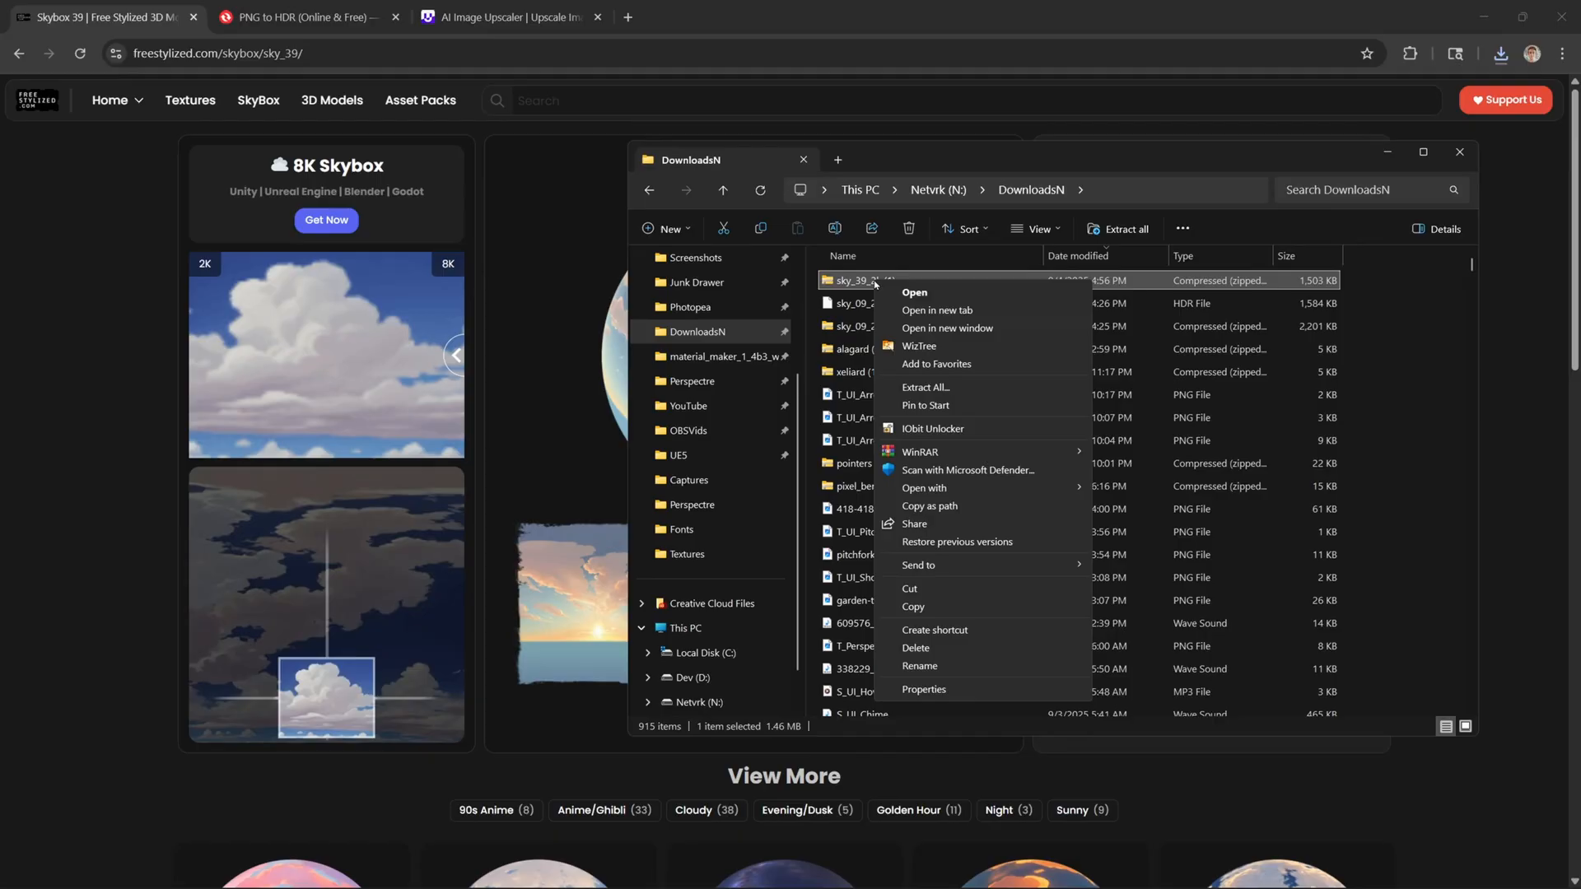
click(924, 392)
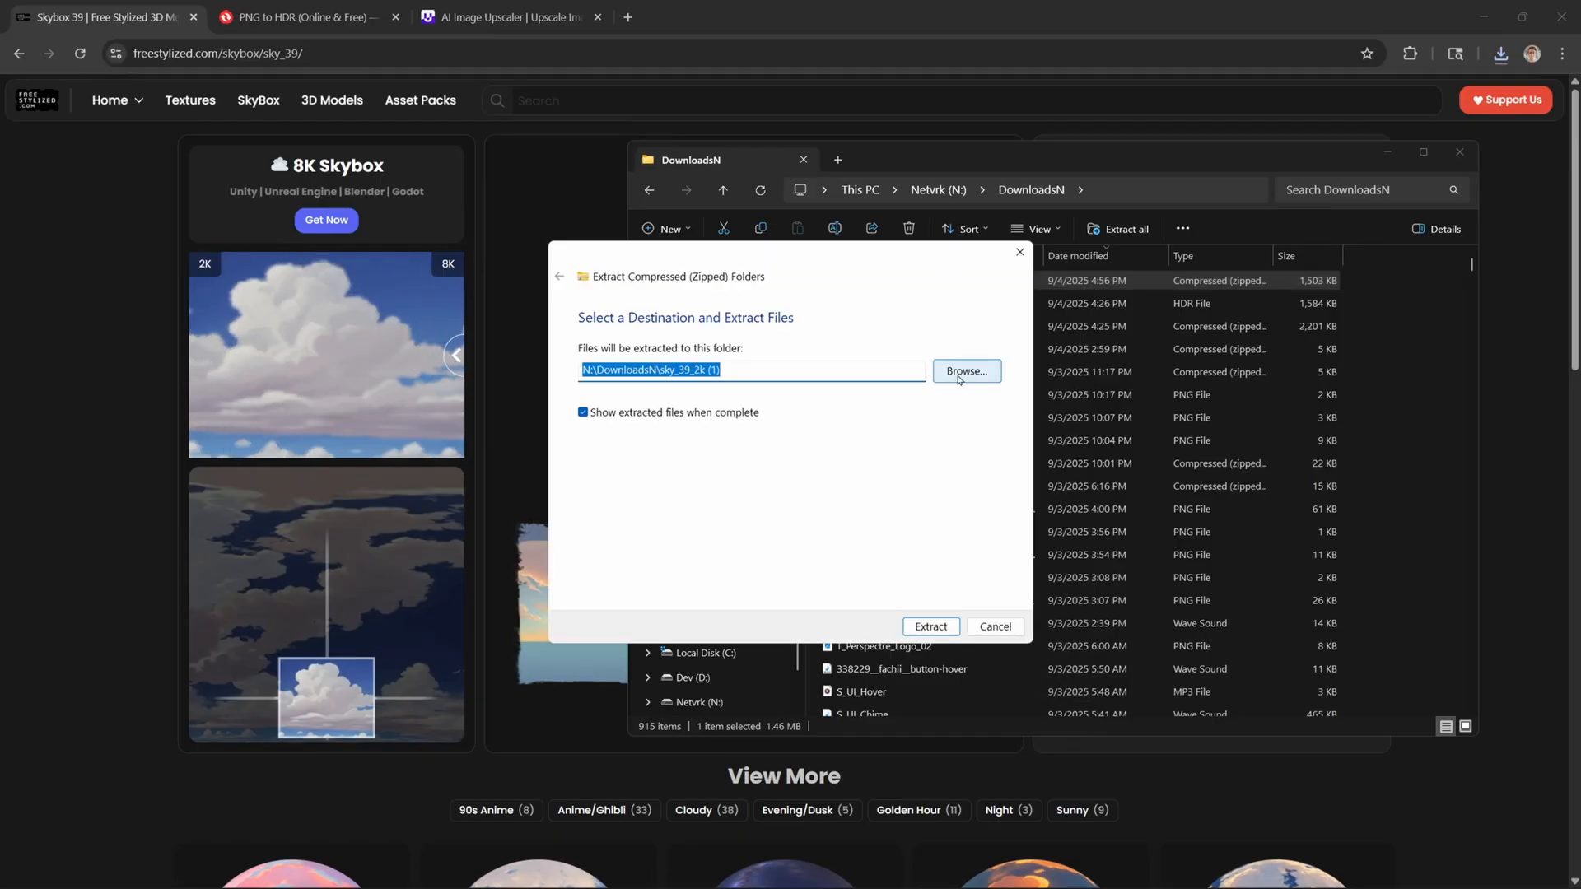
click(964, 370)
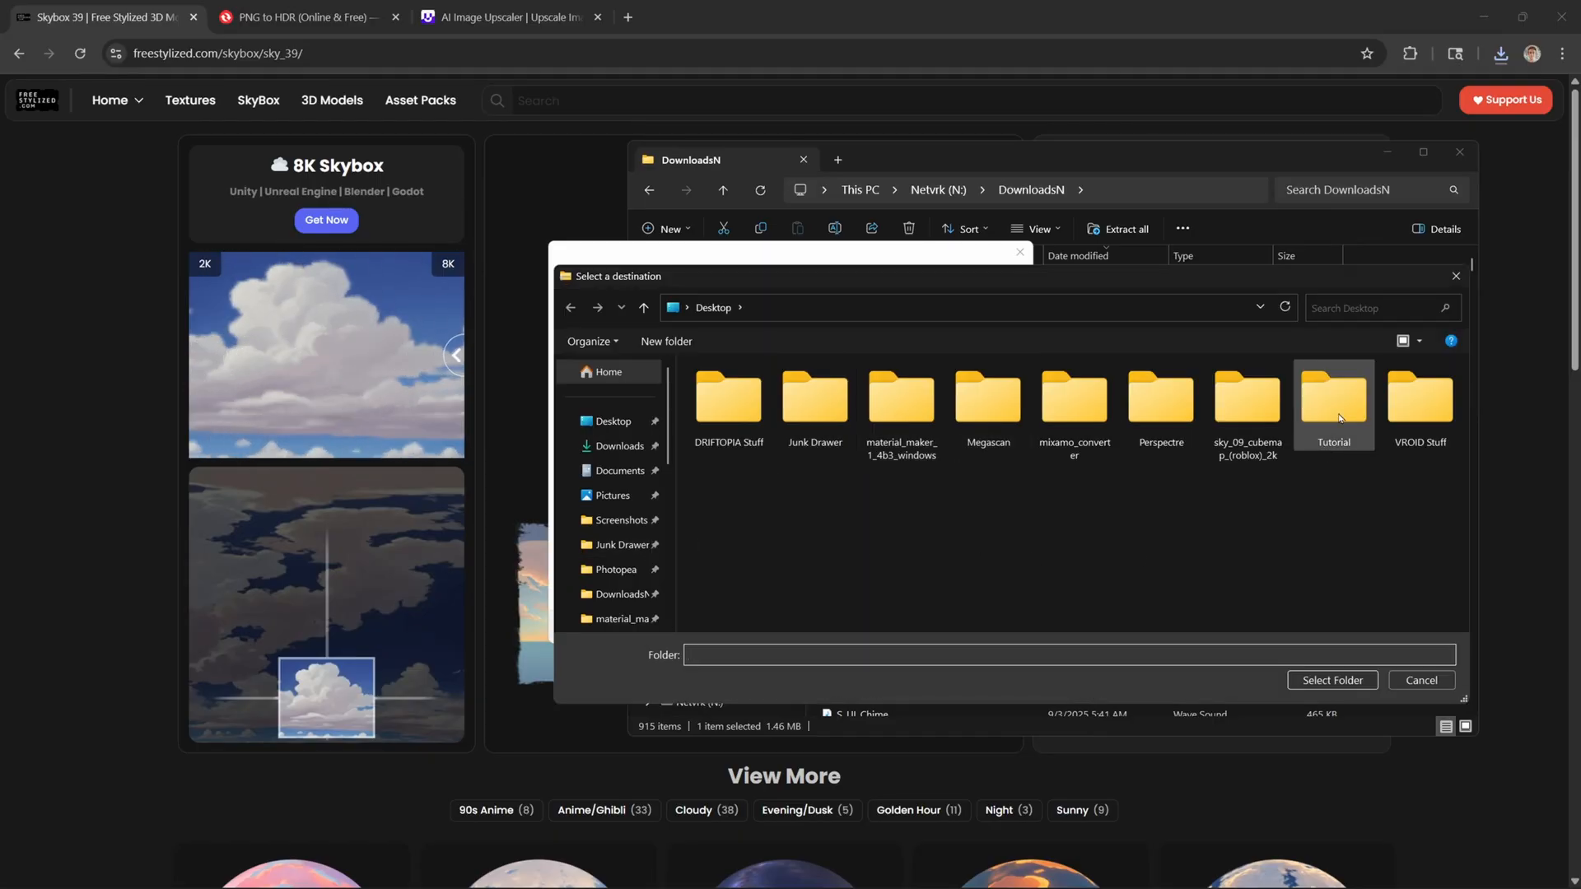
double_click(1333, 398)
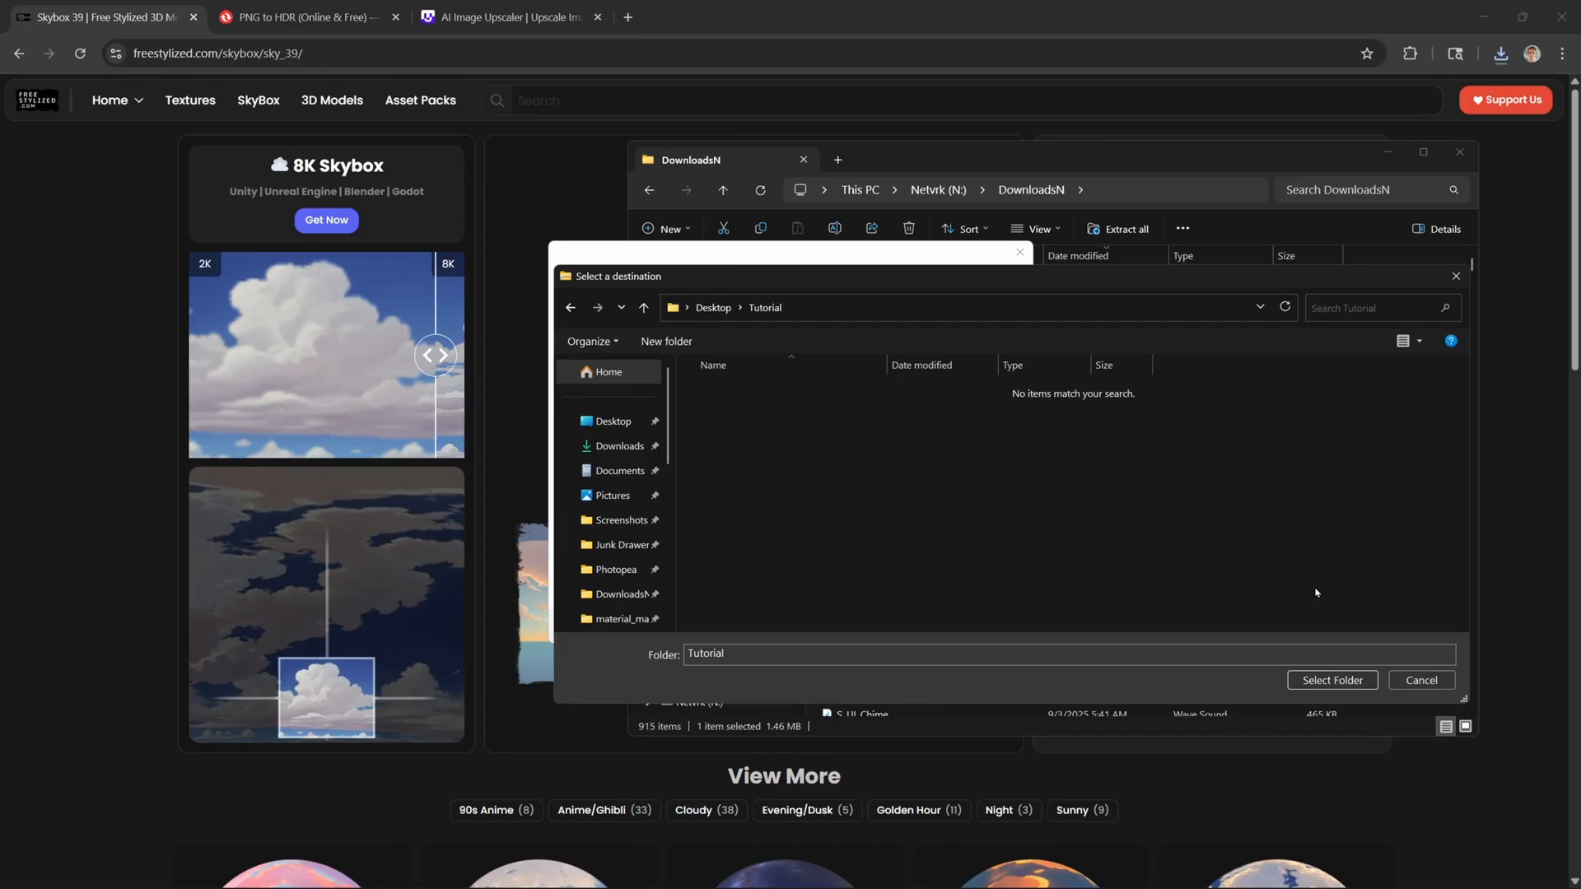
click(1331, 680)
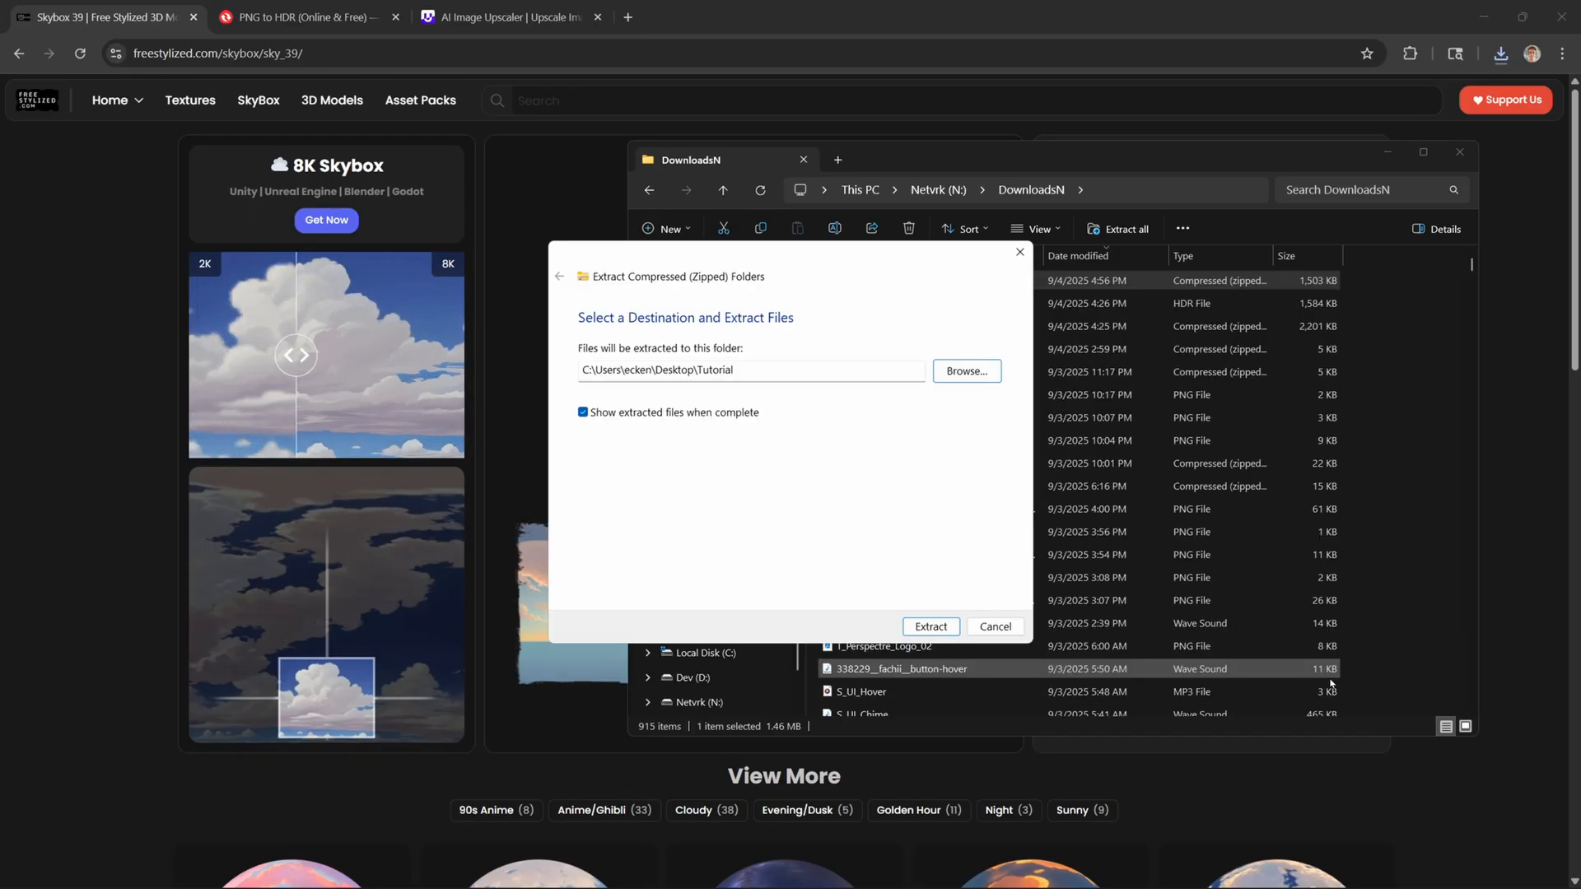
click(929, 626)
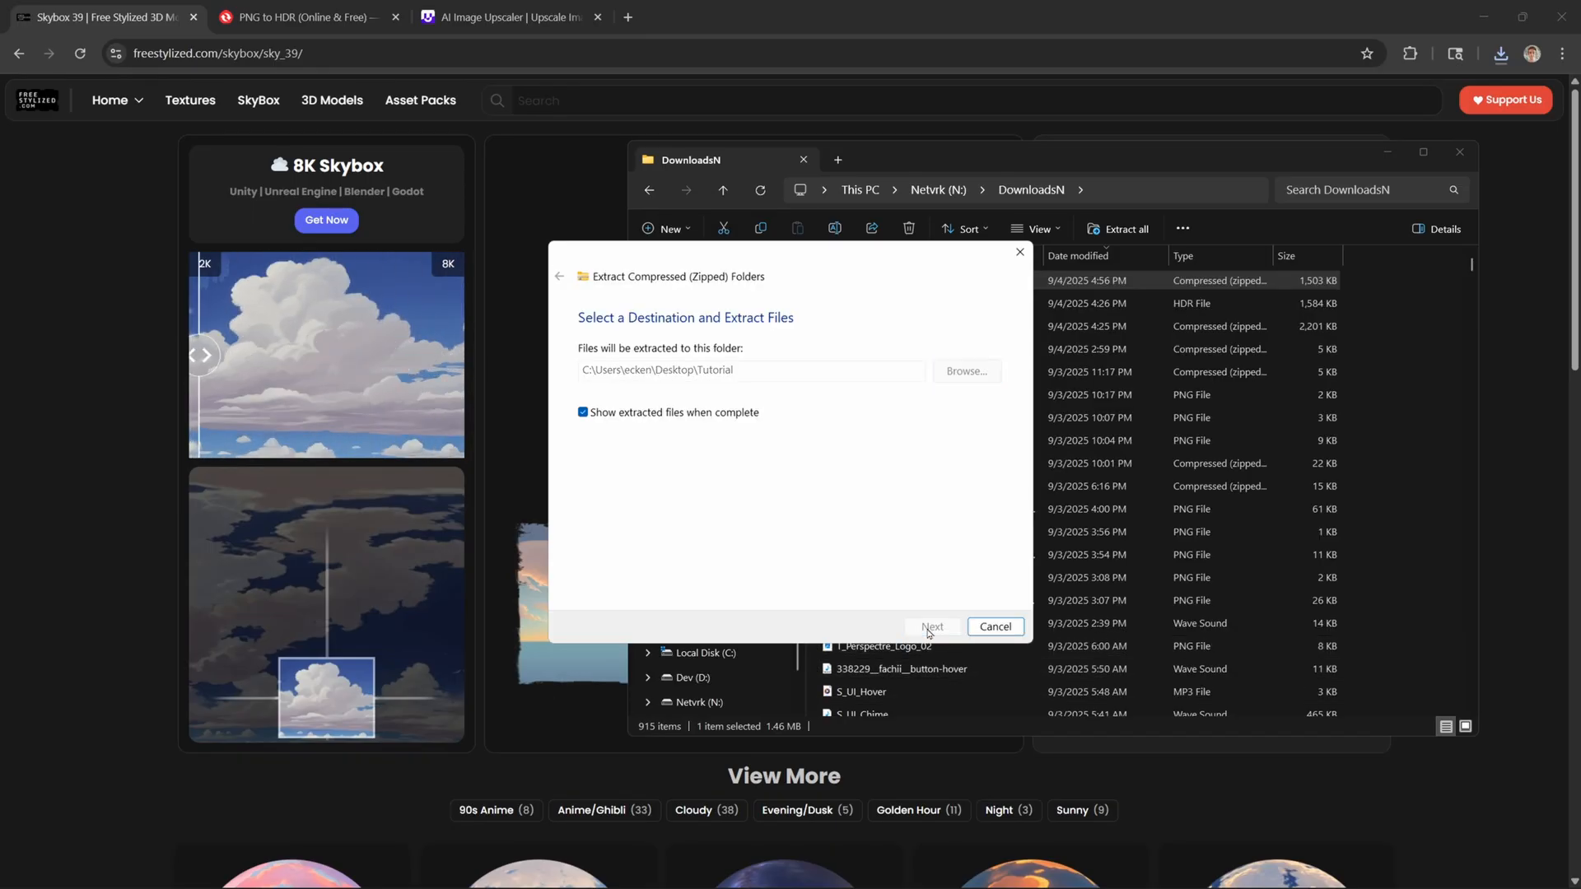
click(932, 626)
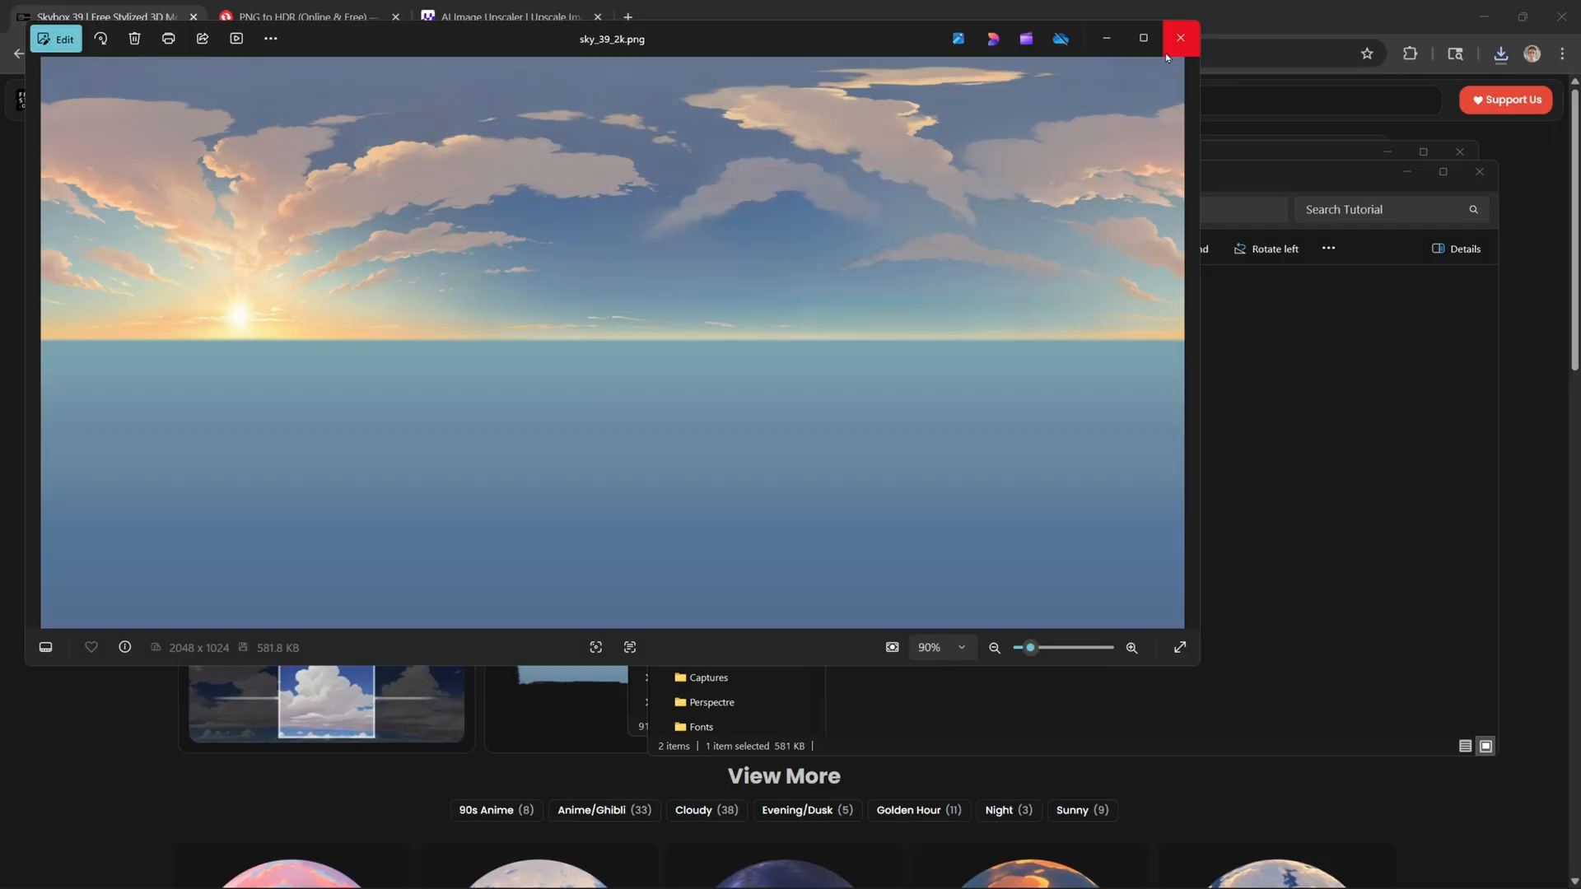
Preview the extracted sky_39_2k and cubemap layout images, then close them.
click(1180, 38)
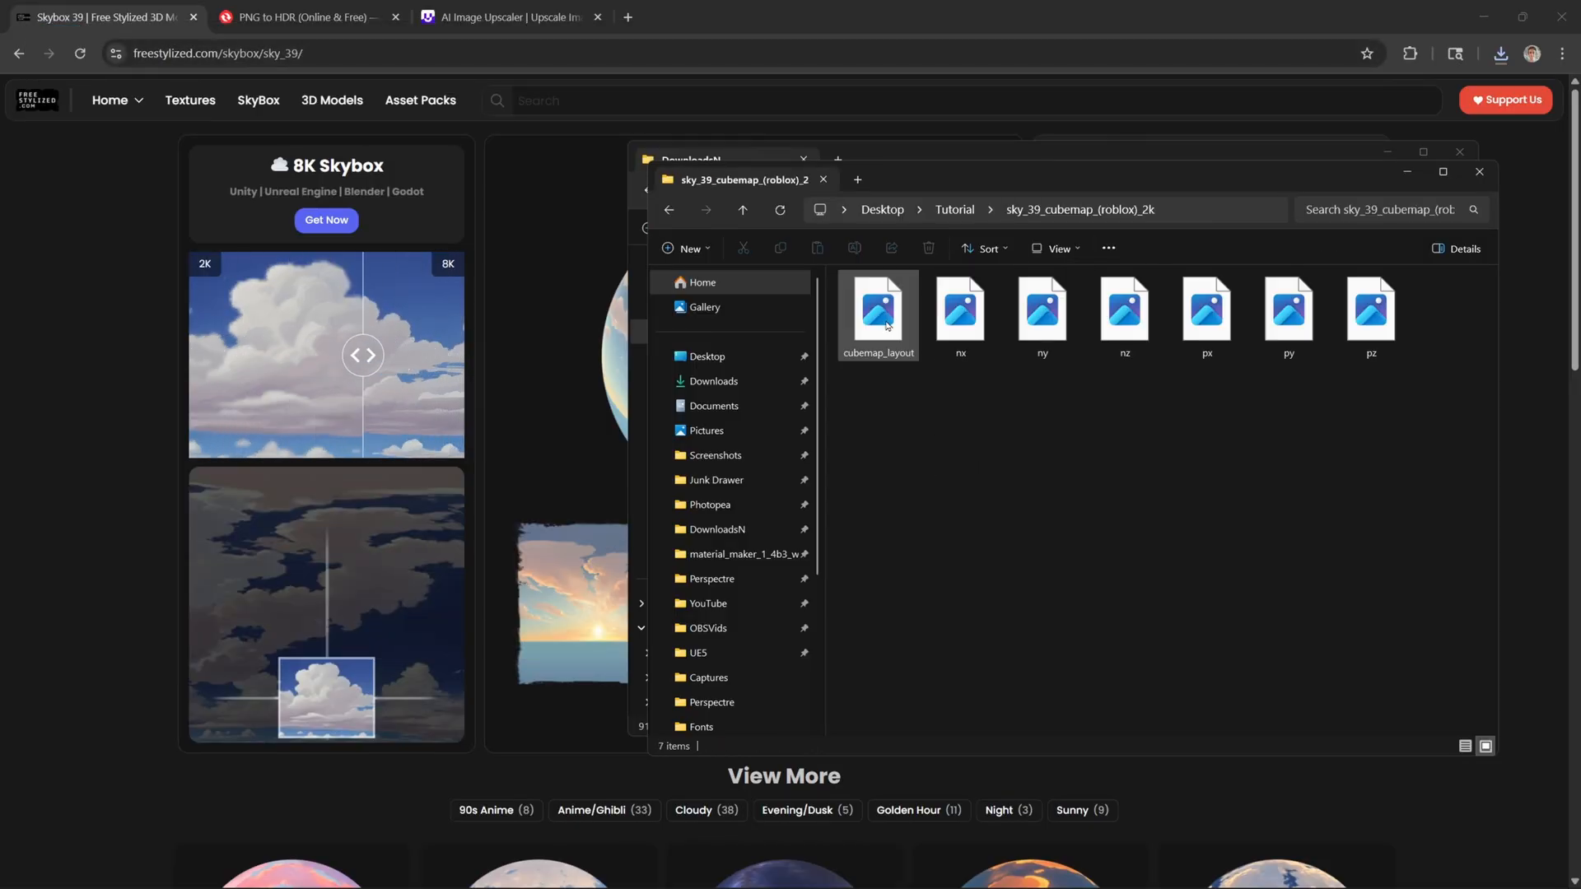
double_click(876, 309)
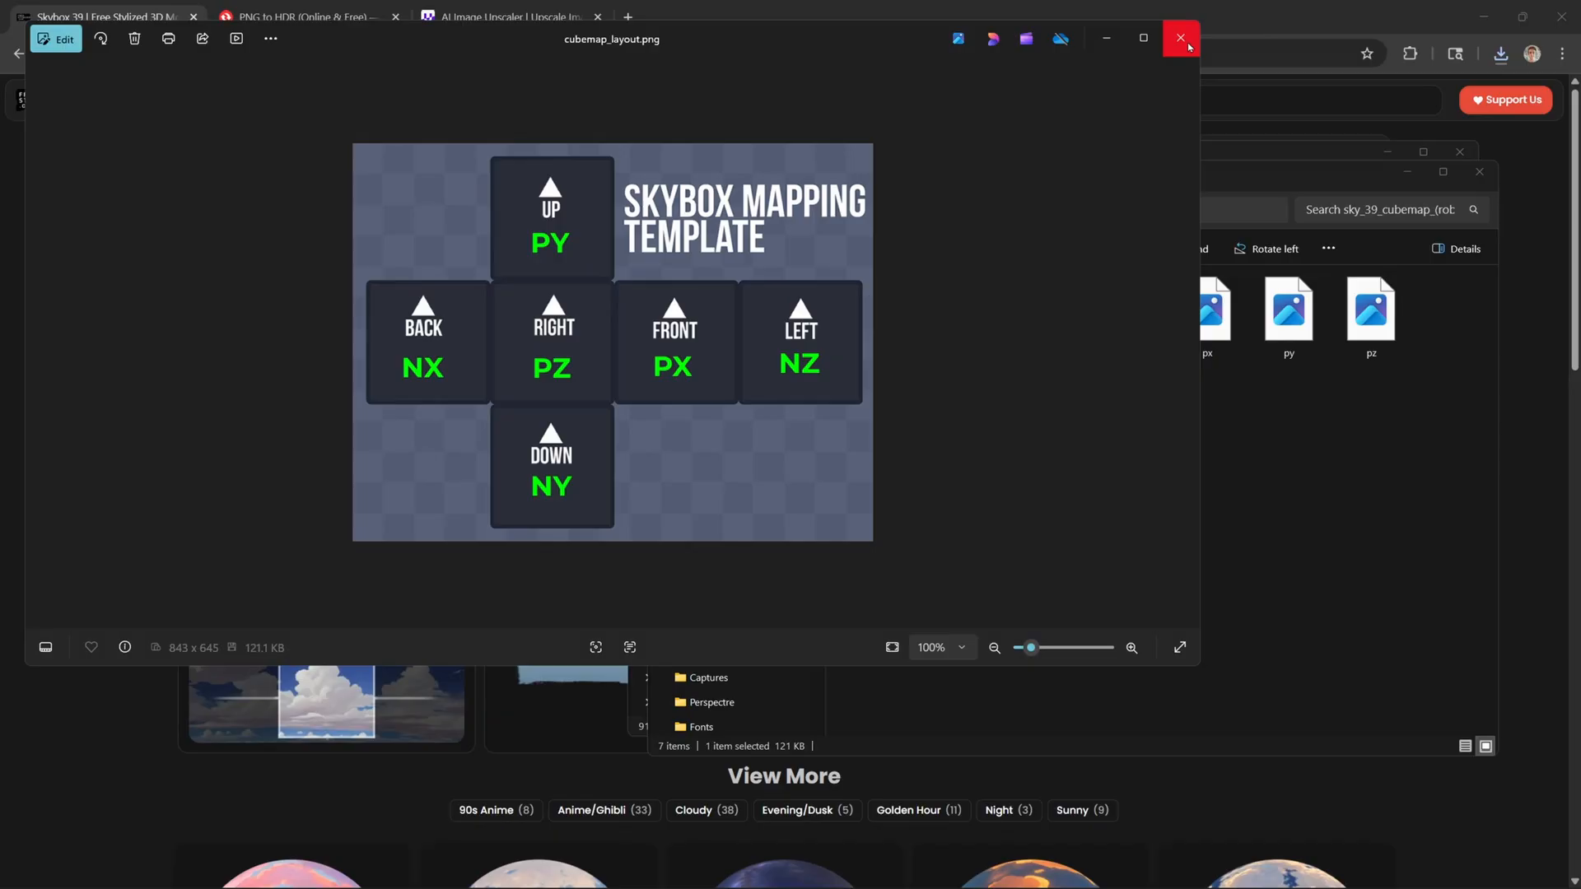
click(1179, 38)
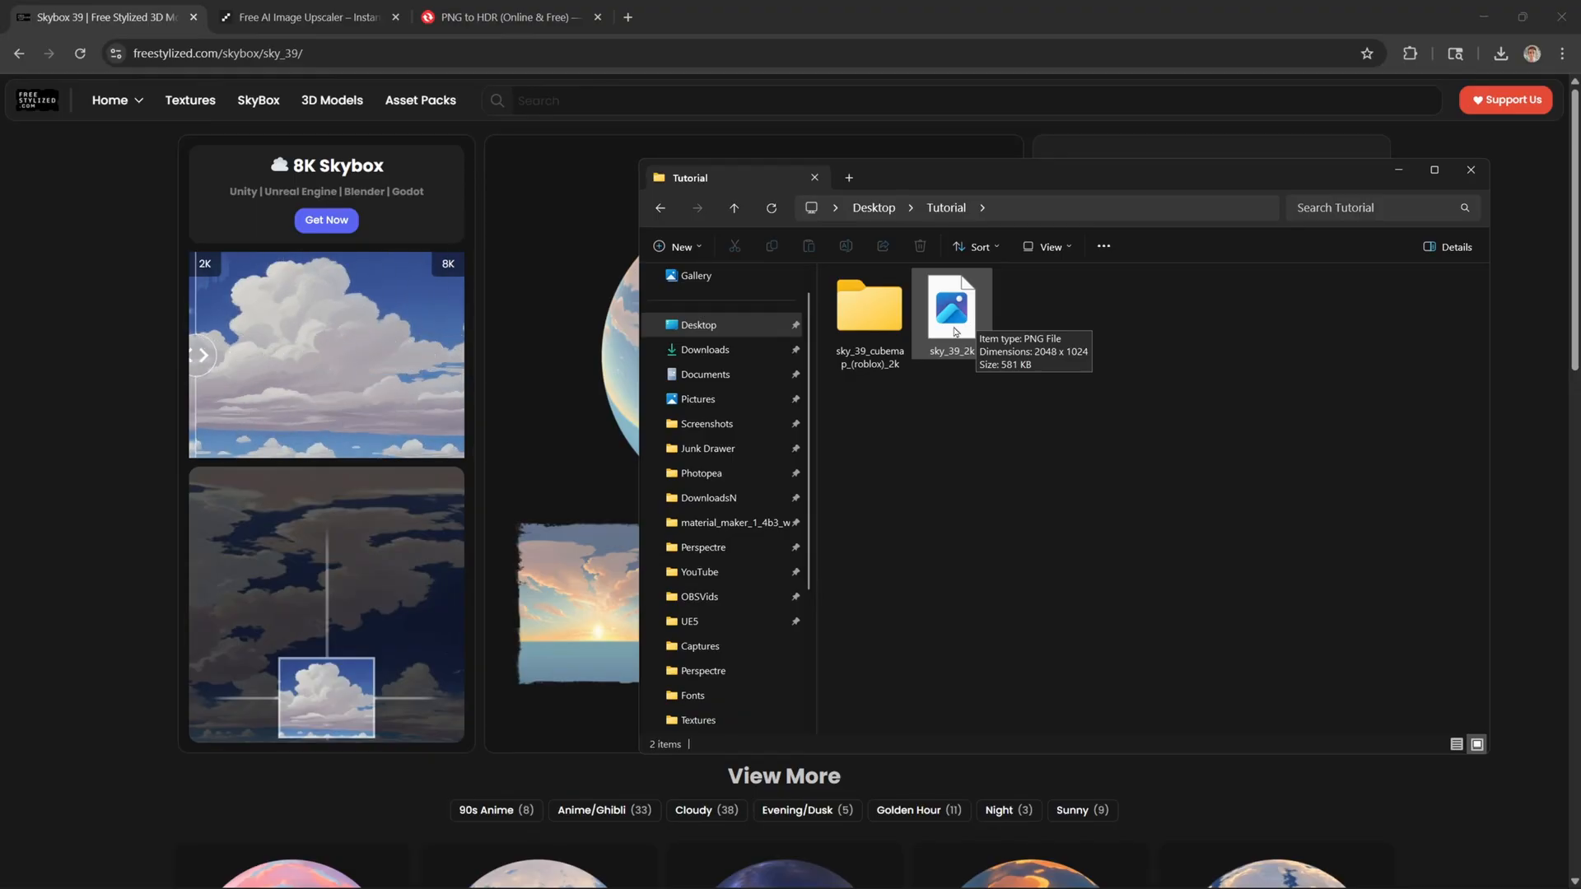
mouse_move(1018, 188)
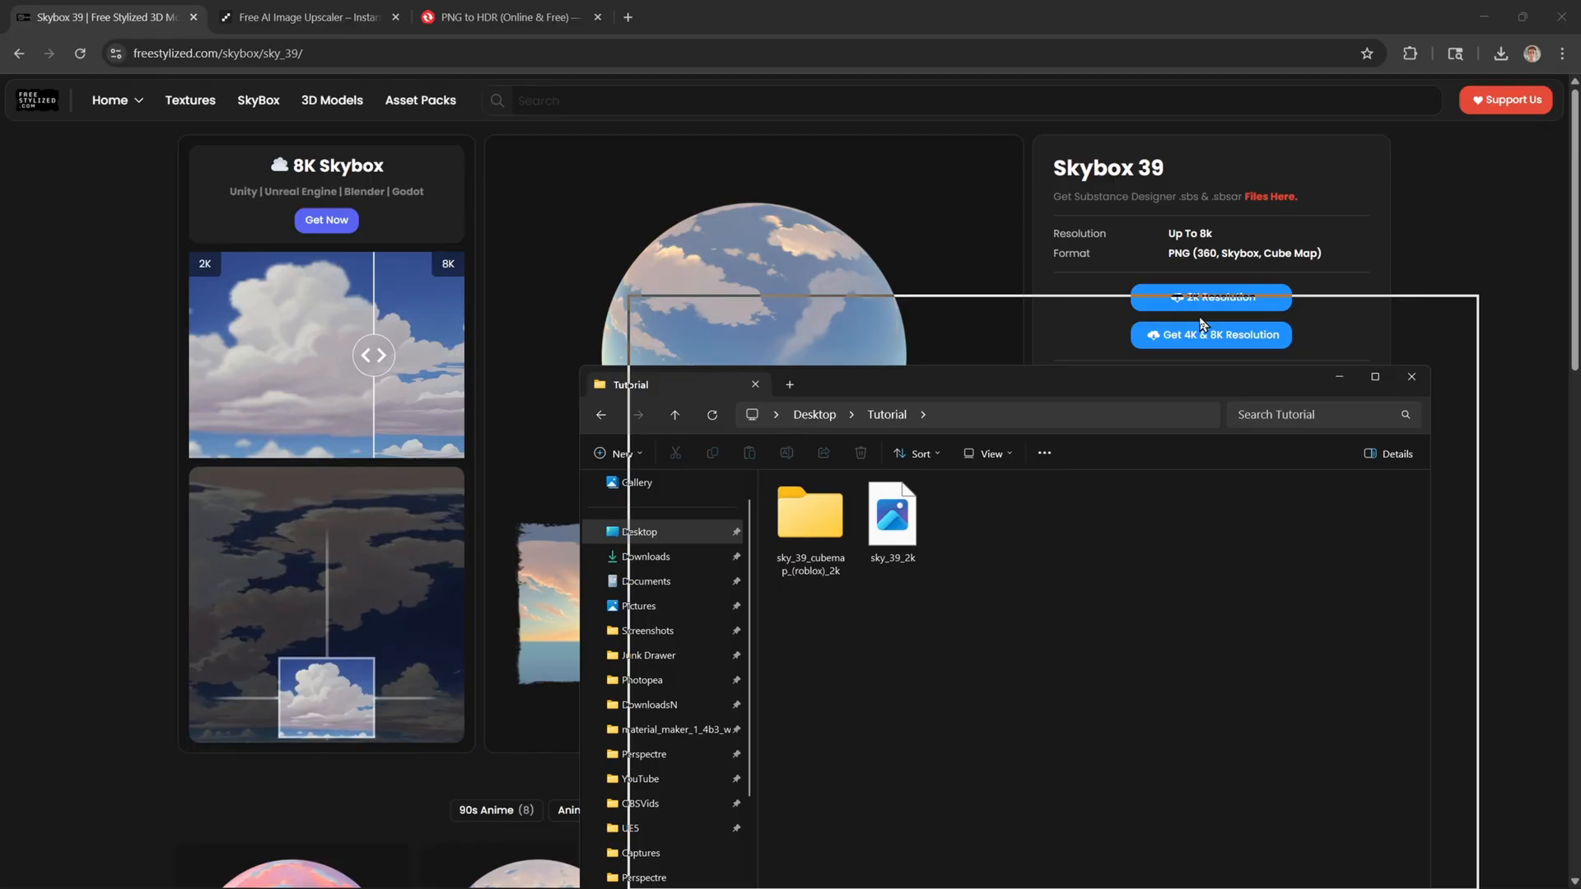
Move the Tutorial folder window aside and switch to the Topaz image upscaler page.
drag(630, 383, 677, 313)
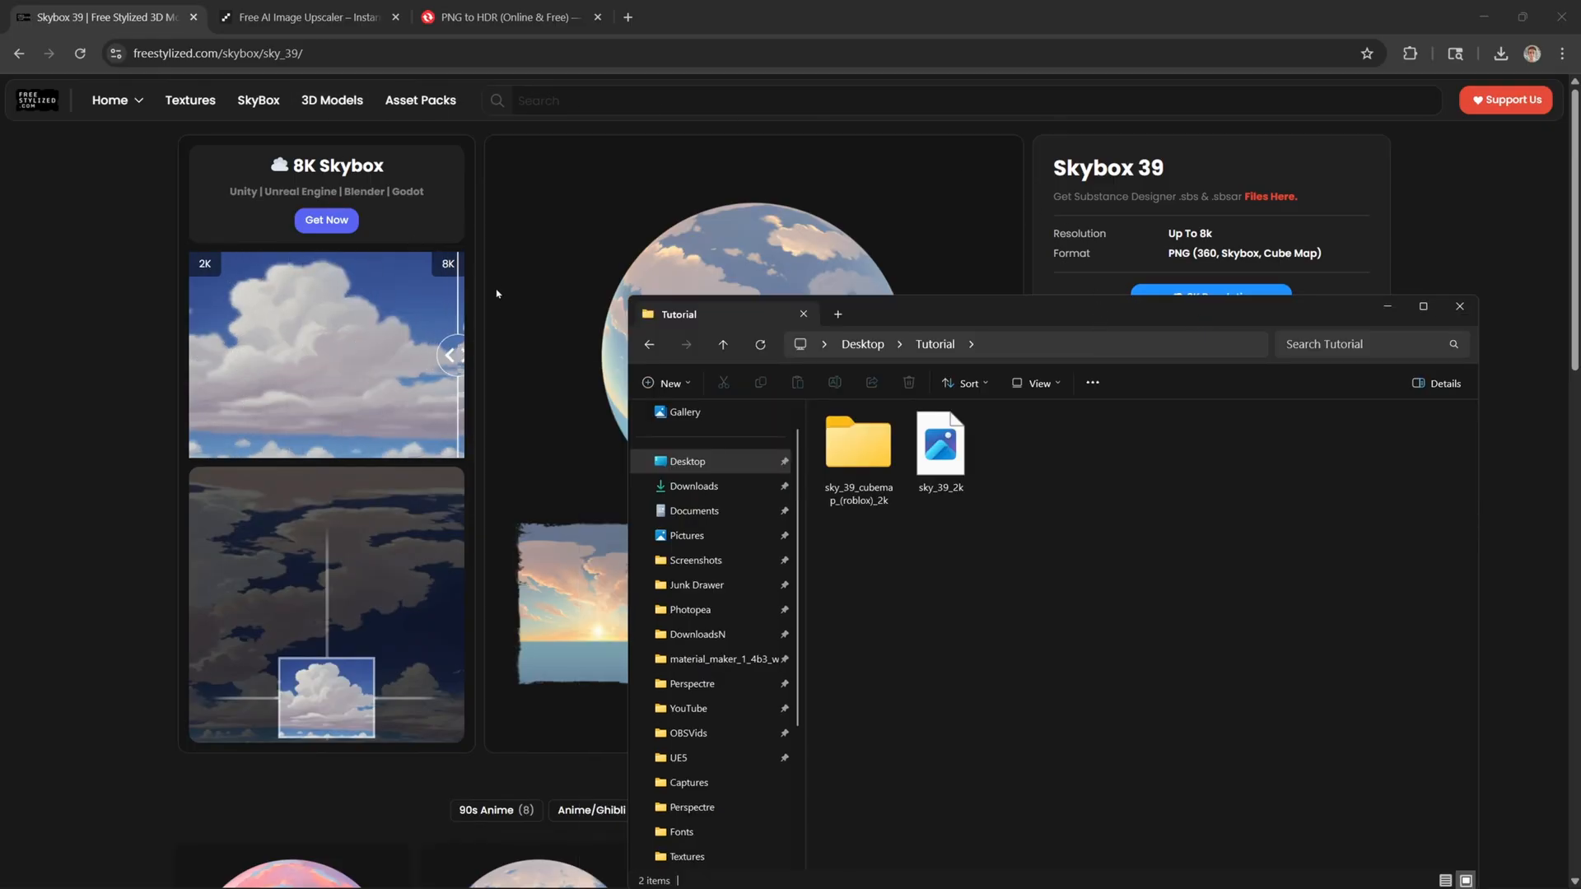
click(308, 17)
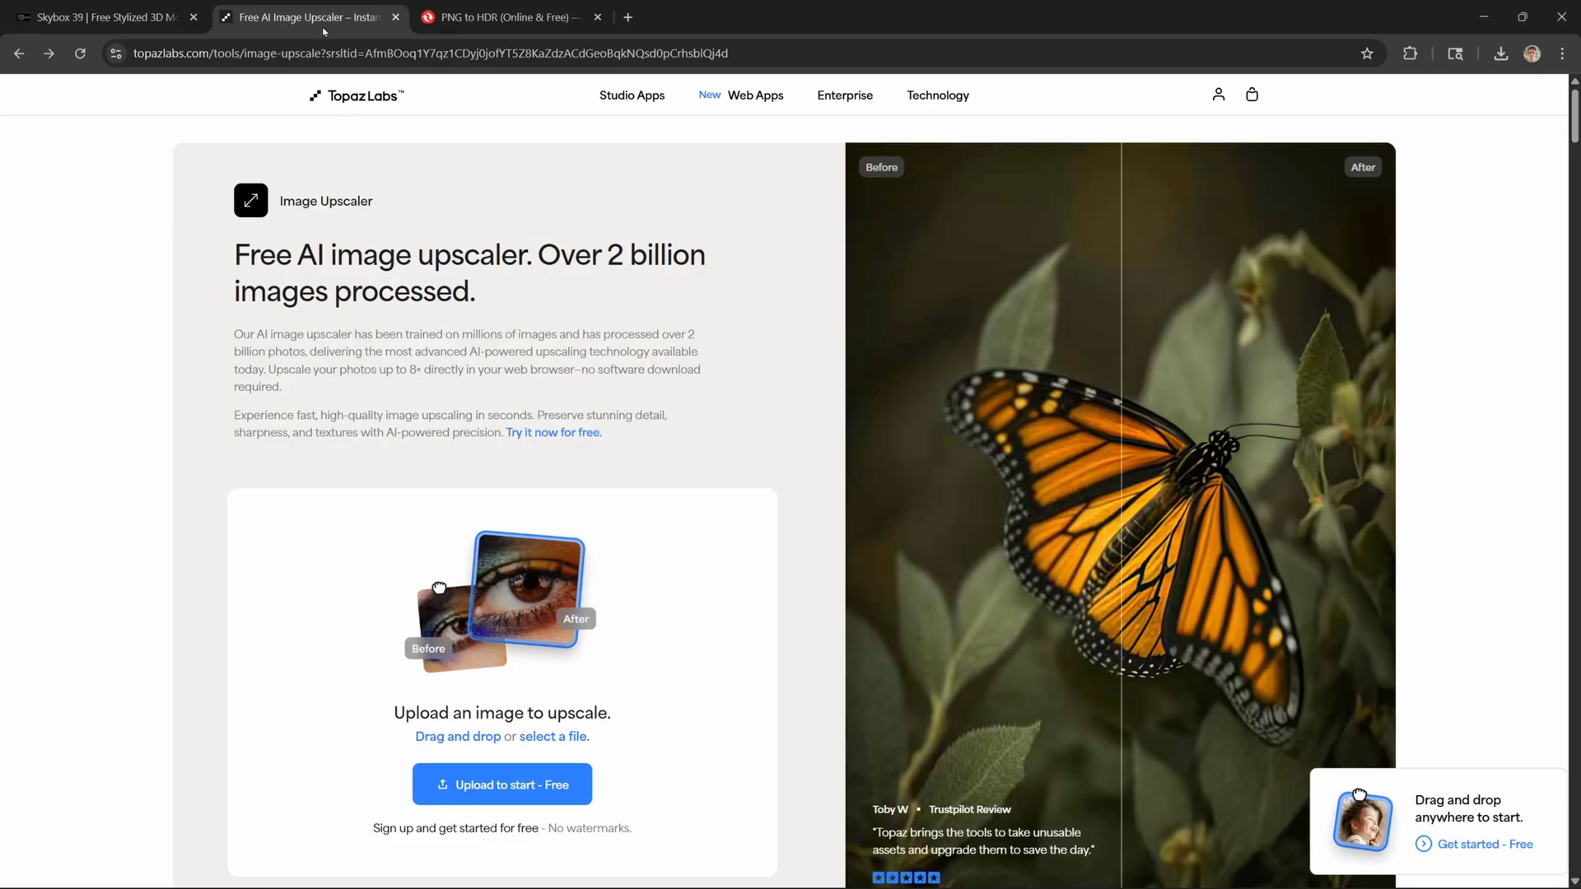
mouse_move(456, 217)
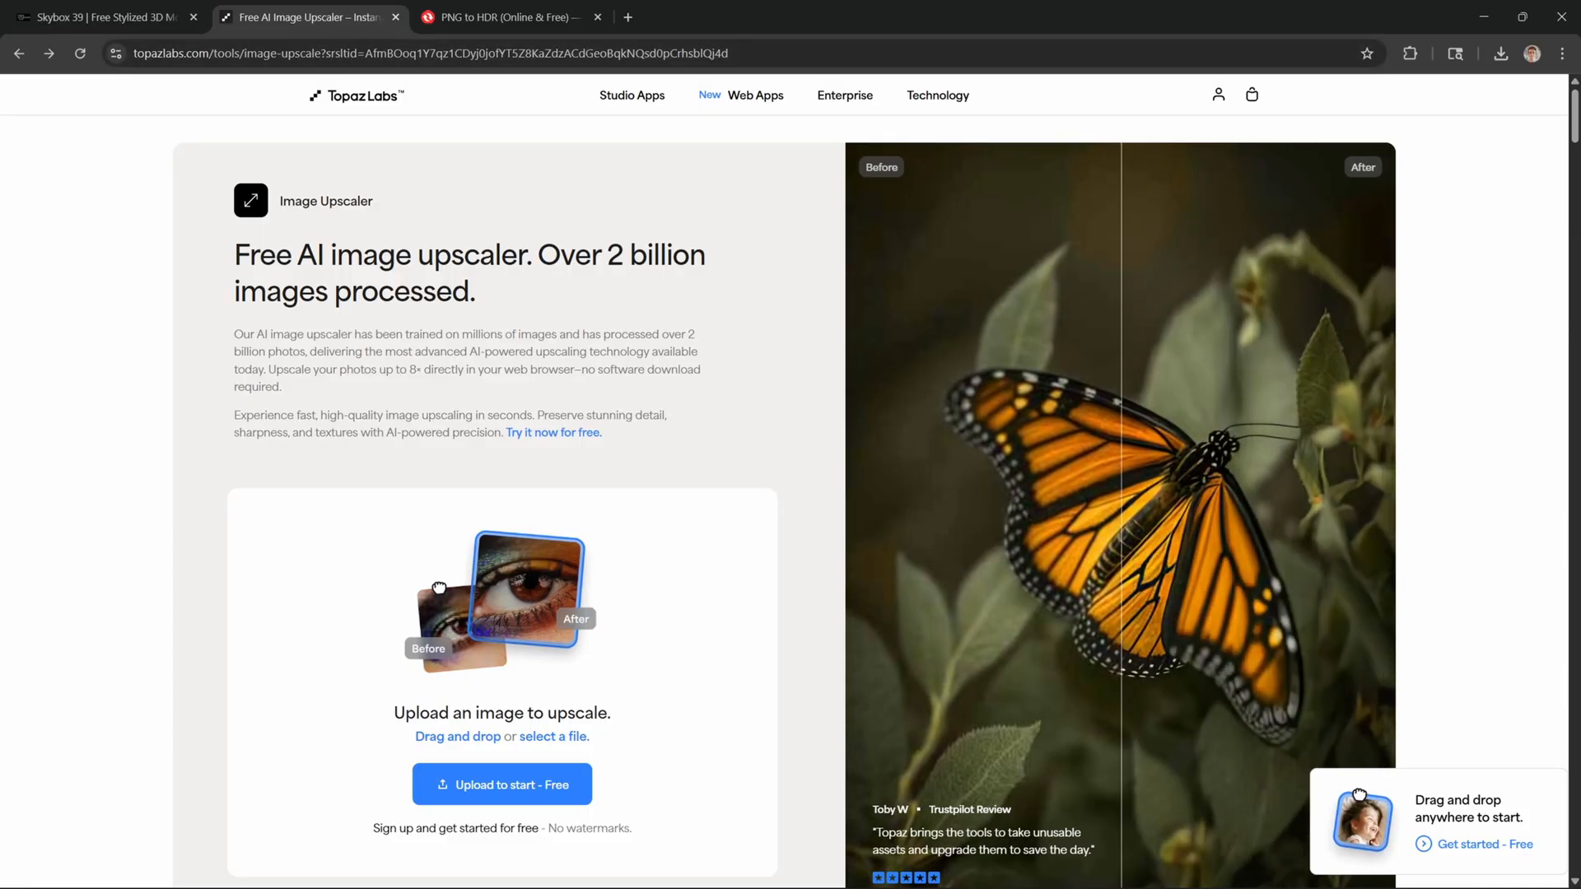
Upload the sky image, set a 2x upscale to 4096 × 2048 and start rendering.
click(567, 869)
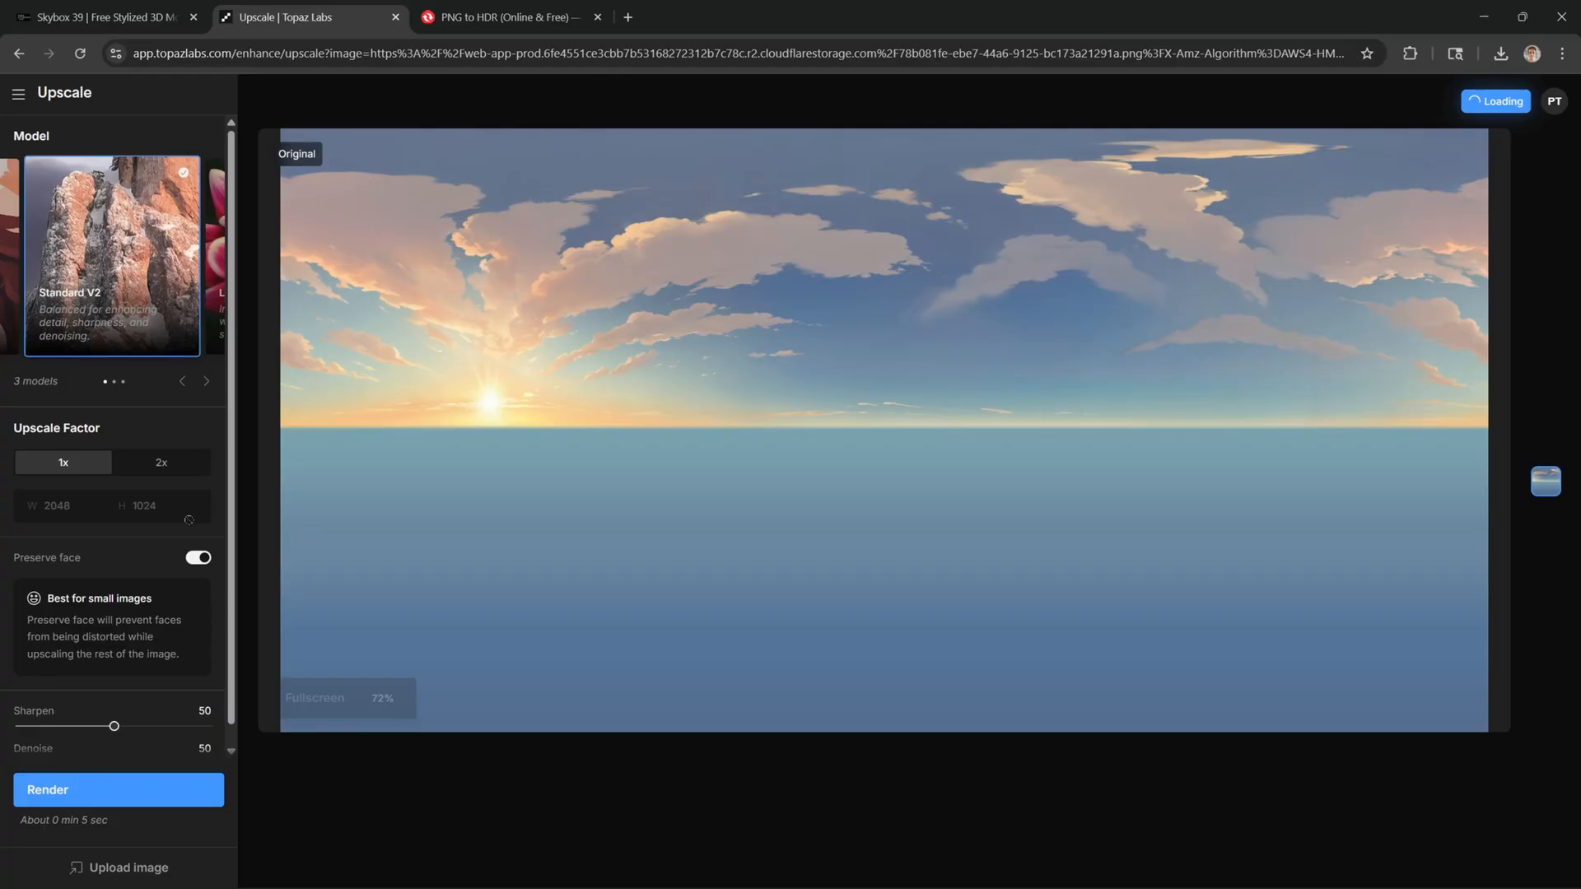
click(160, 462)
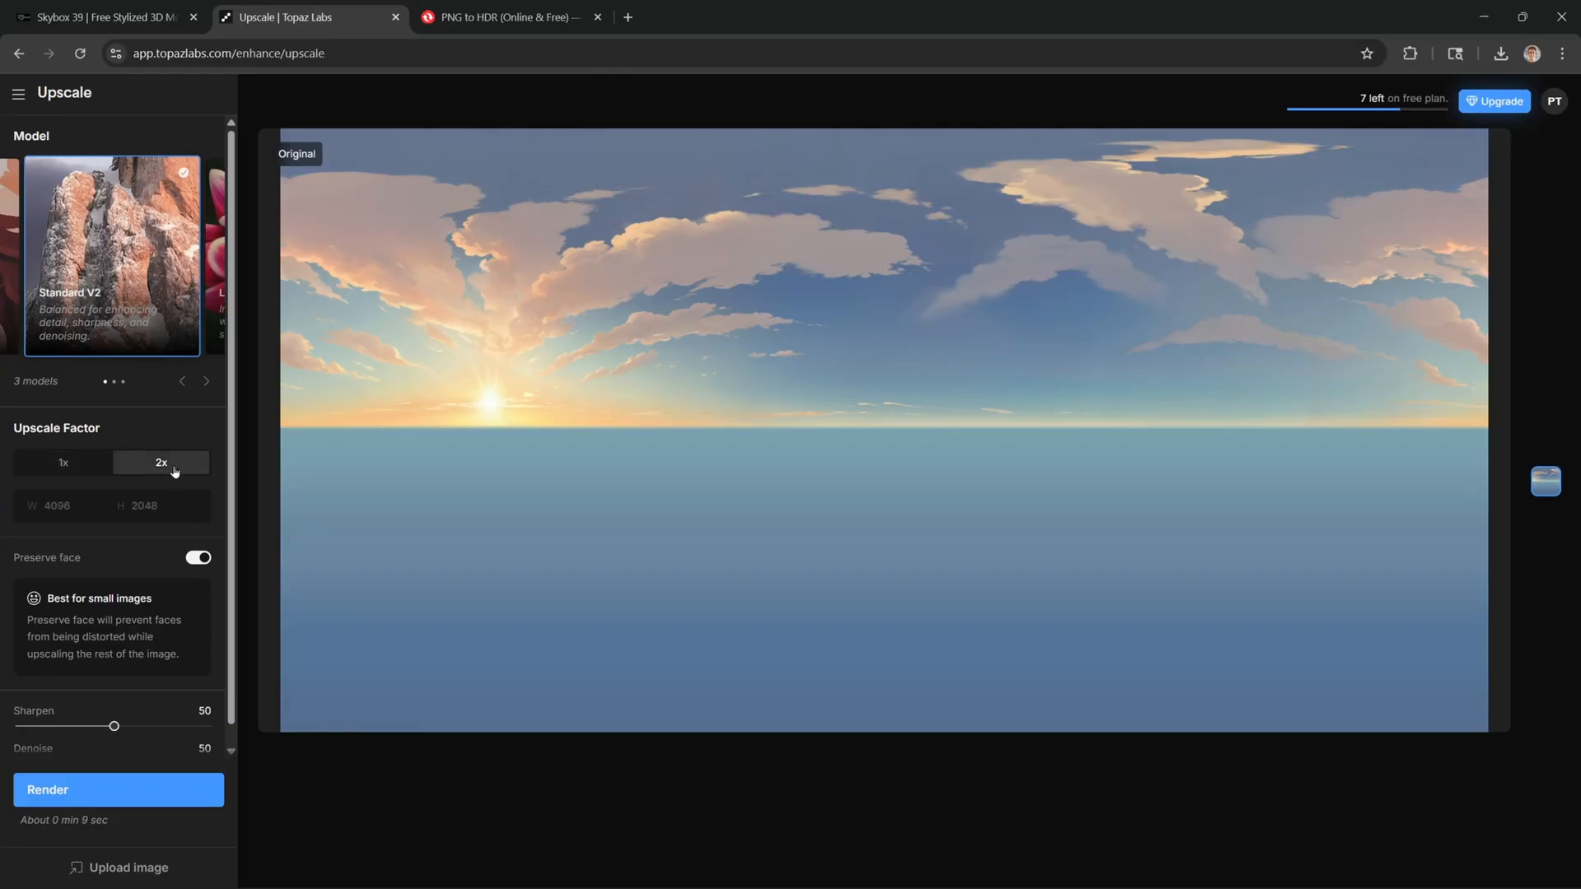
mouse_move(145, 766)
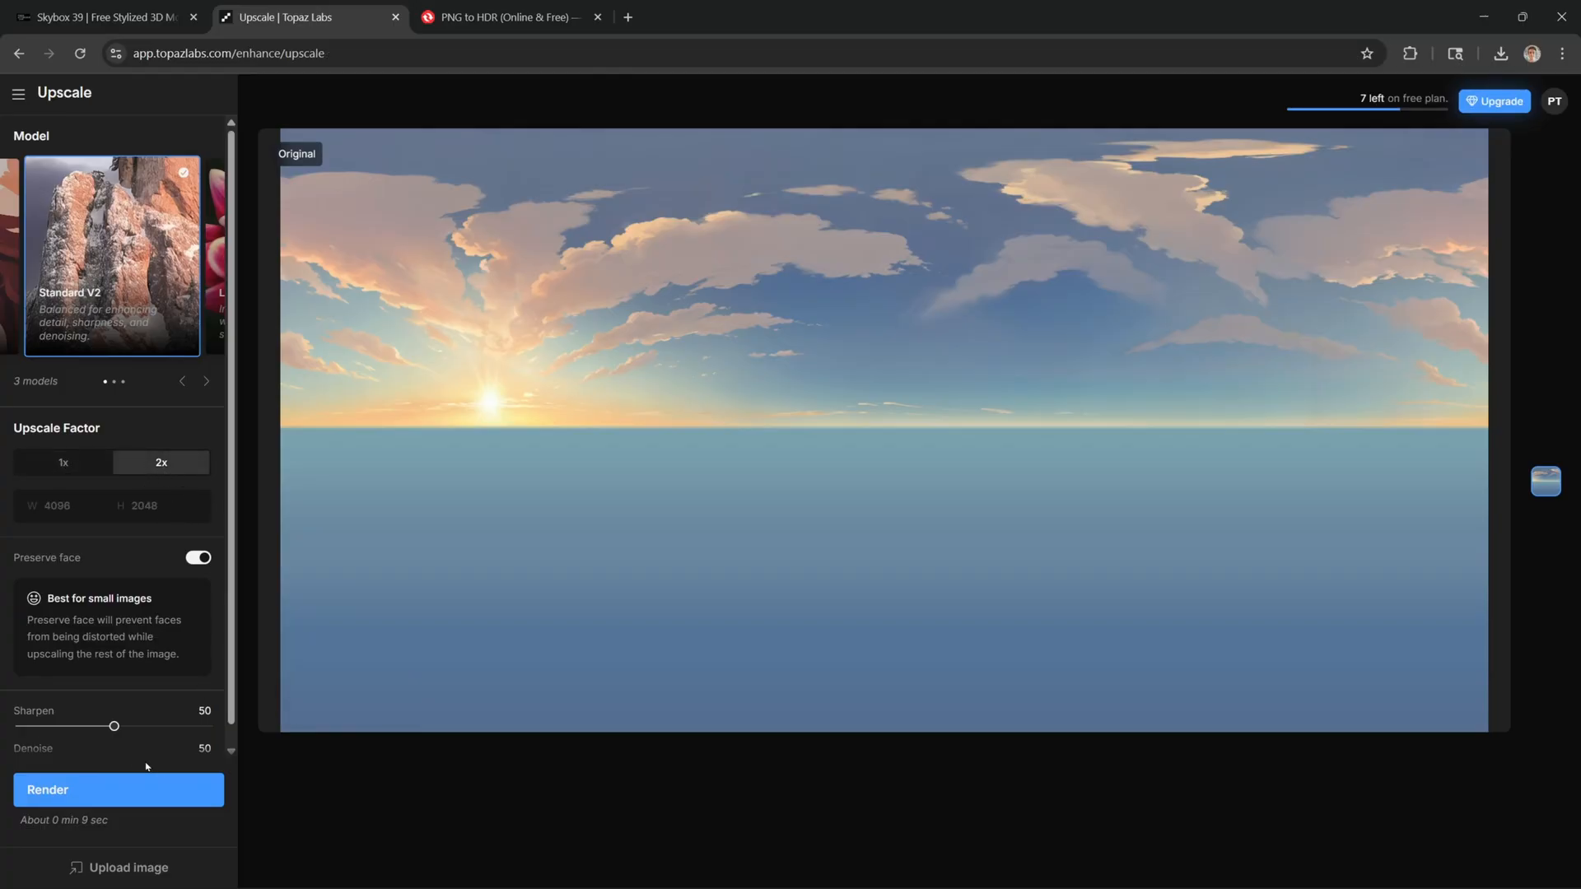
scroll(down, 3)
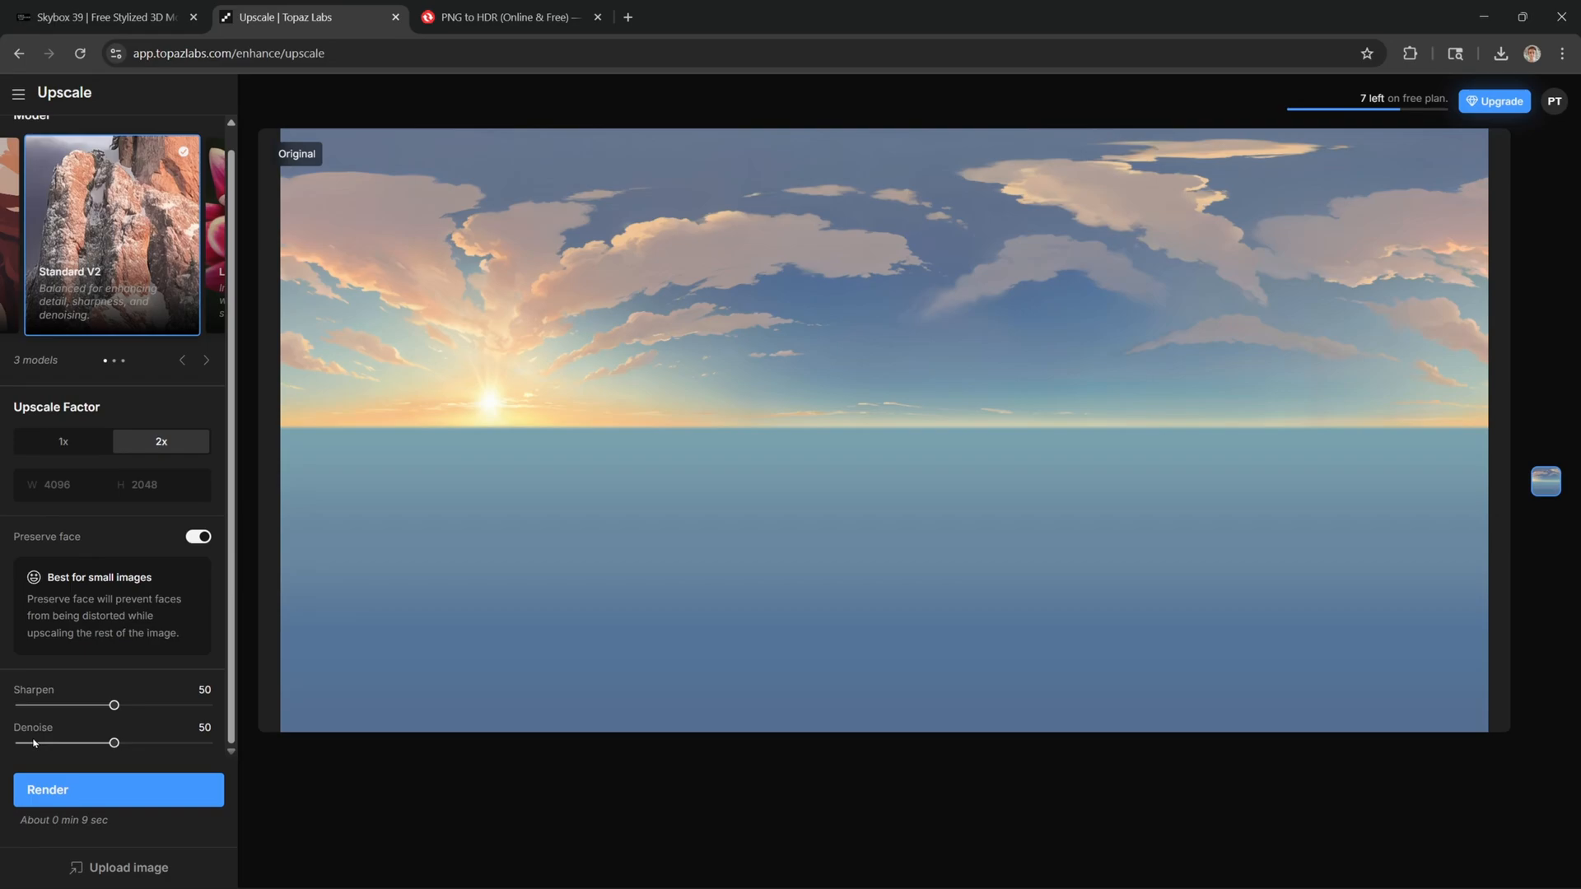
mouse_move(94, 721)
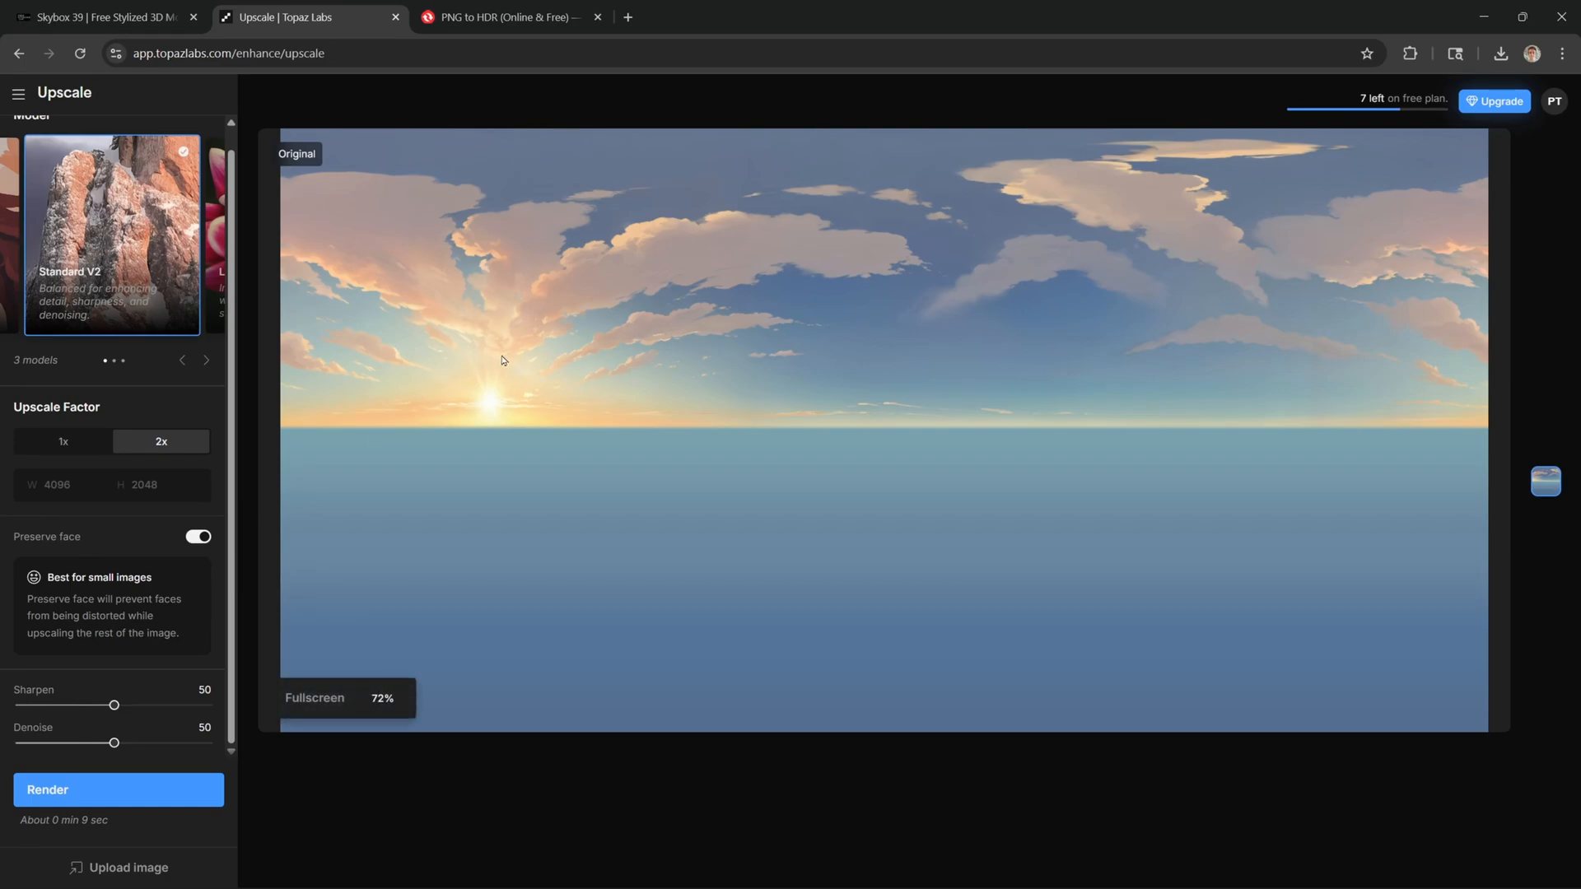
mouse_move(462, 372)
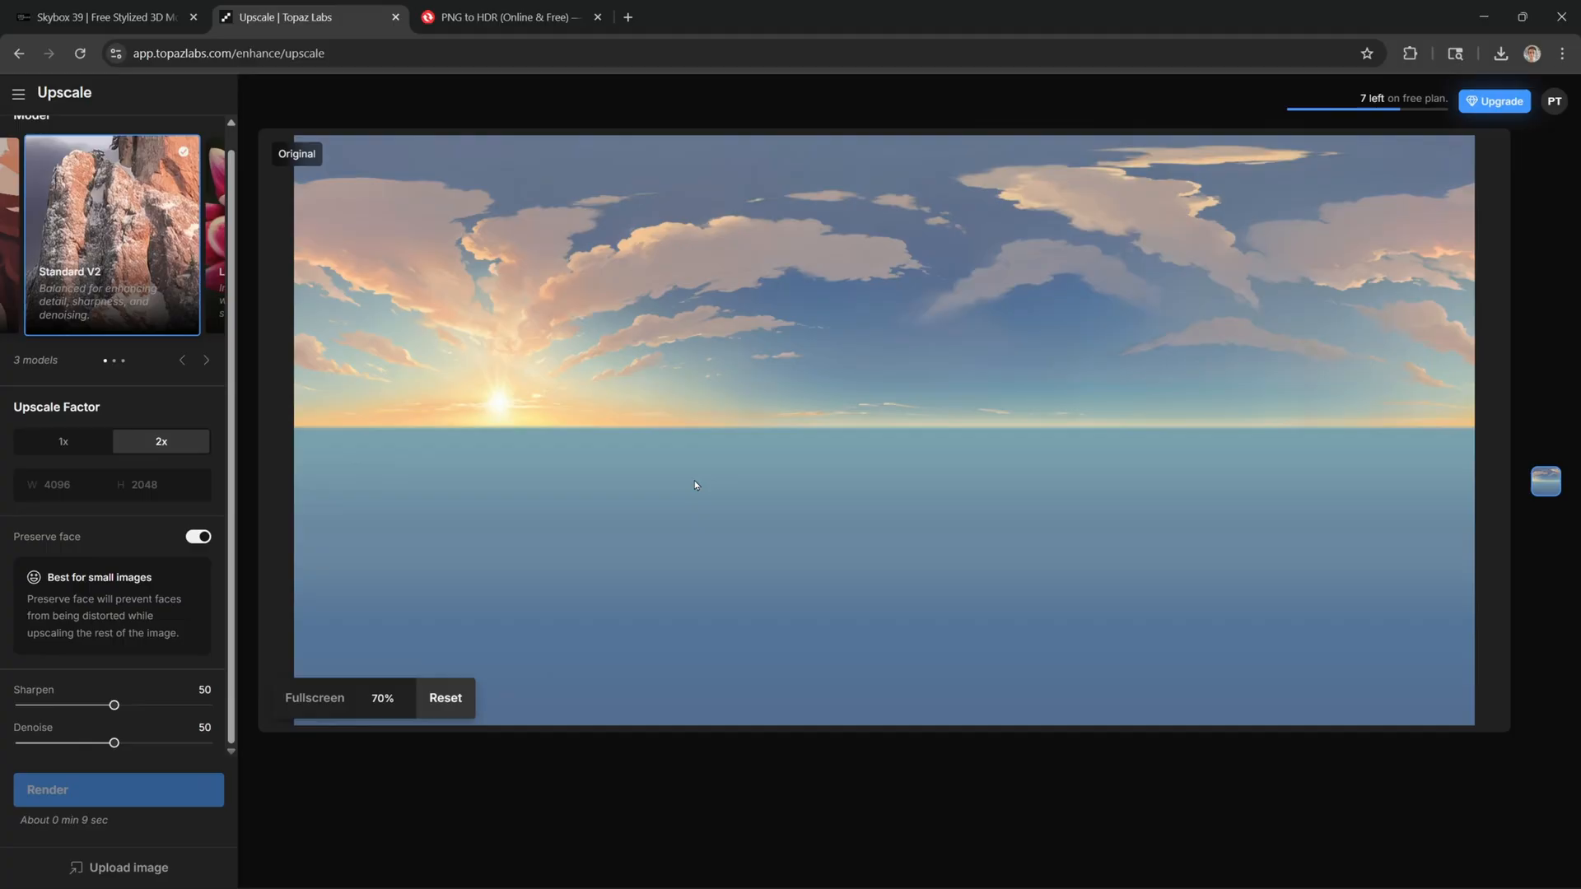
click(118, 789)
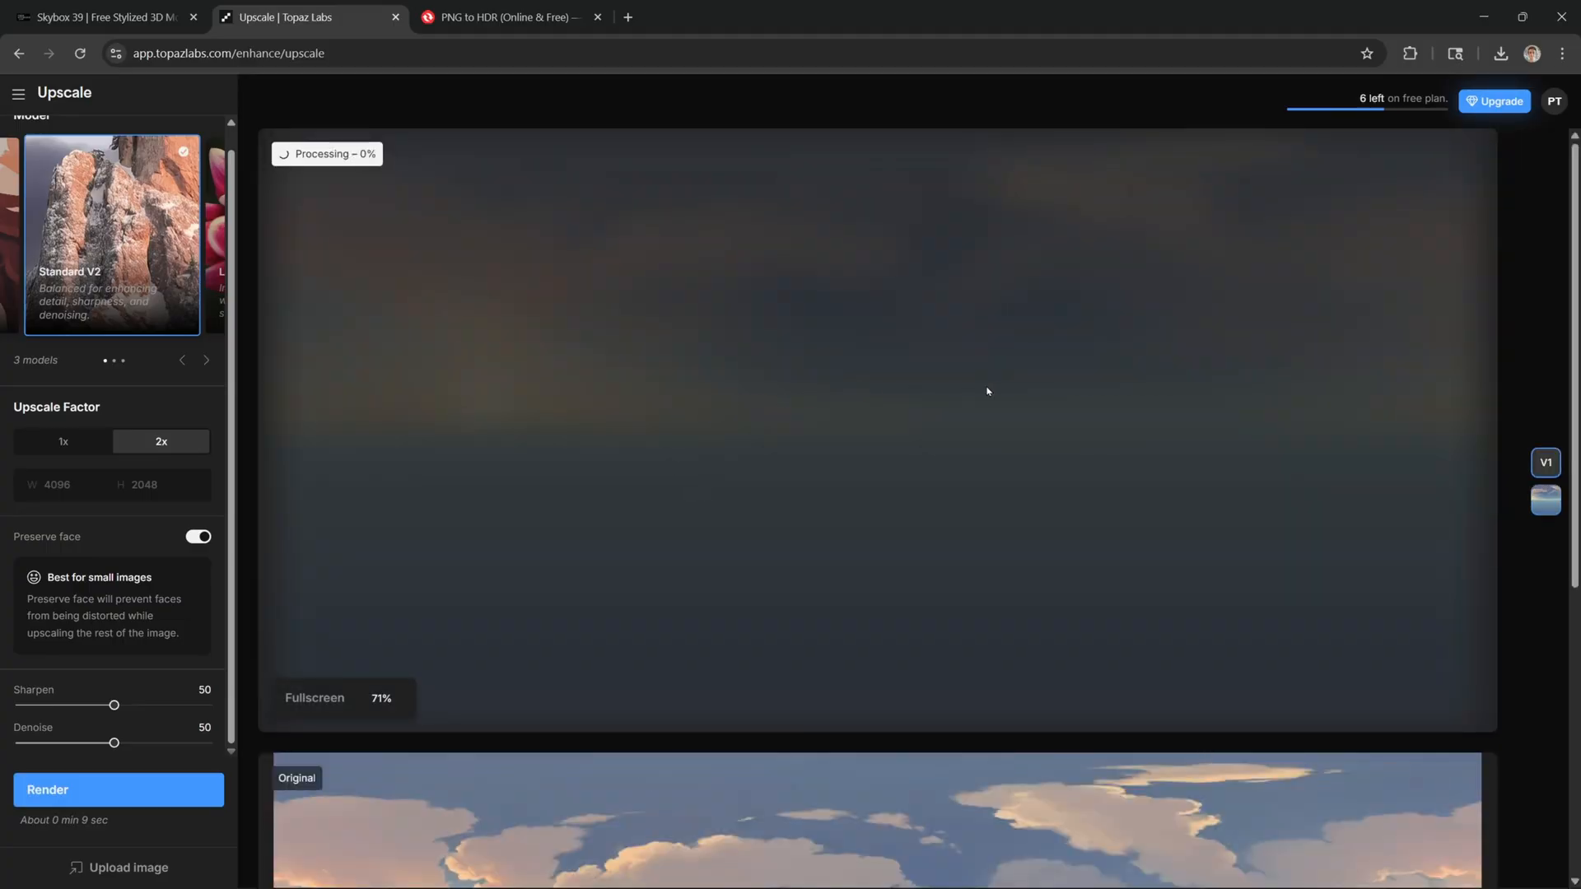
mouse_move(769, 360)
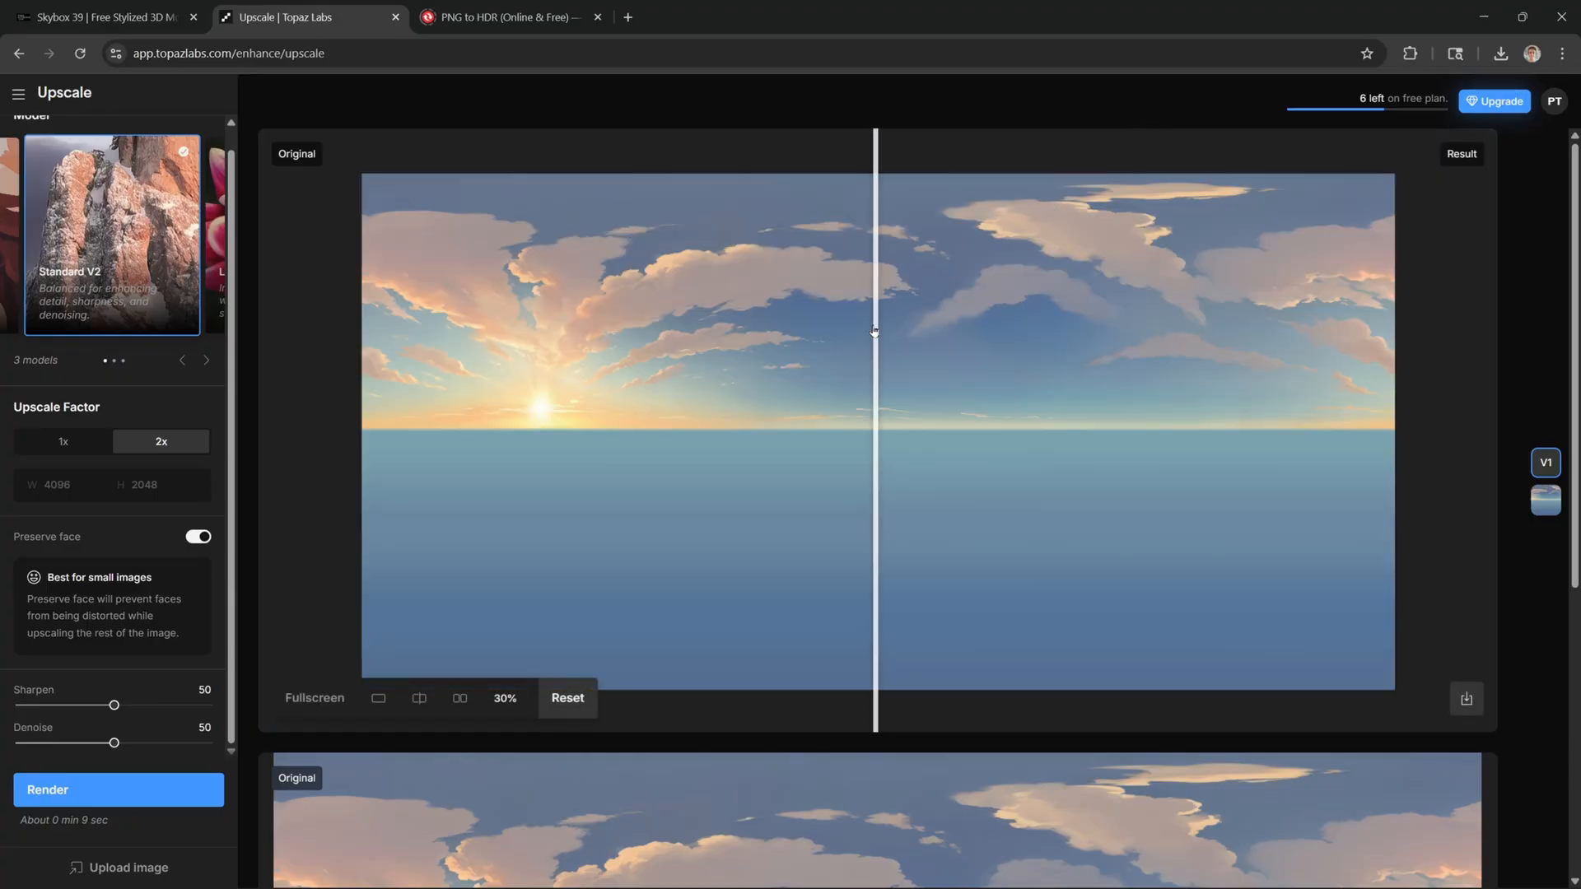
Drag the Original/Result slider back and forth to compare the upscaled sky's detail.
drag(874, 332, 865, 394)
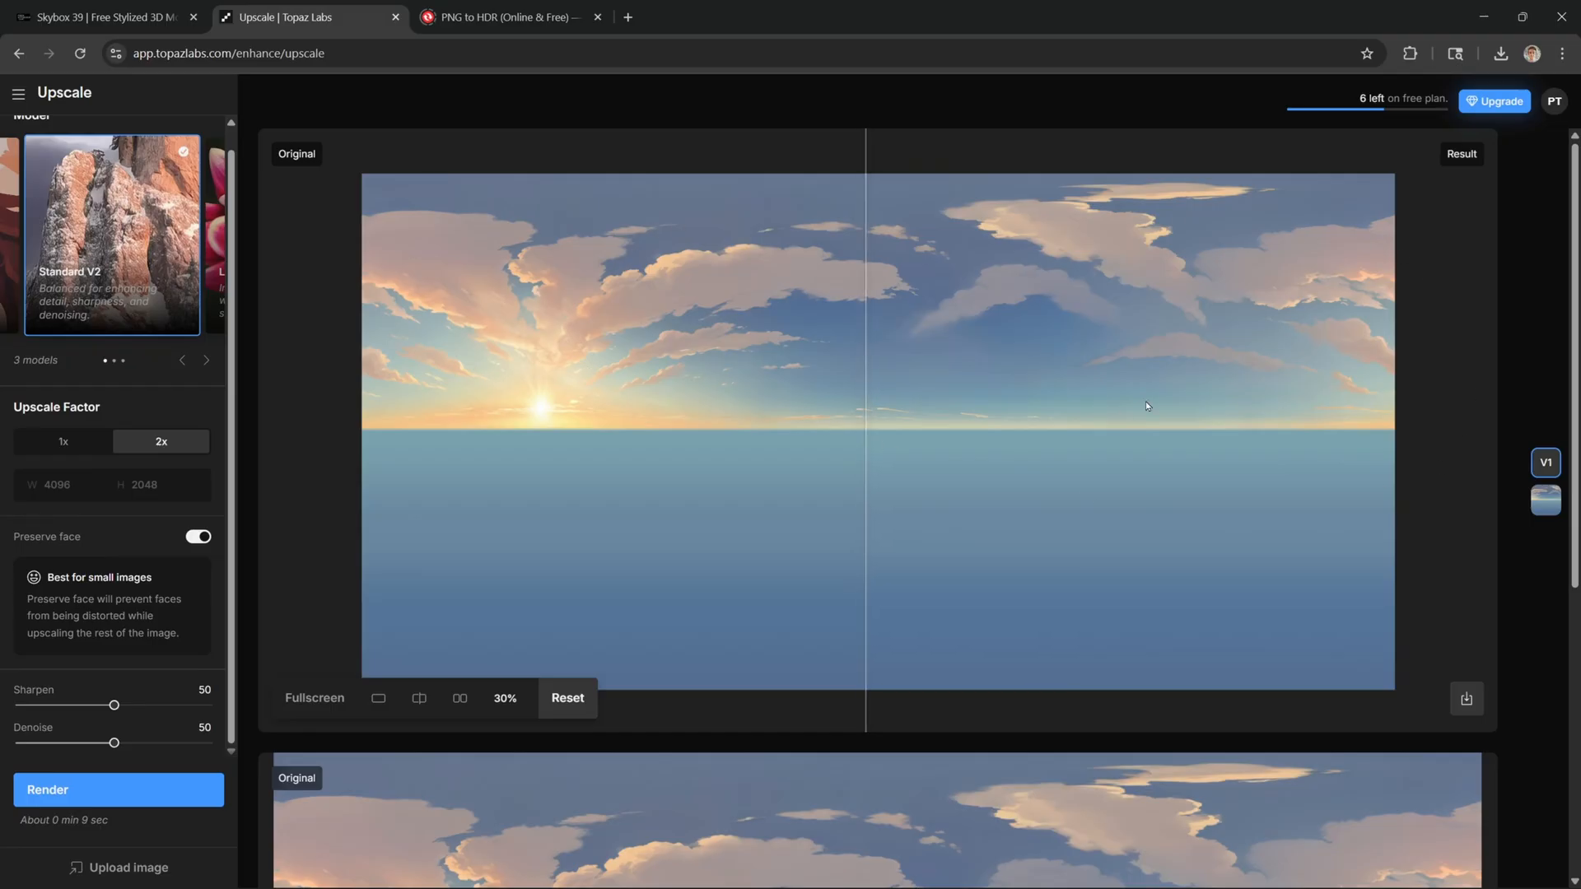
mouse_move(960, 481)
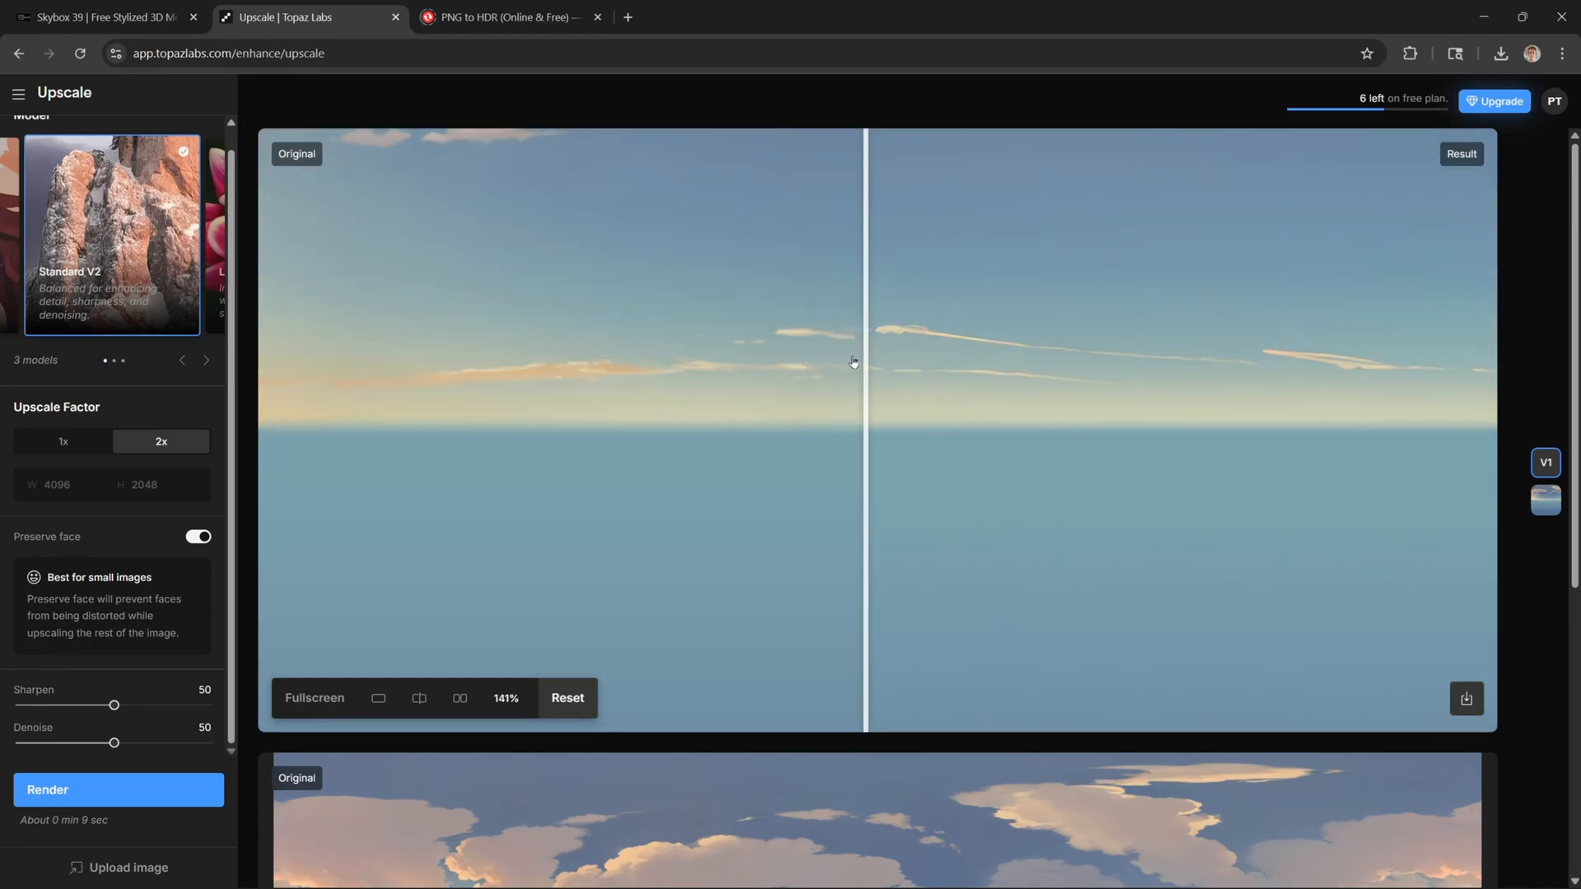
drag(851, 362, 465, 376)
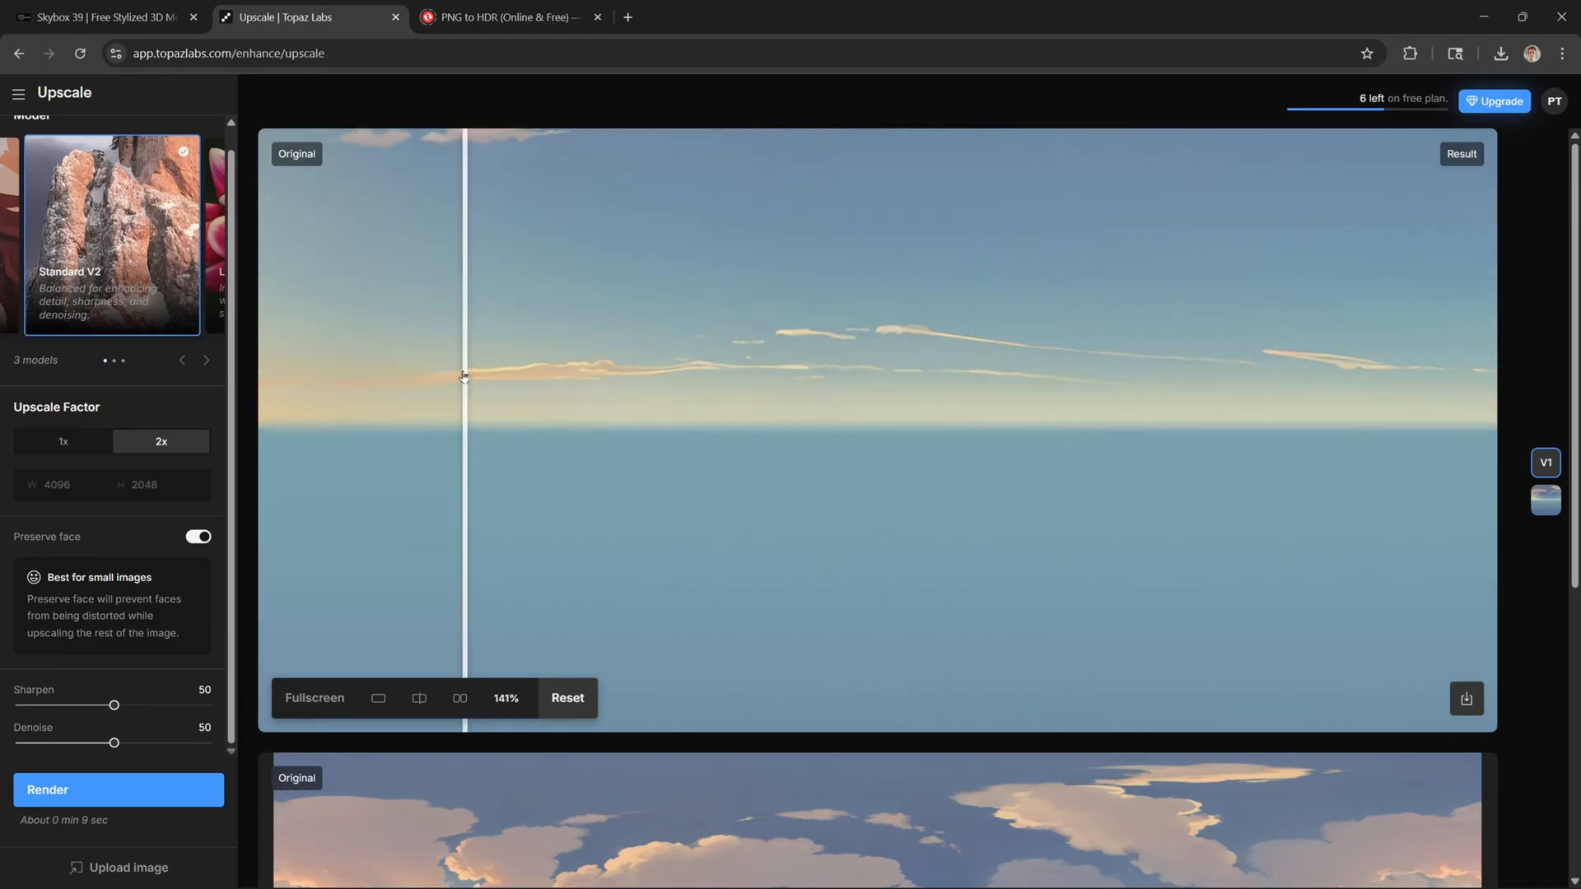
drag(464, 376, 1040, 400)
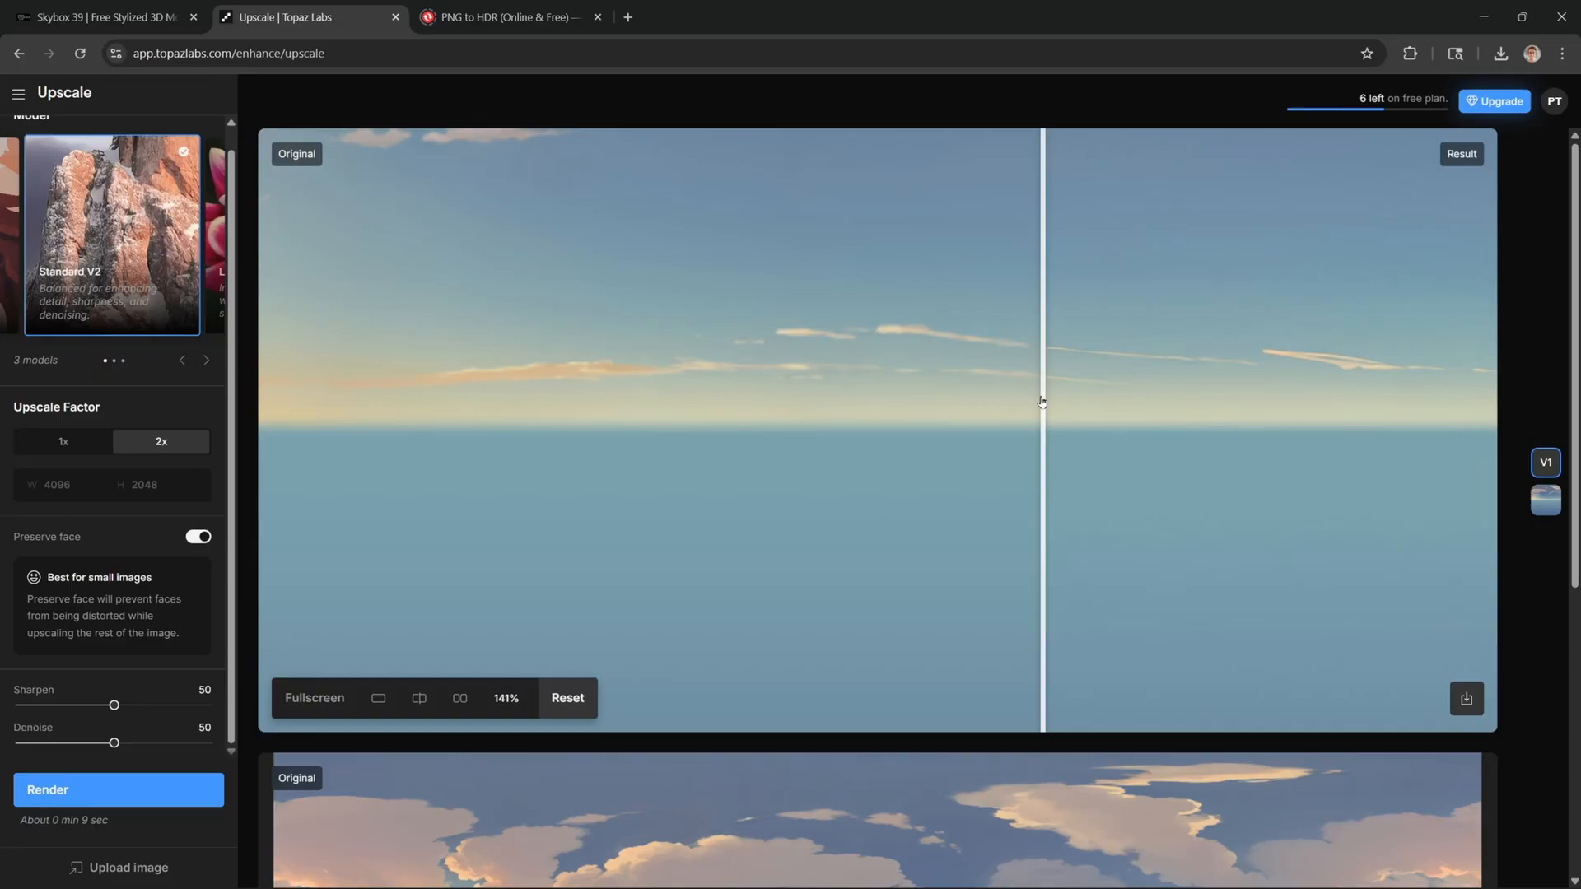
drag(1041, 402, 654, 374)
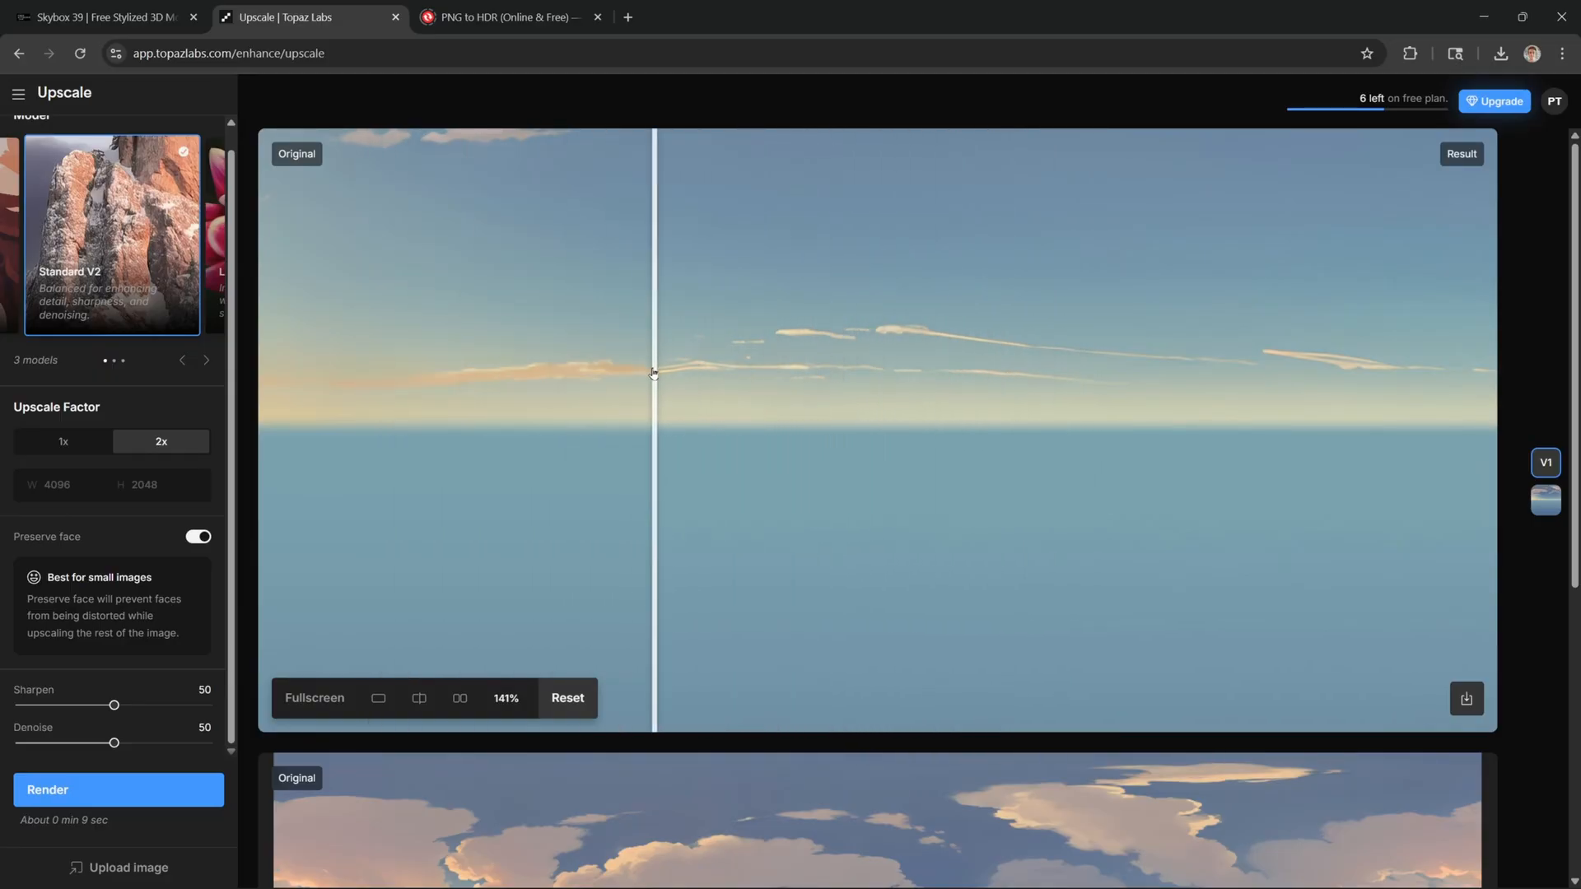
drag(654, 373, 793, 383)
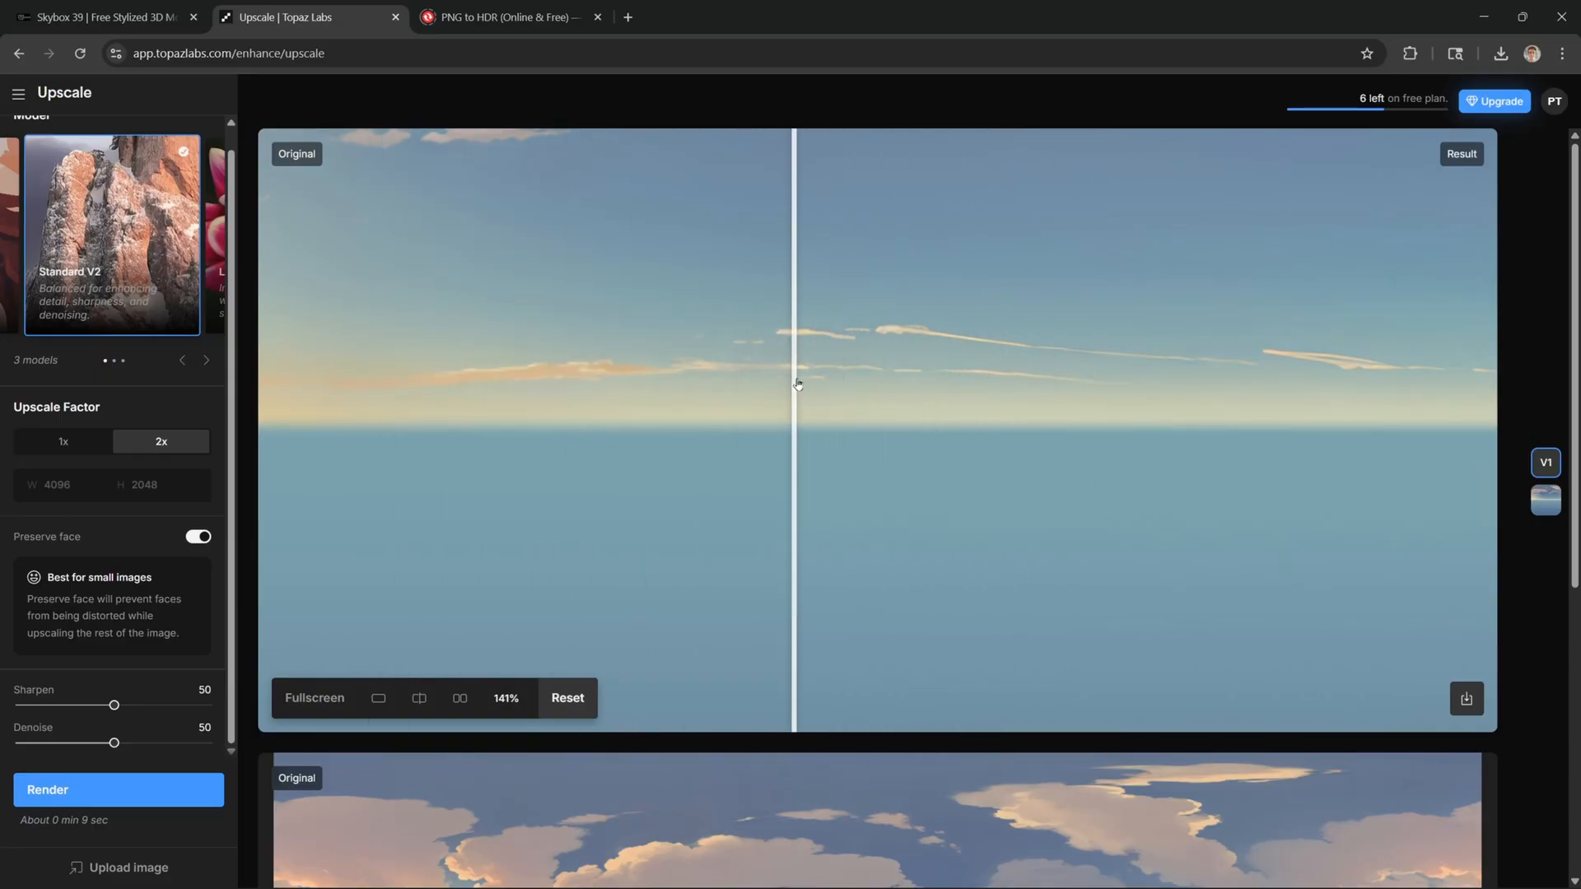
drag(794, 385, 827, 399)
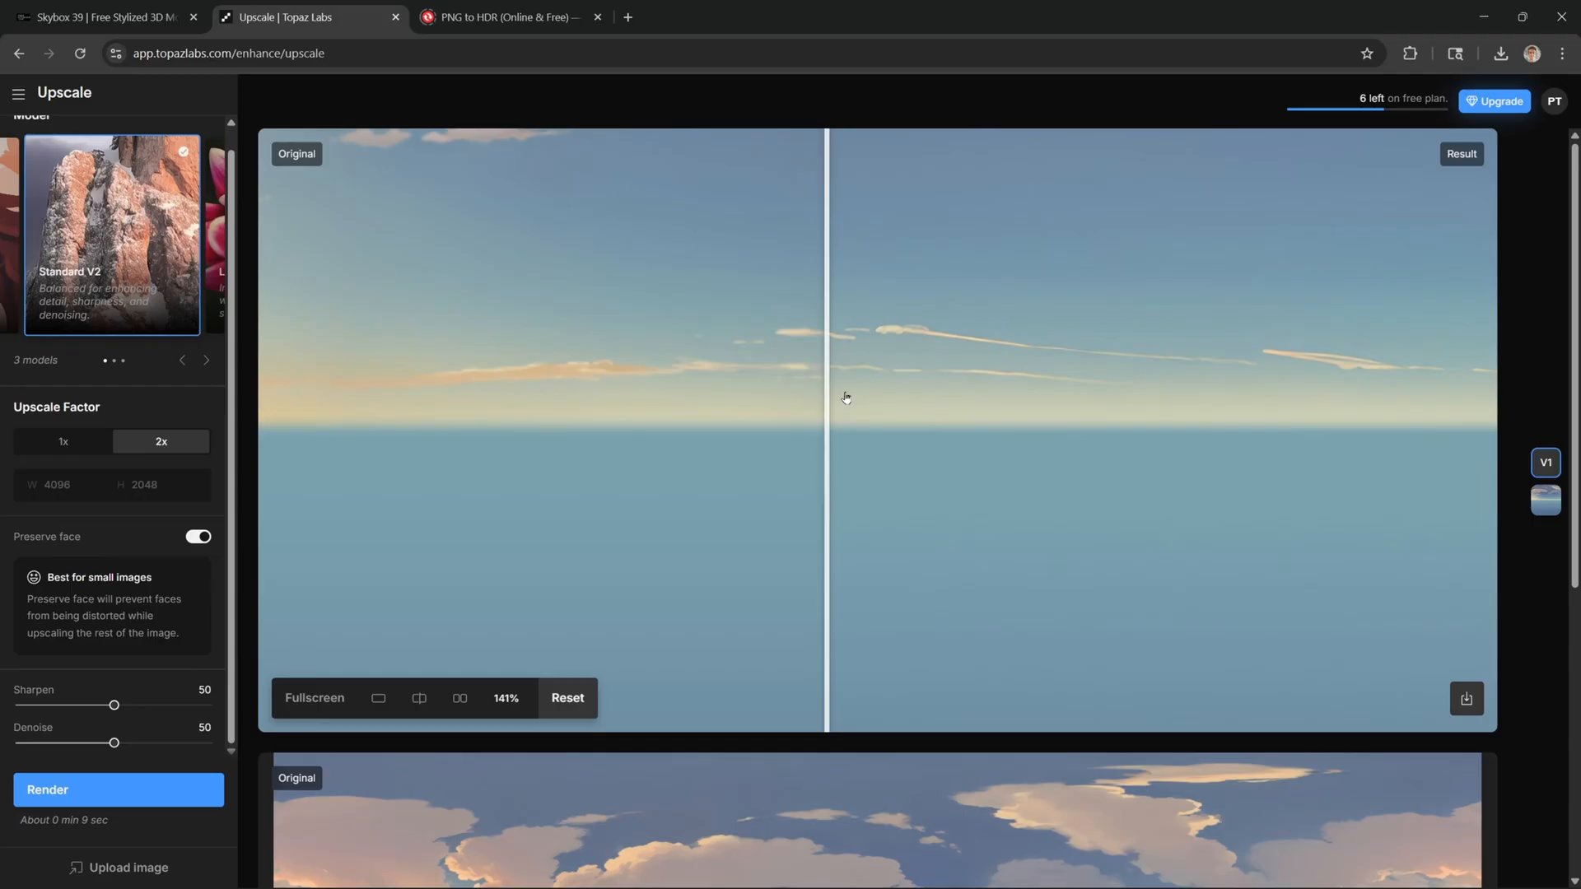
Glance at the original skybox download page, then return to the upscaled result.
click(100, 16)
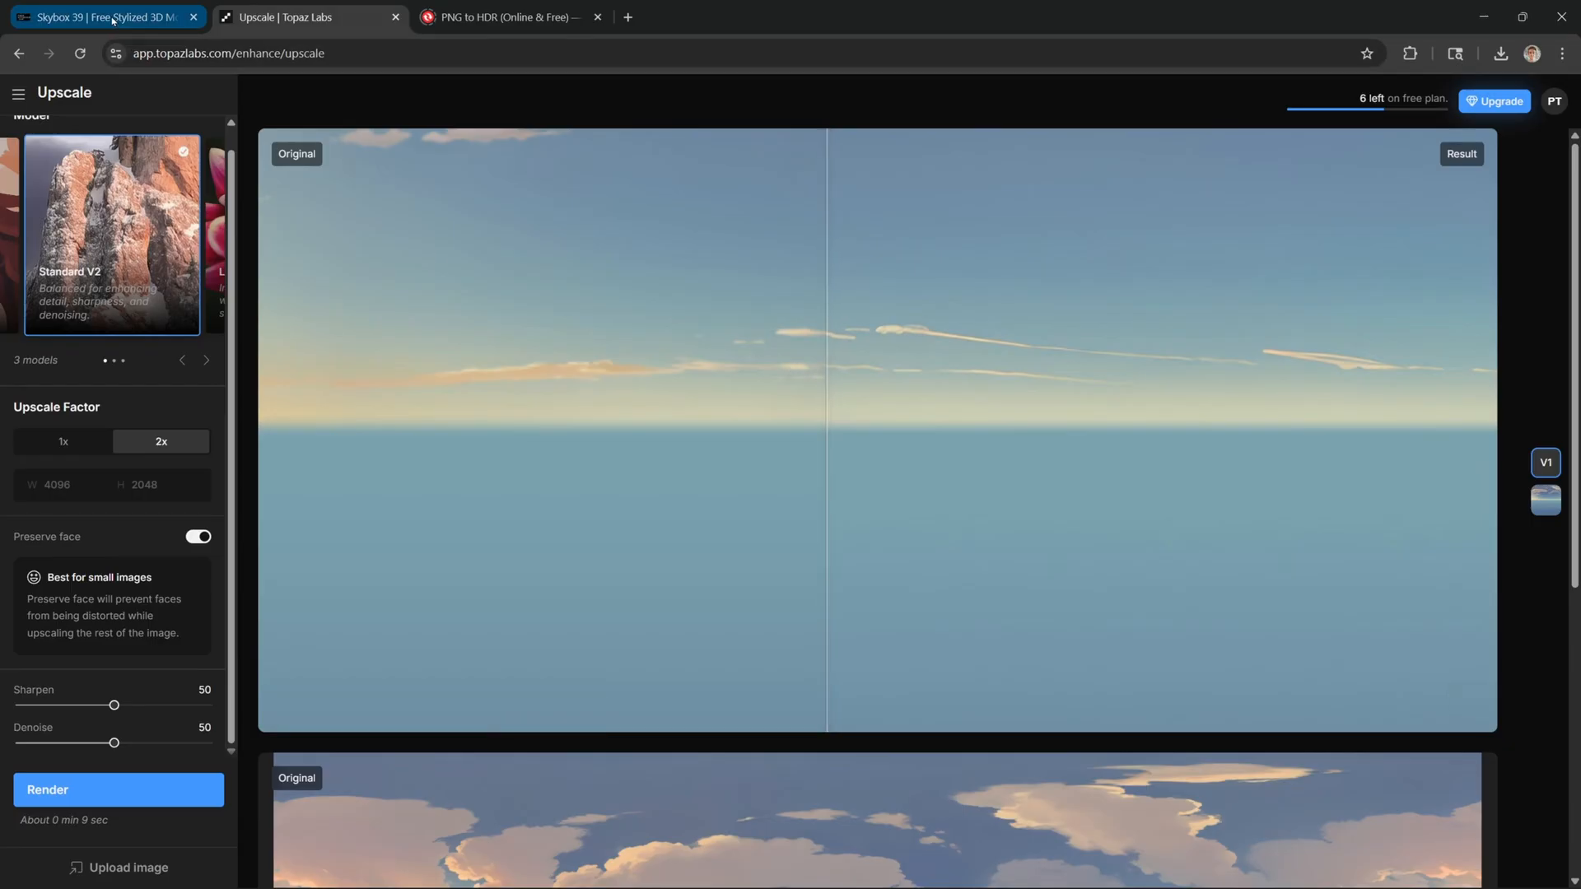
click(101, 17)
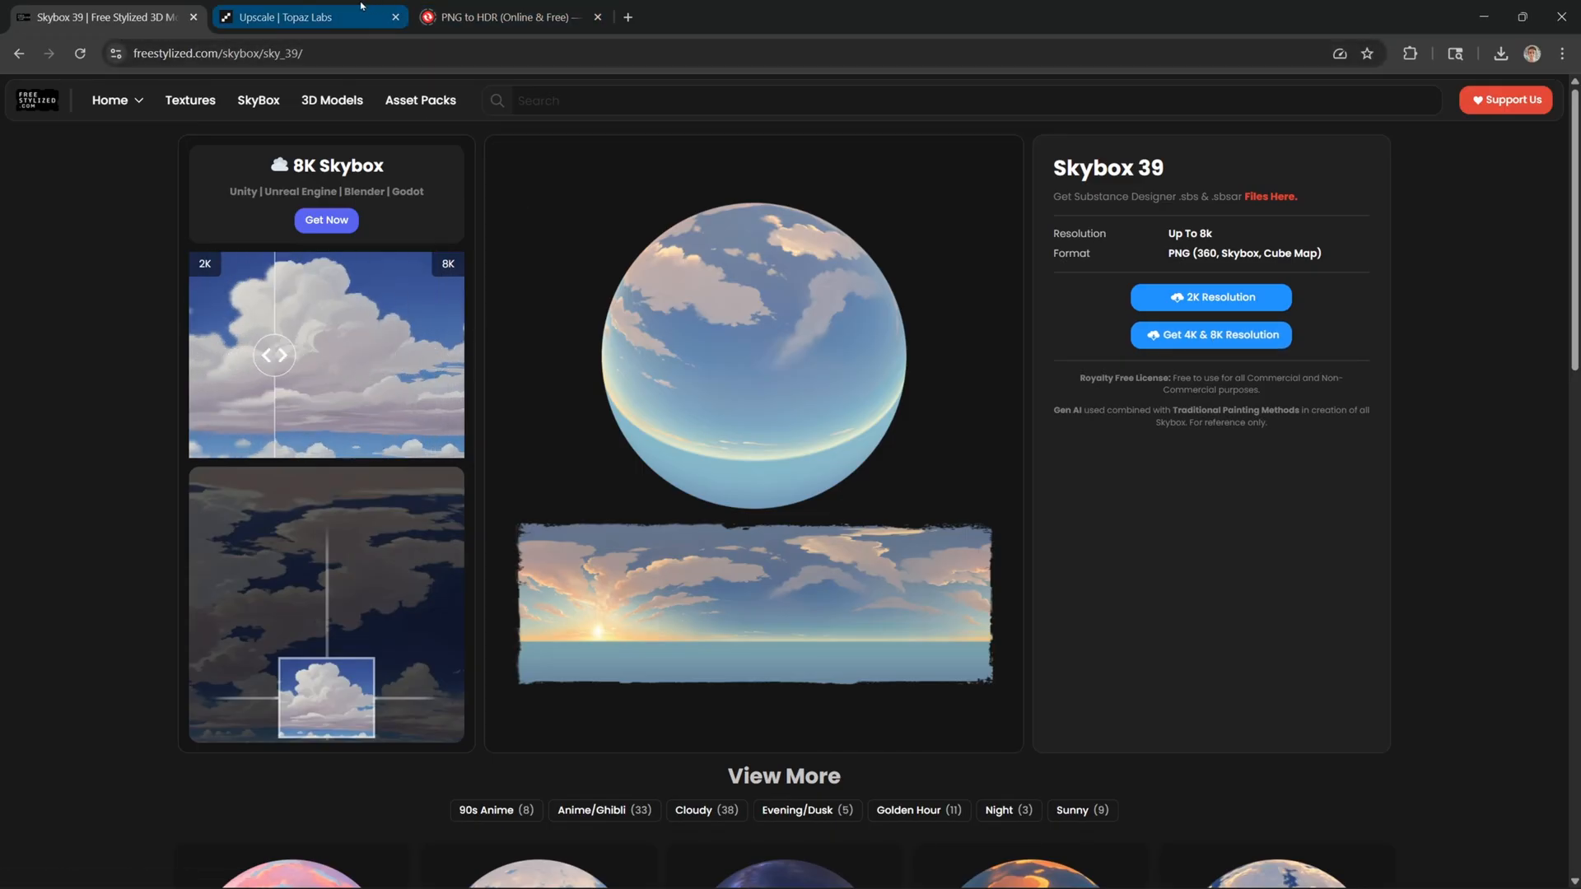
click(285, 17)
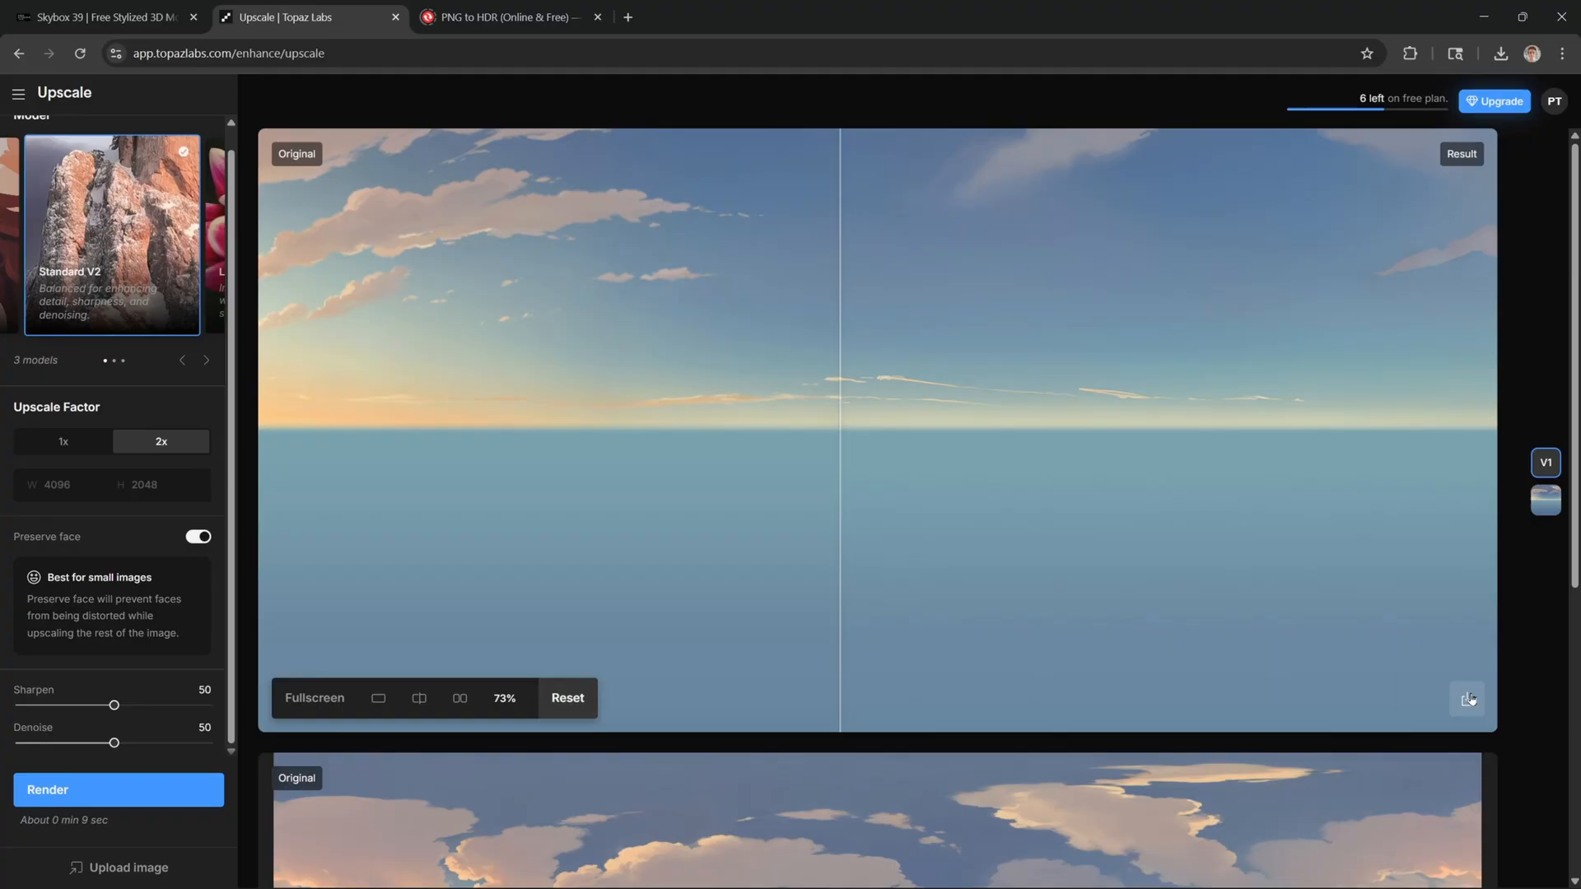
Download the 4096 × 2048 upscaled PNG, reveal it in its folder and open it to check.
click(1503, 53)
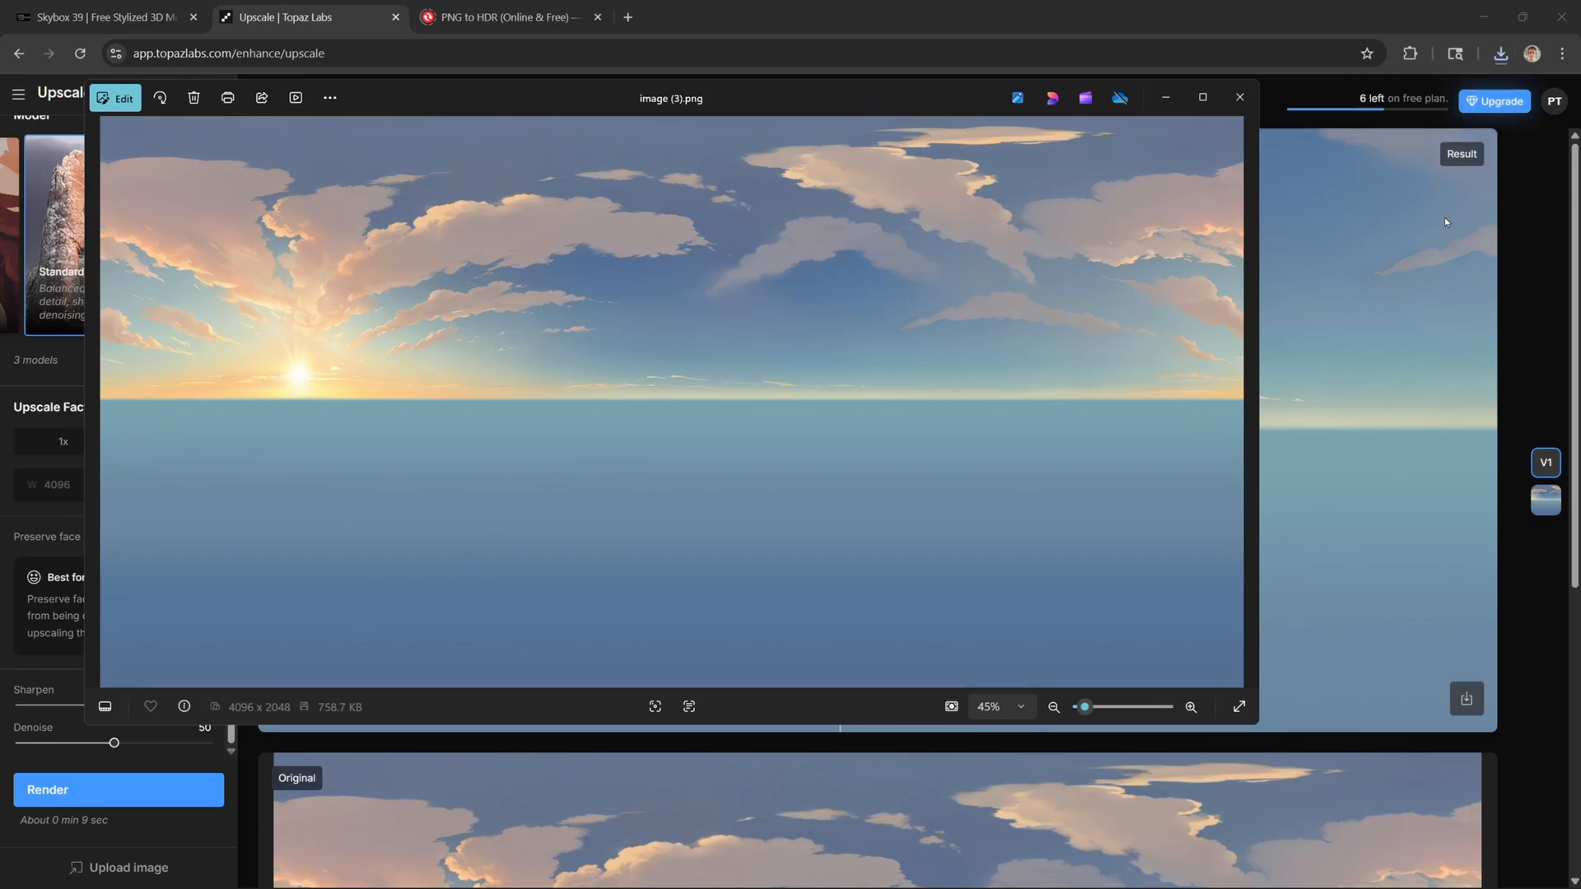
right_click(766, 377)
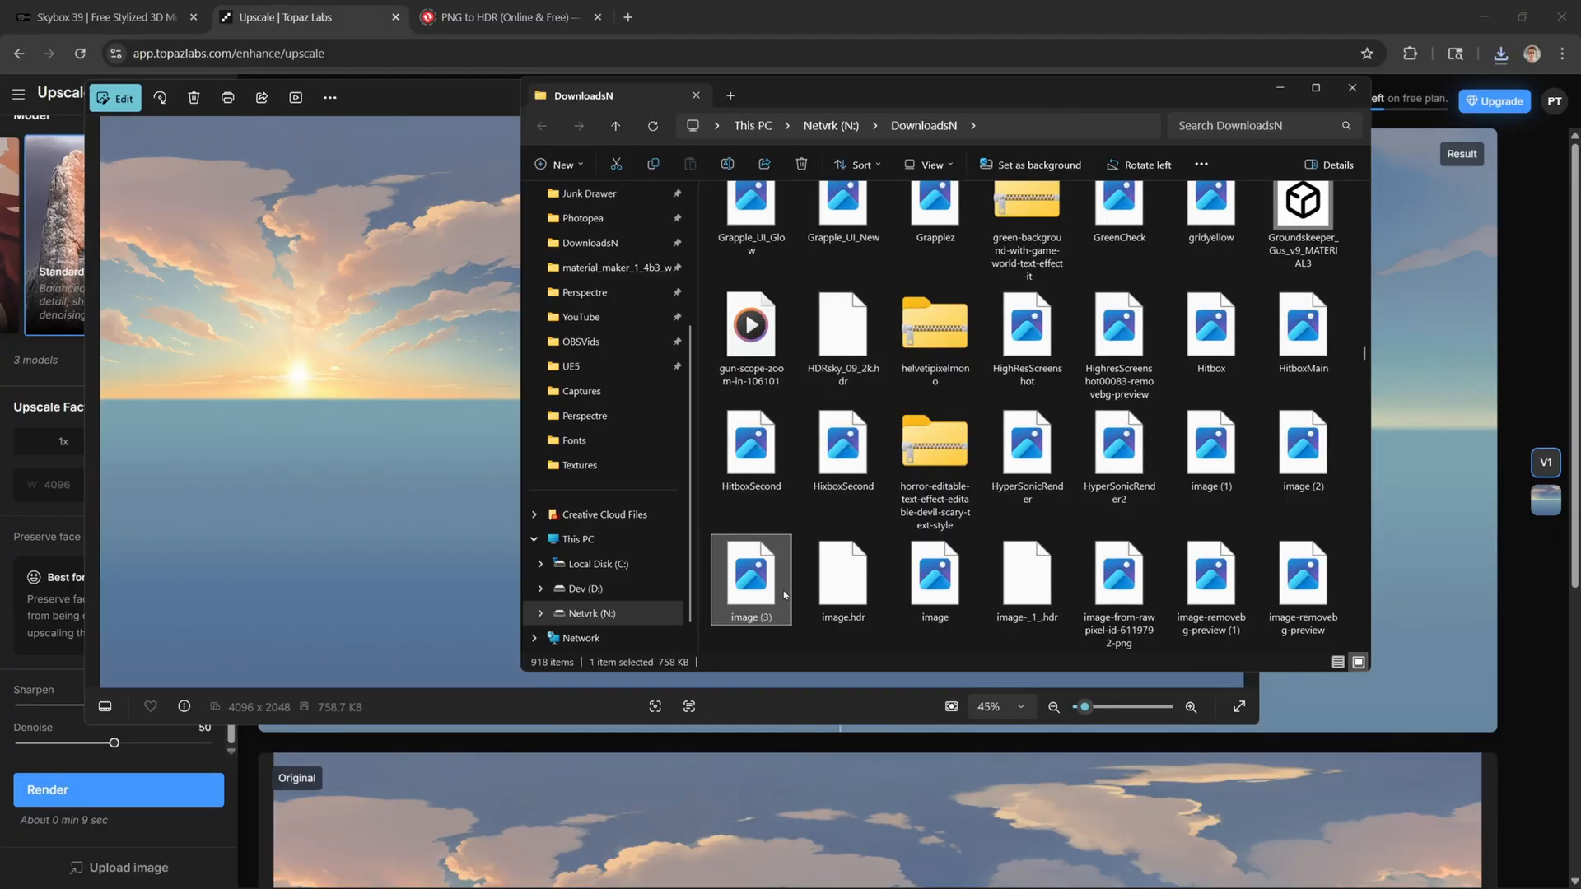
double_click(751, 570)
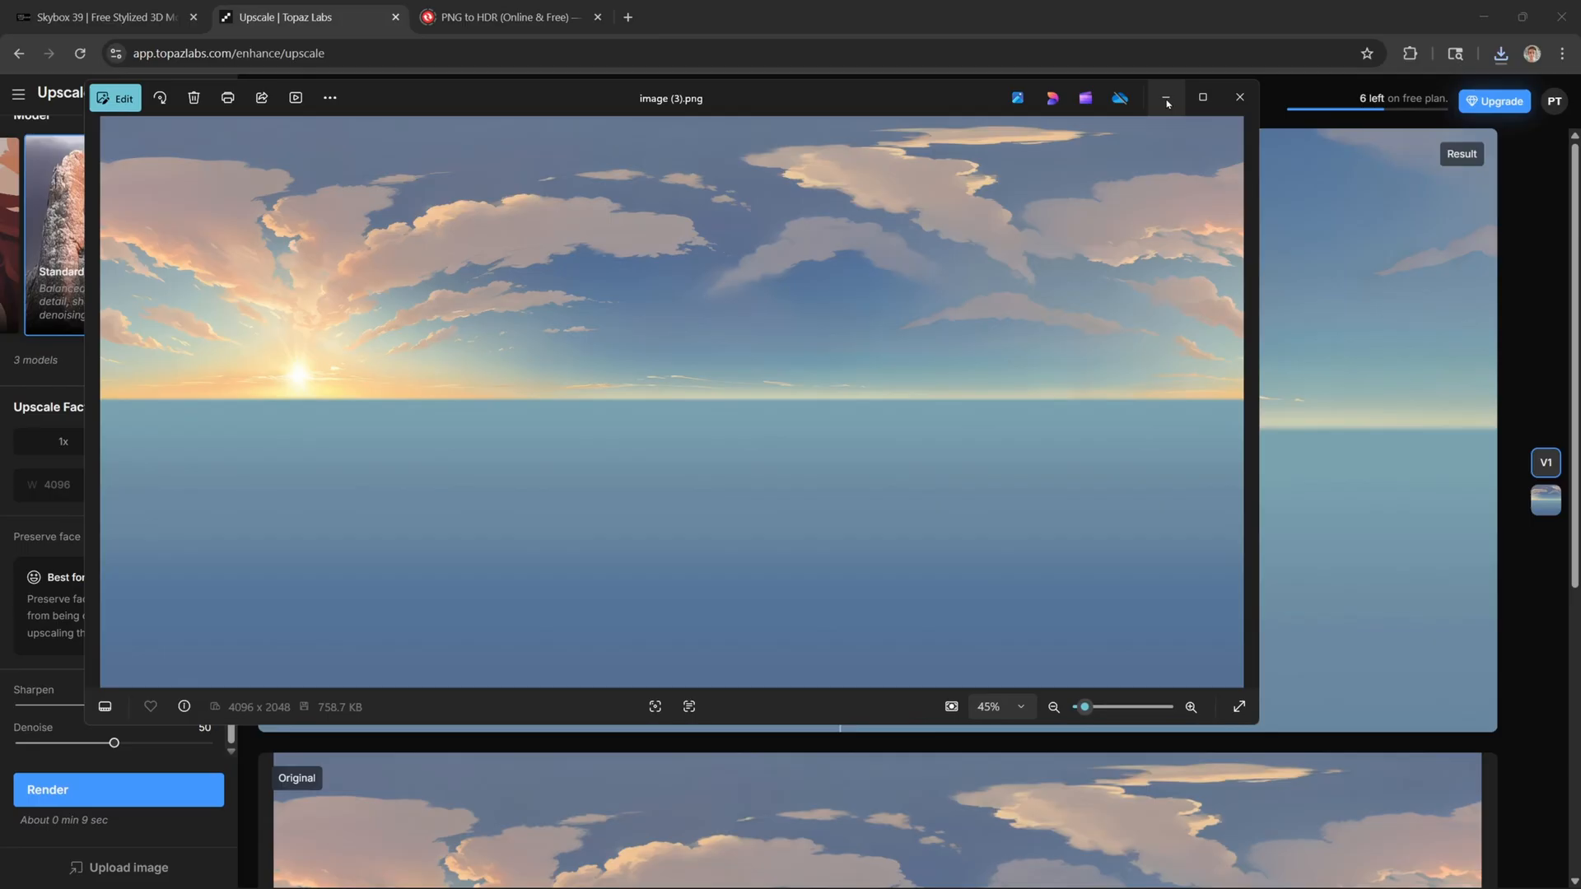
mouse_move(1167, 97)
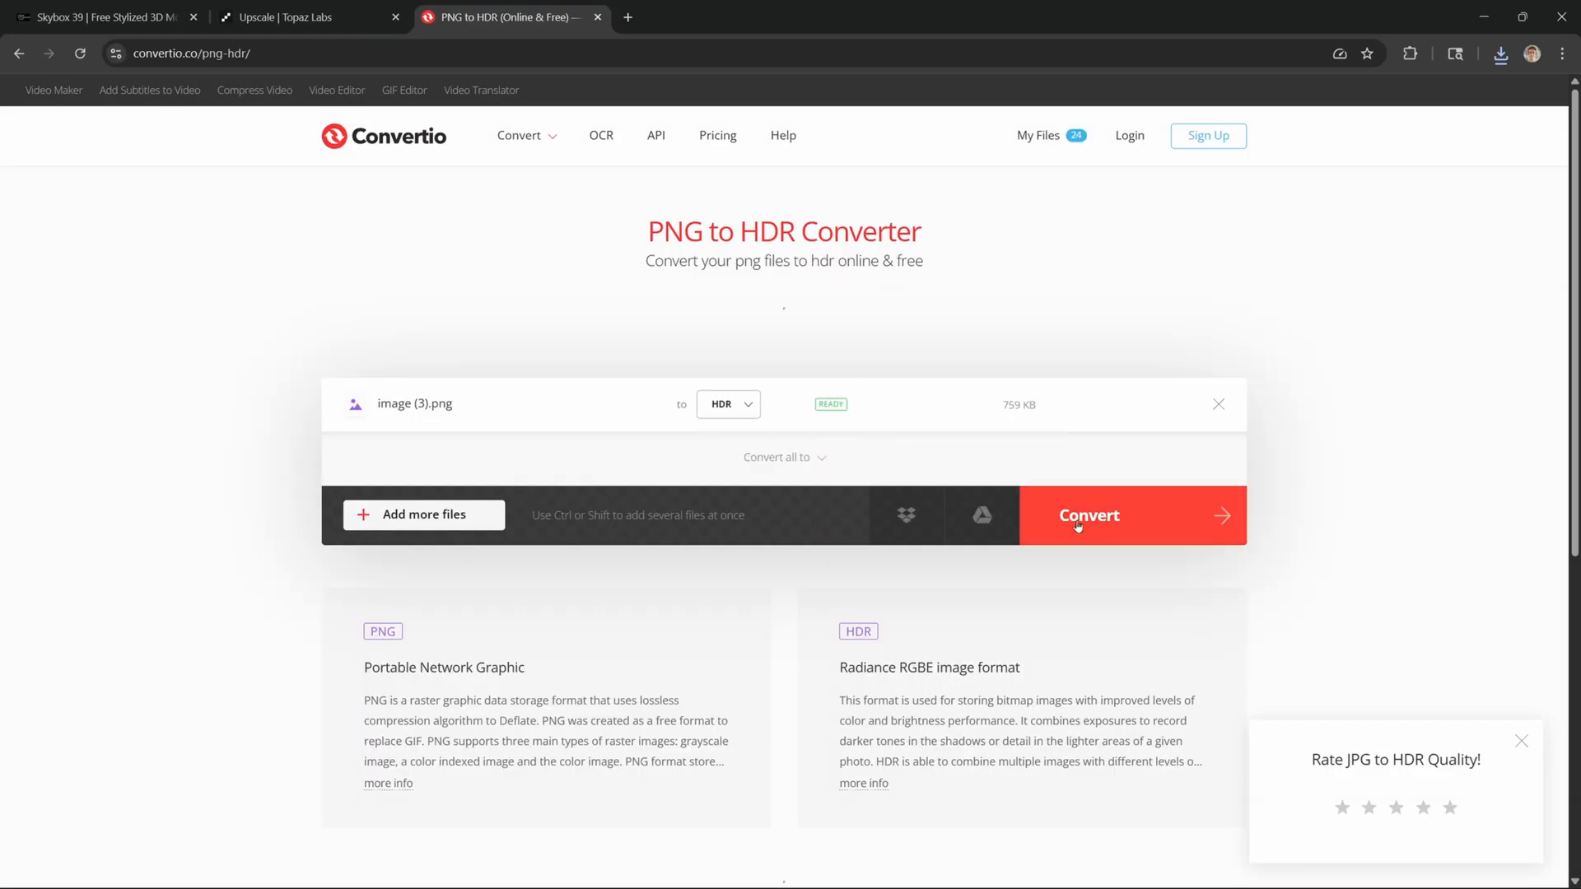
Convert the upscaled sunset sky PNG to HDR in Convertio, checking the upscaler meanwhile.
click(1089, 515)
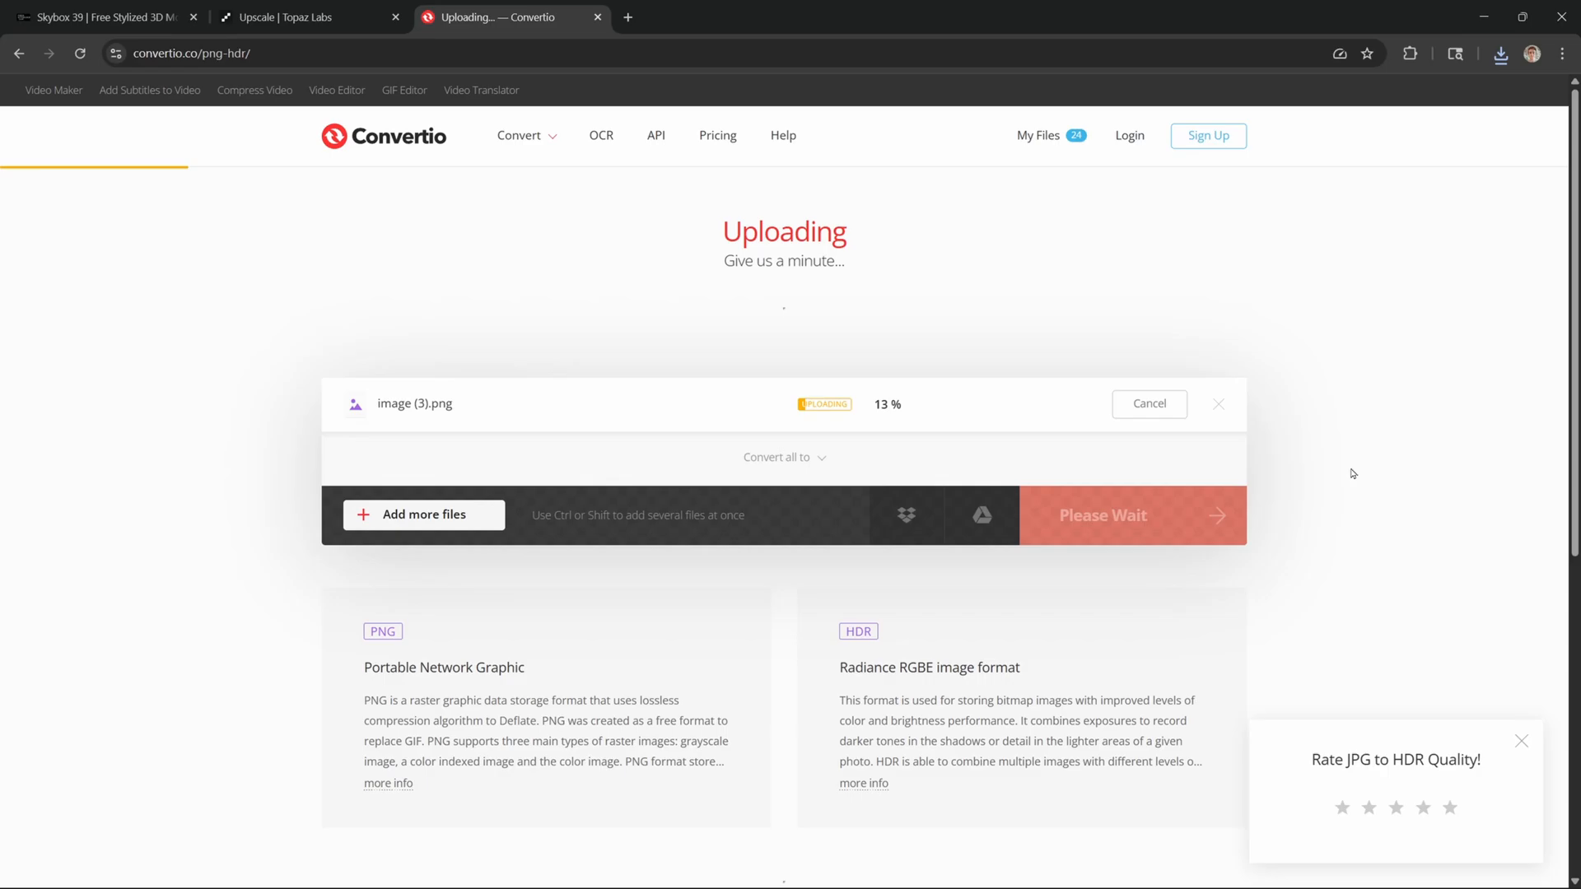
click(295, 17)
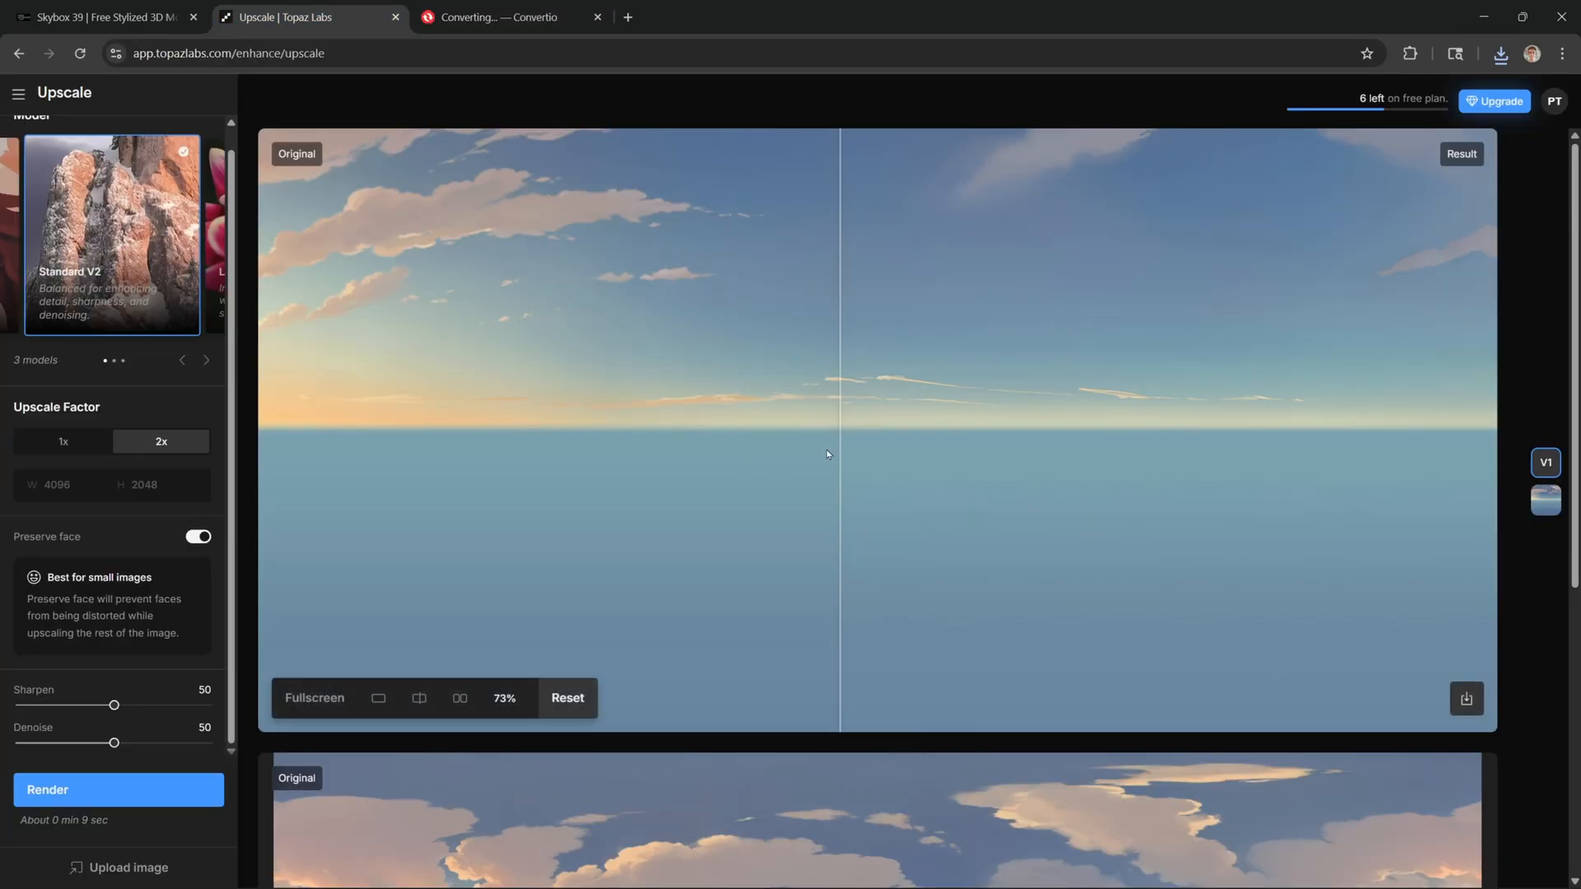
mouse_move(872, 420)
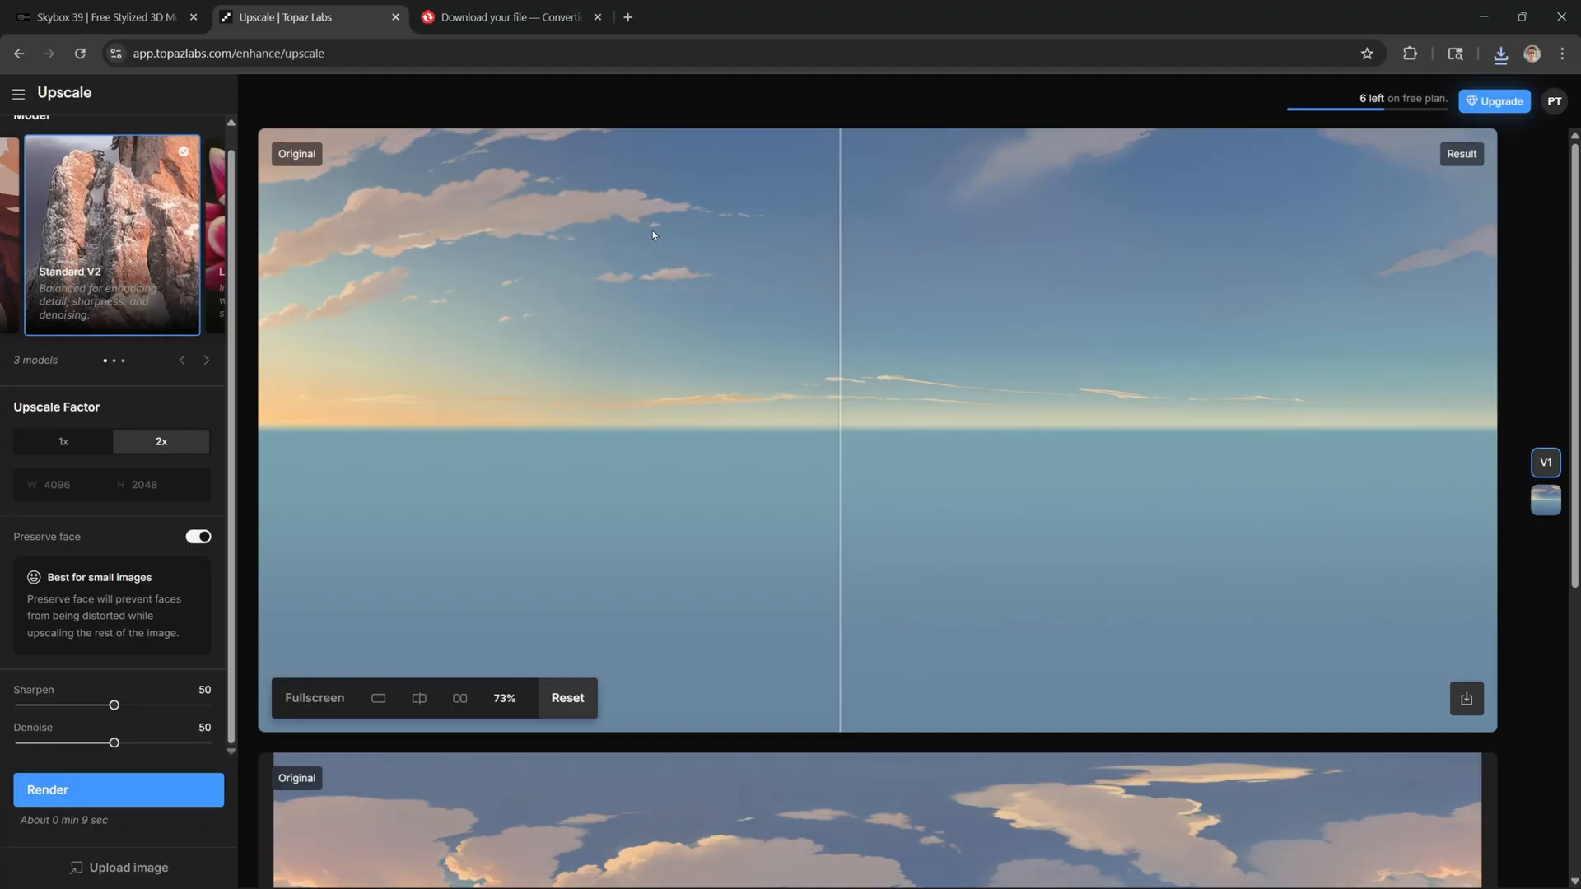
click(504, 16)
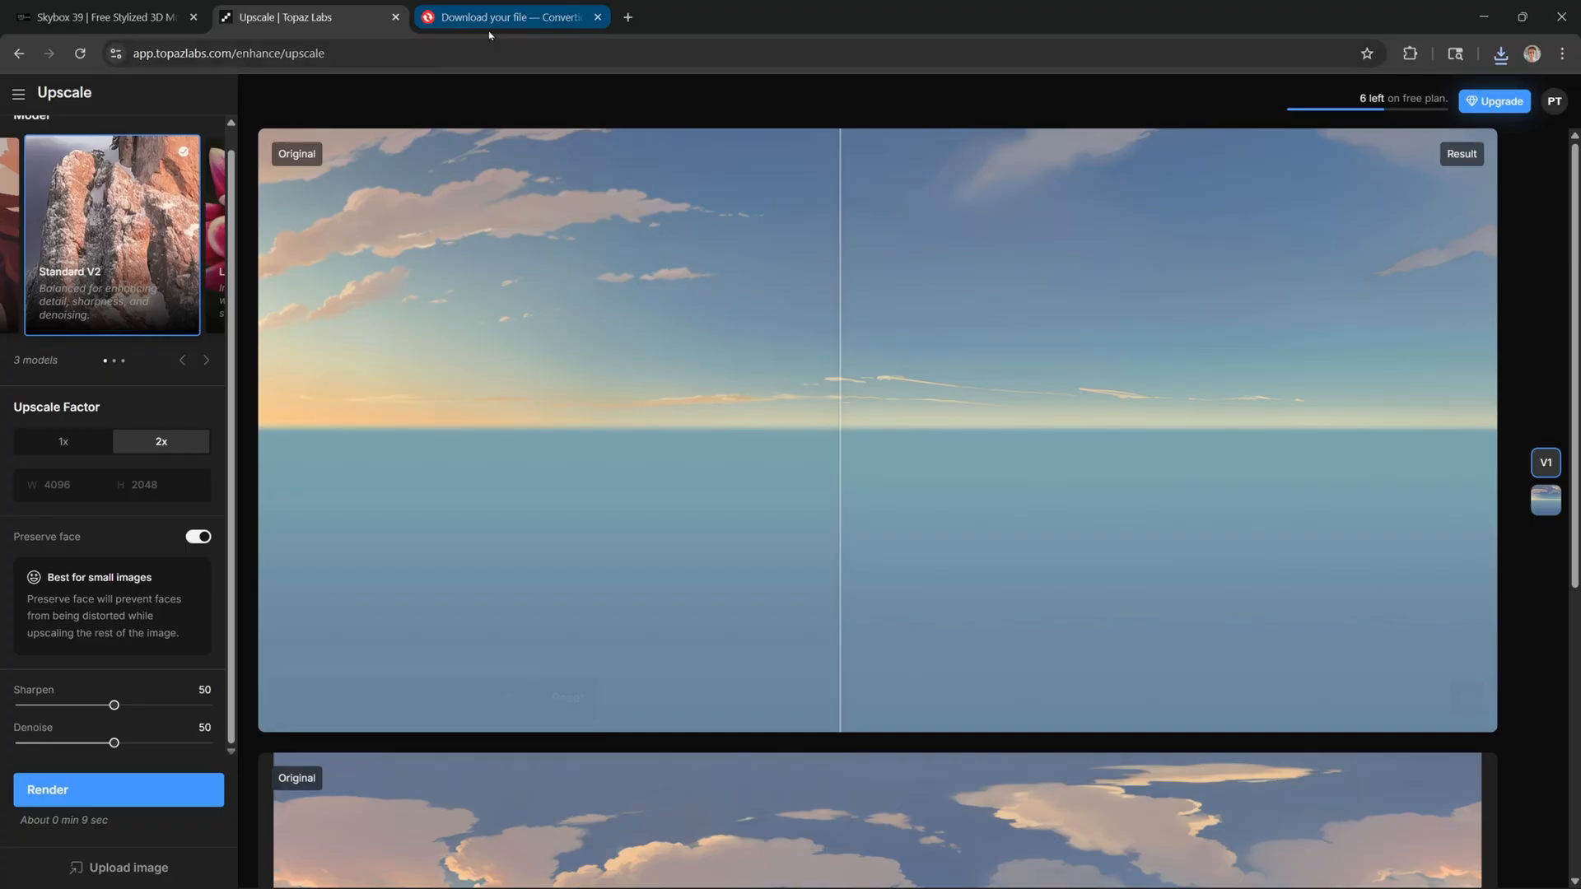
click(509, 16)
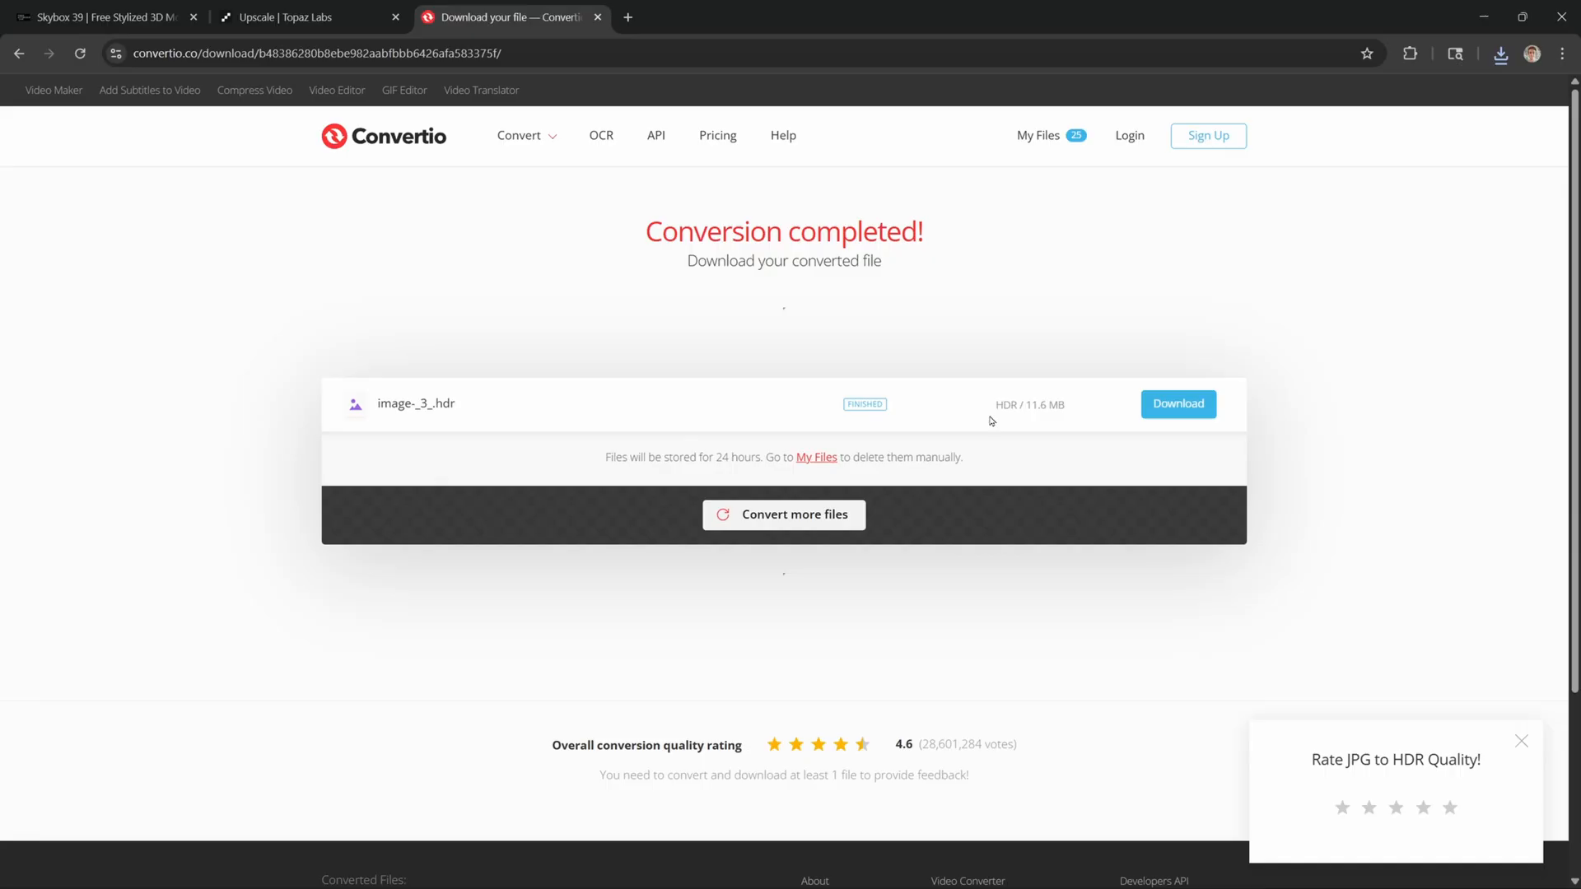
mouse_move(998, 437)
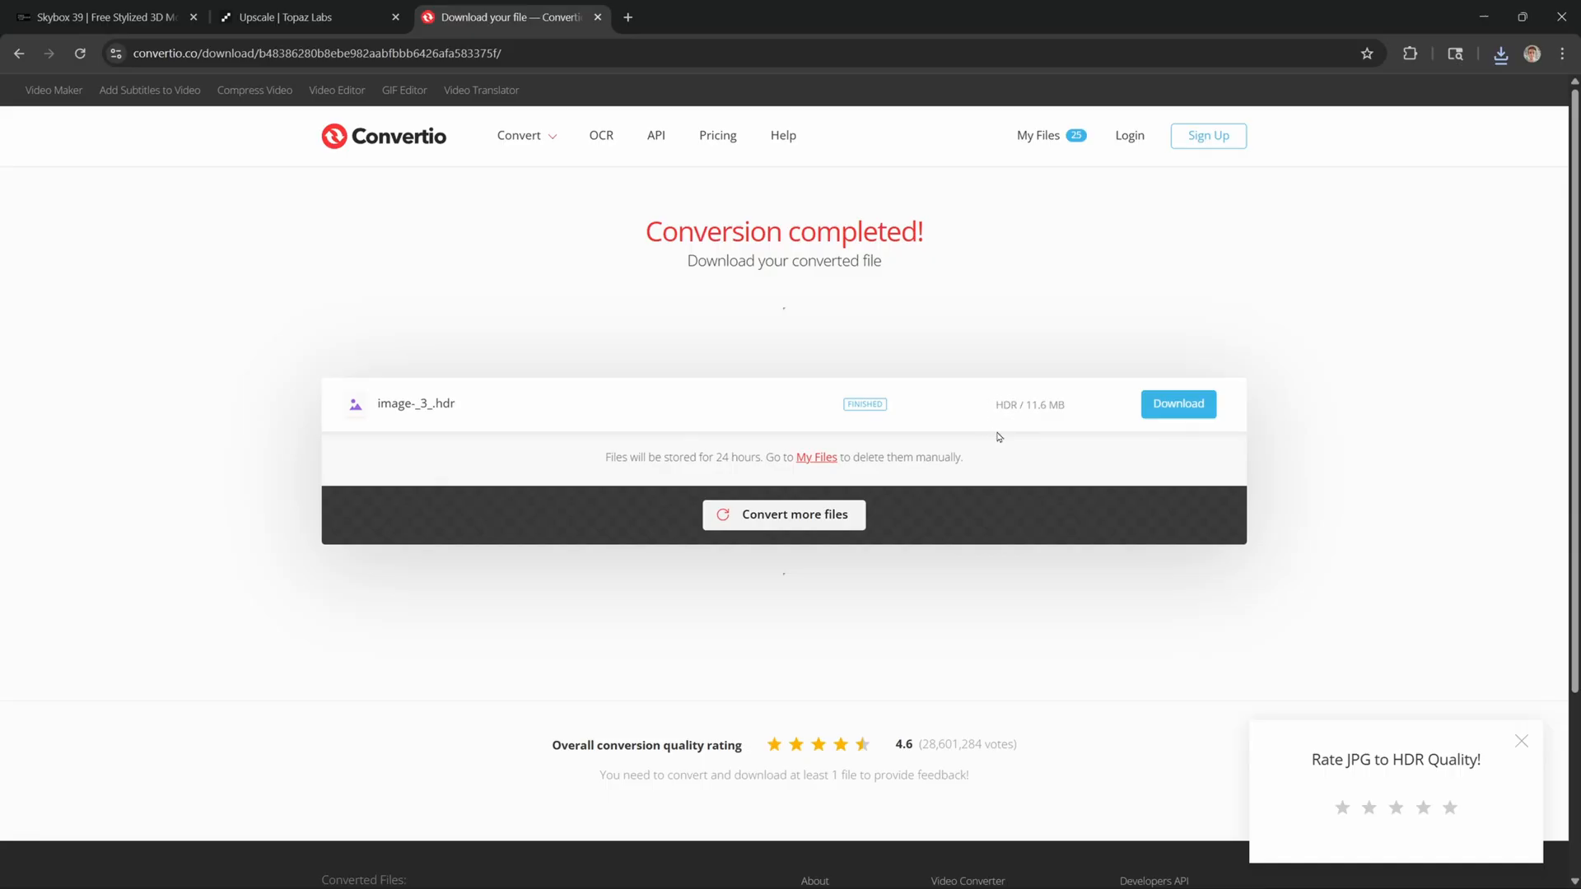
mouse_move(1011, 435)
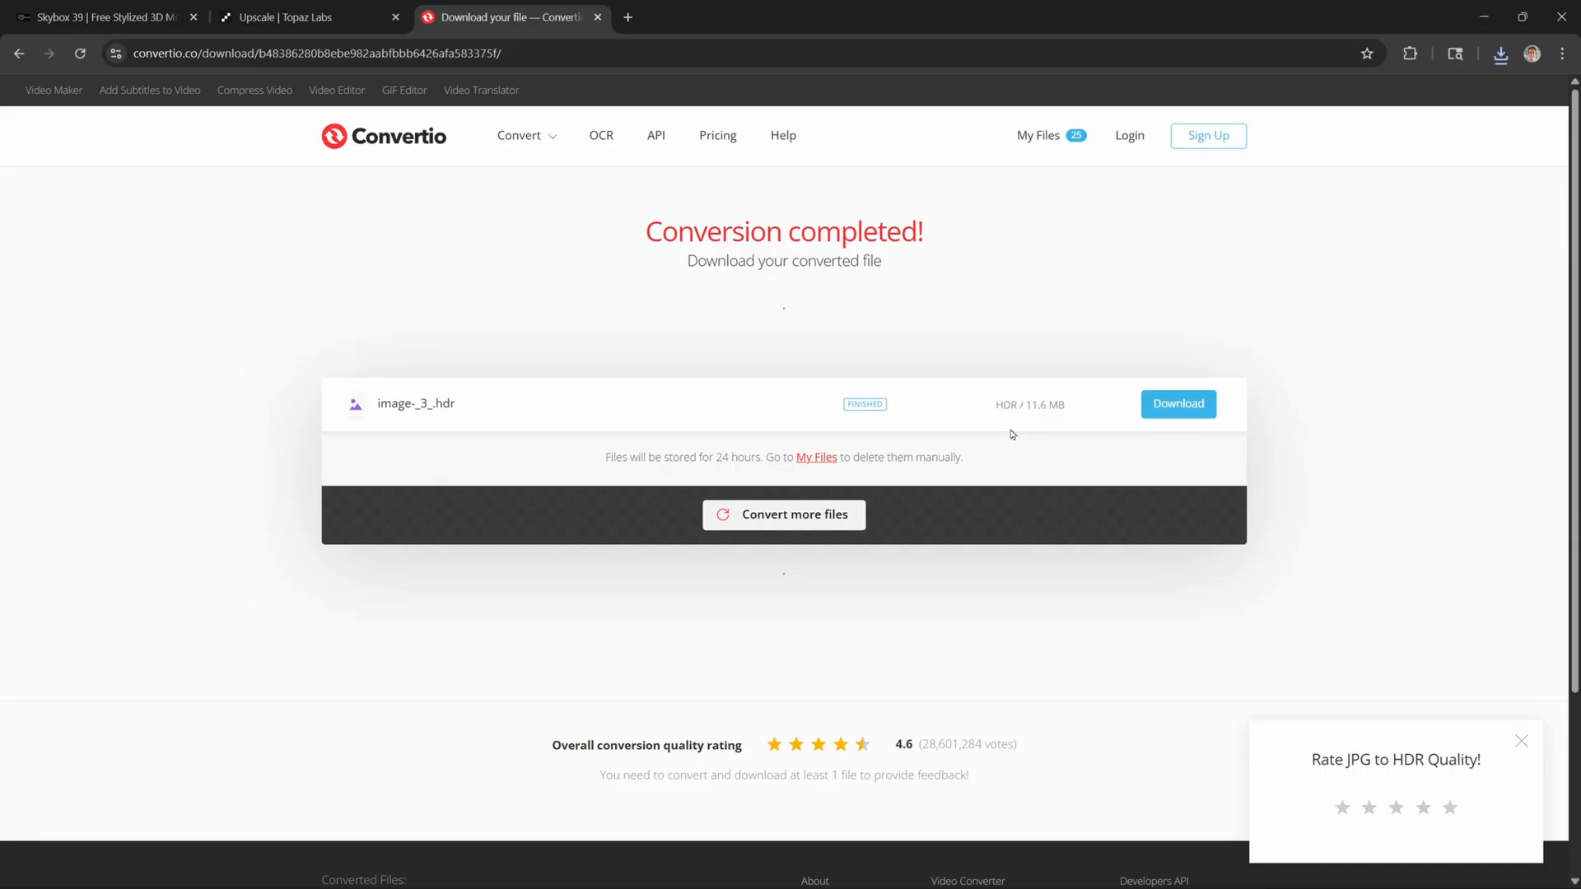
Download the finished 11.6 MB HDR file and return to Unreal Engine.
click(1177, 403)
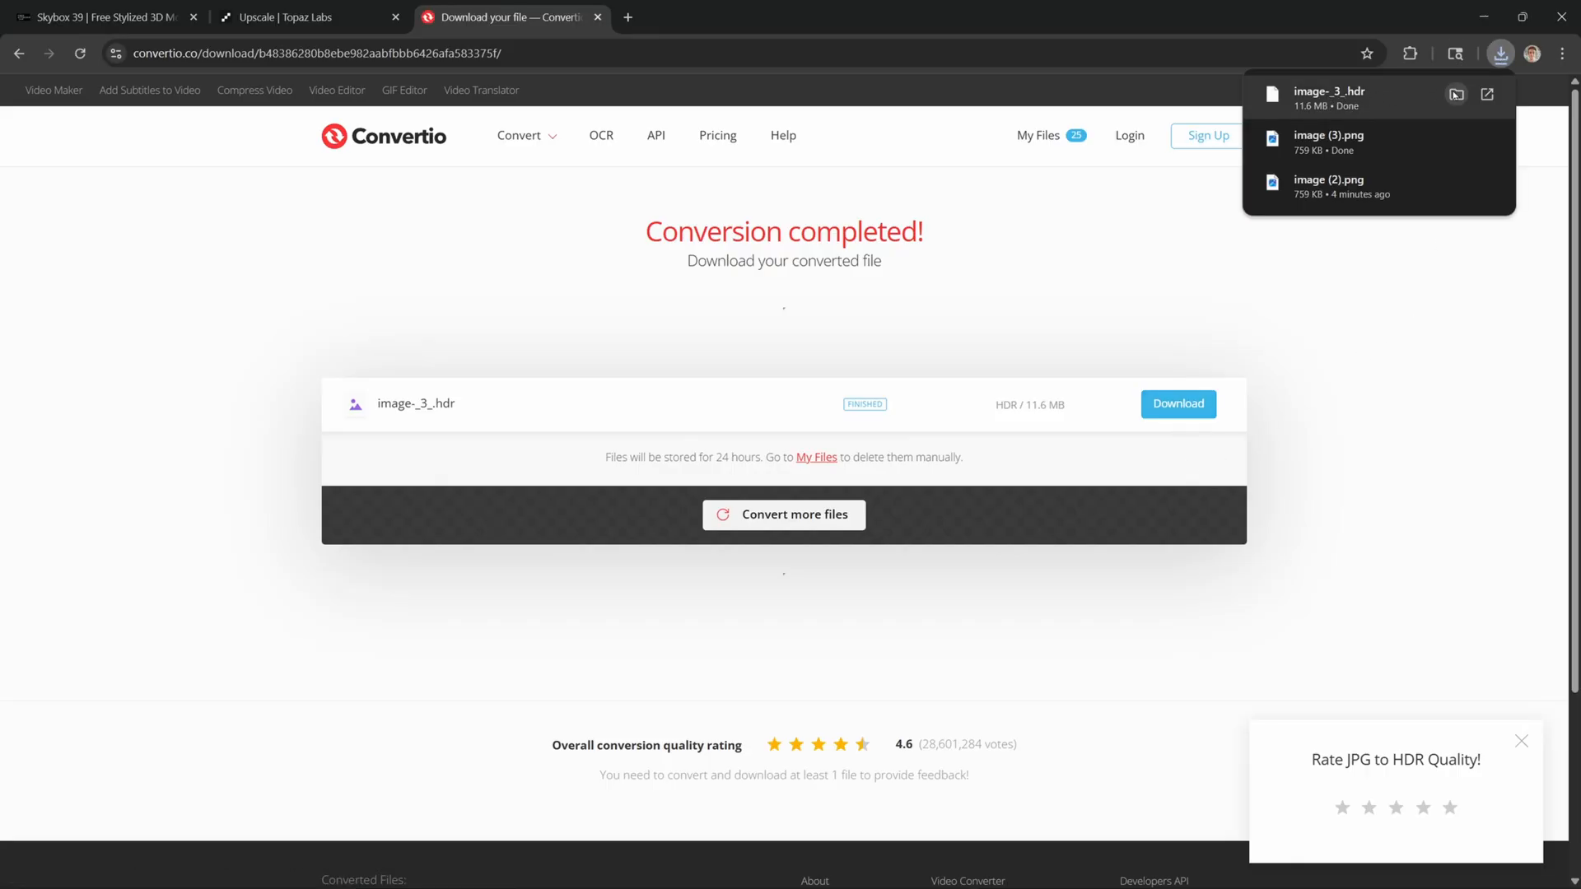
click(1502, 52)
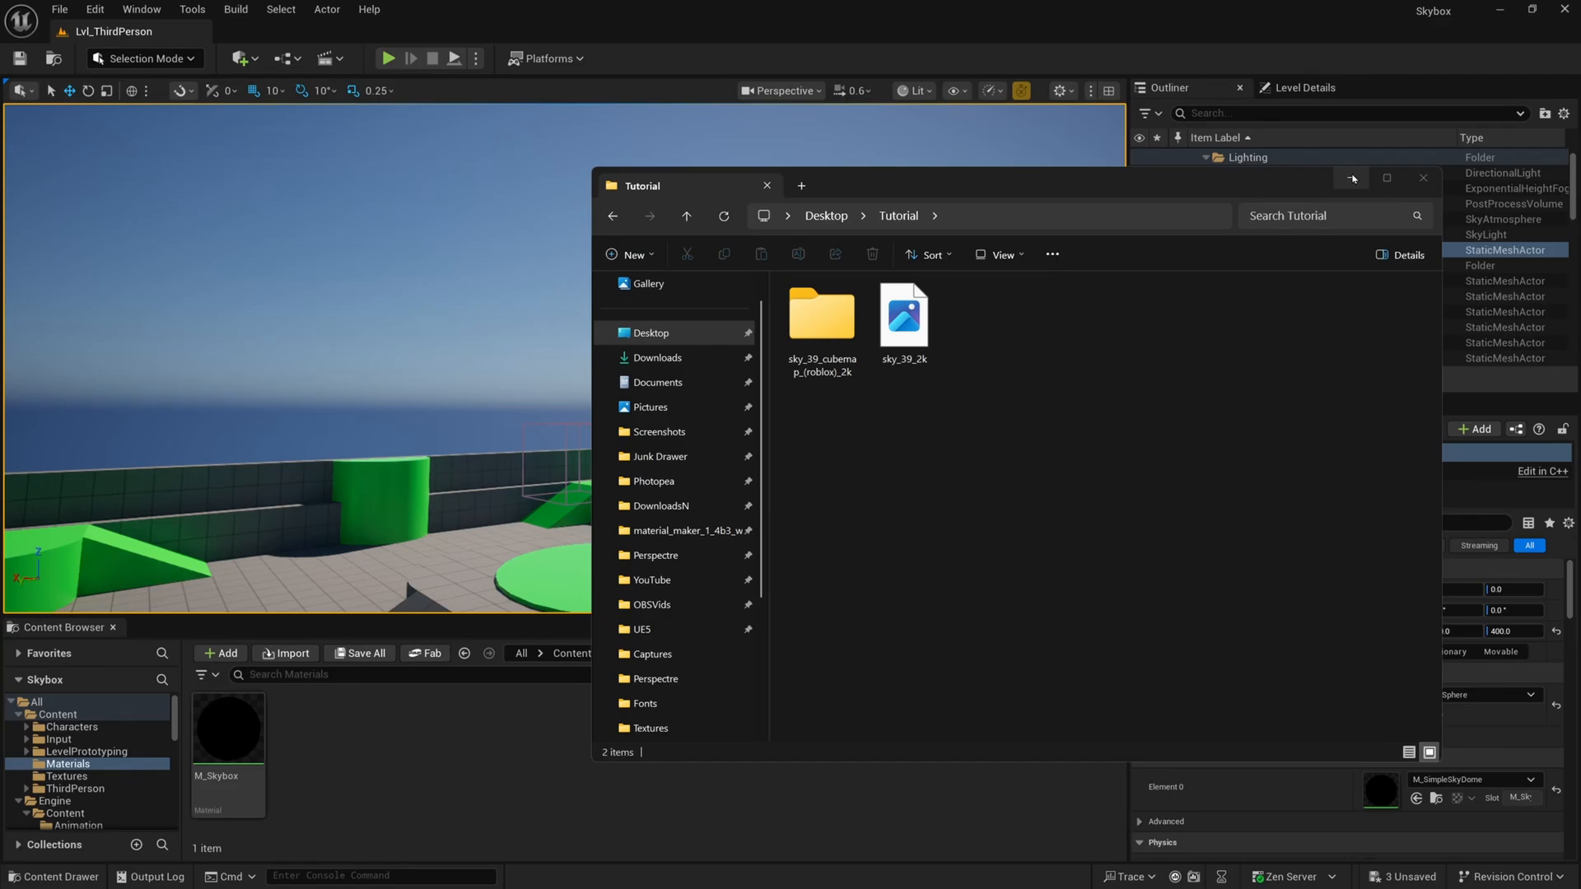
Import the HDR sky as a texture cube into Content/Textures and save everything.
click(1423, 178)
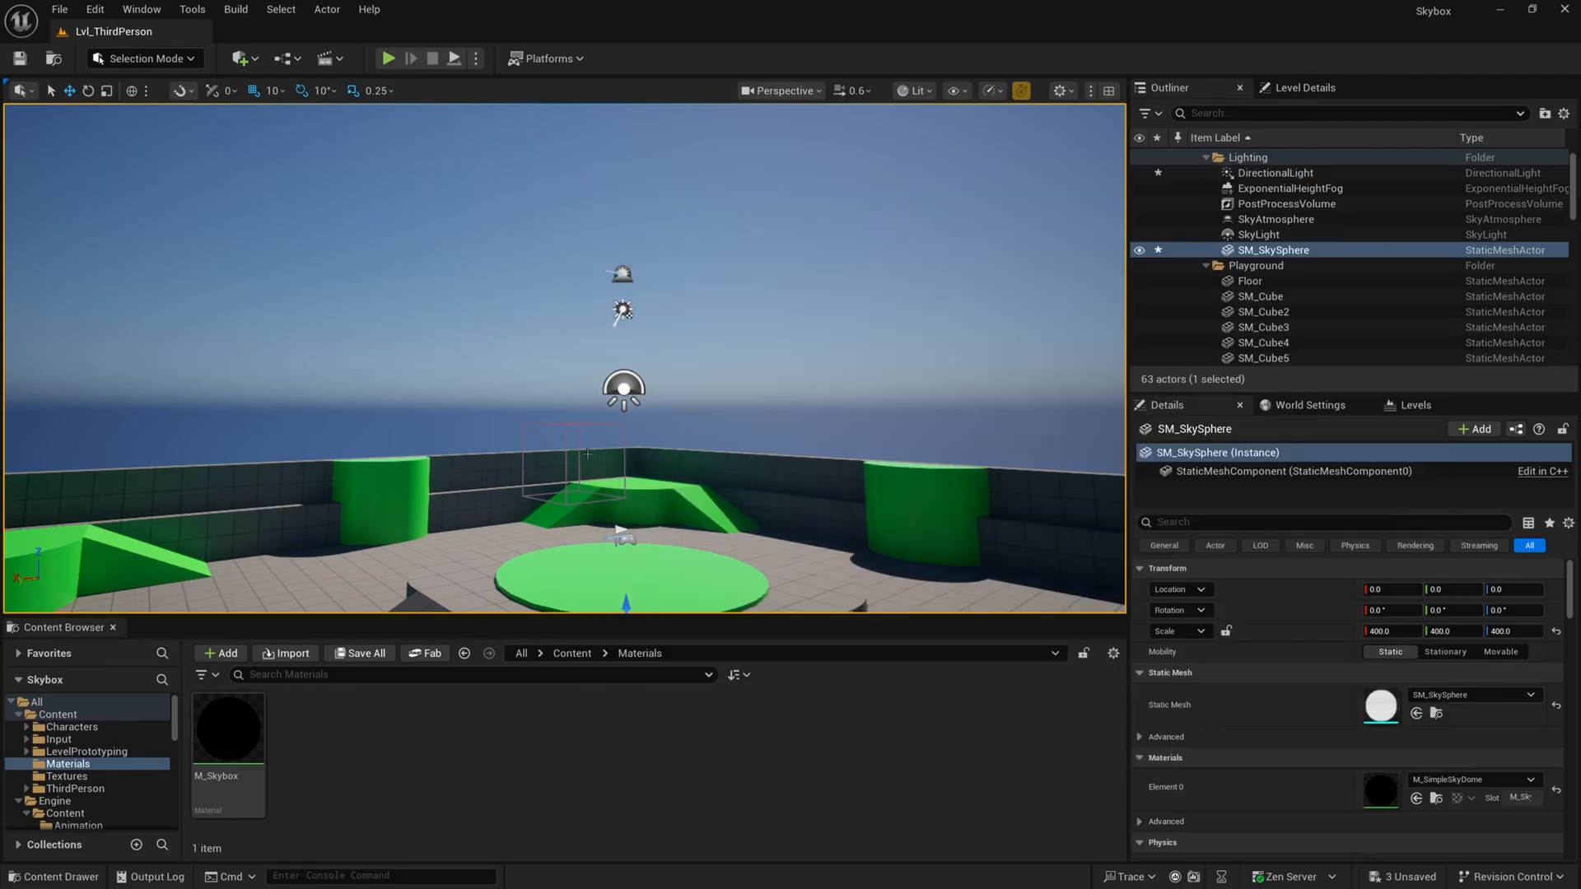
click(571, 654)
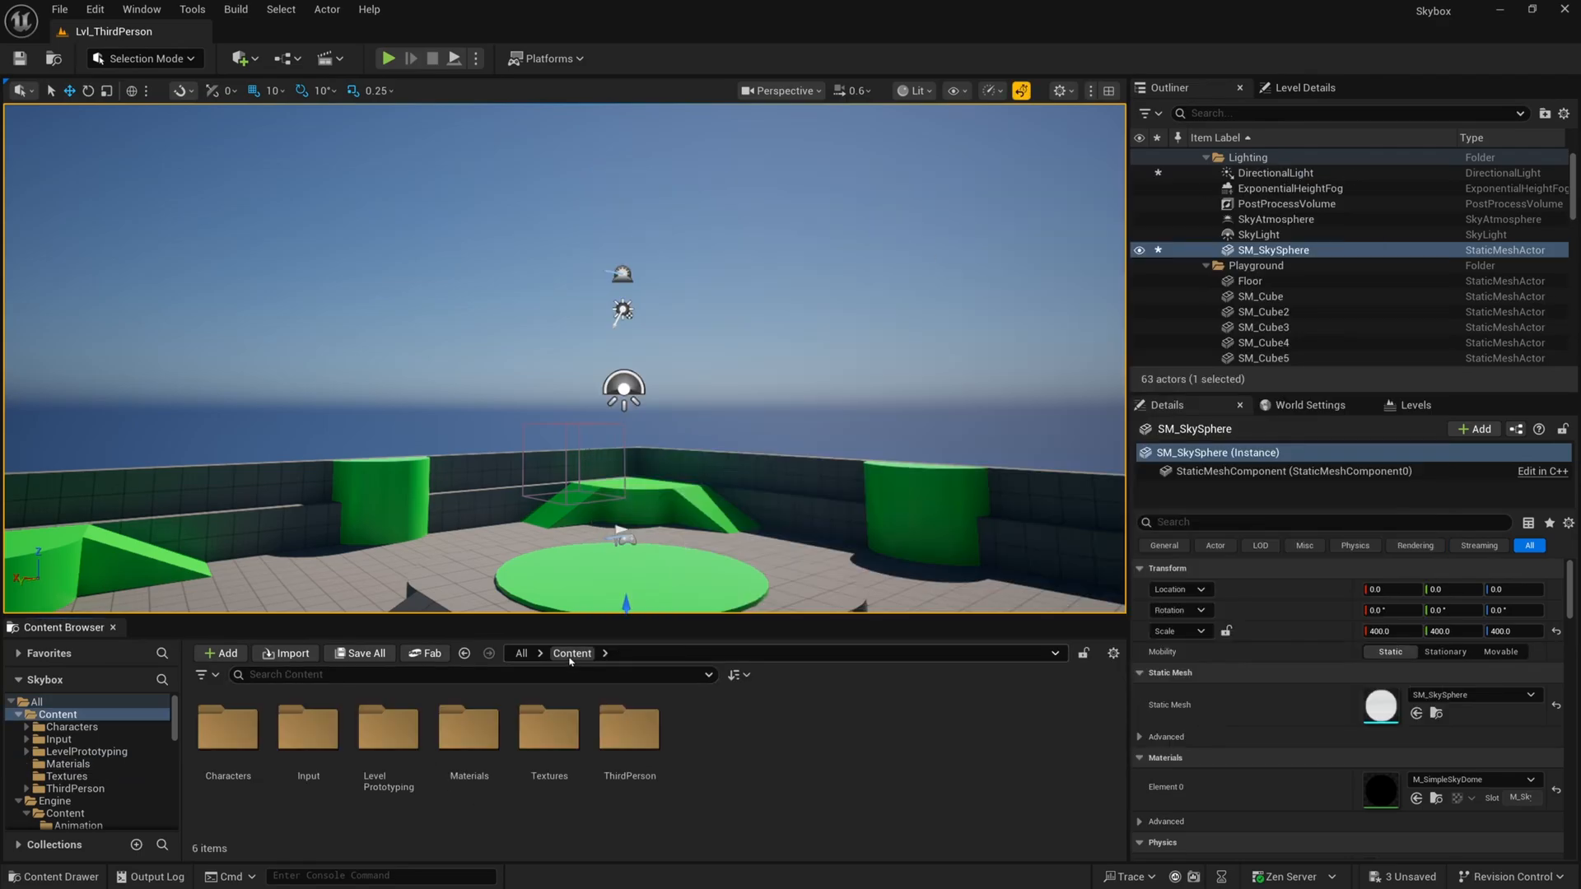
double_click(547, 726)
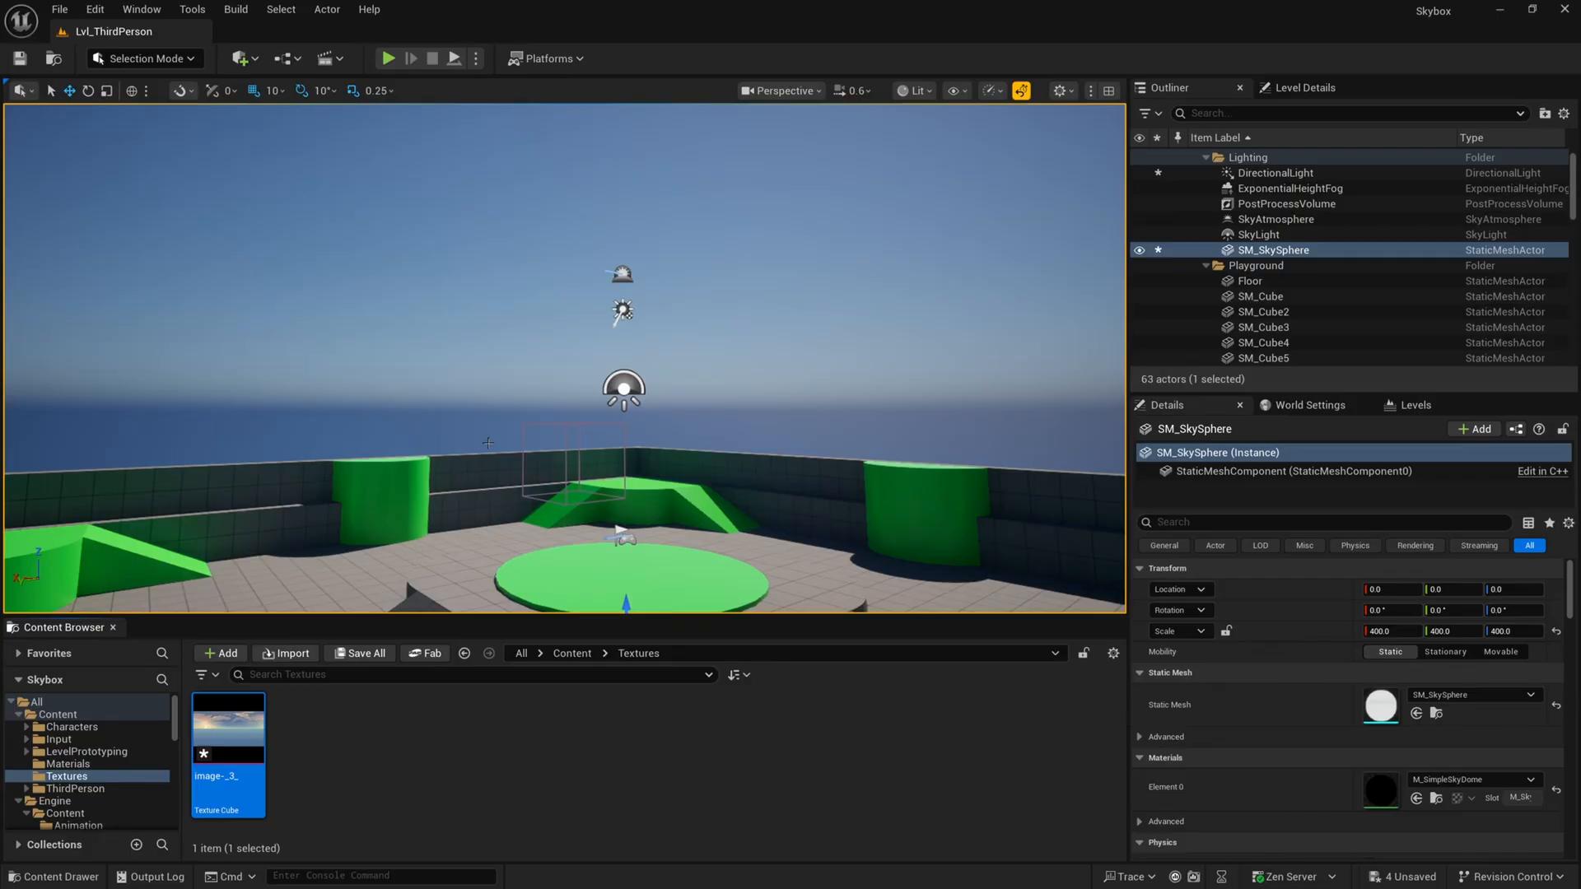
mouse_move(228, 727)
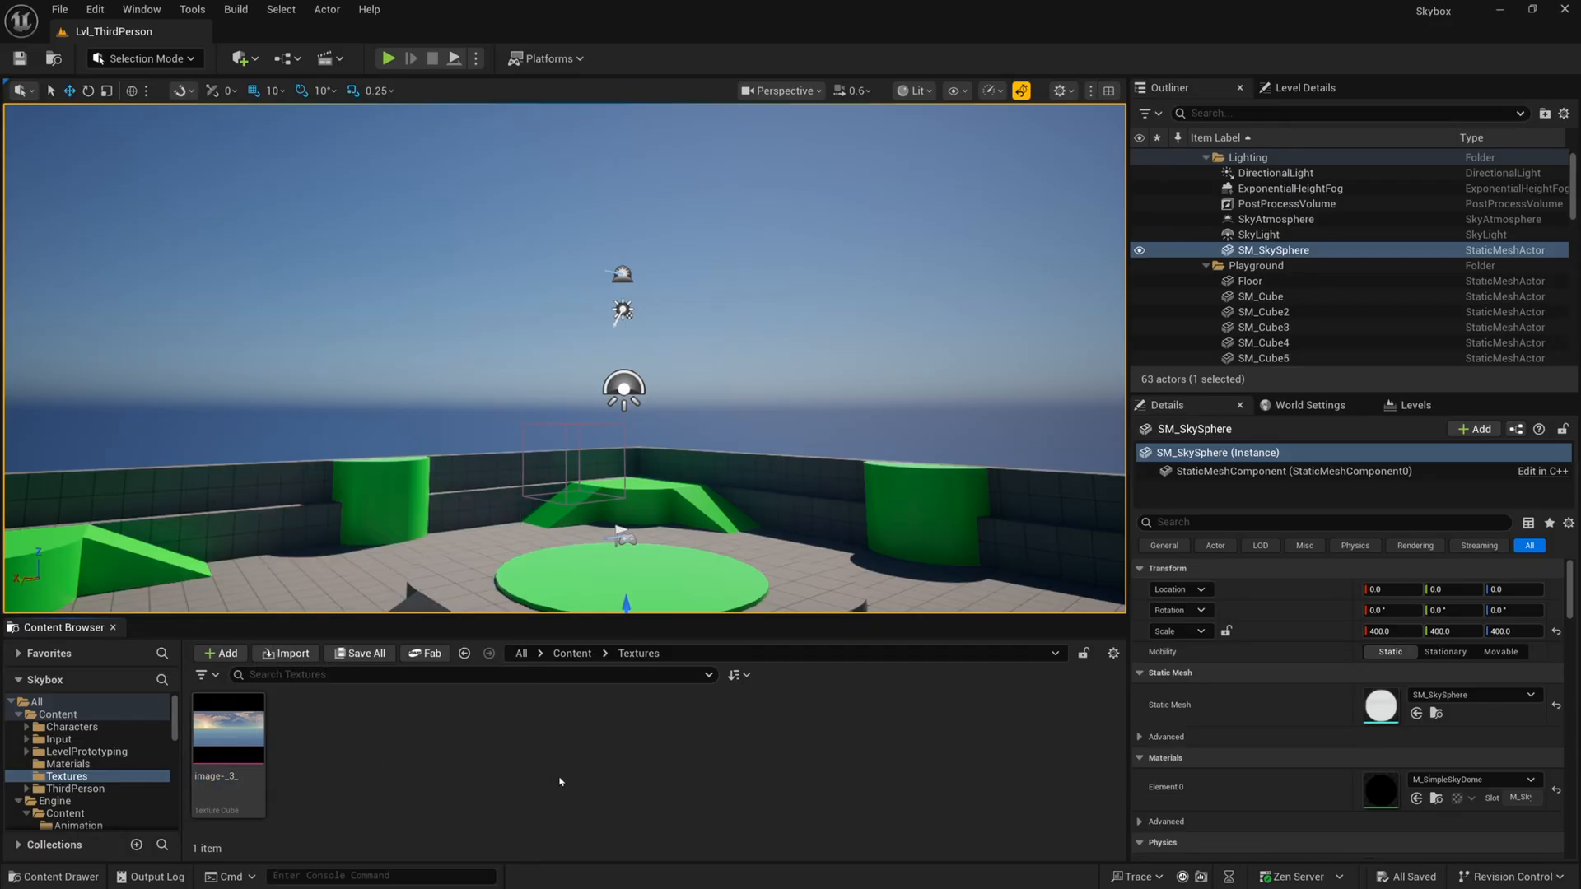
mouse_move(479, 723)
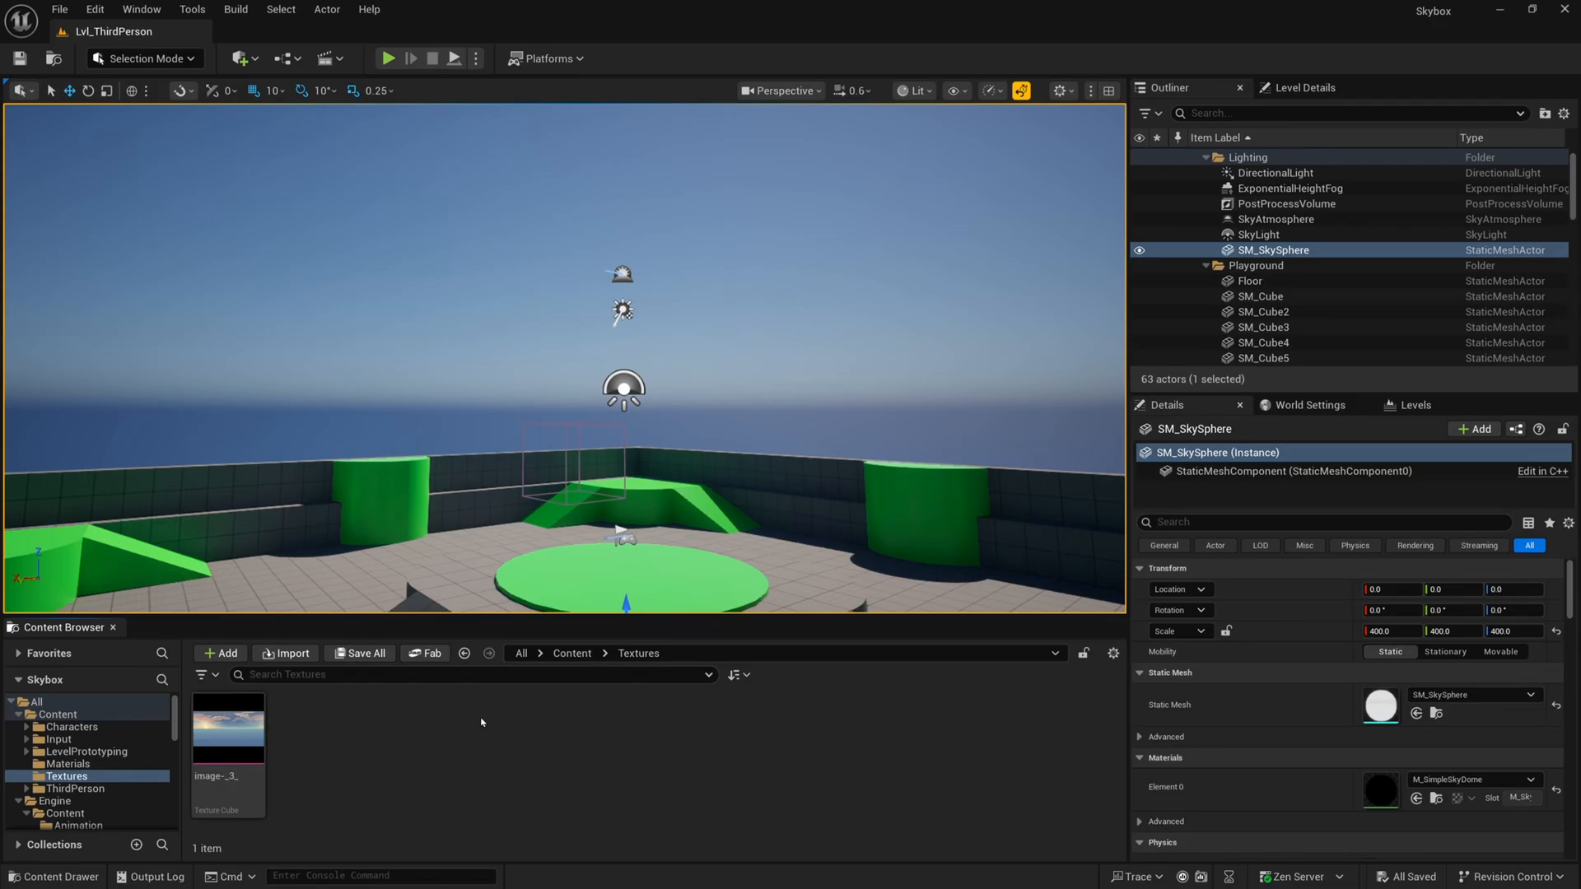
click(66, 763)
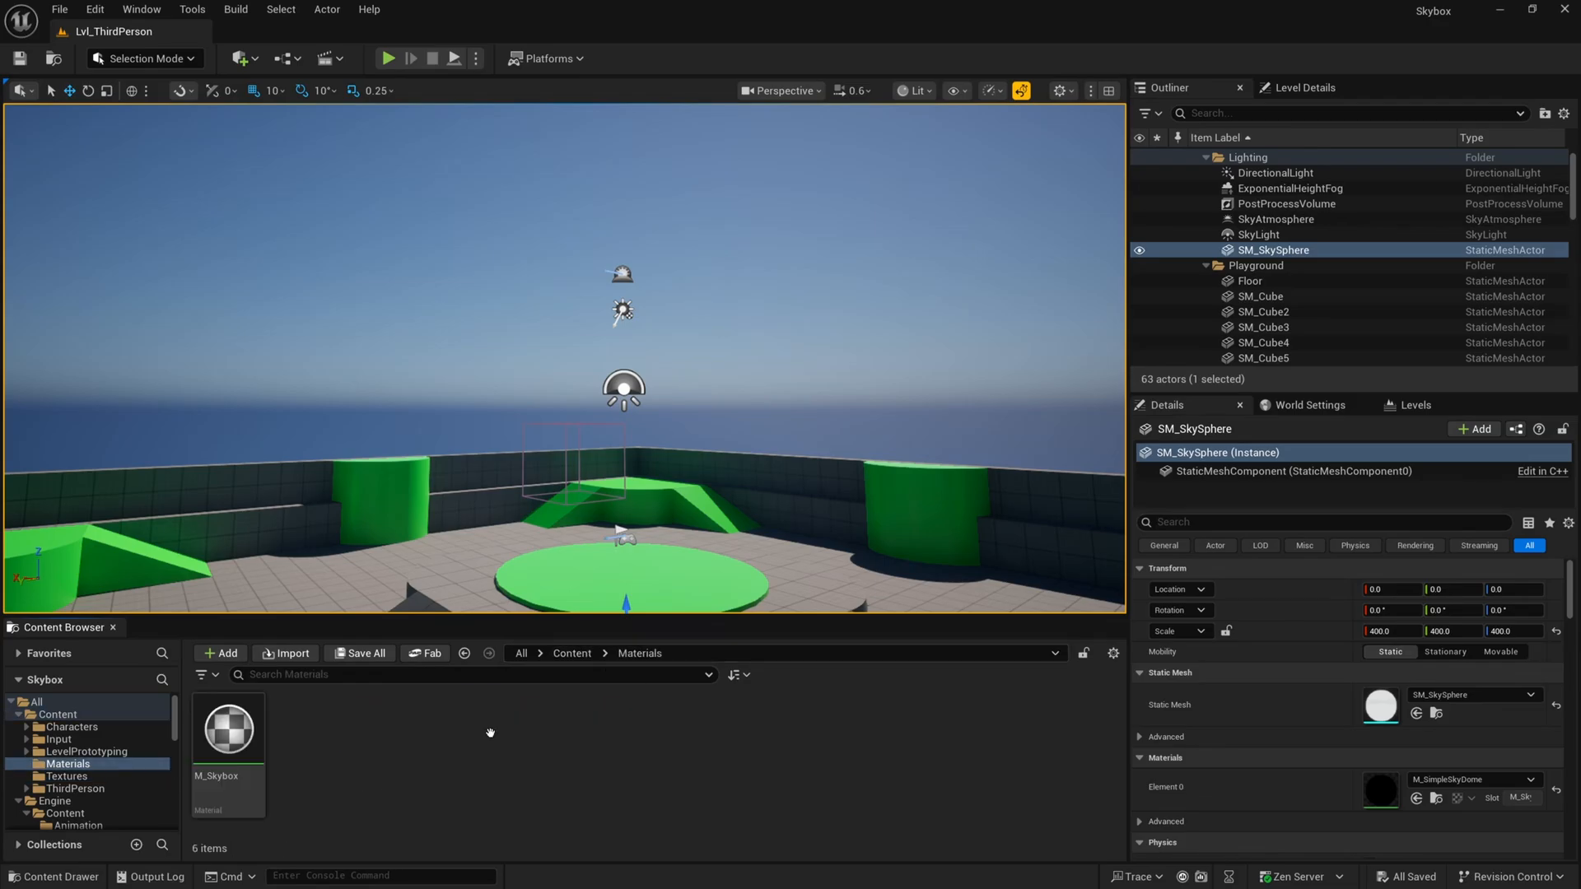
mouse_move(227, 730)
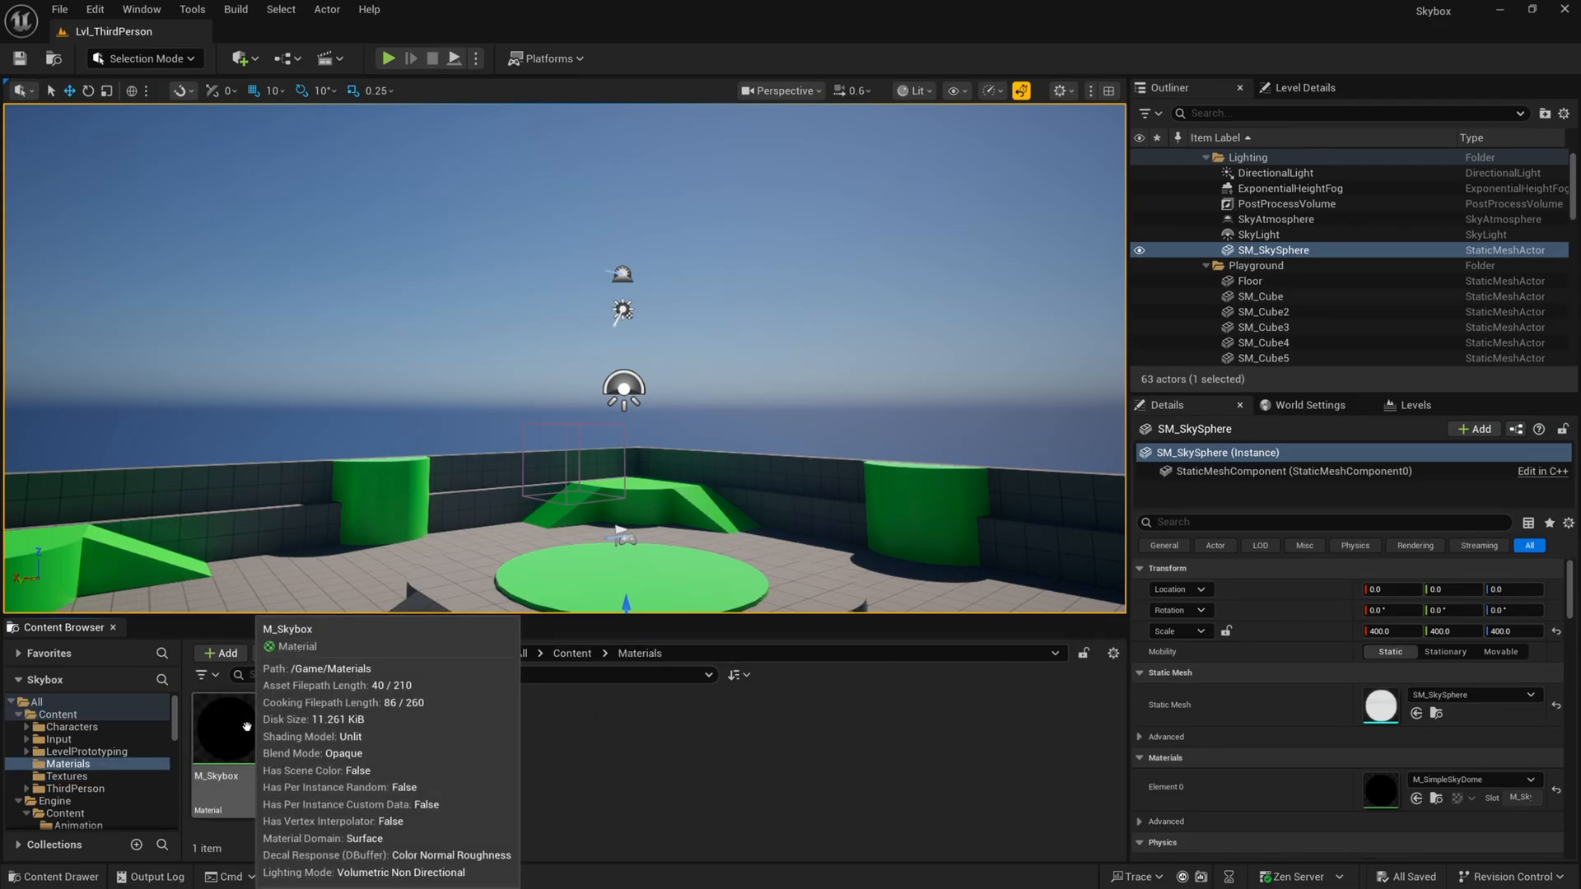
Open M_Skybox in the material editor to add a sky texture sample.
double_click(223, 729)
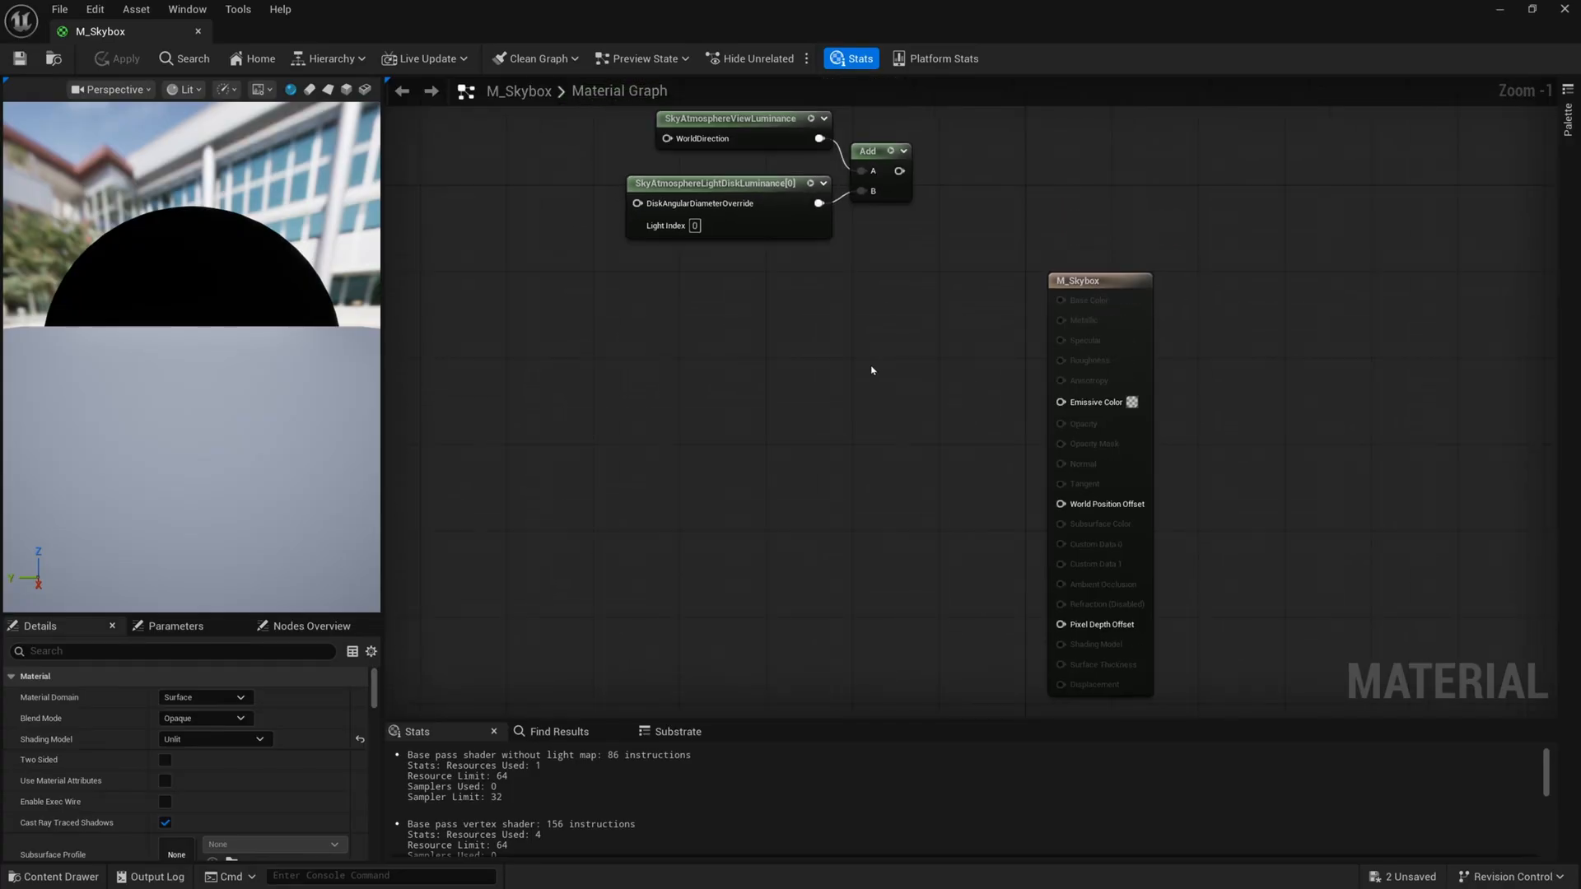
mouse_move(602, 411)
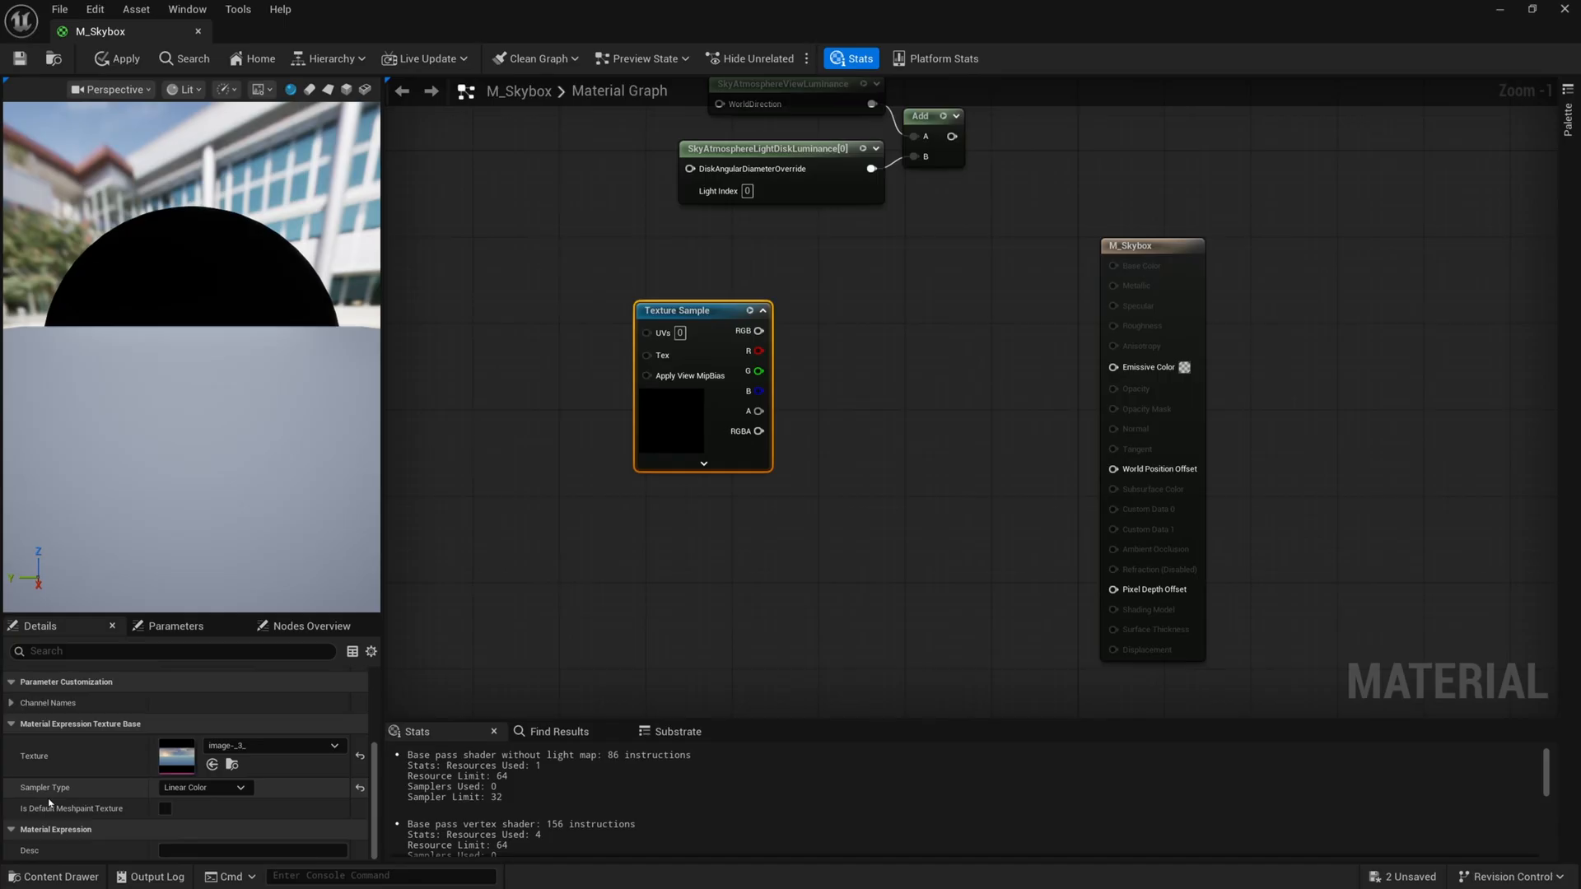
mouse_move(693, 417)
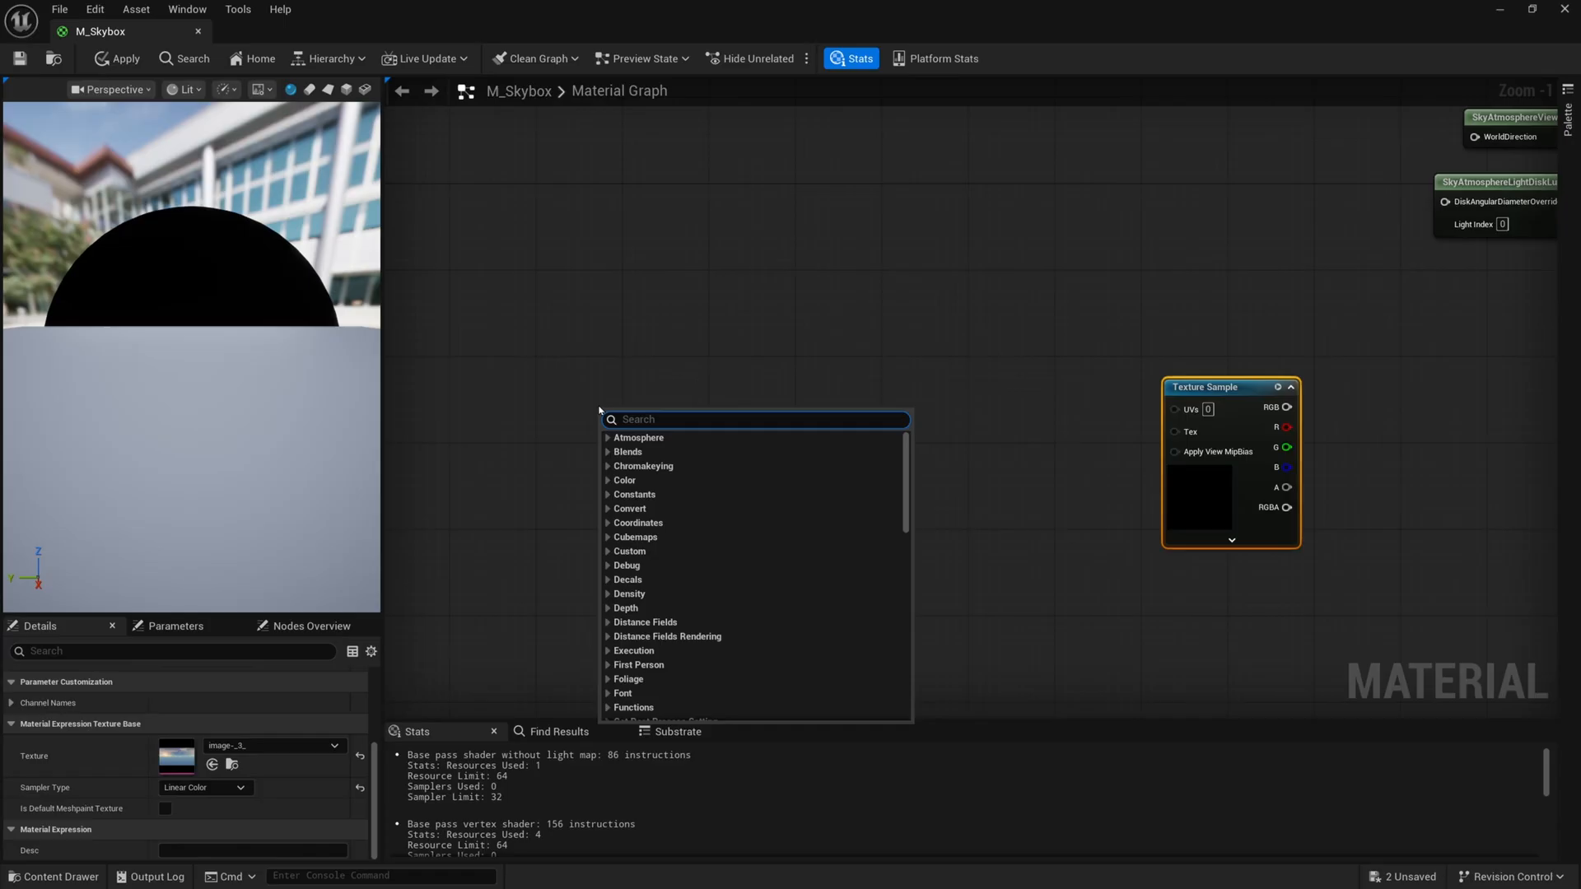
Add Absolute World Position feeding a RotateAboutAxis node in M_Skybox.
text(world)
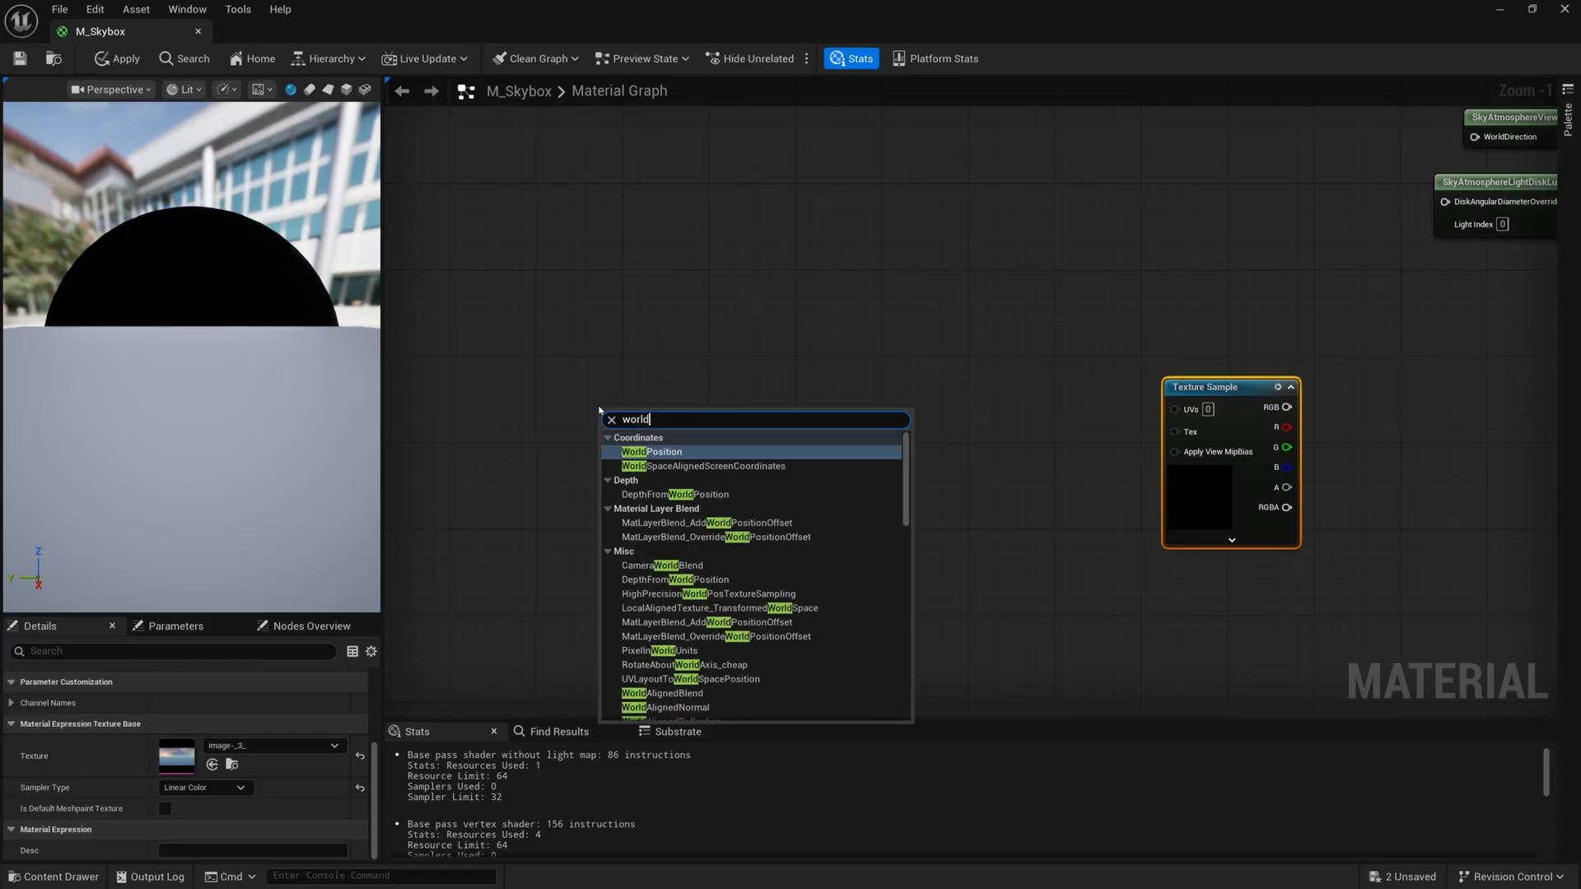
click(652, 452)
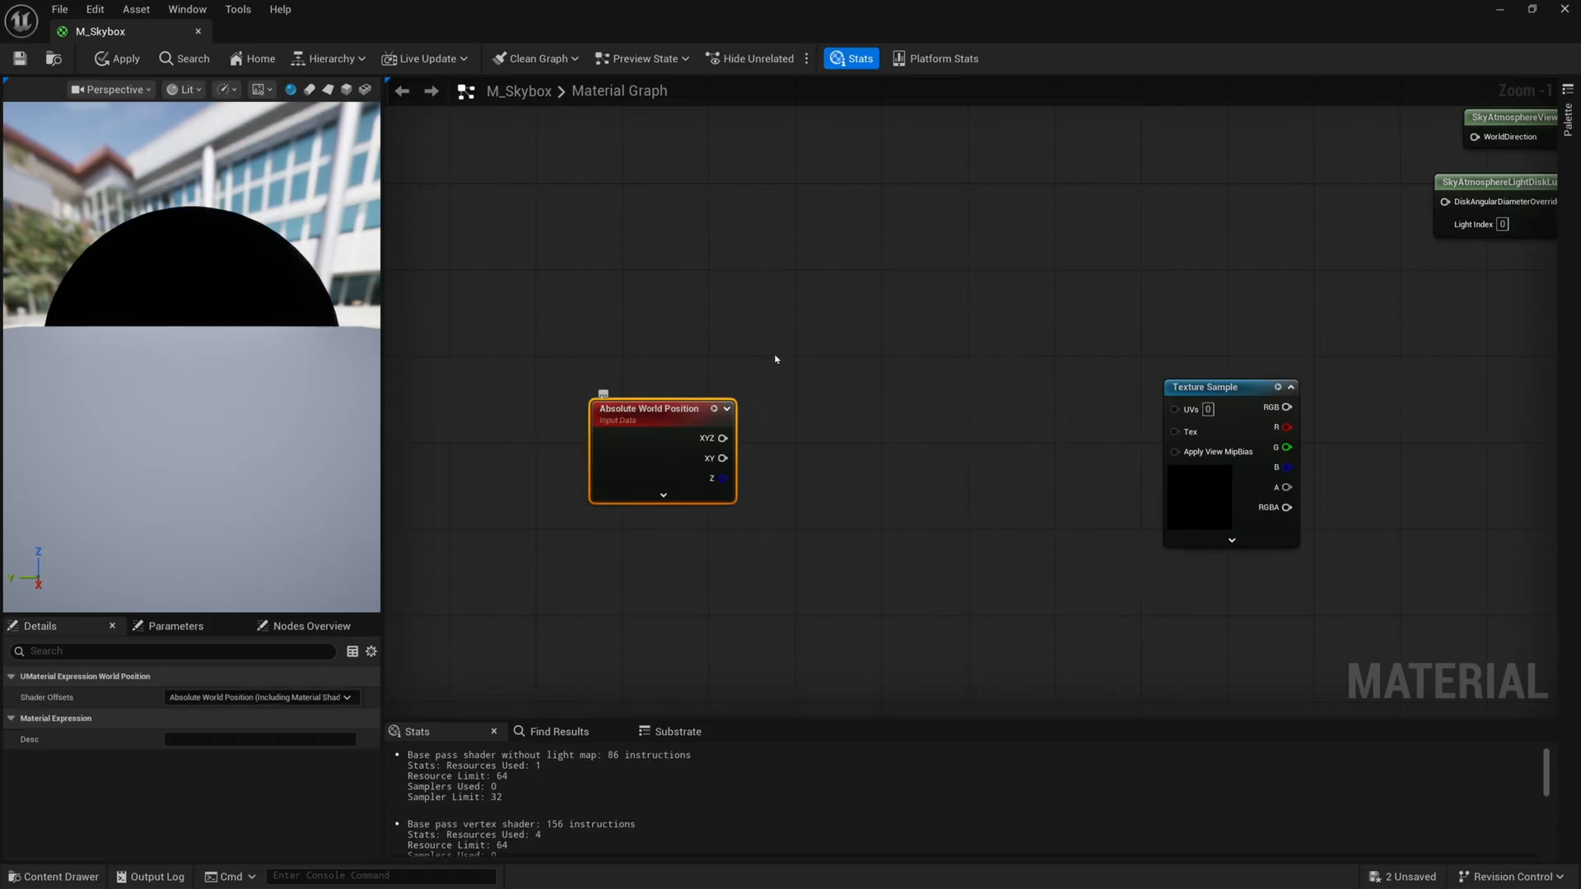
text(roatea)
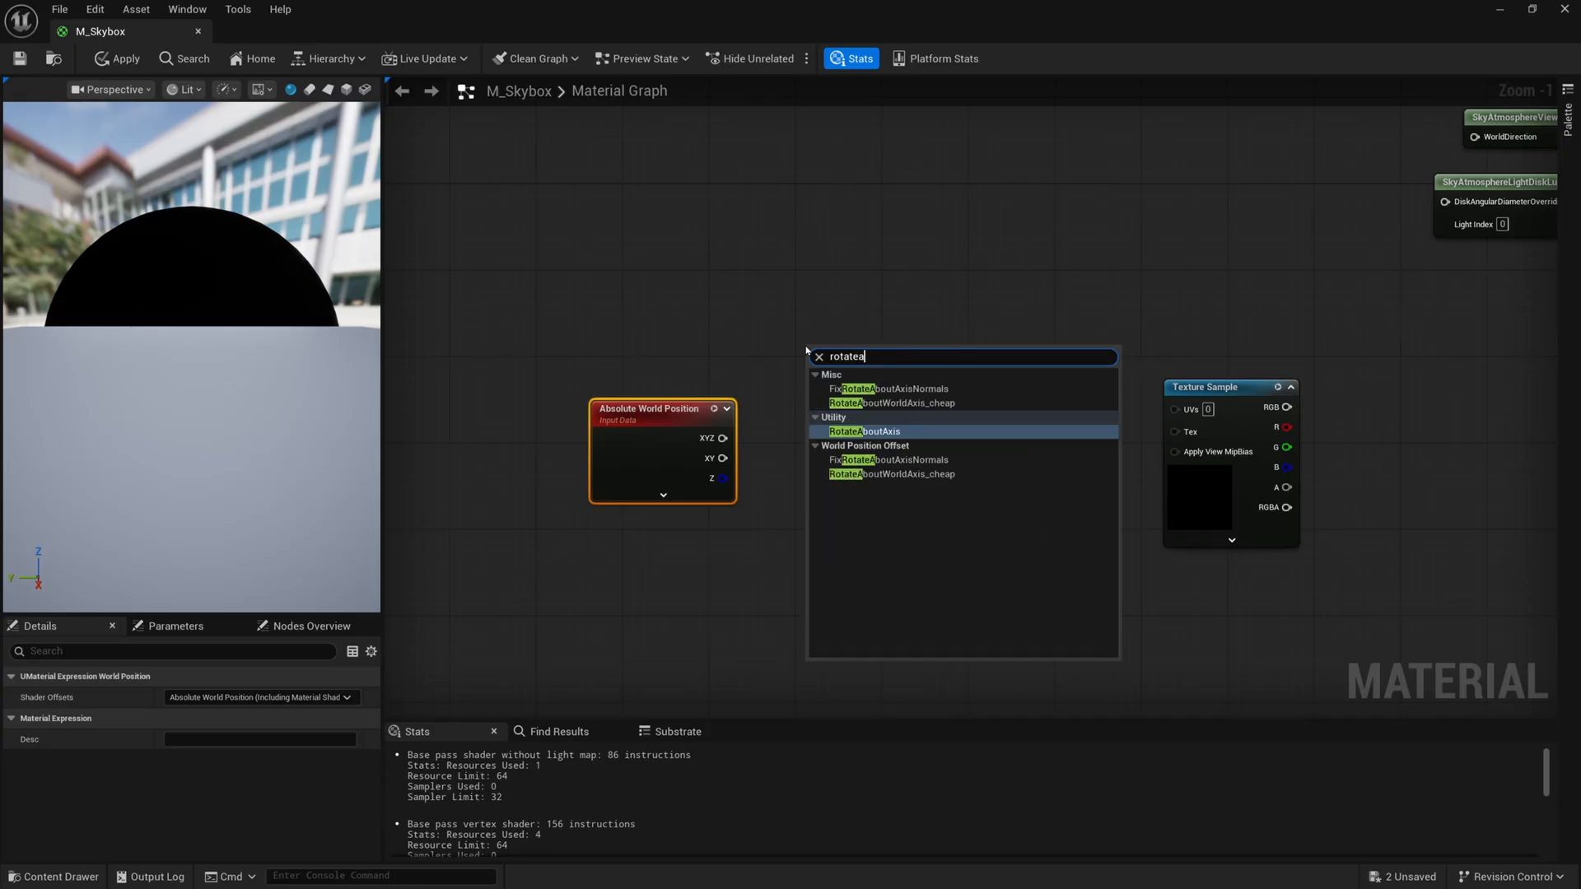
click(865, 430)
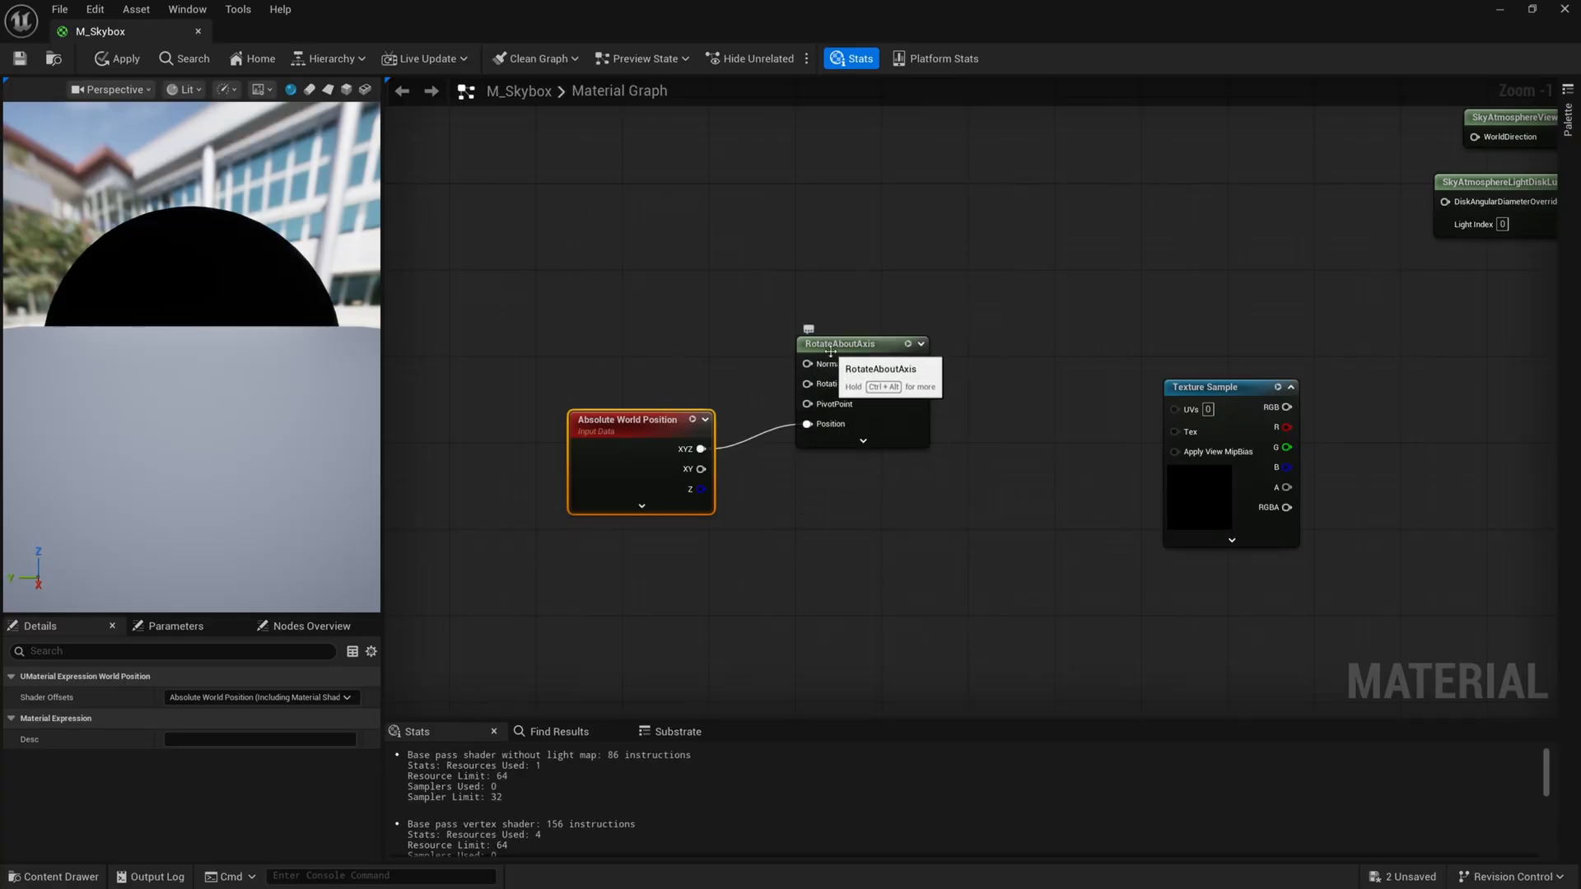
Give RotateAboutAxis a zero-constant pivot and promote RotationAngle to a parameter.
click(839, 322)
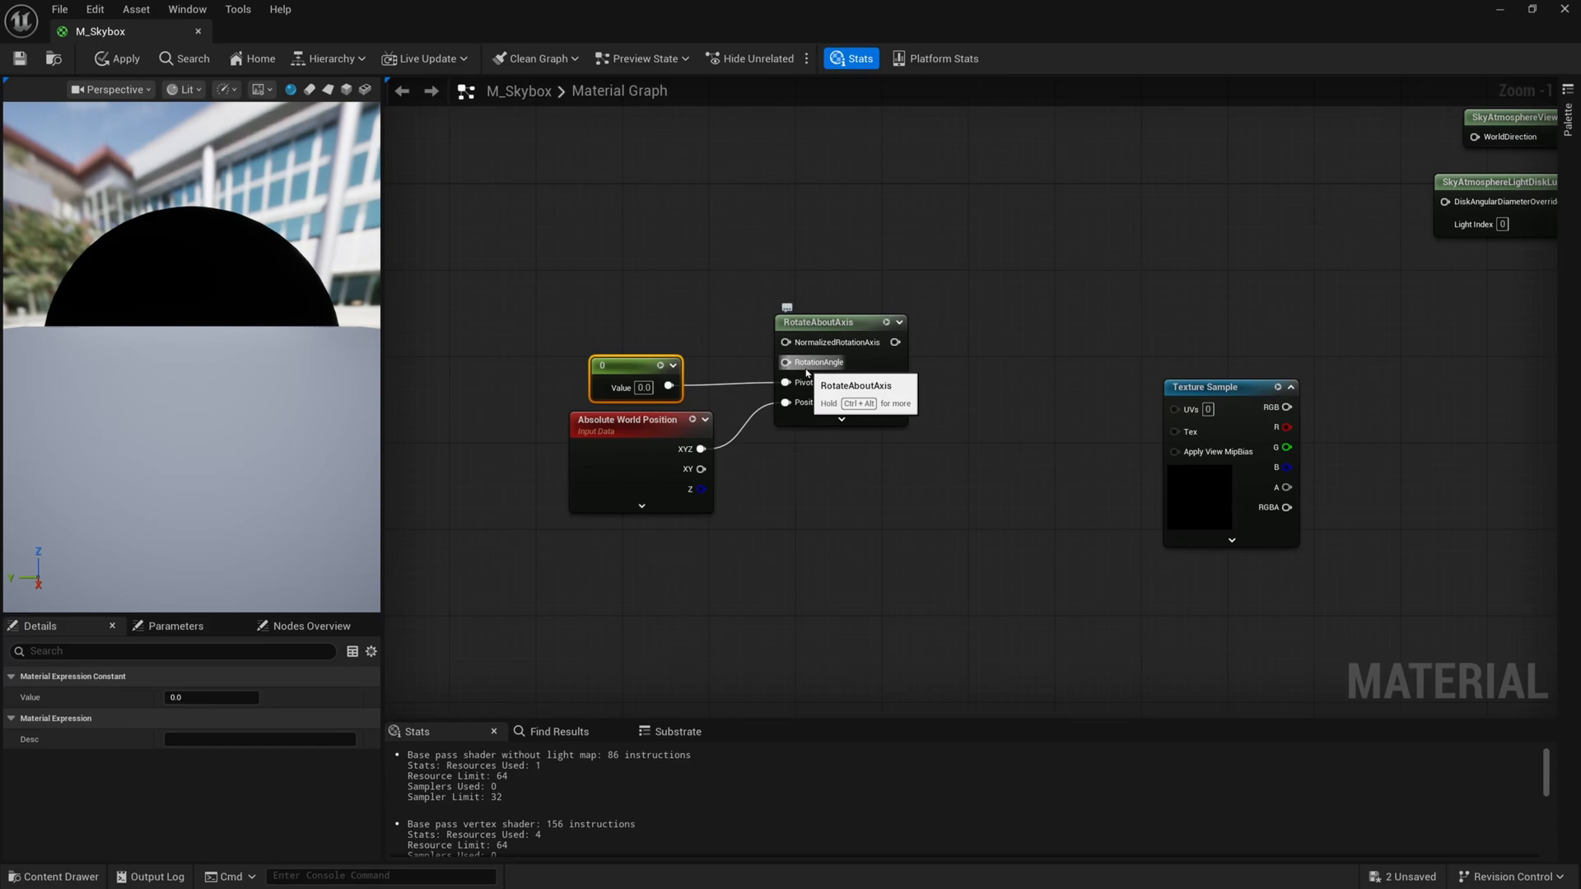
right_click(842, 362)
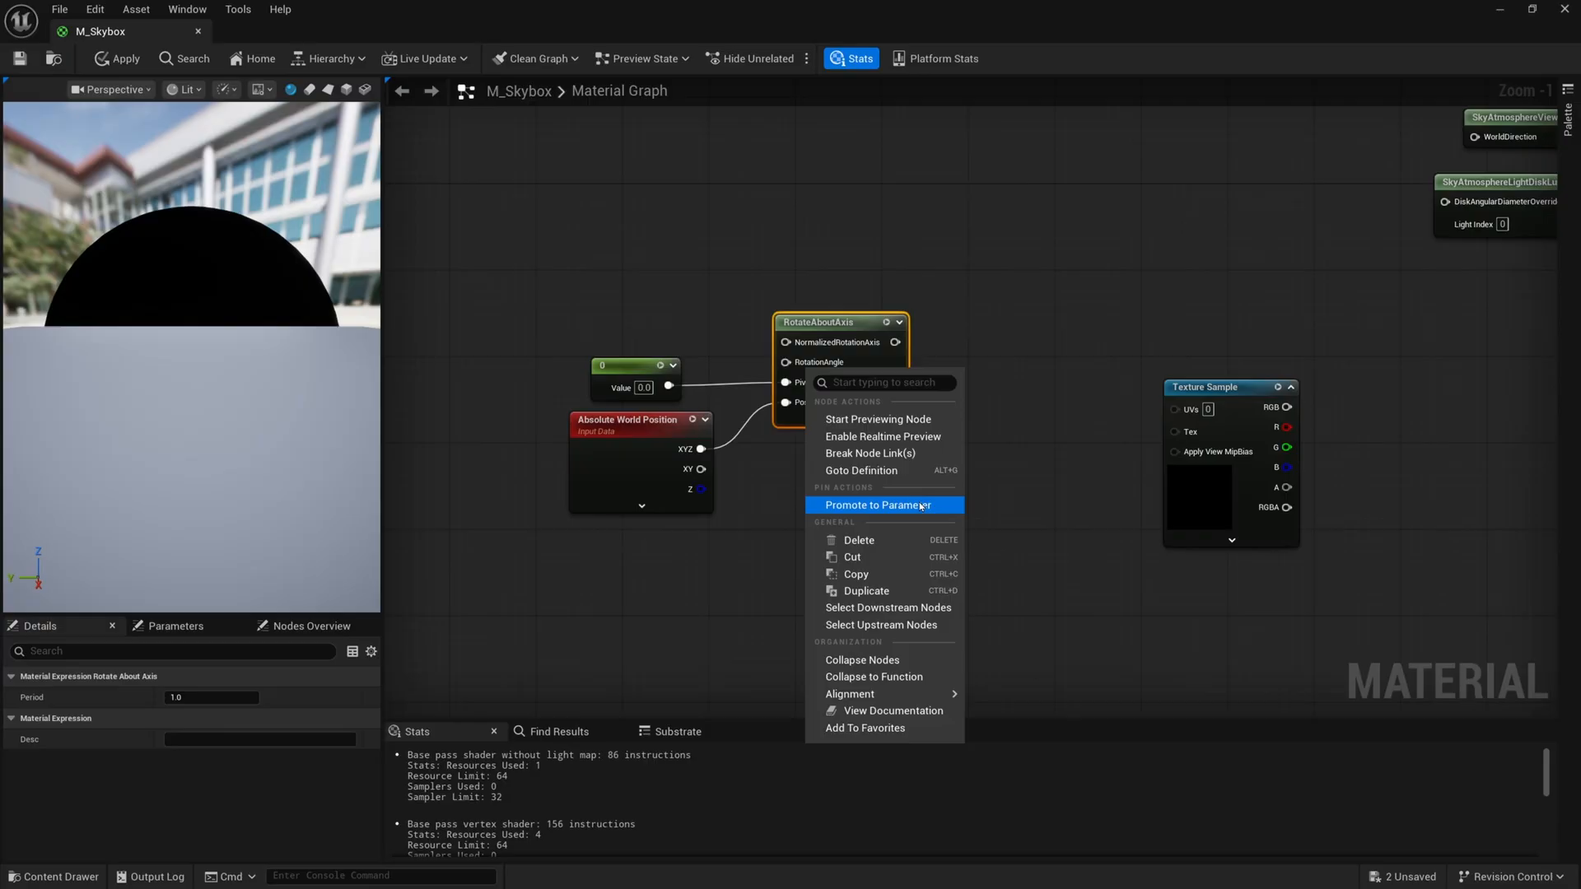
click(878, 506)
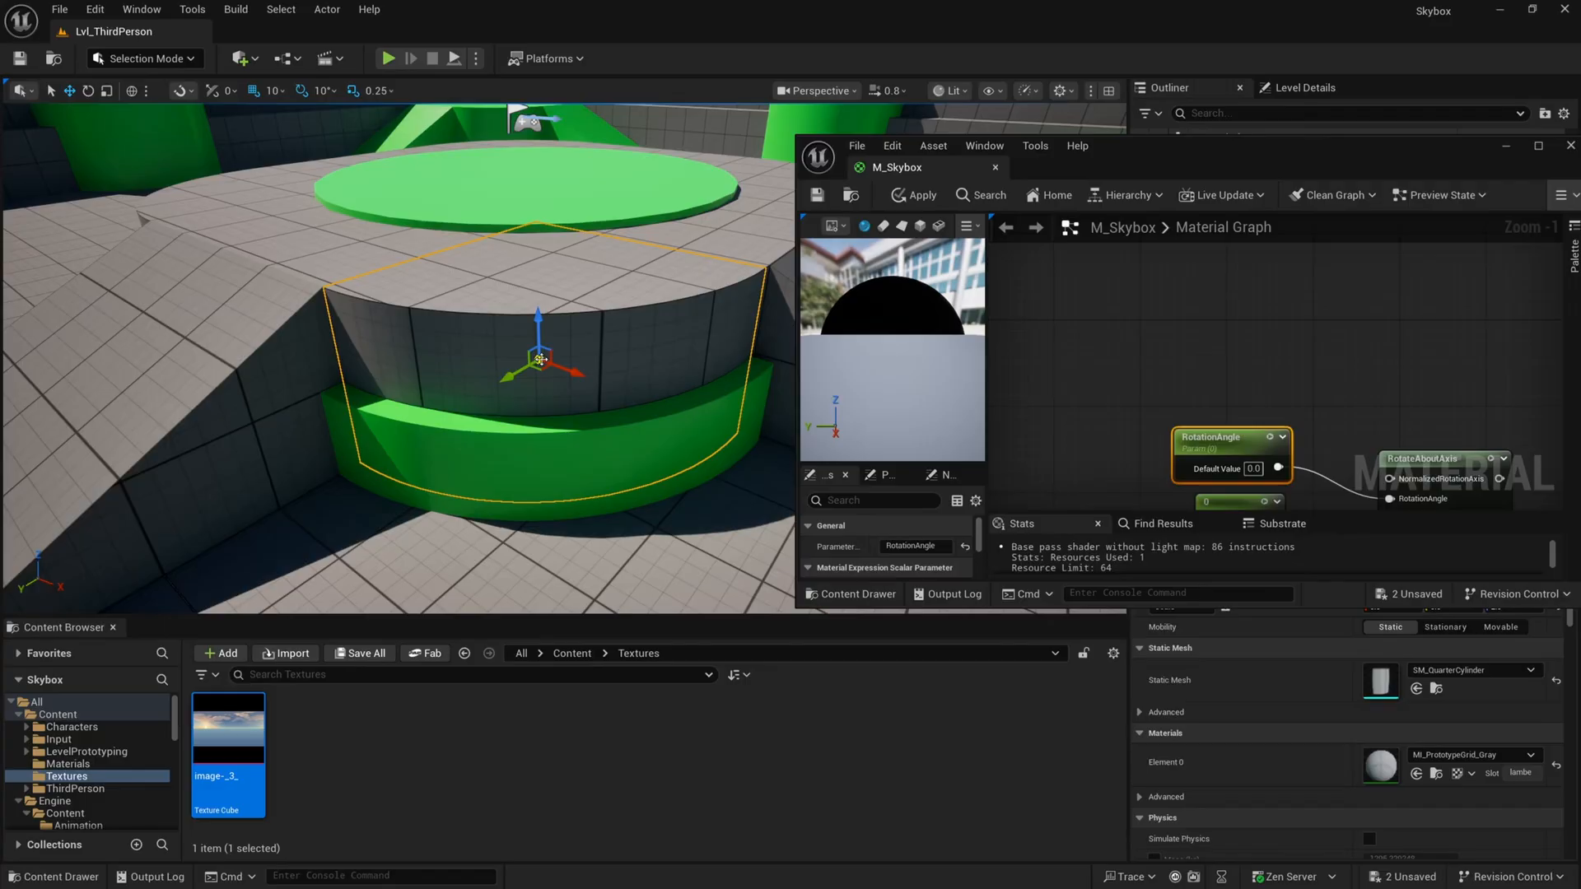
mouse_move(537, 297)
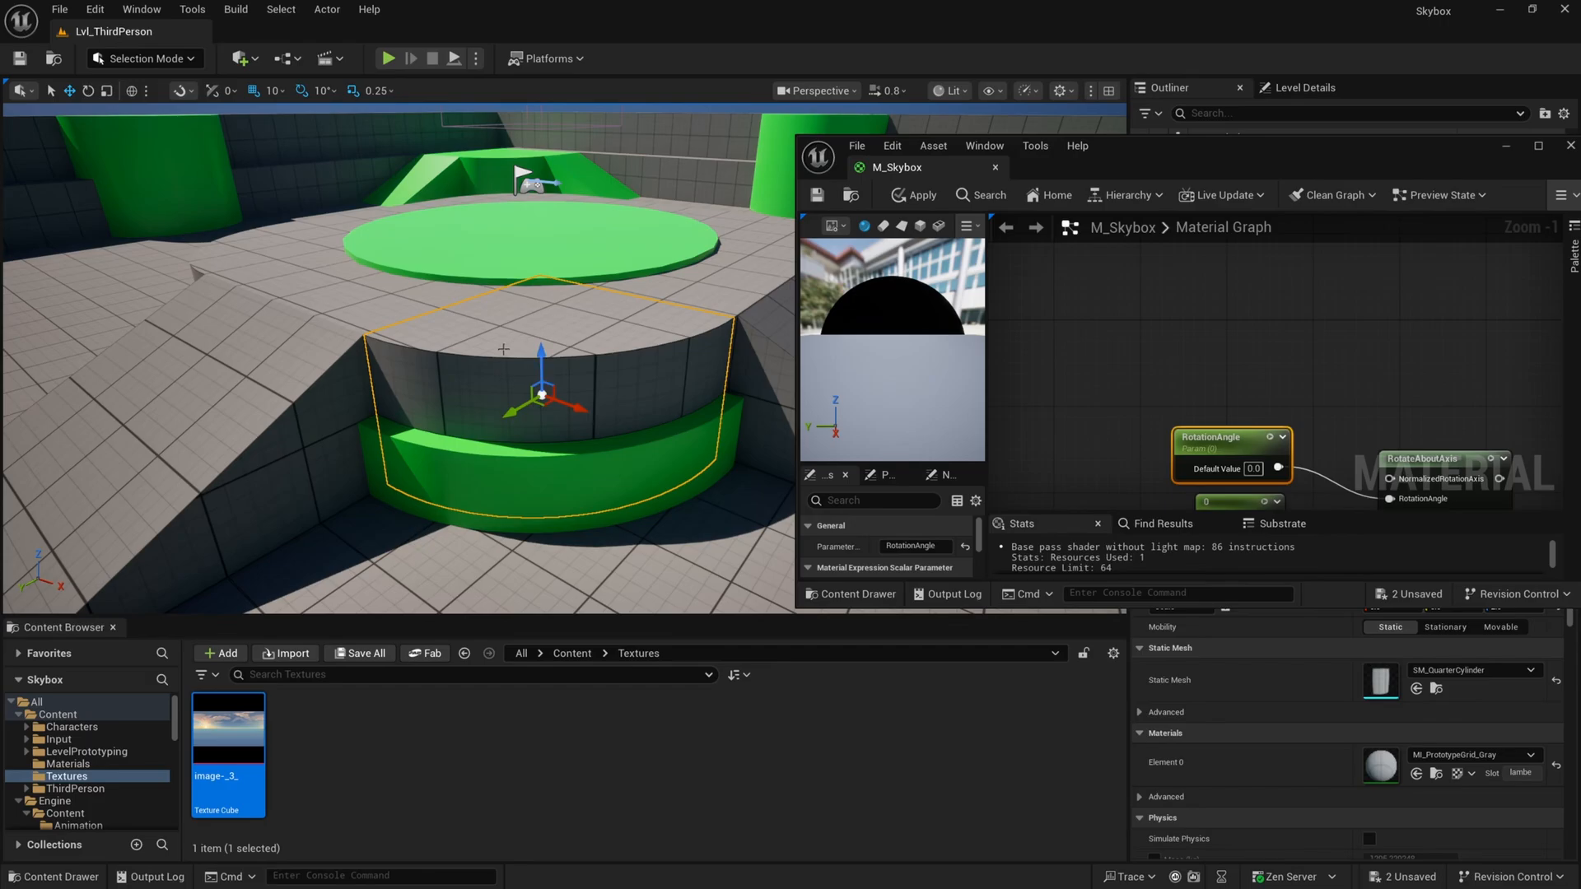
mouse_move(575, 383)
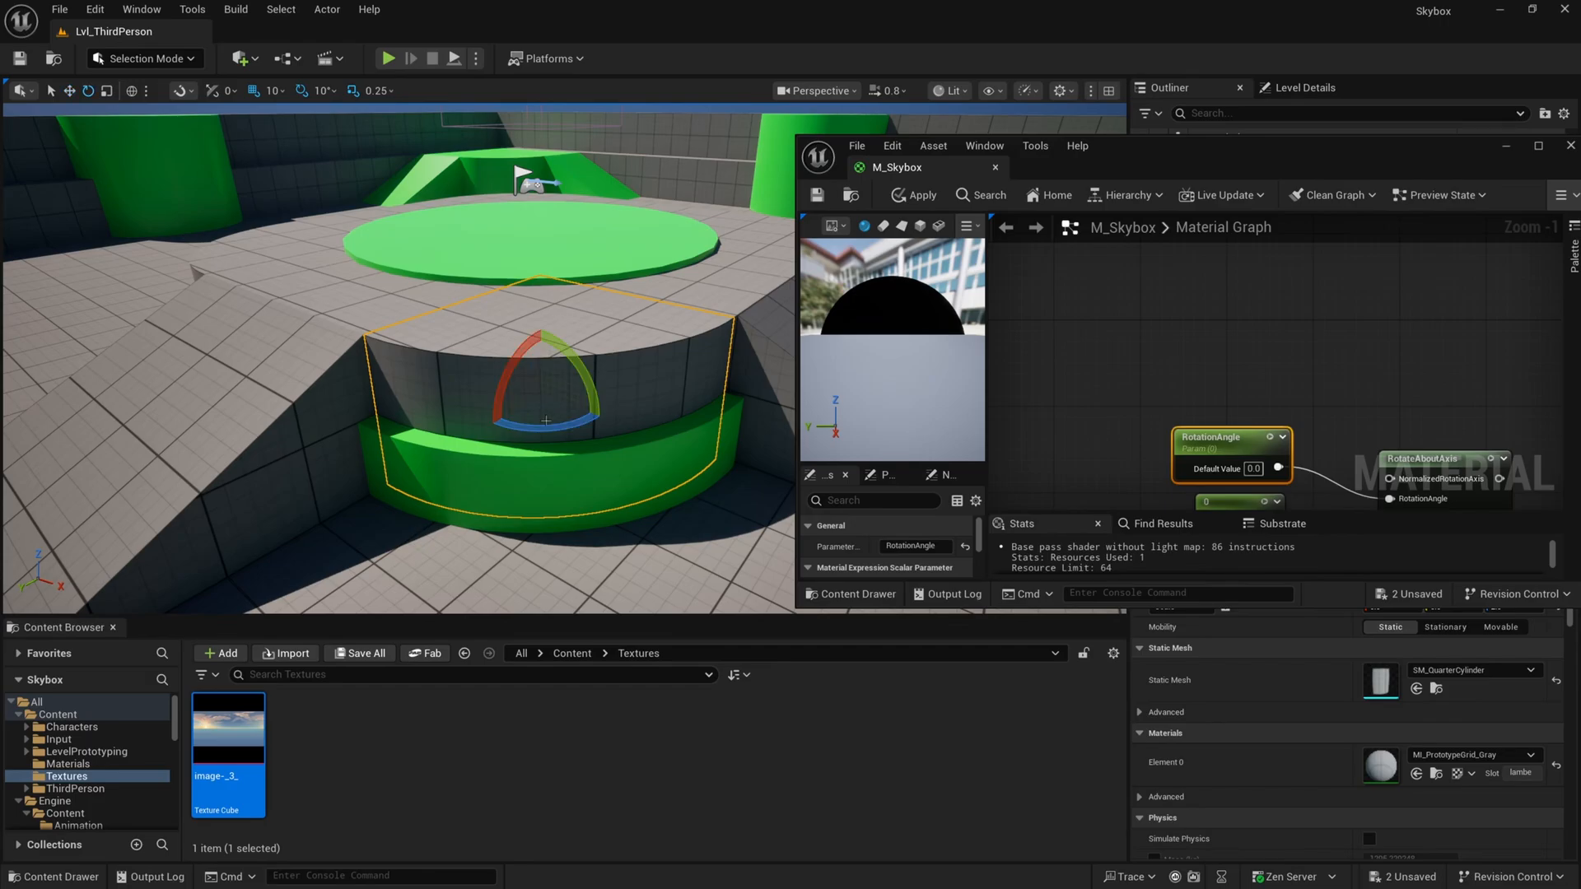
Test-rotate the quarter cylinder 40 degrees about its vertical axis, then undo it.
drag(514, 342, 551, 414)
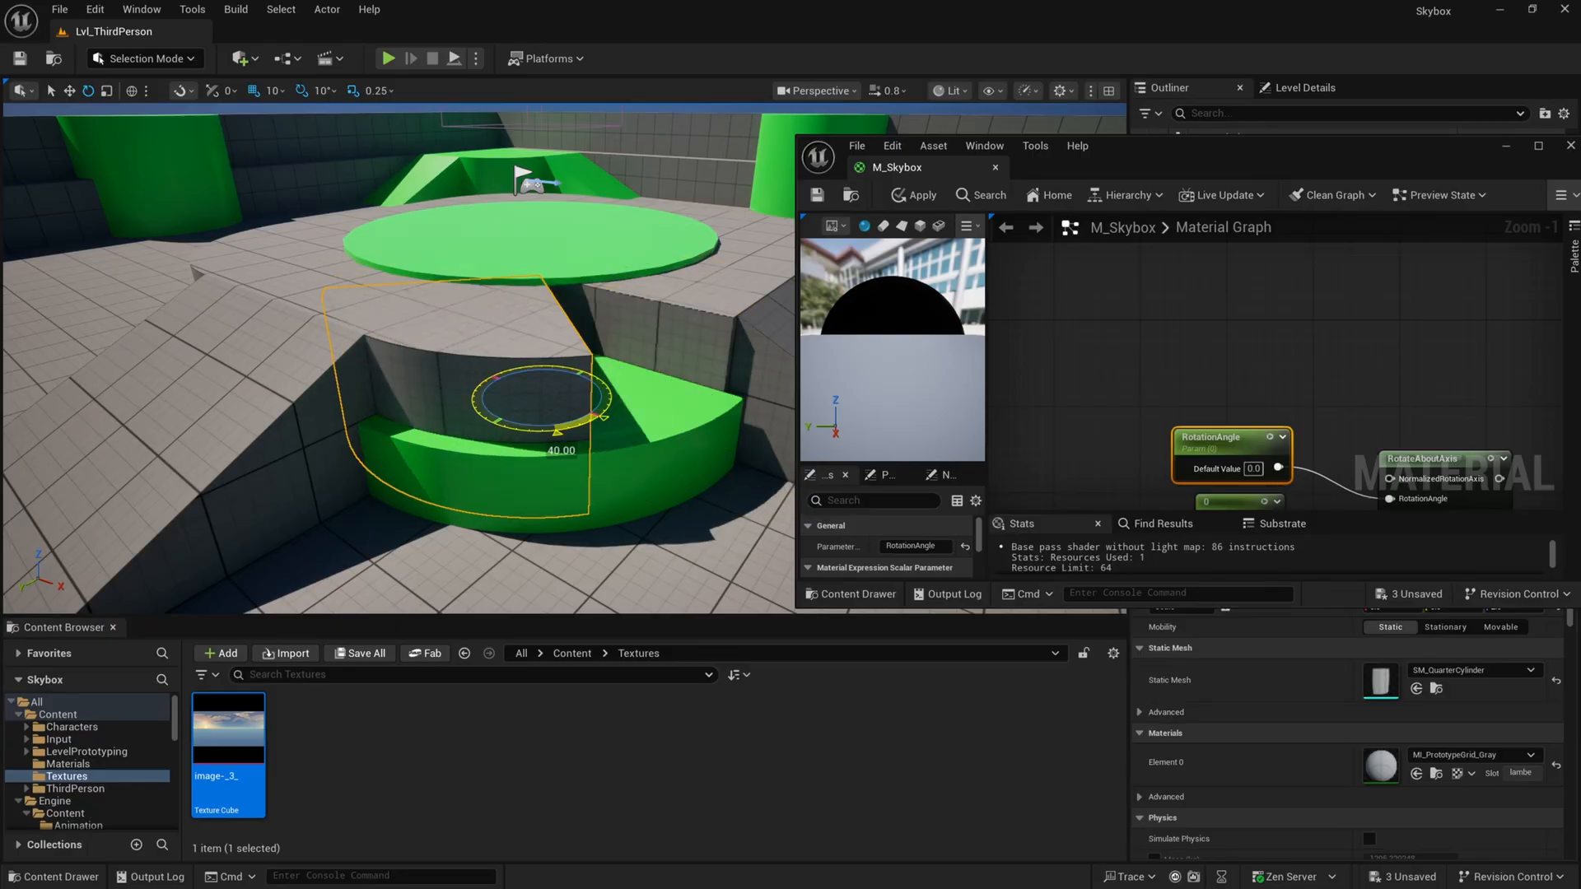
key(ctrl+z)
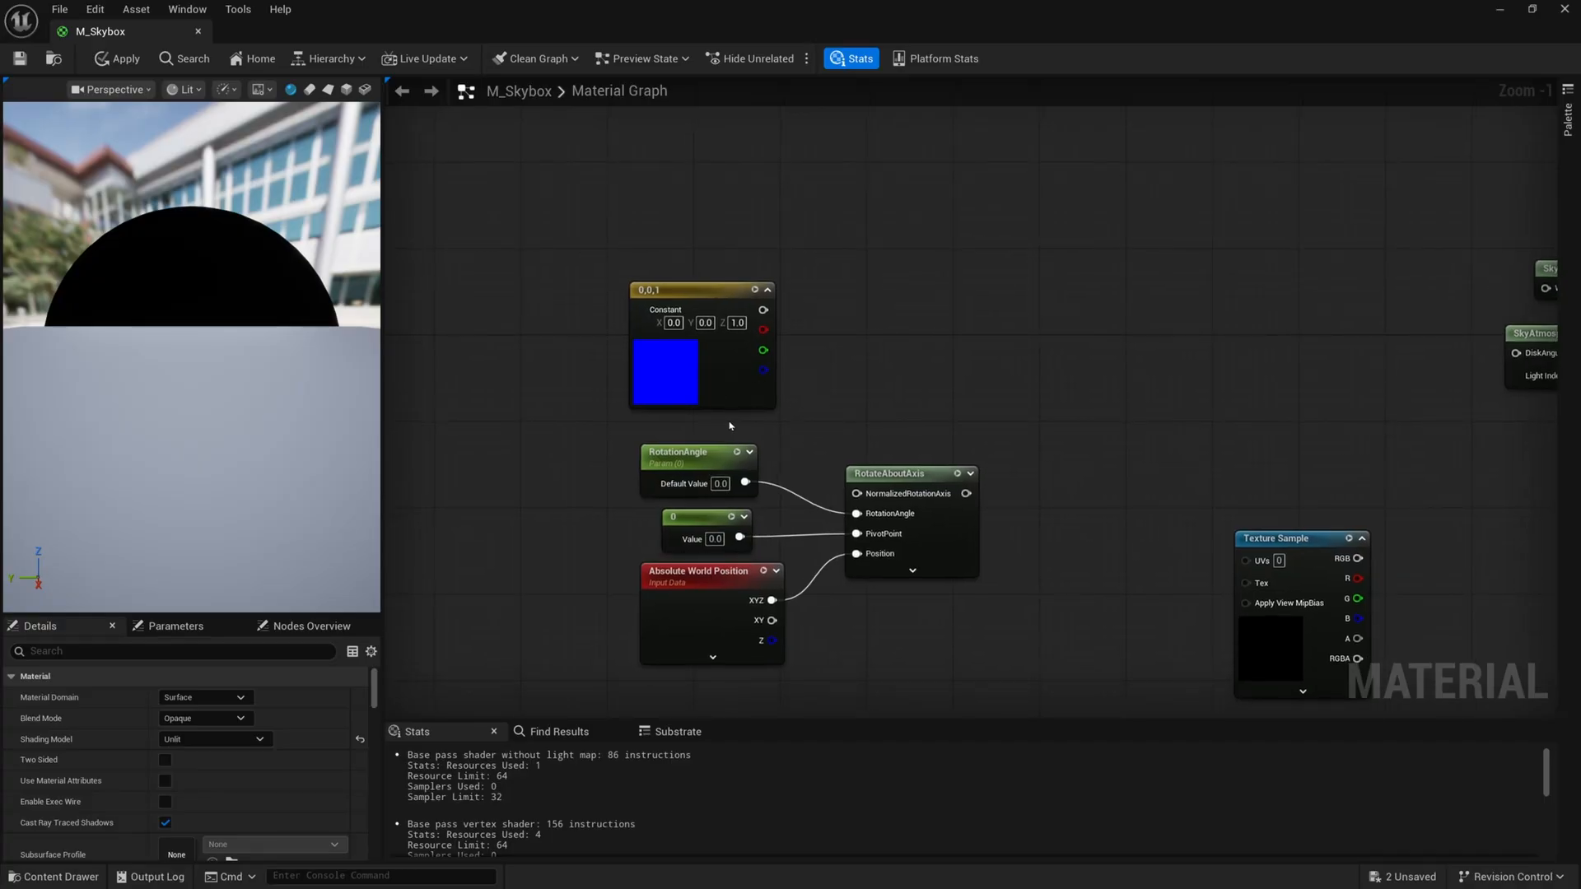
Wire the 0,0,1 axis into the rotation, Add the result to world position, and Normalize the sum.
drag(765, 309, 896, 378)
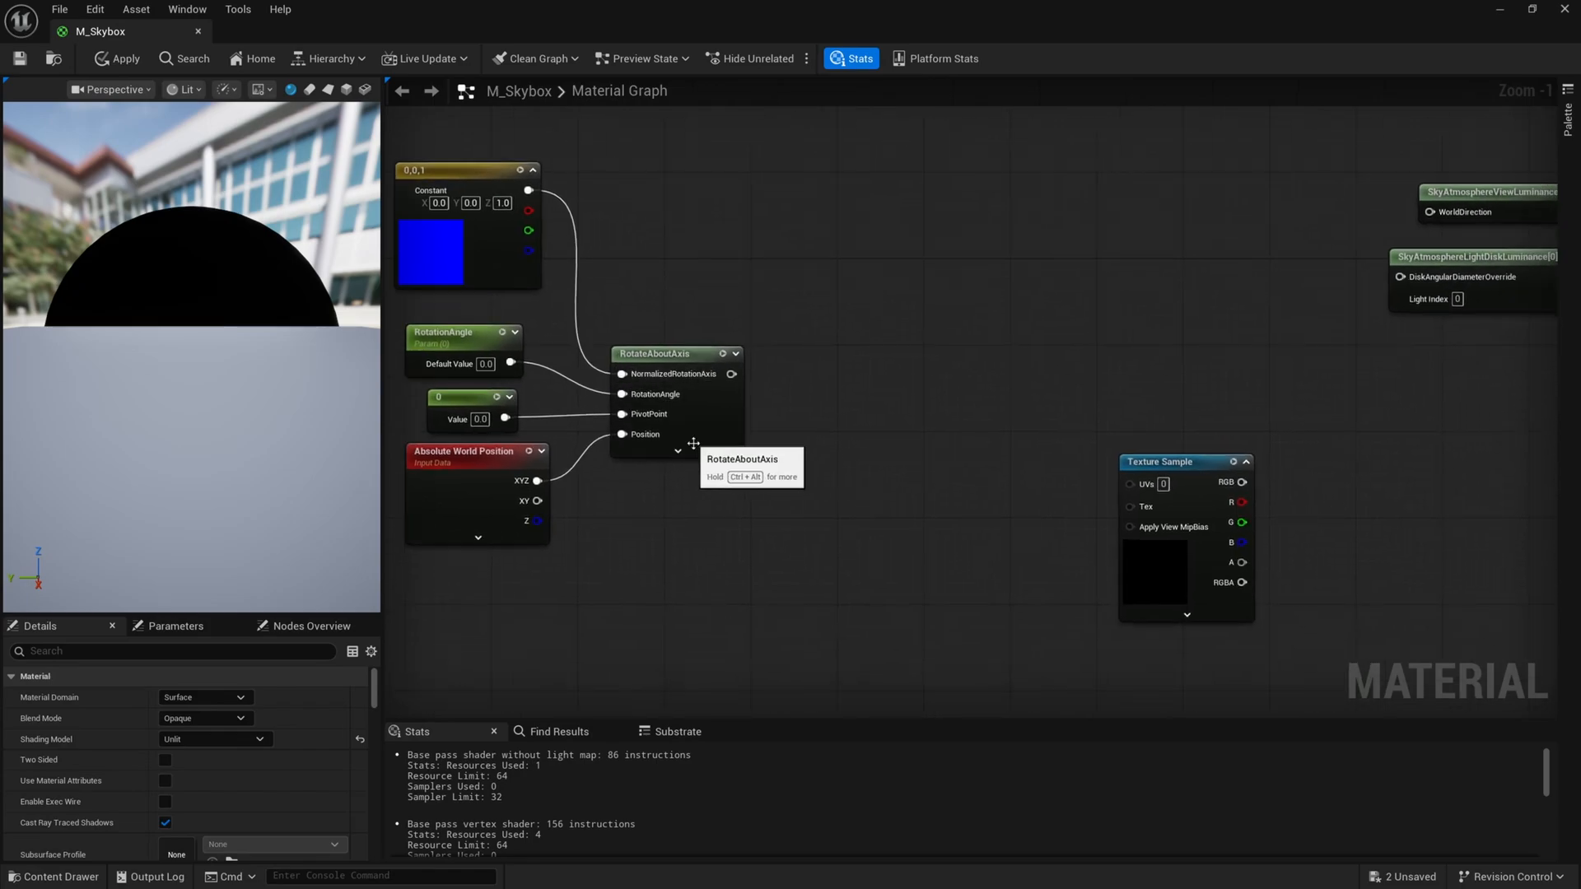
drag(736, 374, 847, 484)
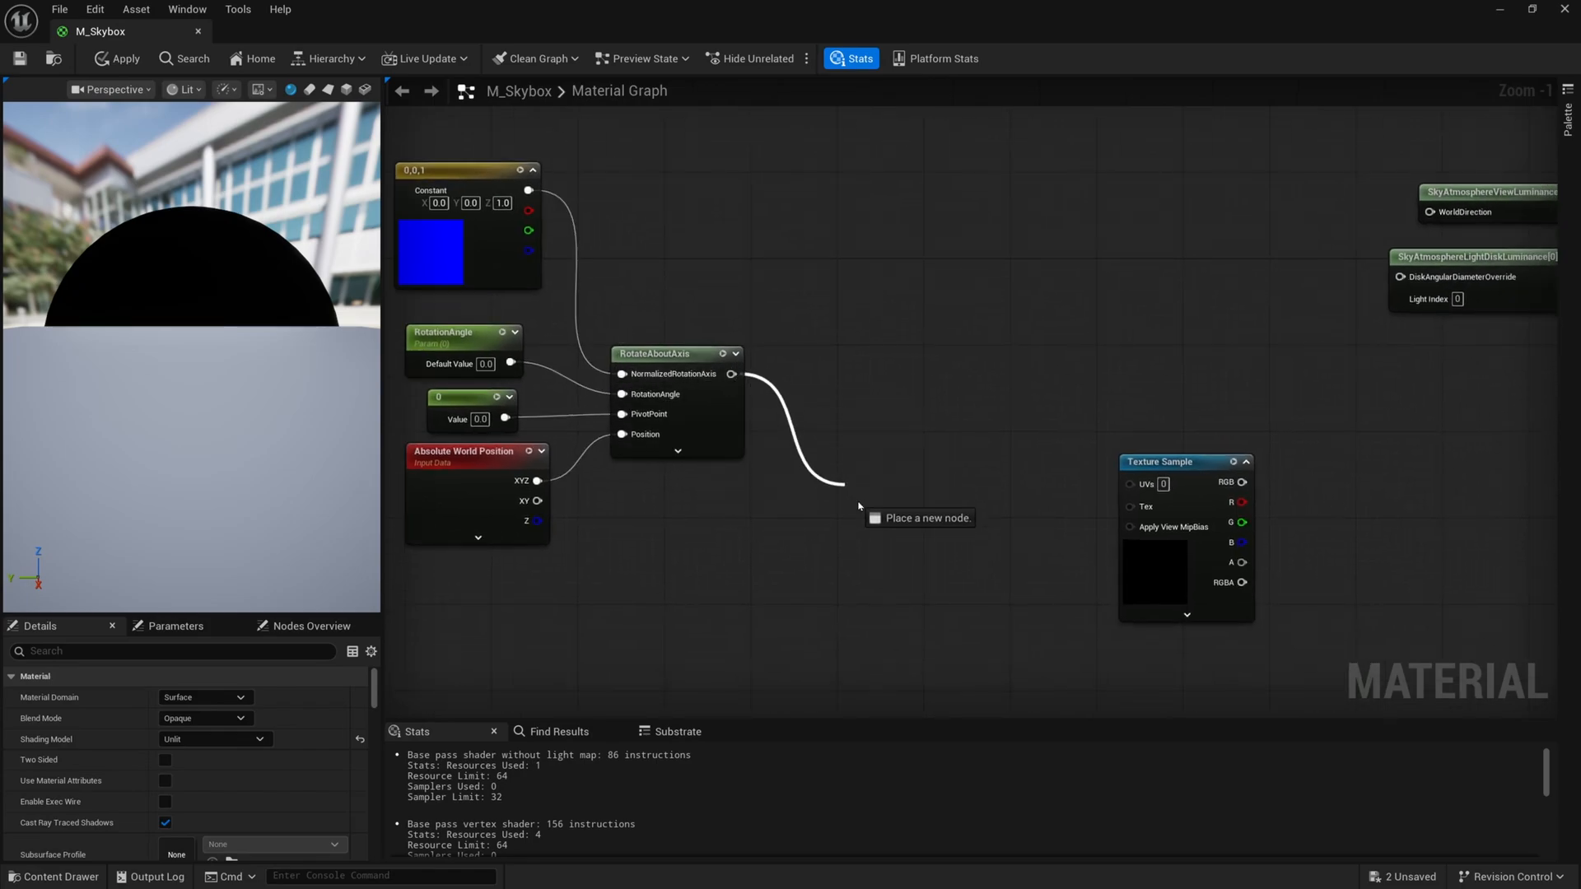
click(896, 504)
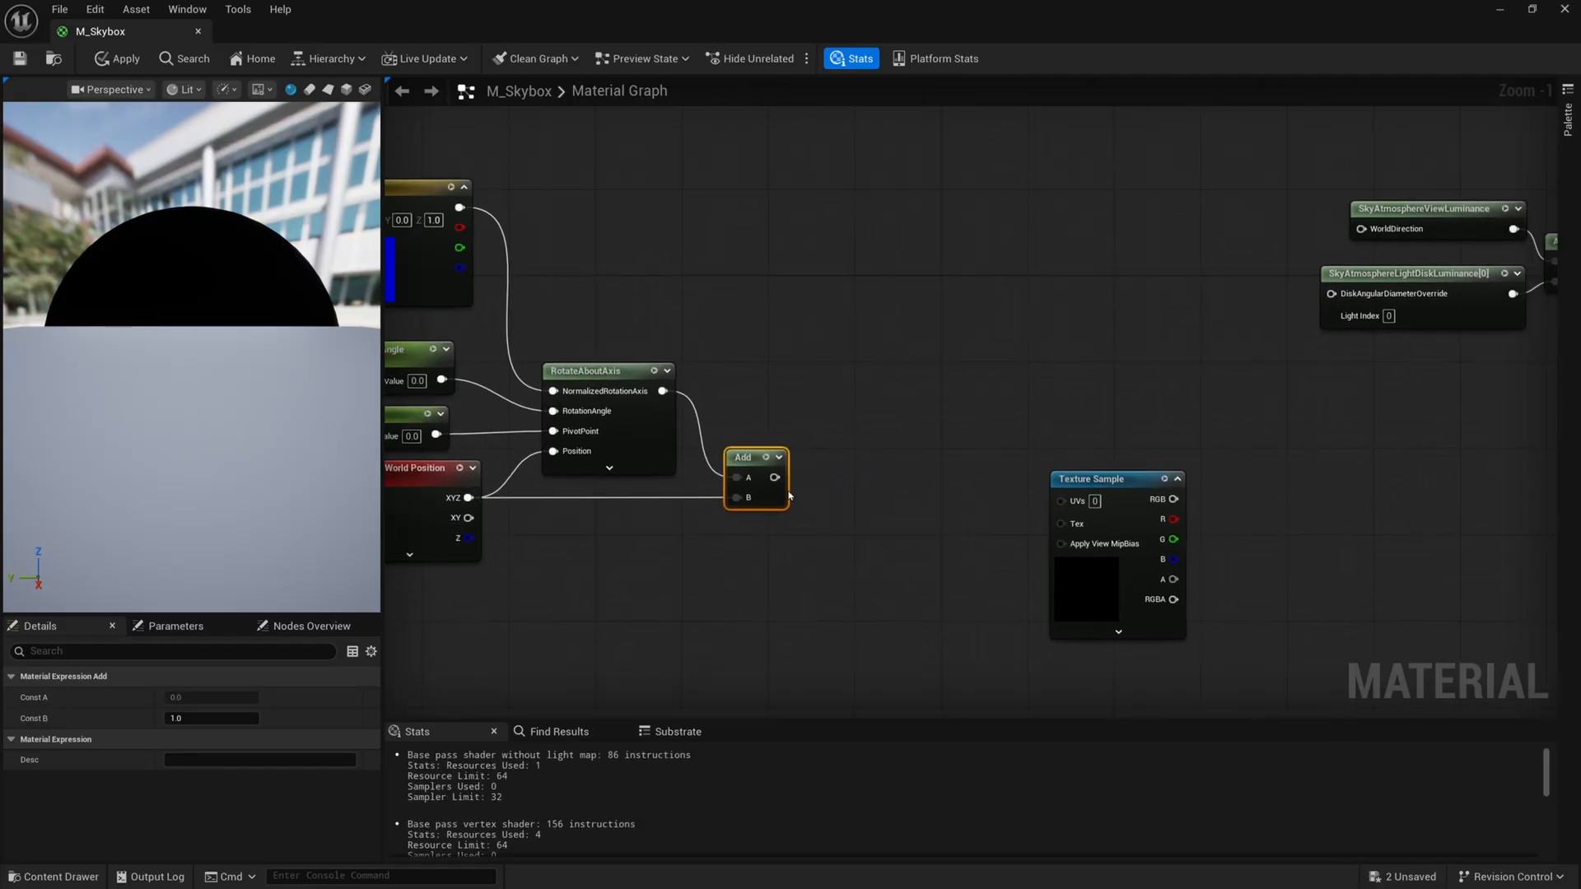
text(norm)
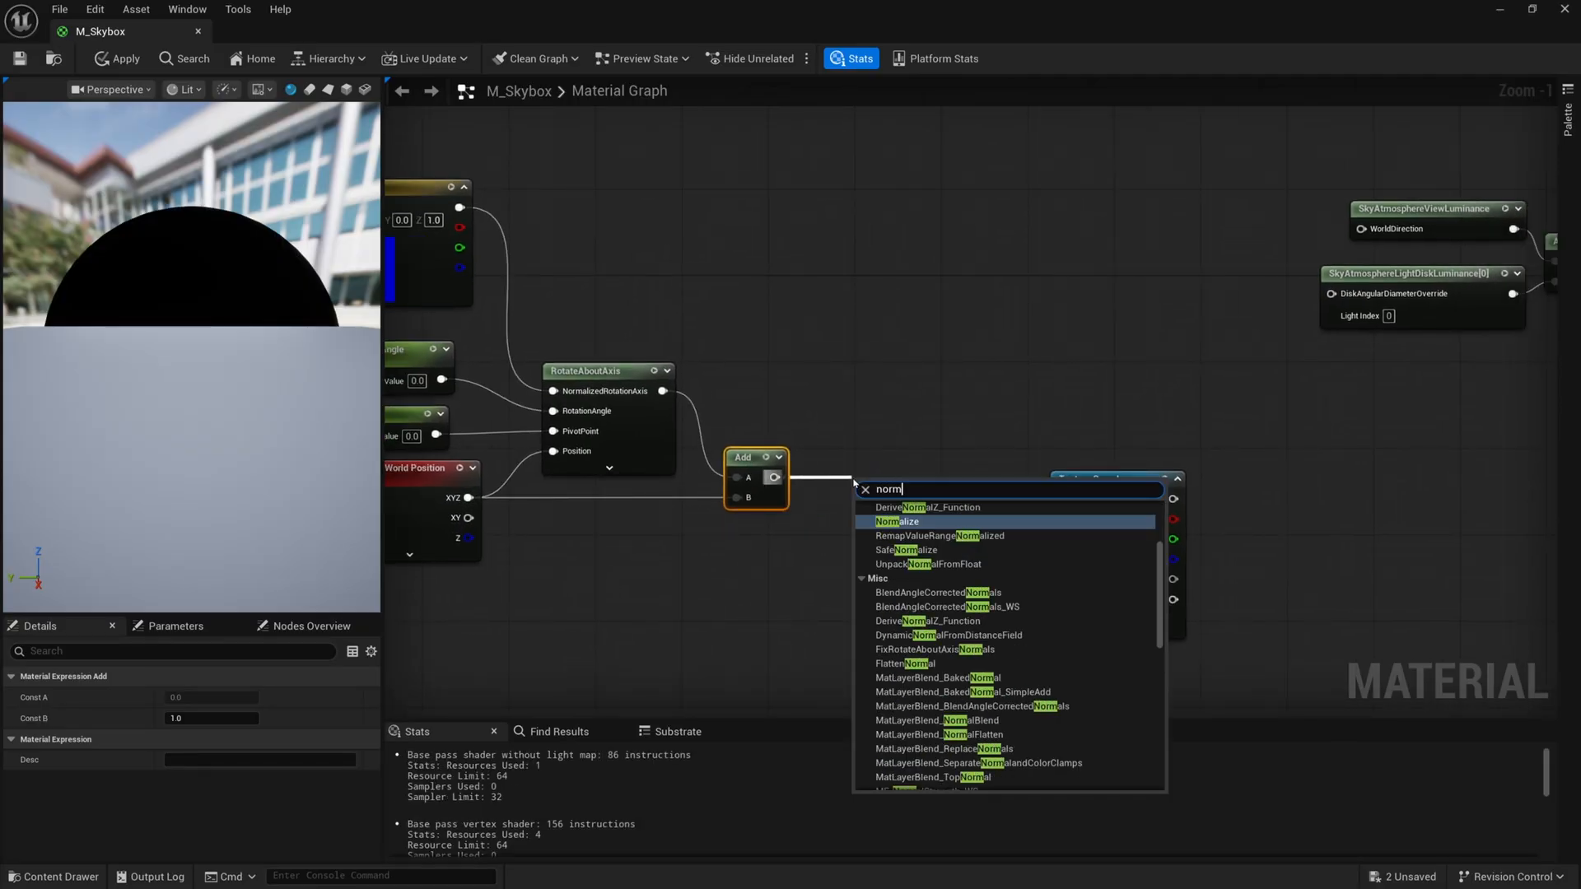
click(898, 522)
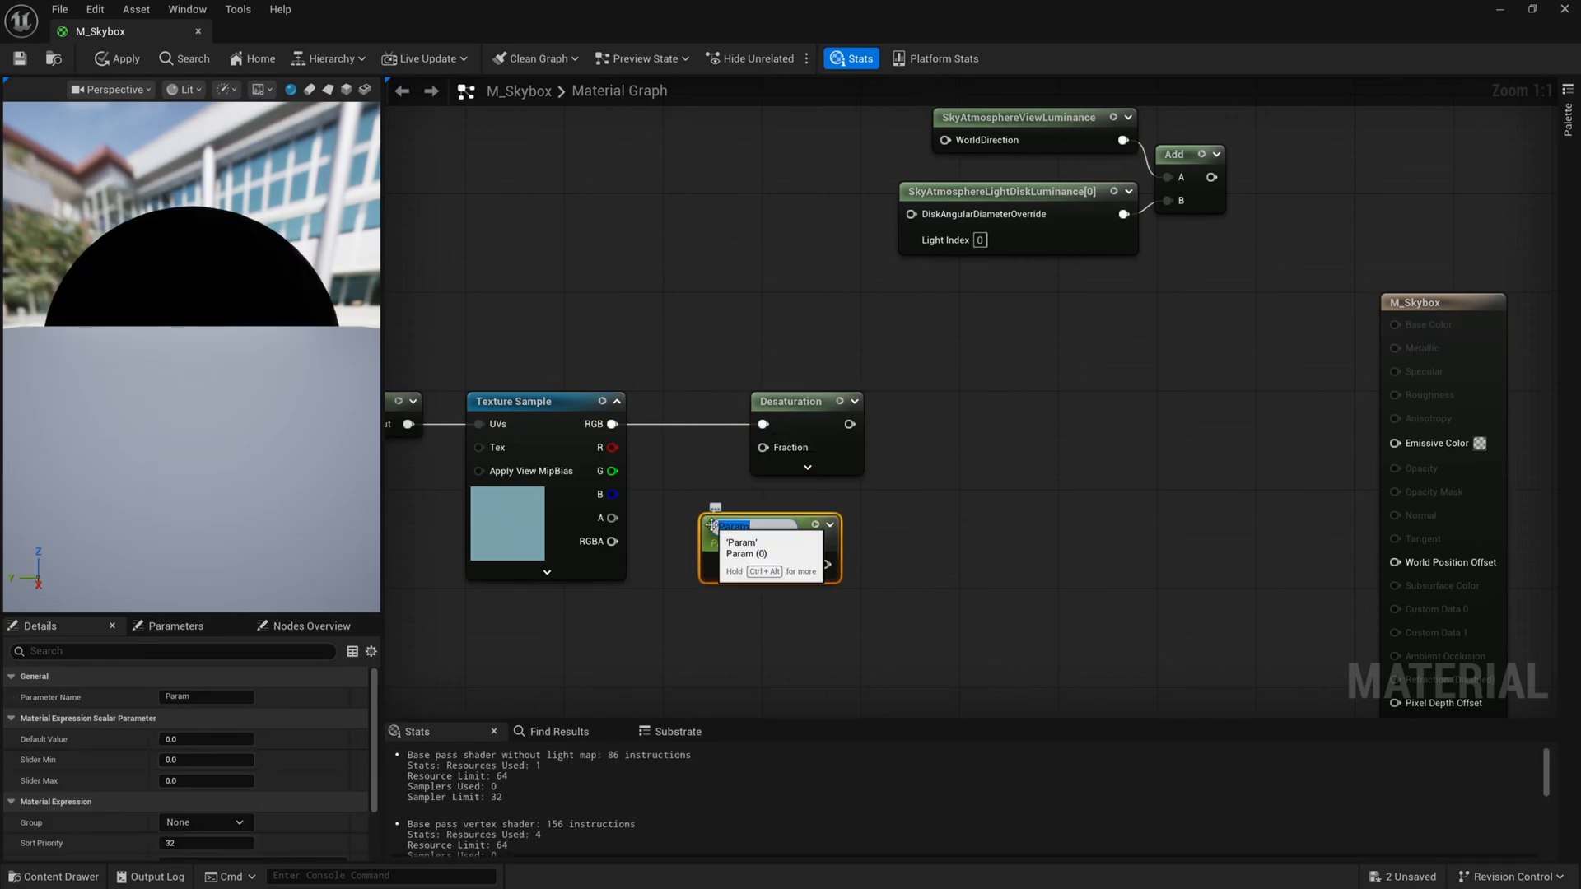
Desaturate the sky texture and feed the result into a Multiply node.
text(Desaturation)
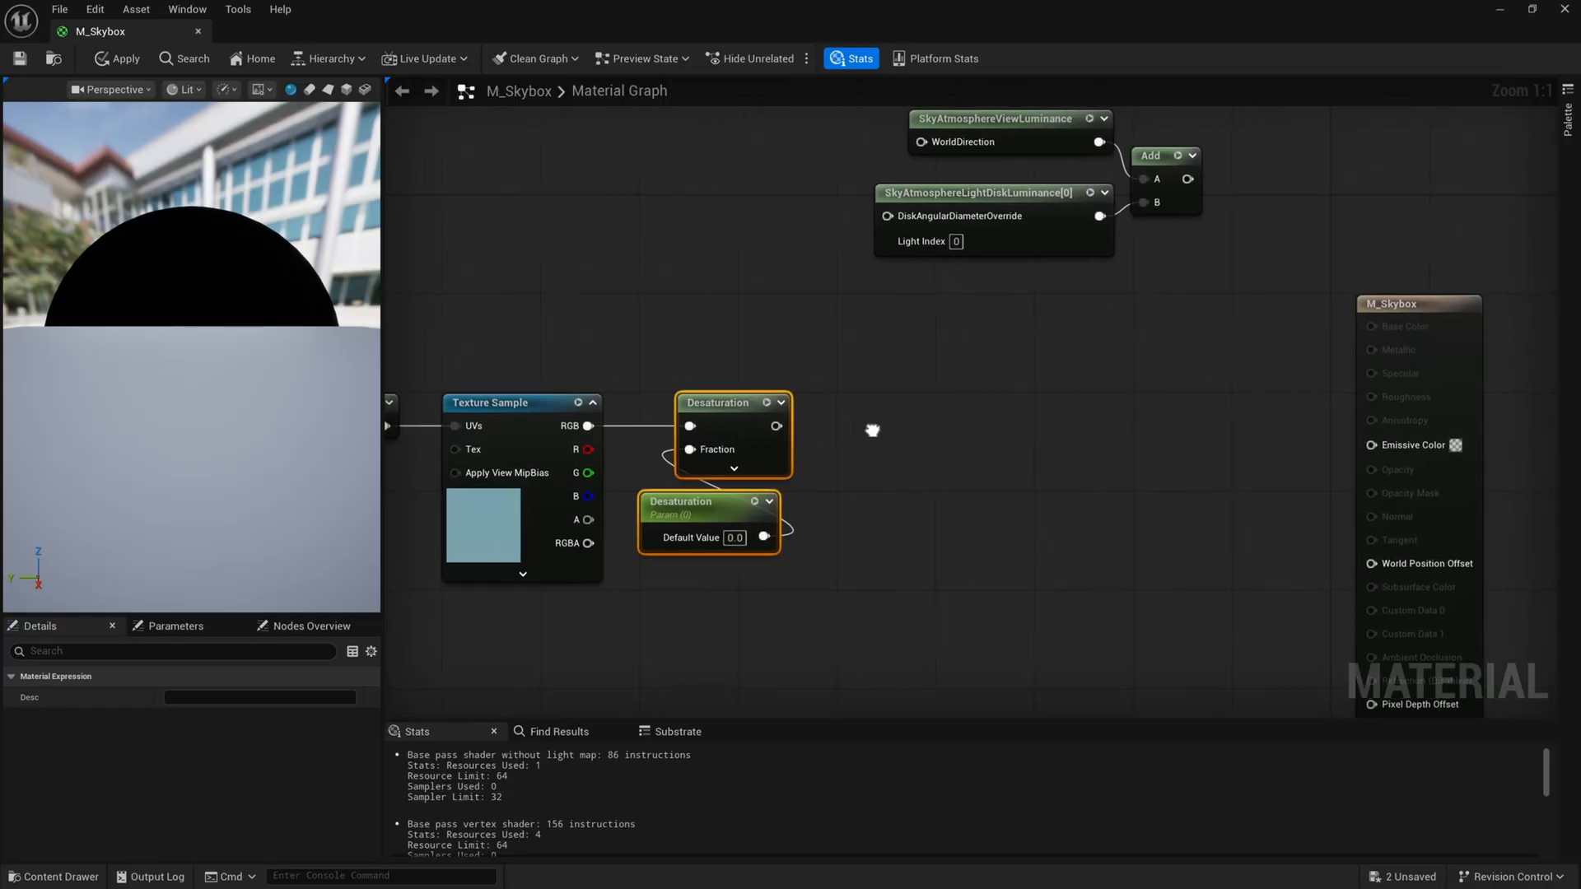
drag(789, 425, 827, 435)
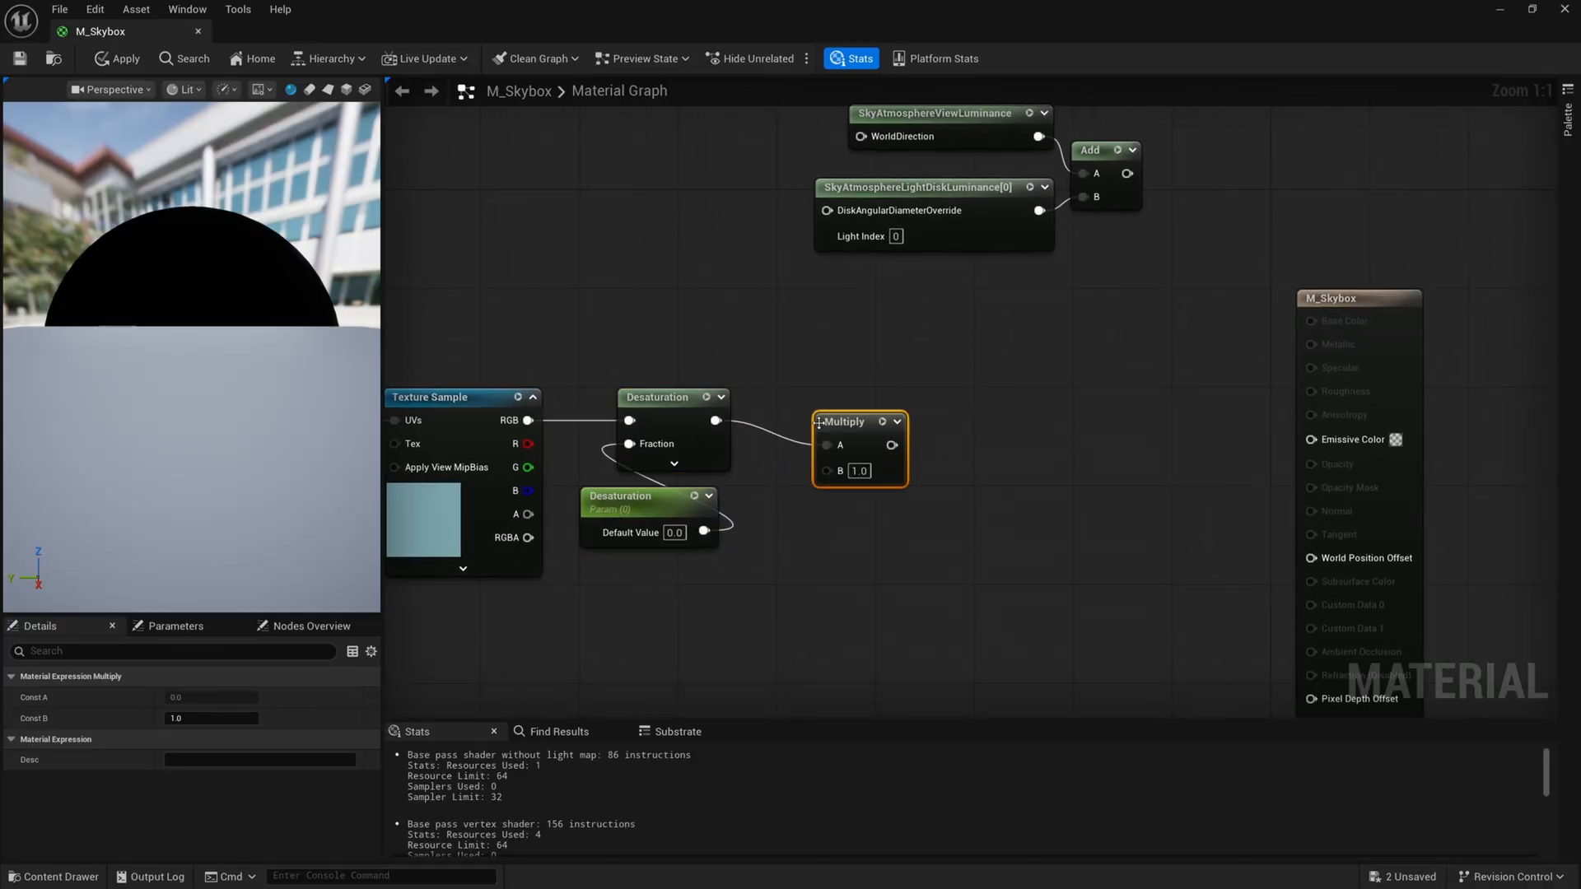
drag(857, 422, 932, 397)
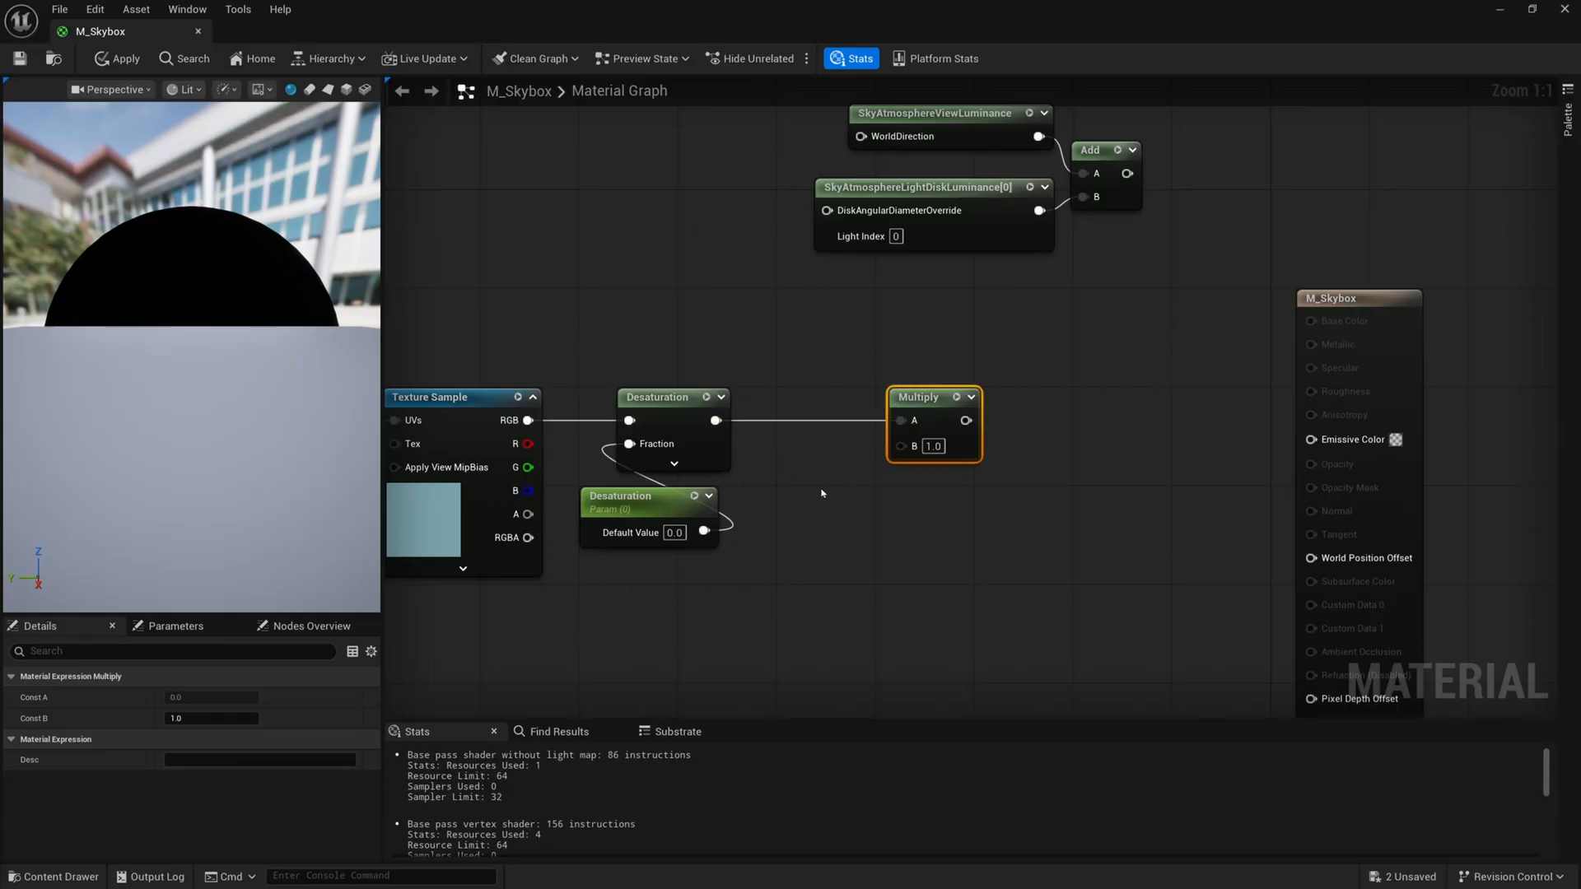
mouse_move(802, 509)
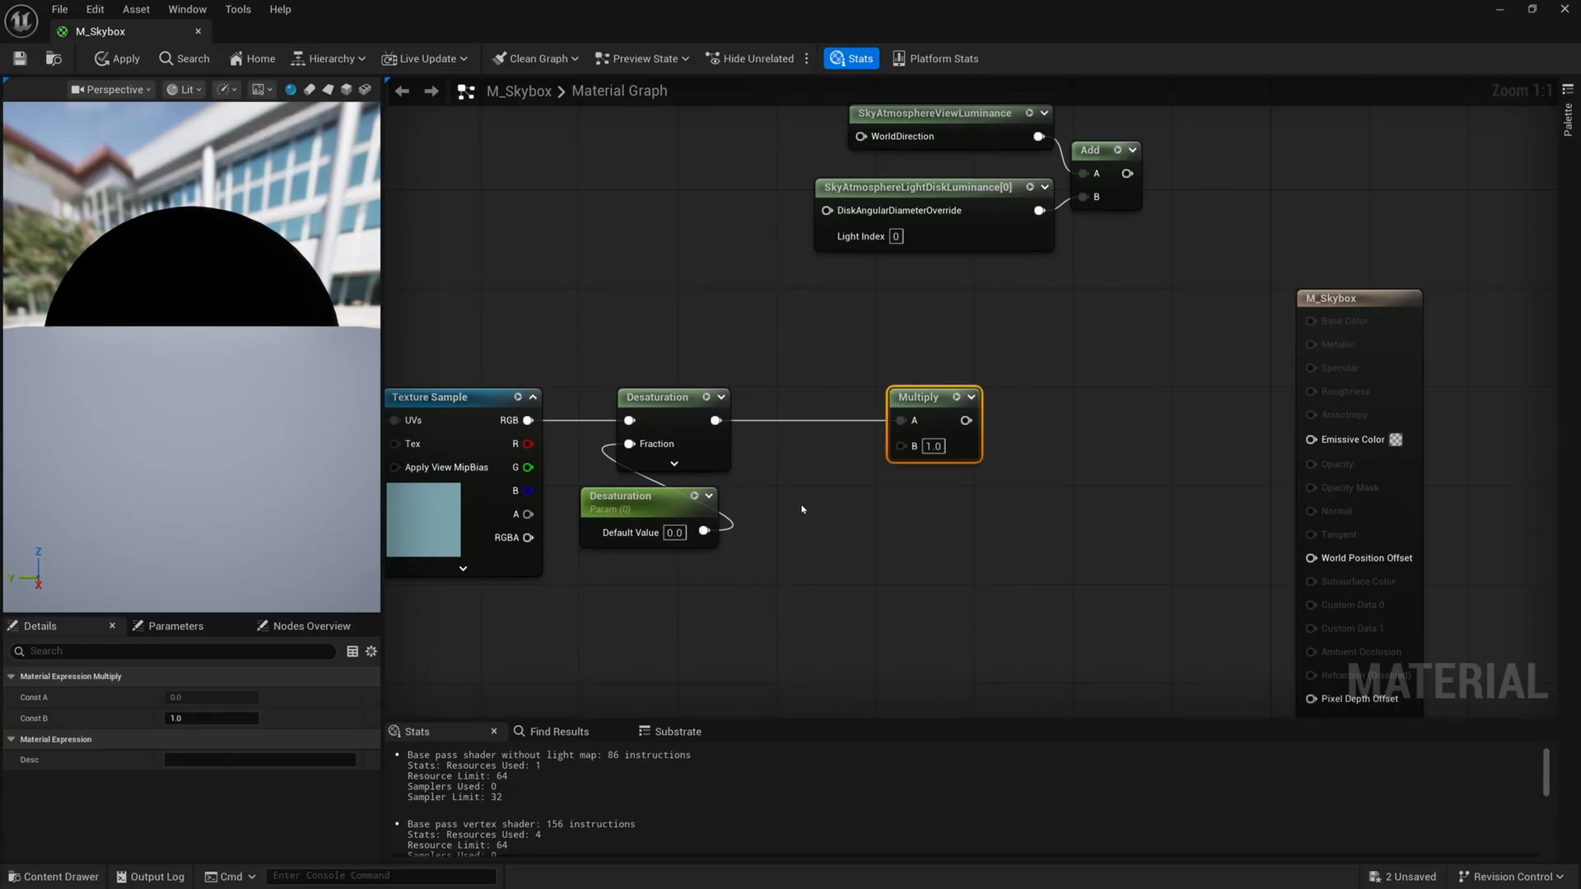
mouse_move(830, 526)
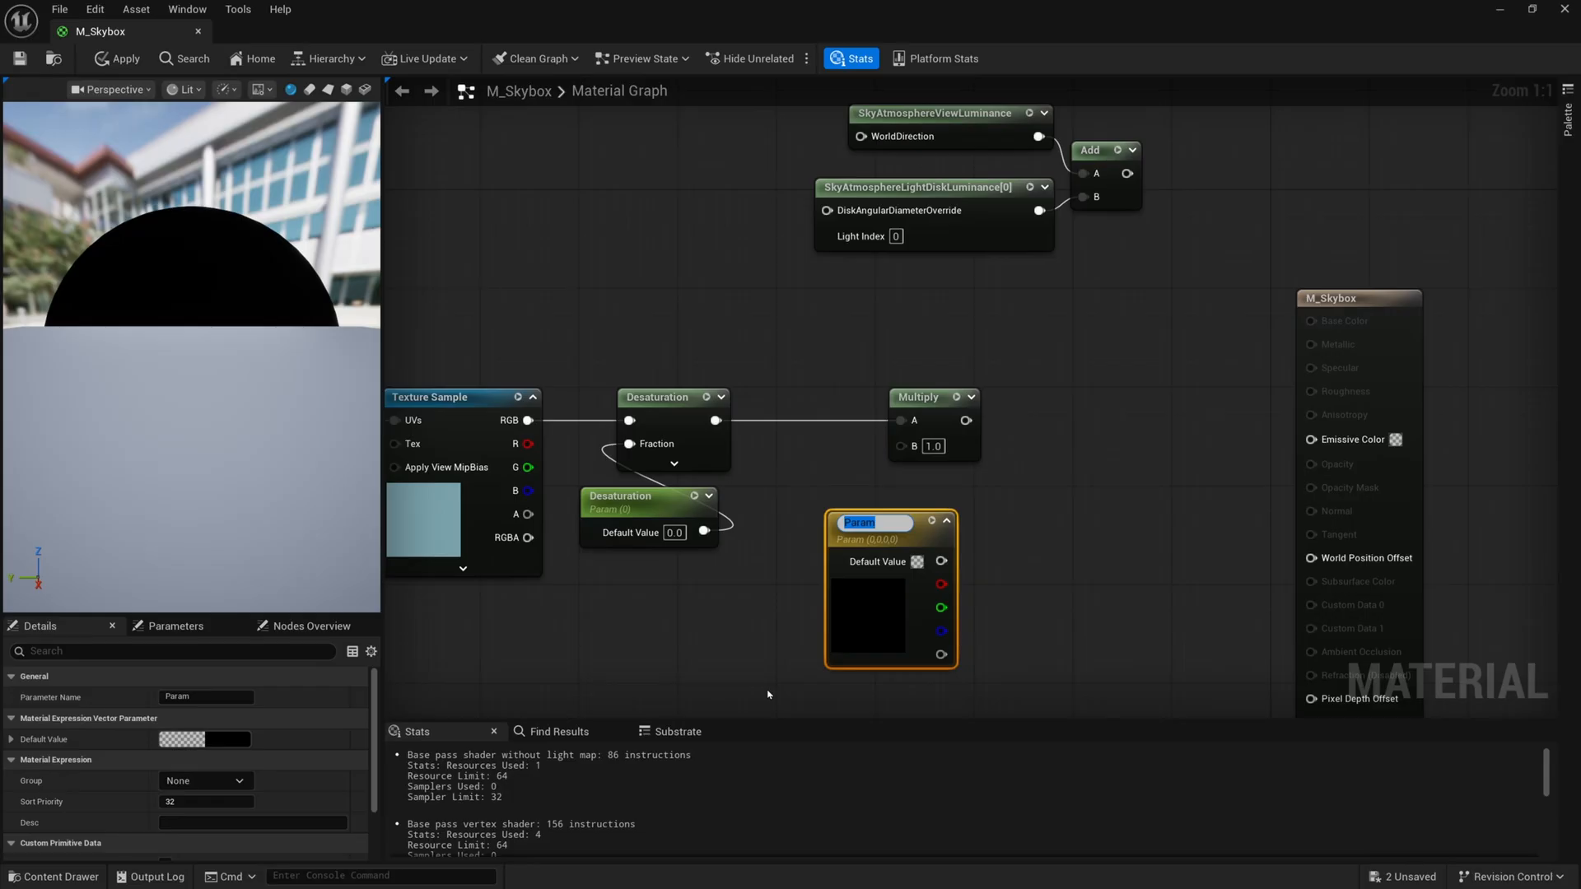
Tint the sky with a vector parameter named Color and connect it to Emissive Color.
text(Color)
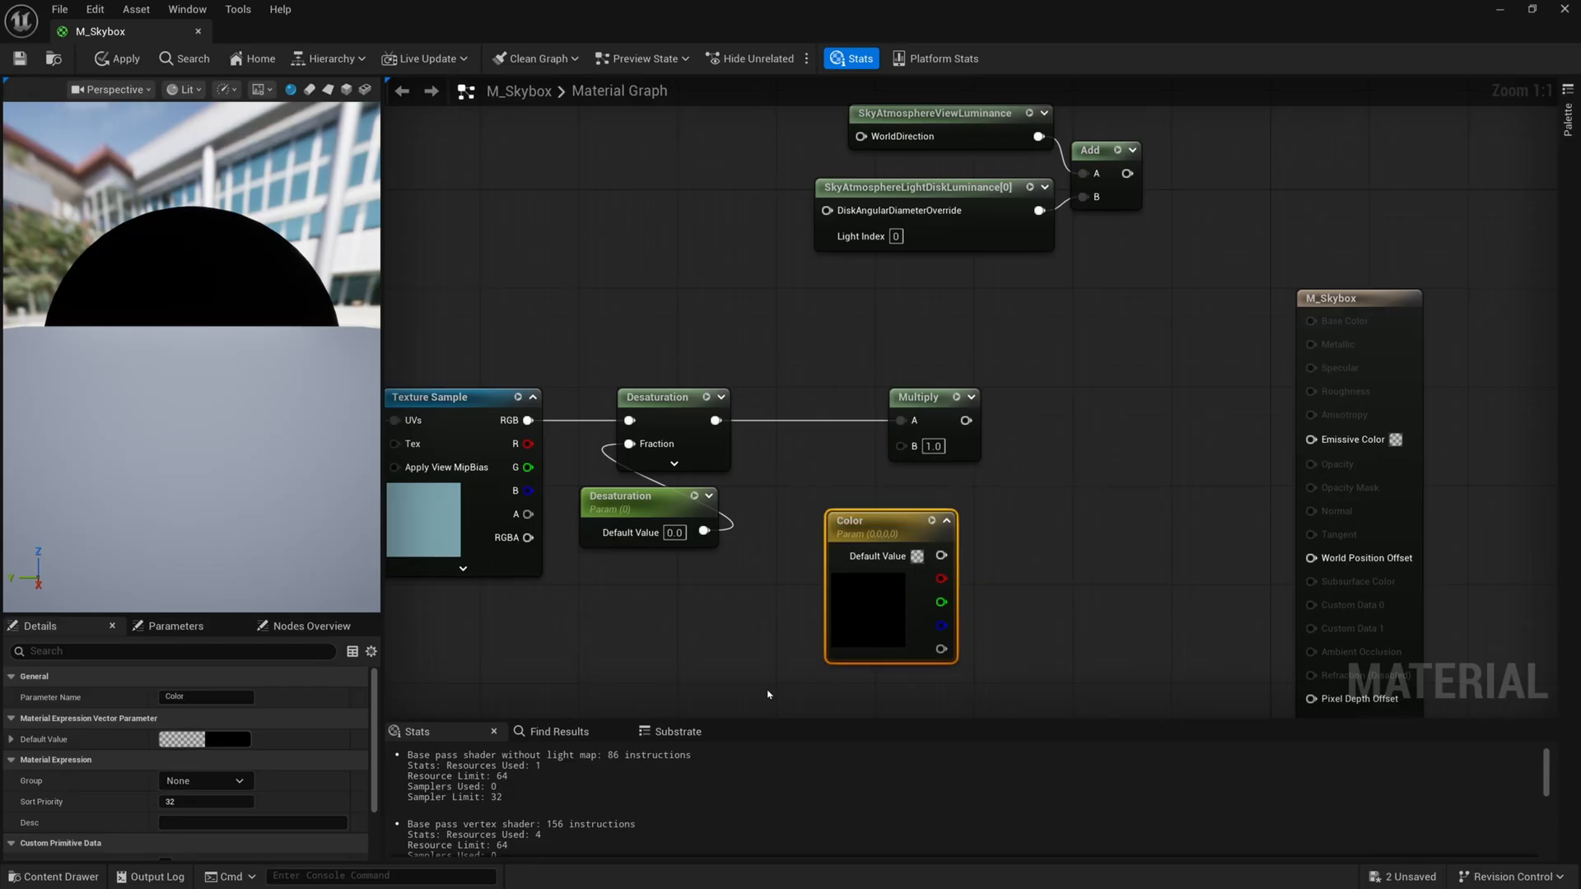
click(865, 604)
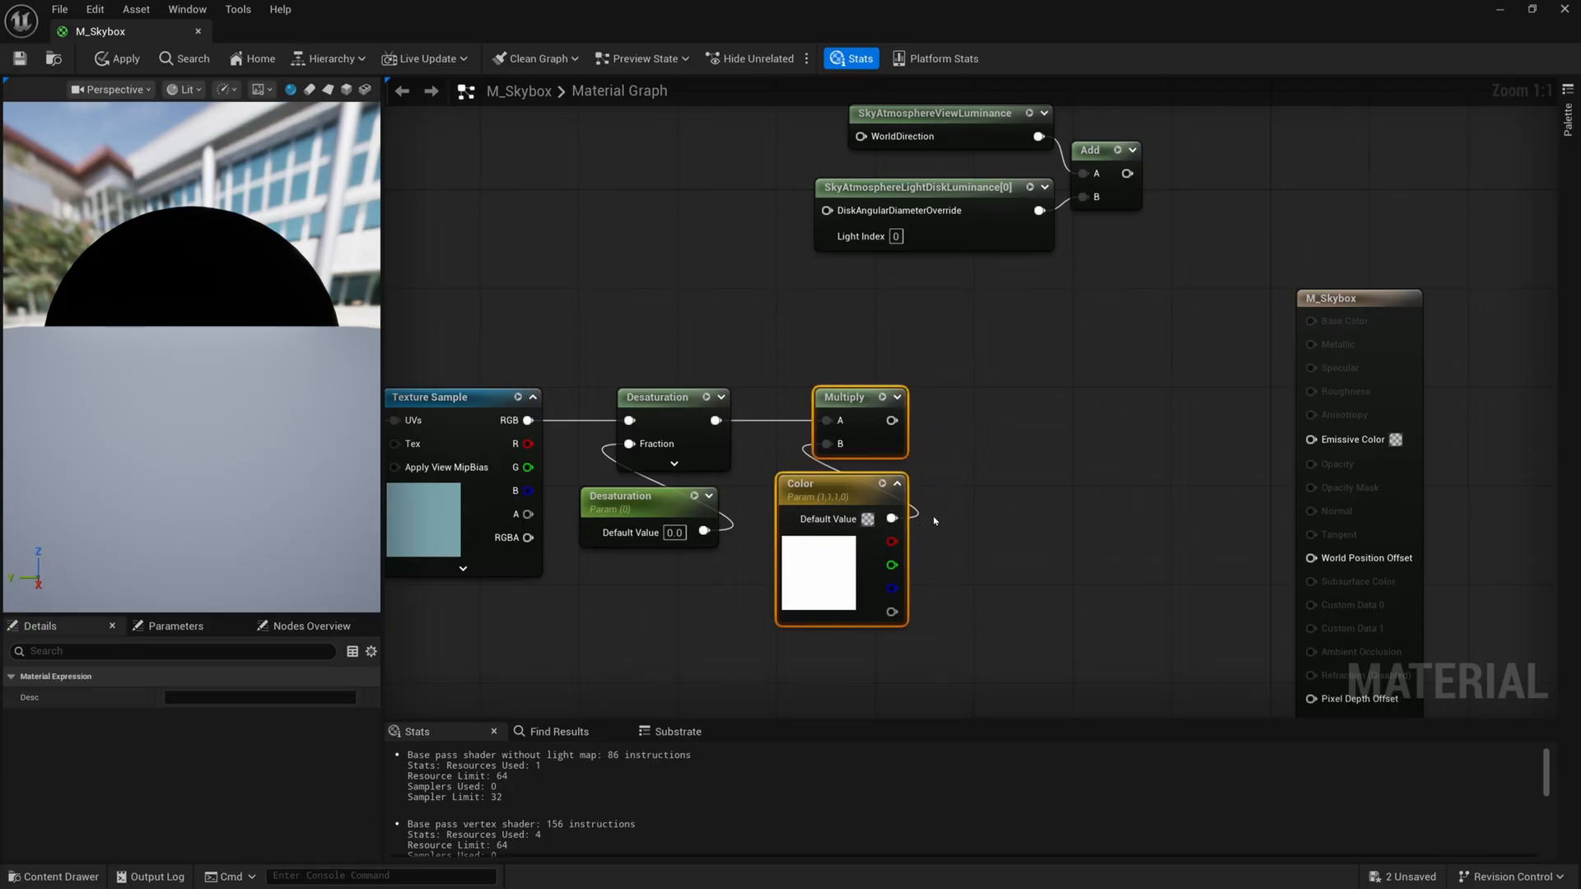
drag(891, 420, 1098, 422)
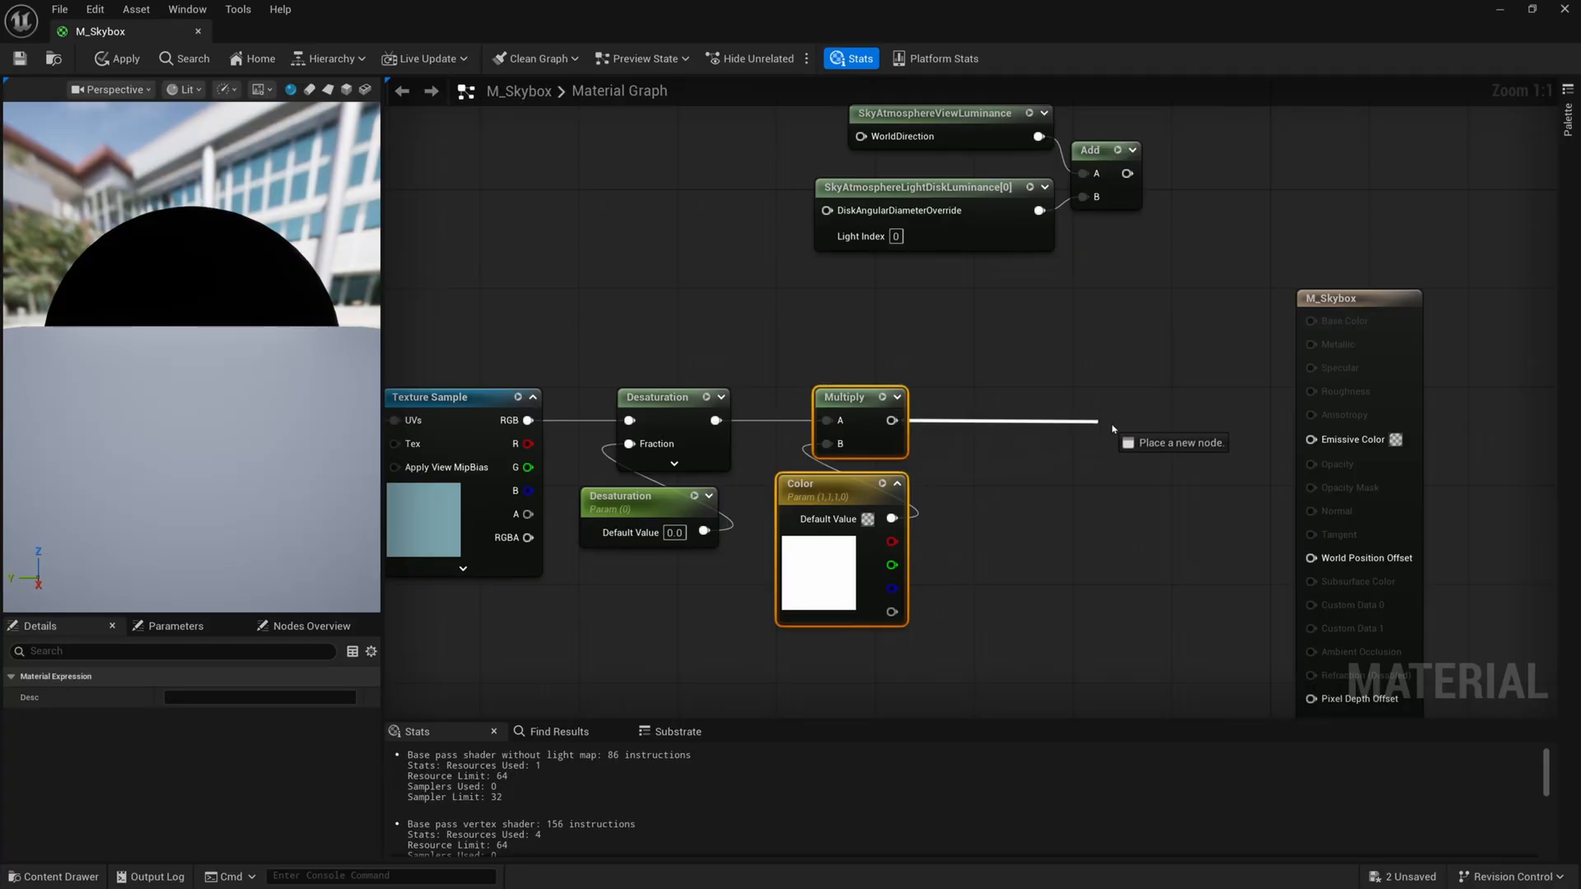
drag(892, 420, 1310, 438)
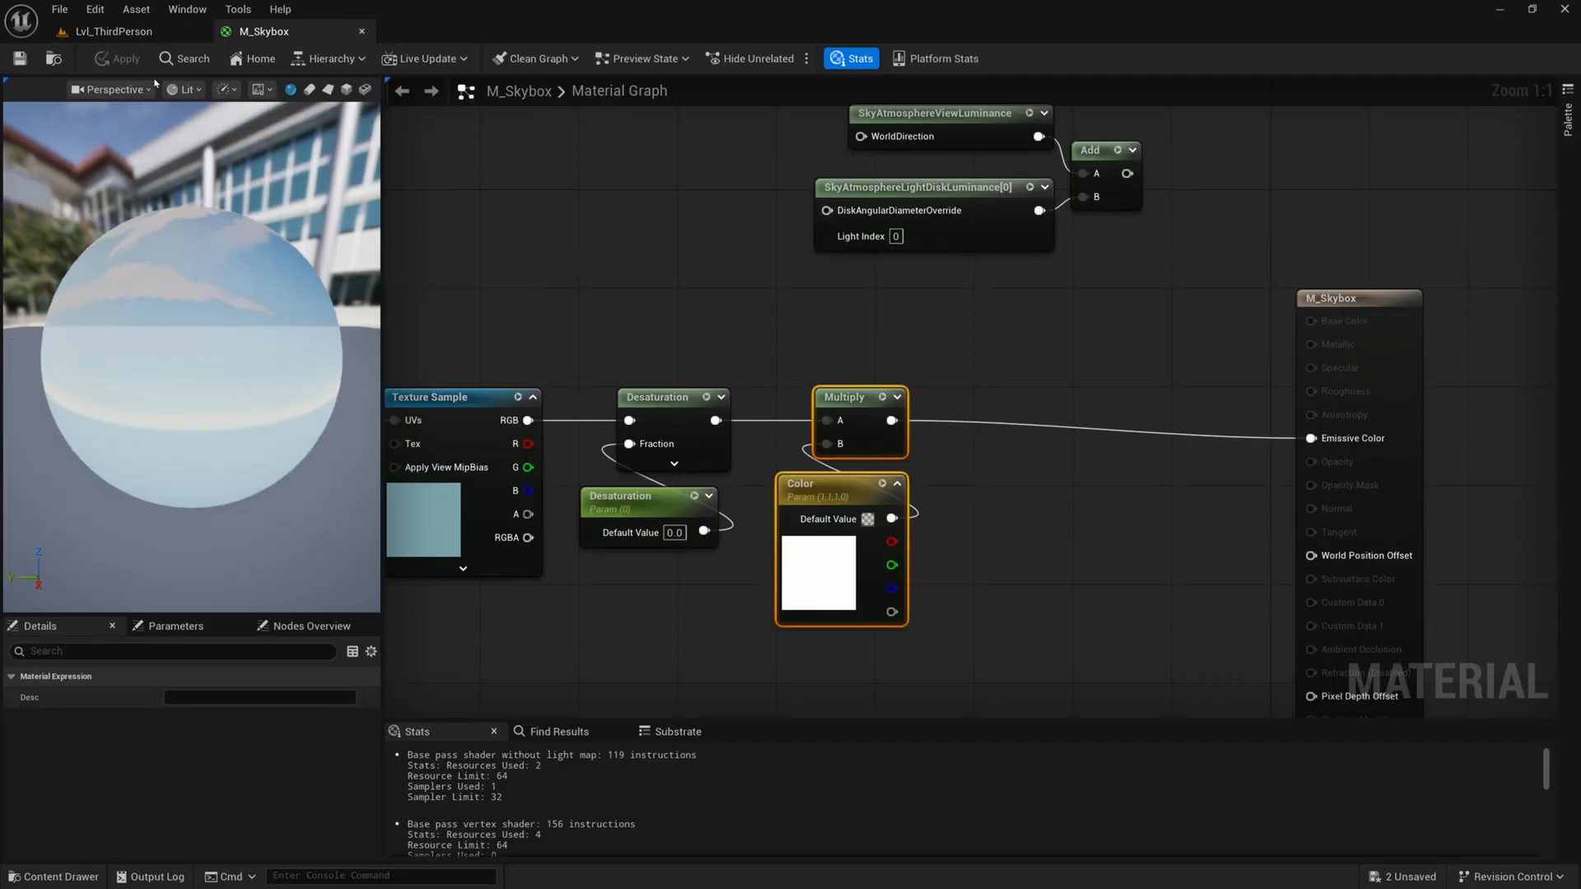
Create the MI_Skybox_Day instance of M_Skybox and assign it to SM_SkySphere.
click(114, 31)
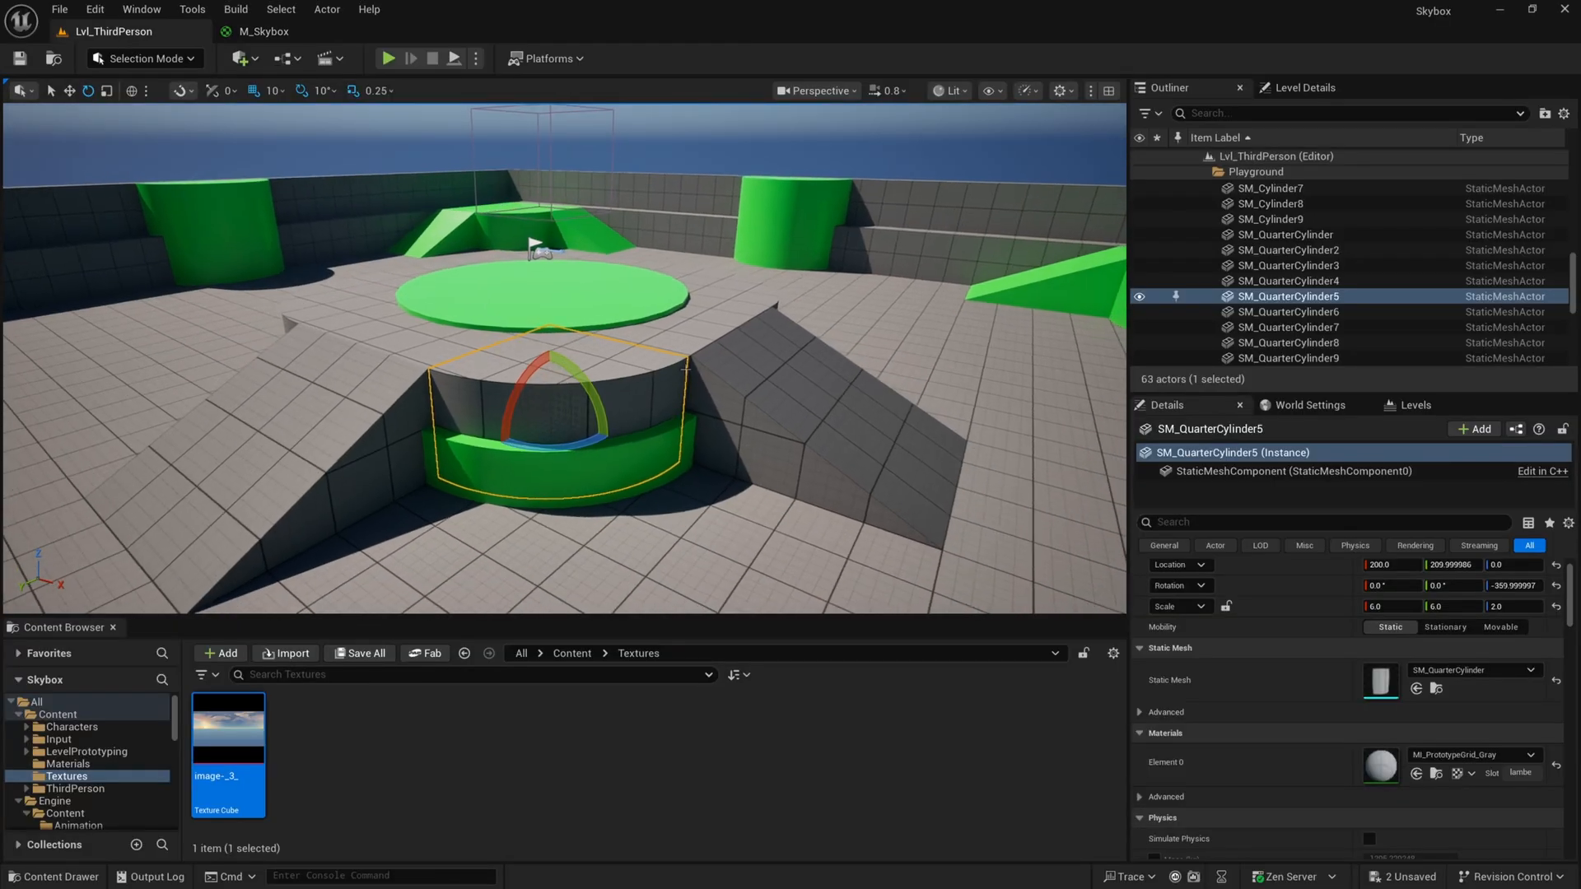
click(571, 653)
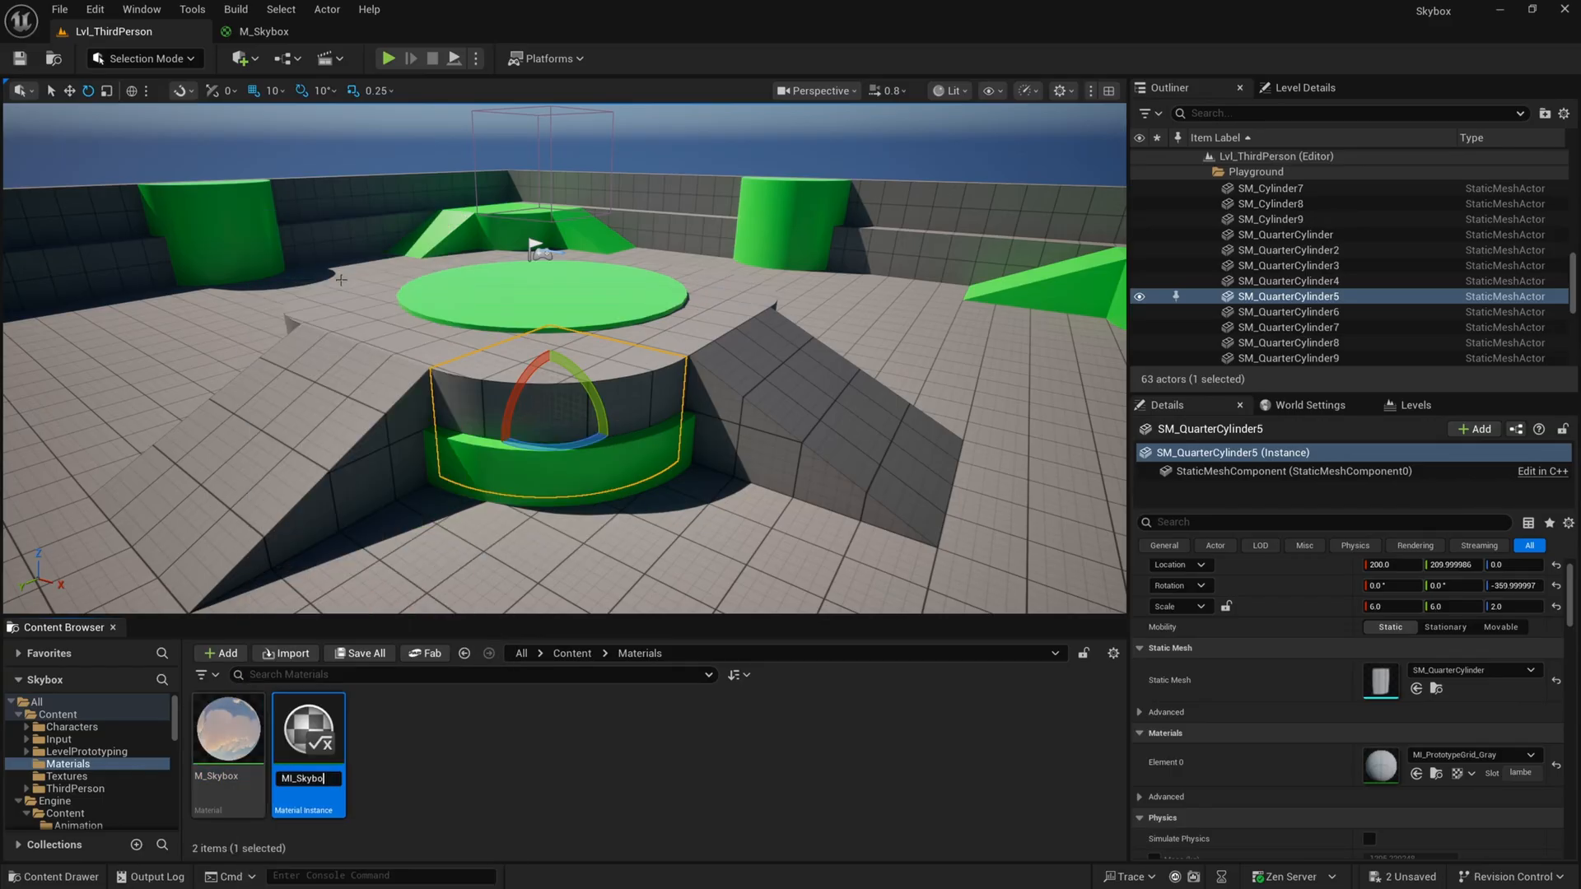
text(Skybox_Day)
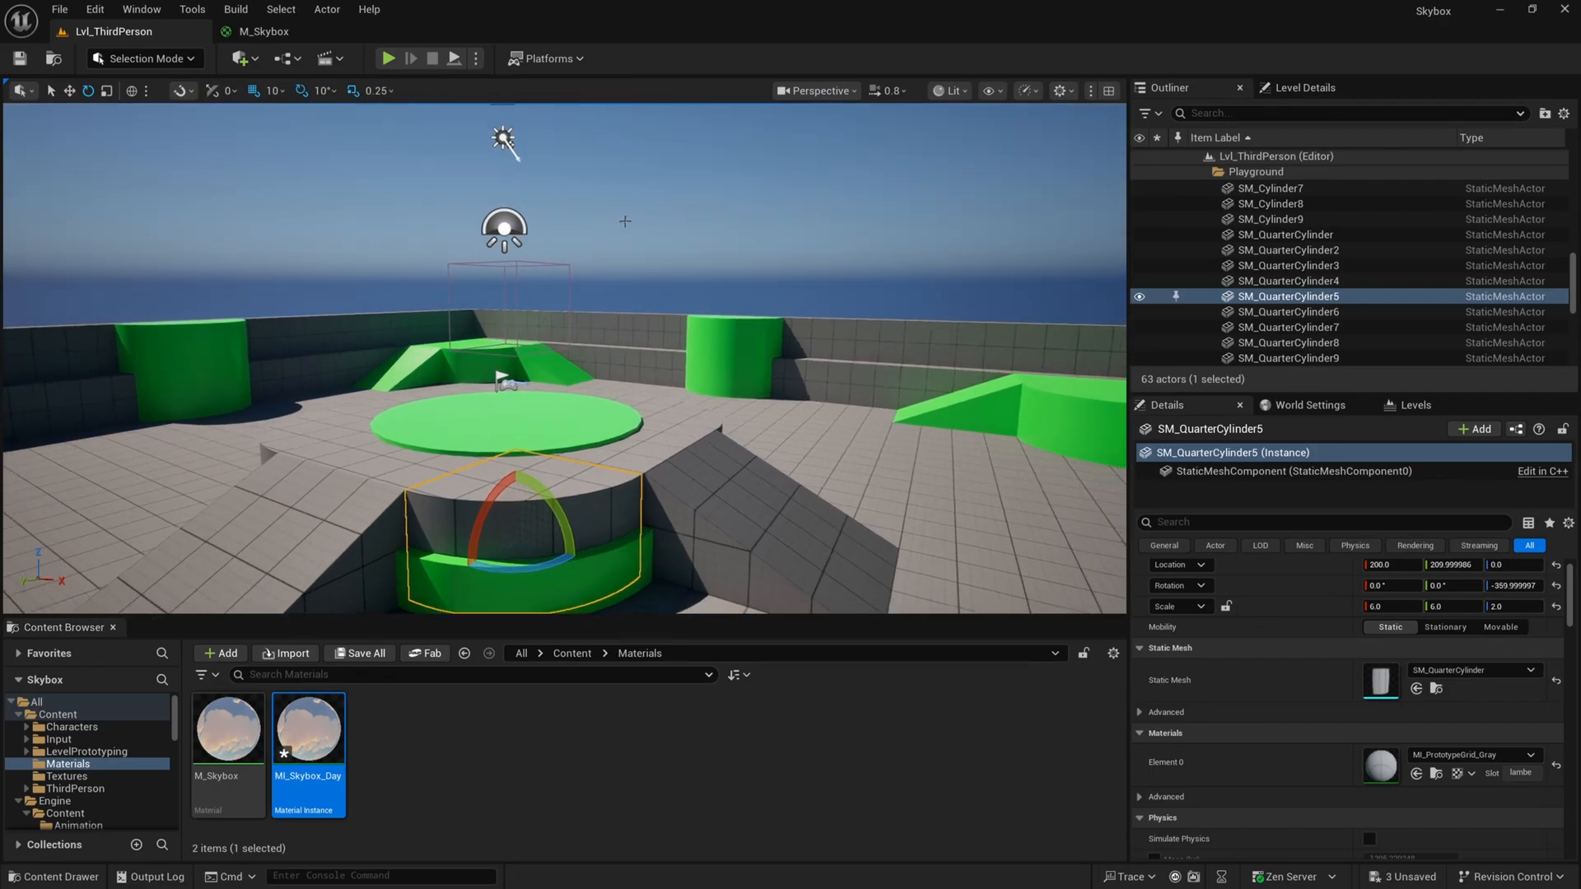
click(1273, 249)
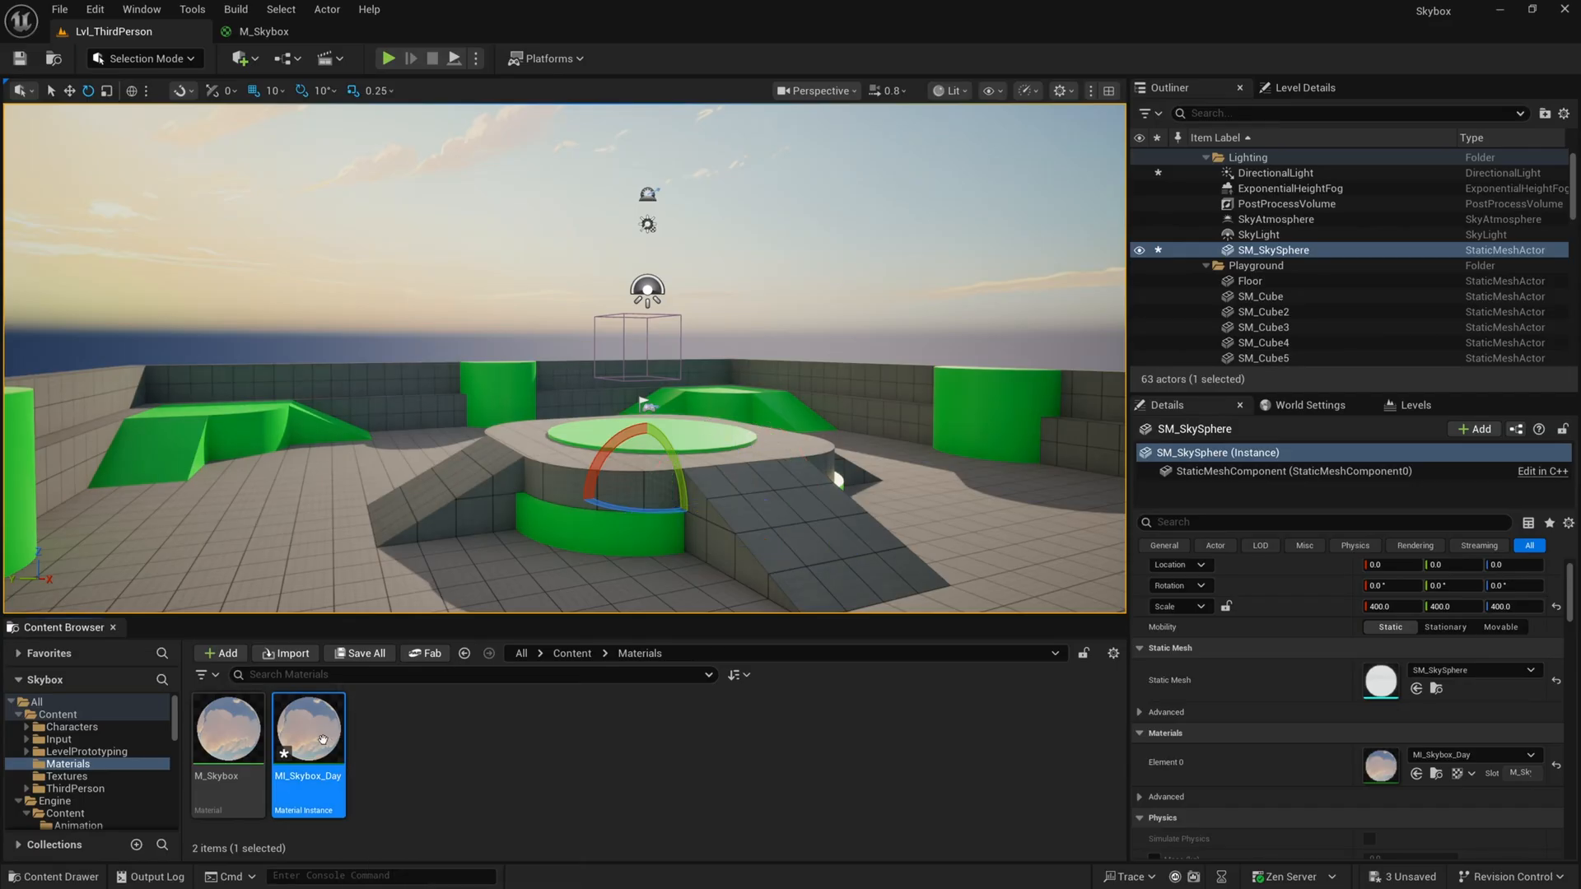
Enable MI_Skybox_Day's parameter overrides and set RotationAngle to -0.2368.
double_click(308, 728)
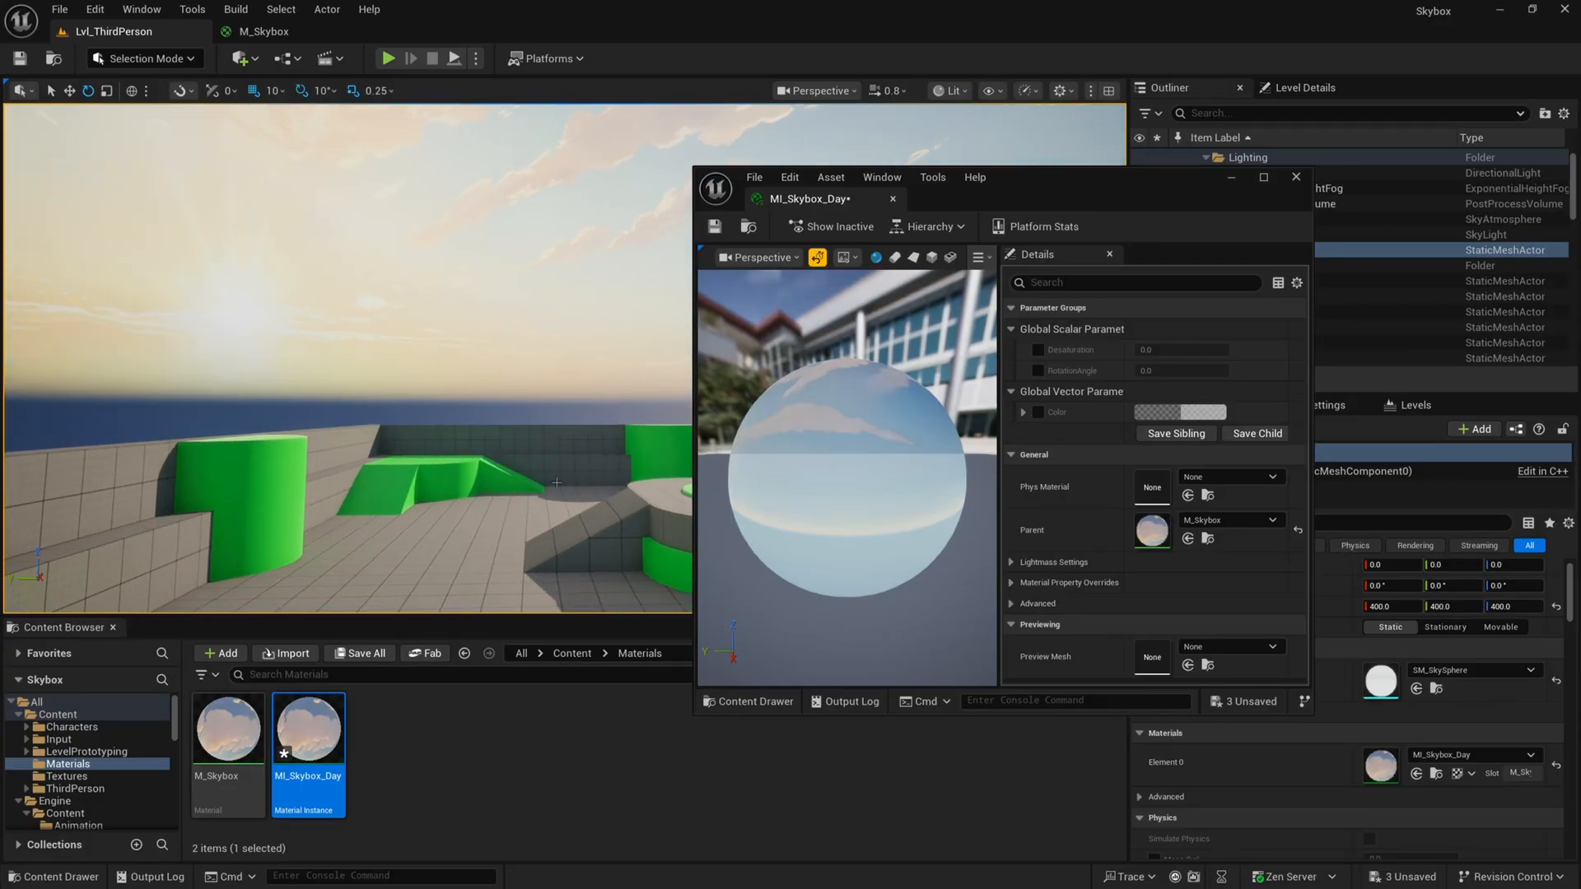
click(1039, 370)
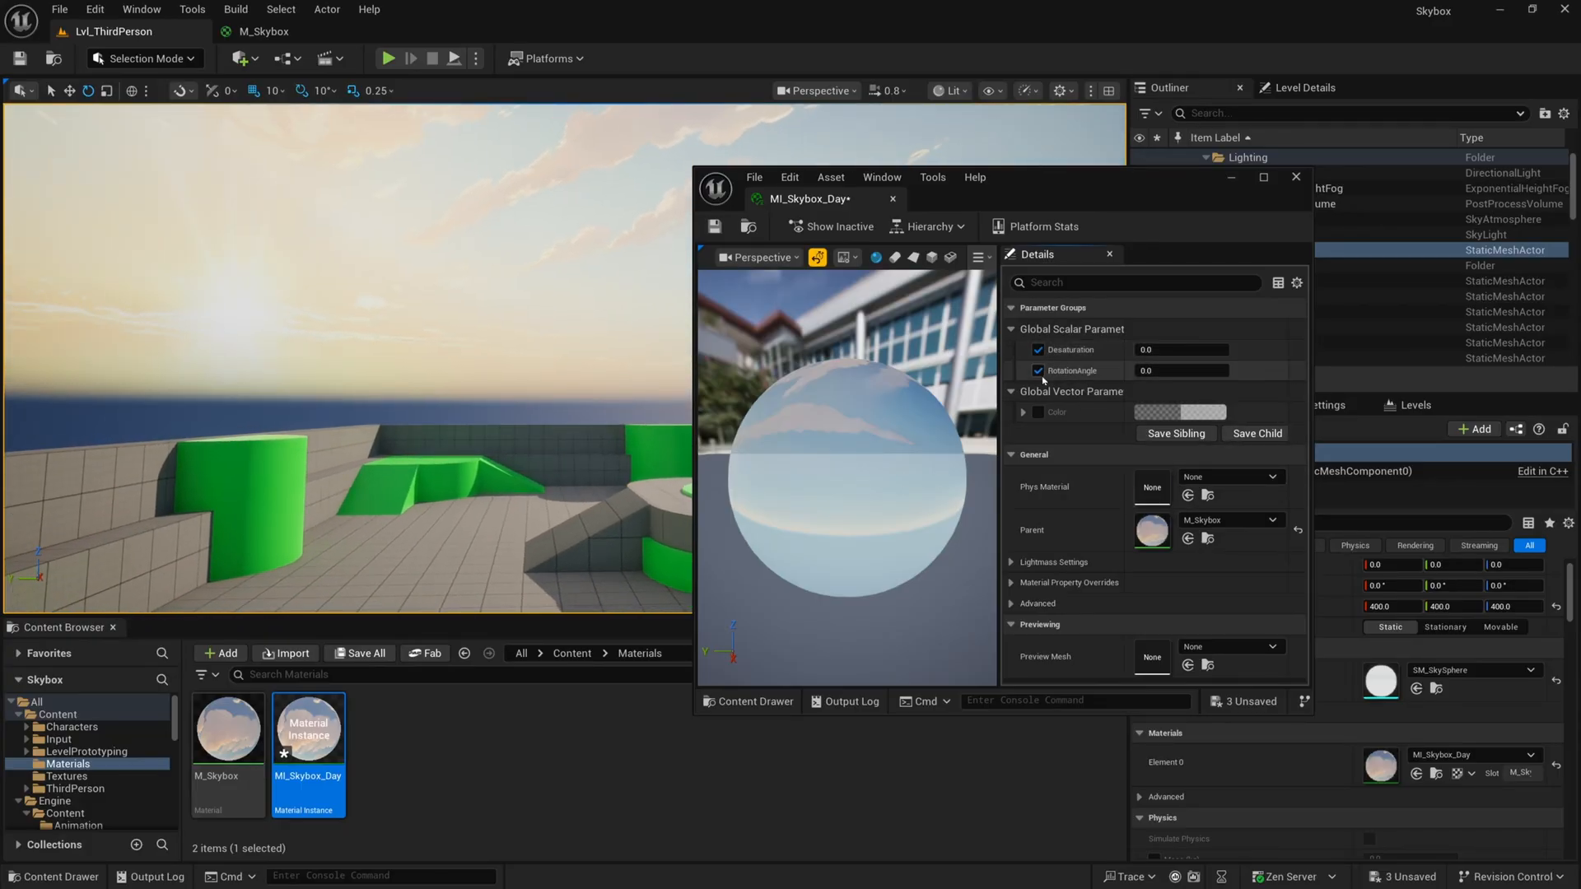
click(1039, 412)
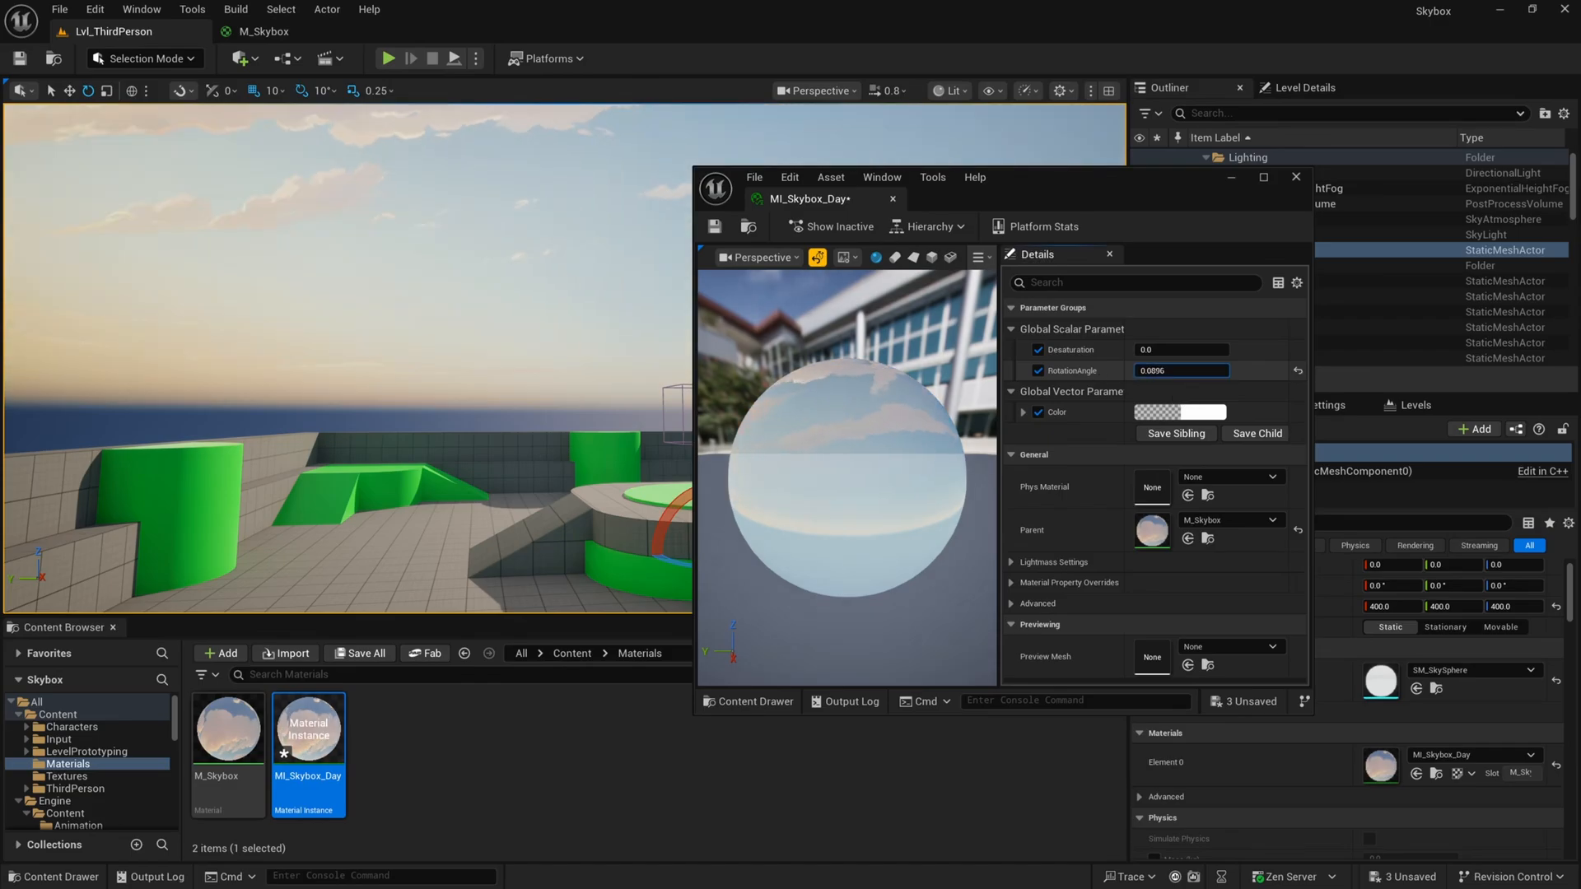
text(-0.2368)
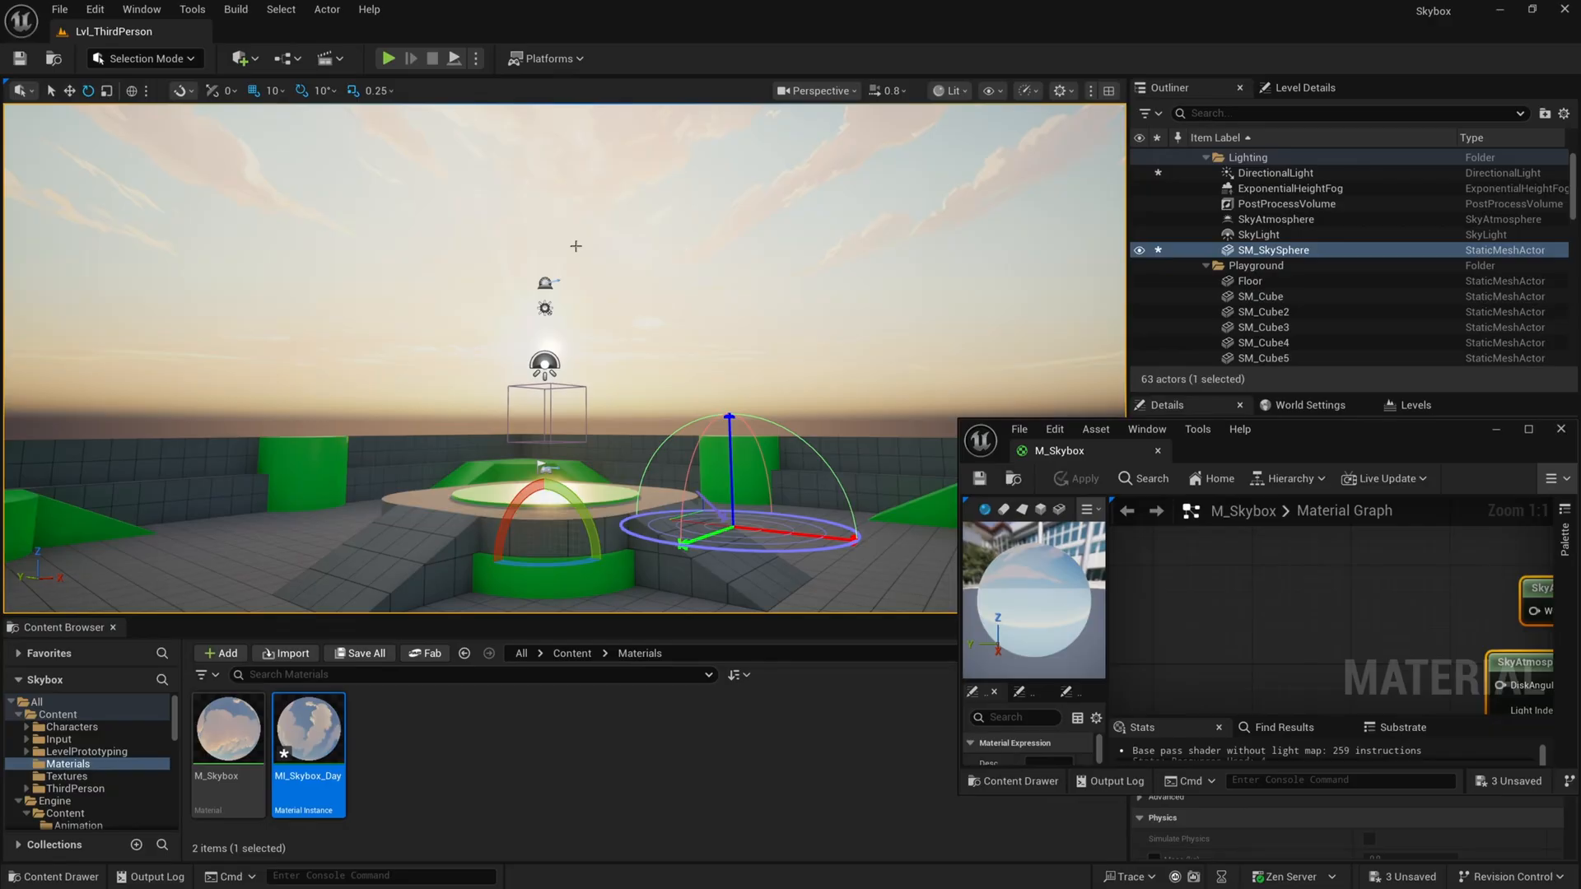
mouse_move(599, 298)
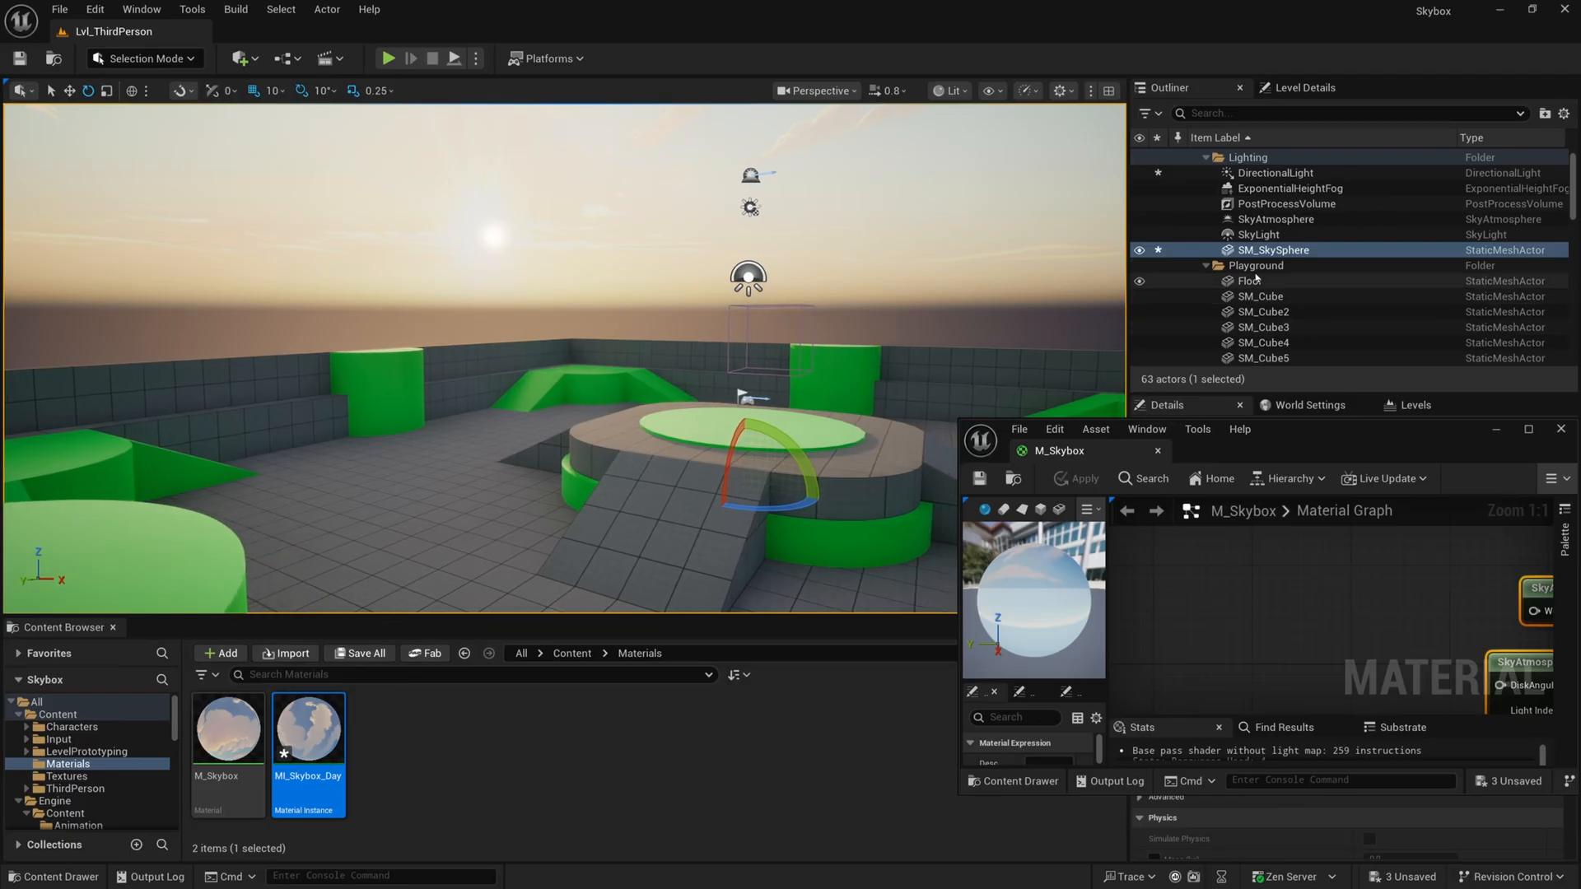
Compare the sky atmosphere's sun with the skybox sun looking upward, then reopen MI_Skybox_Day.
click(1275, 219)
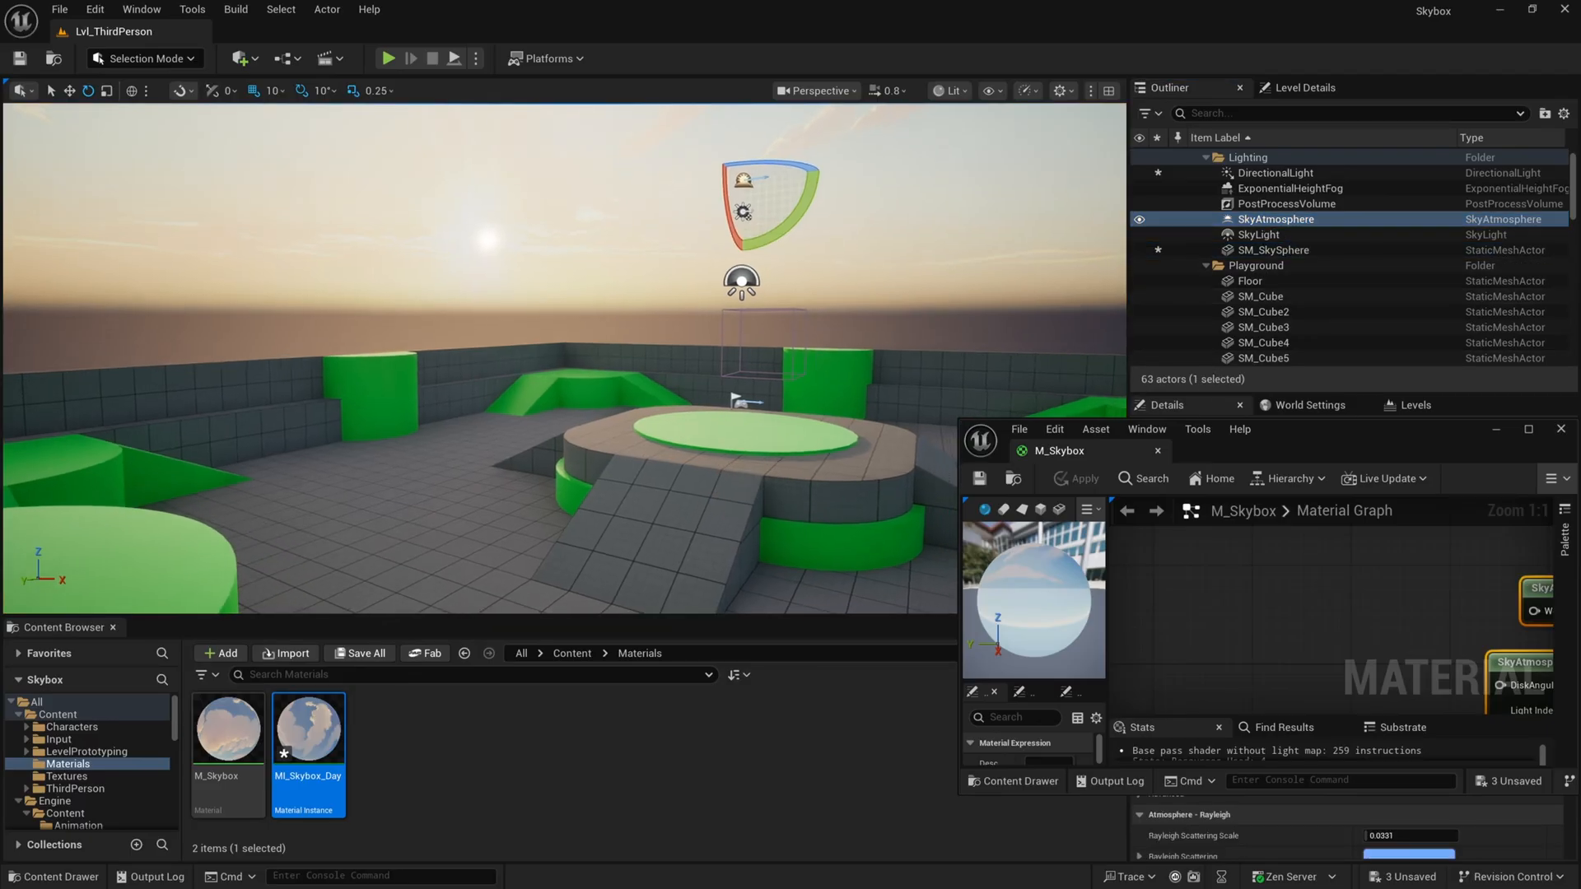
click(1274, 248)
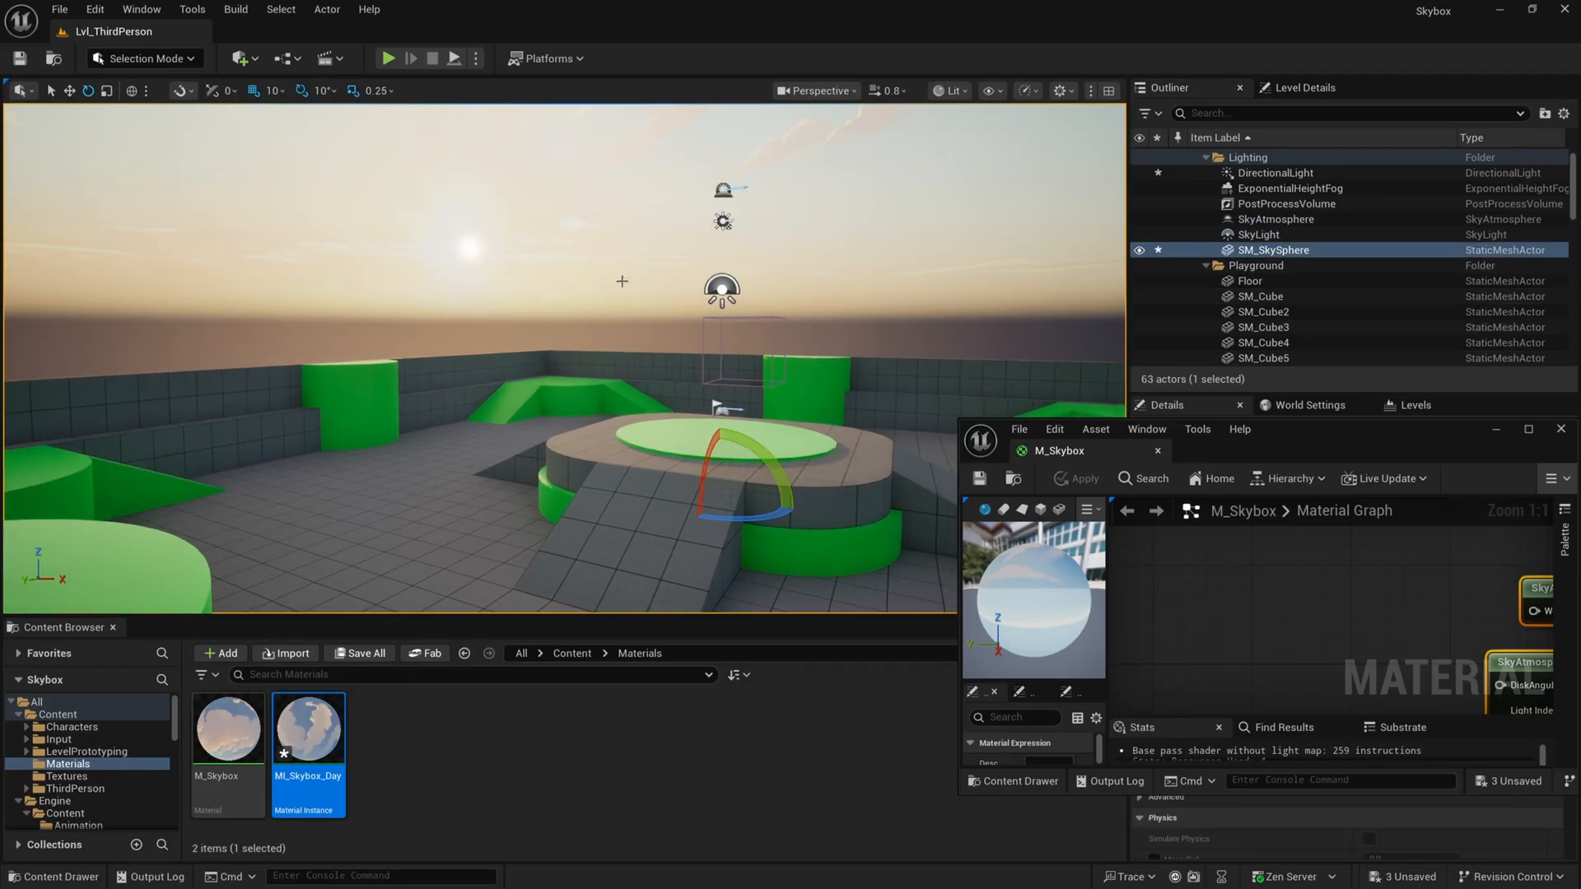
drag(622, 281, 928, 191)
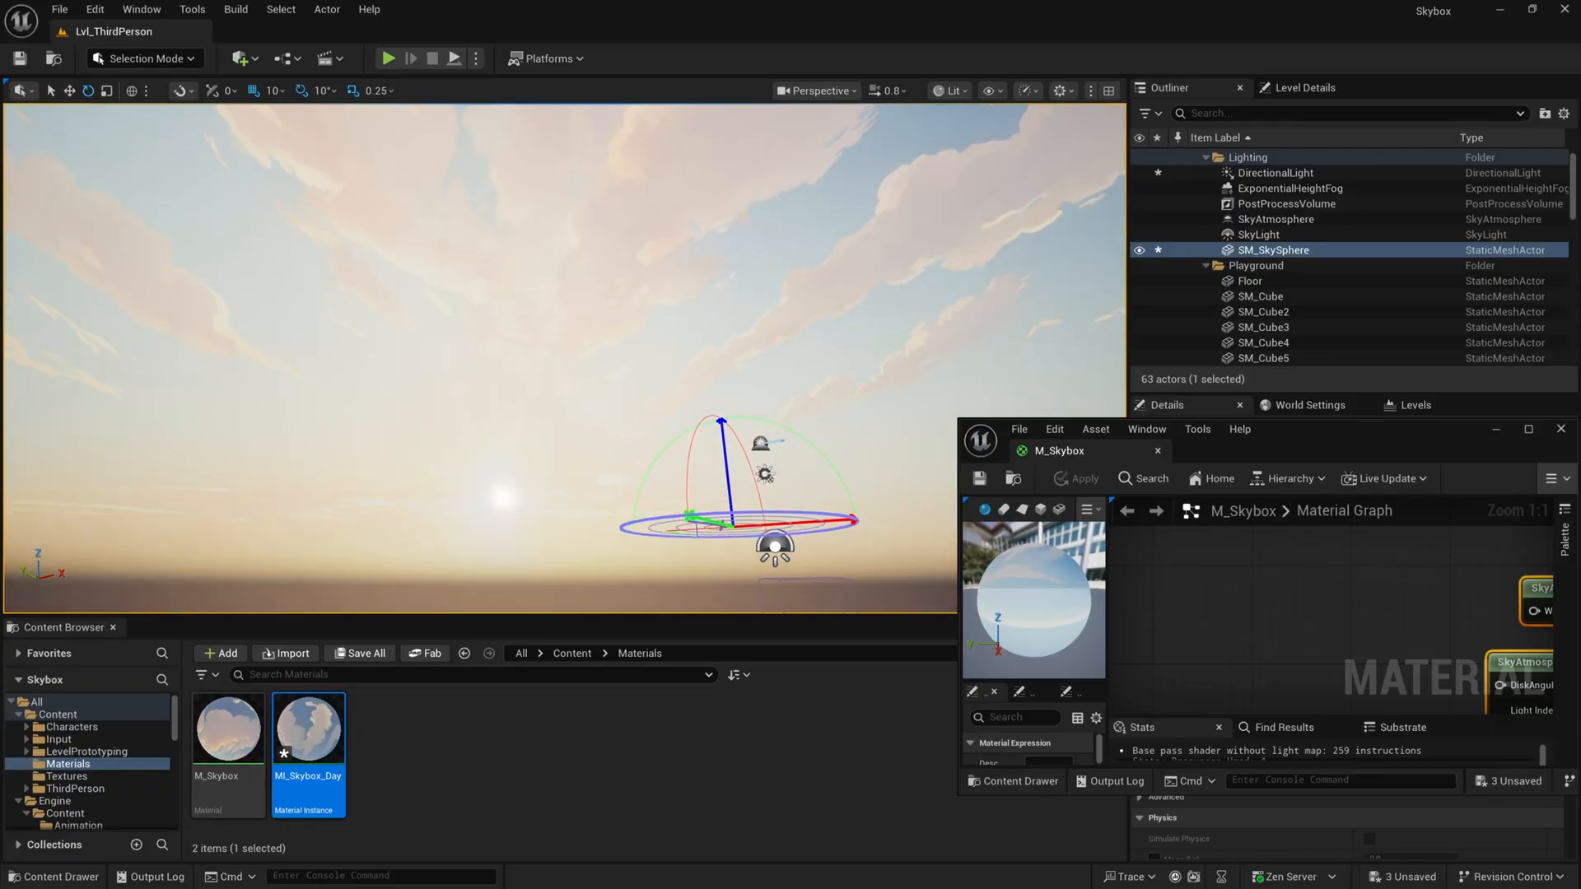
click(1528, 430)
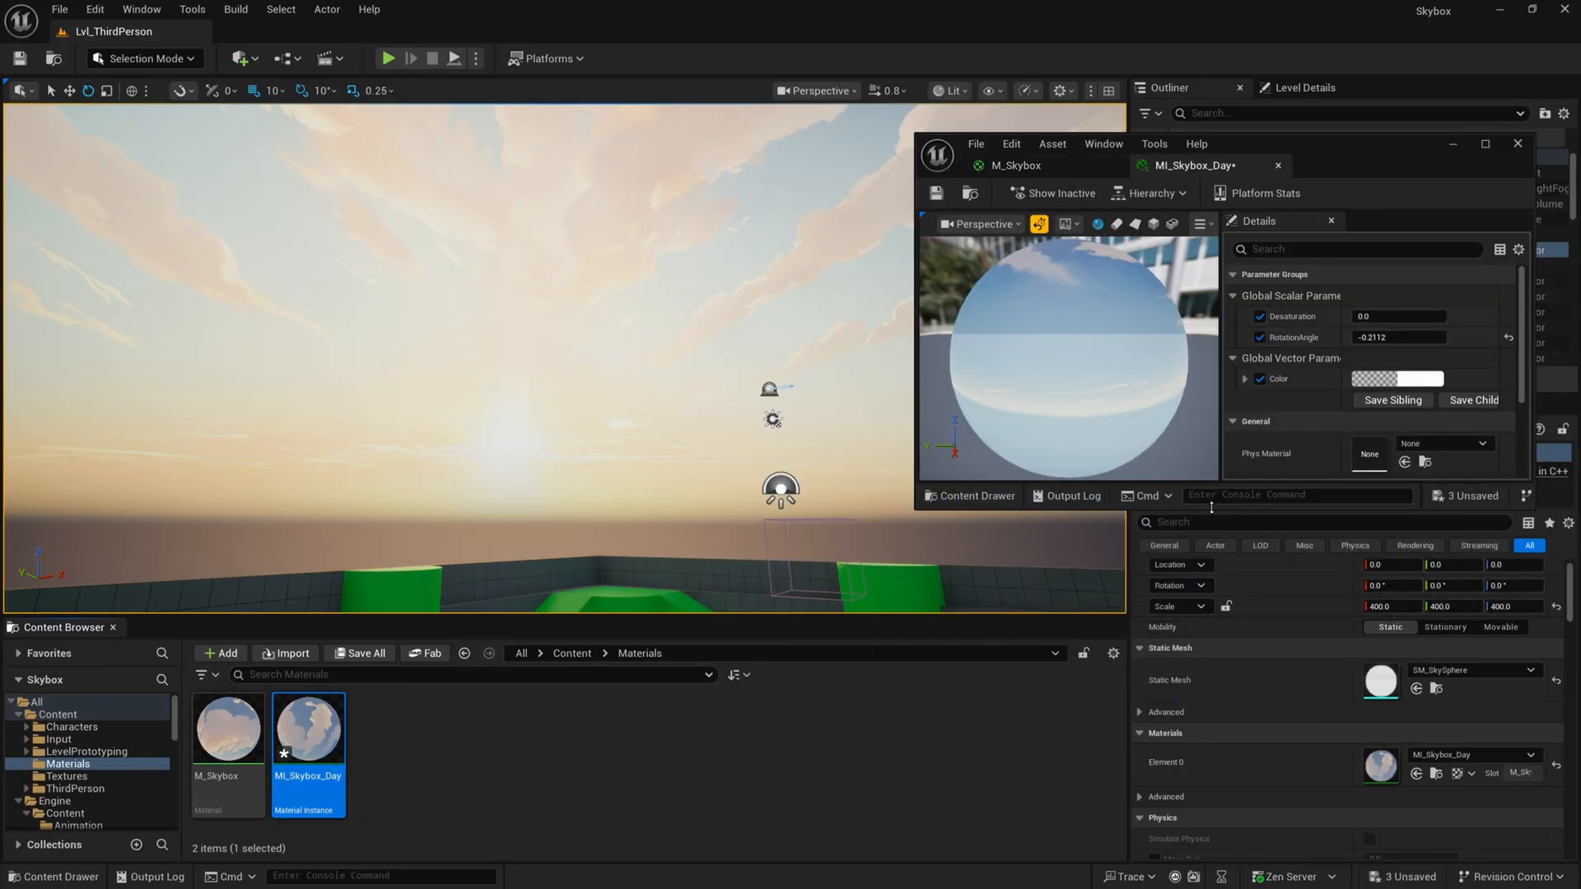
Test the Desaturation parameter at 1.0, 2.0, 1 and -0.5 on MI_Skybox_Day.
click(1400, 317)
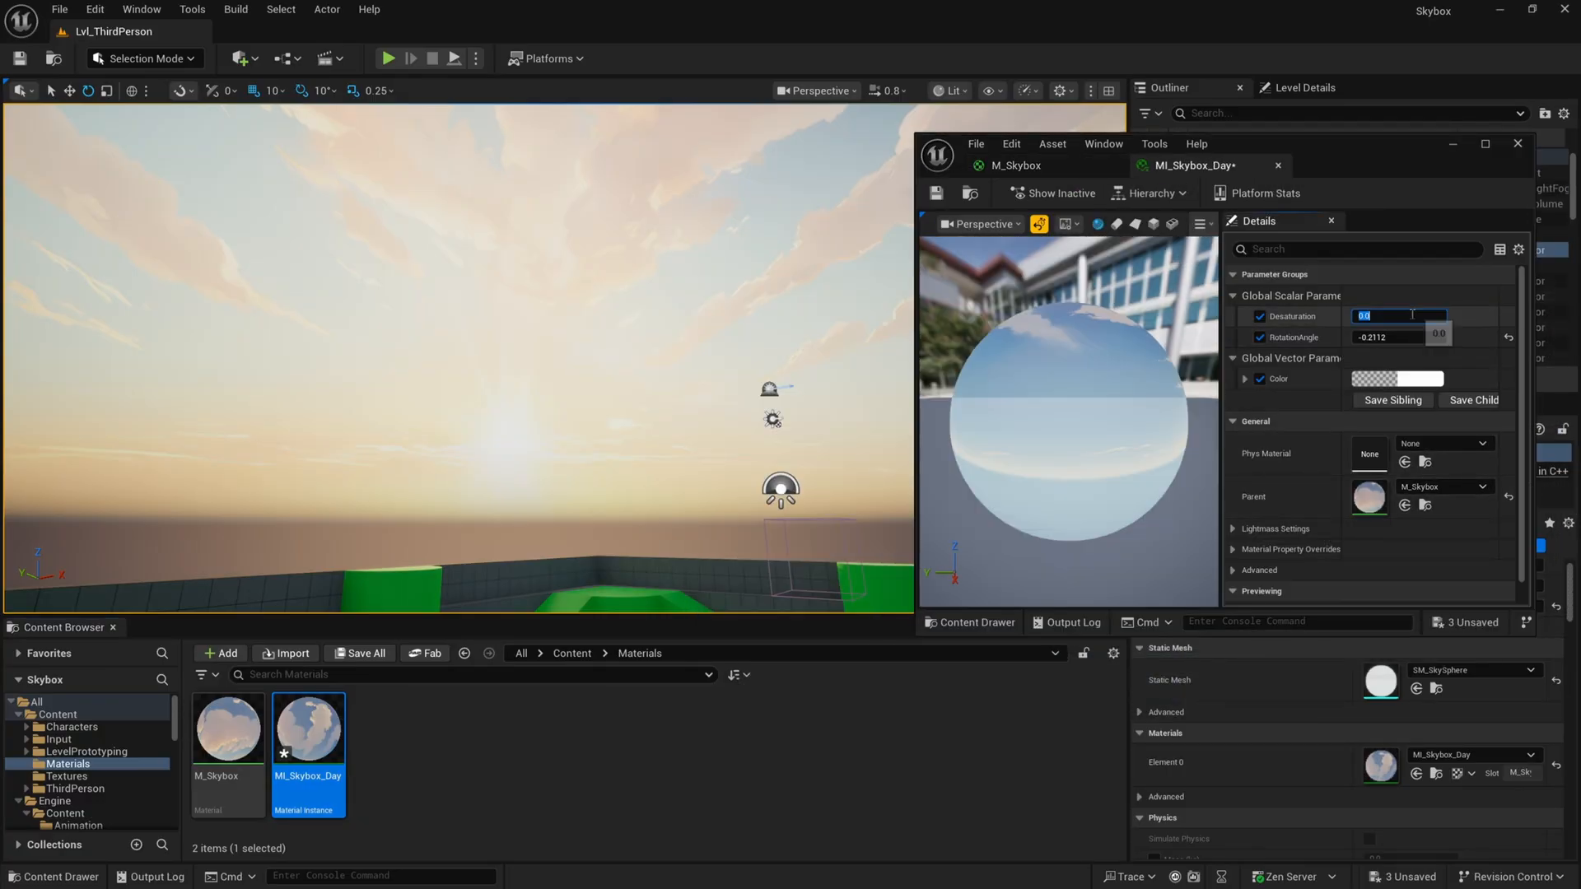
text(1.0)
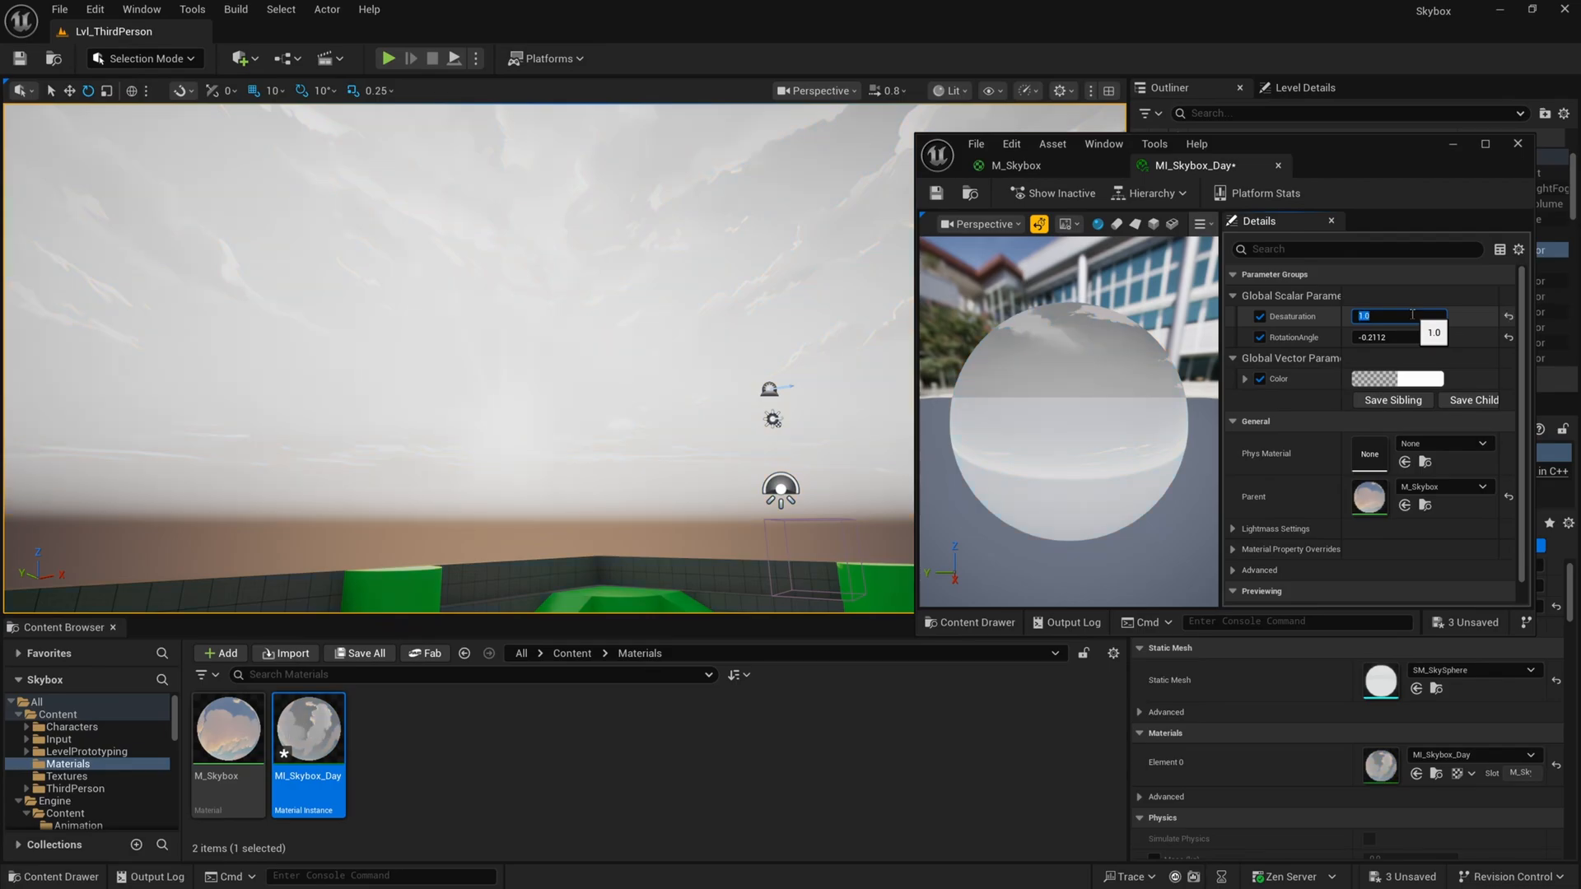
text(2.0)
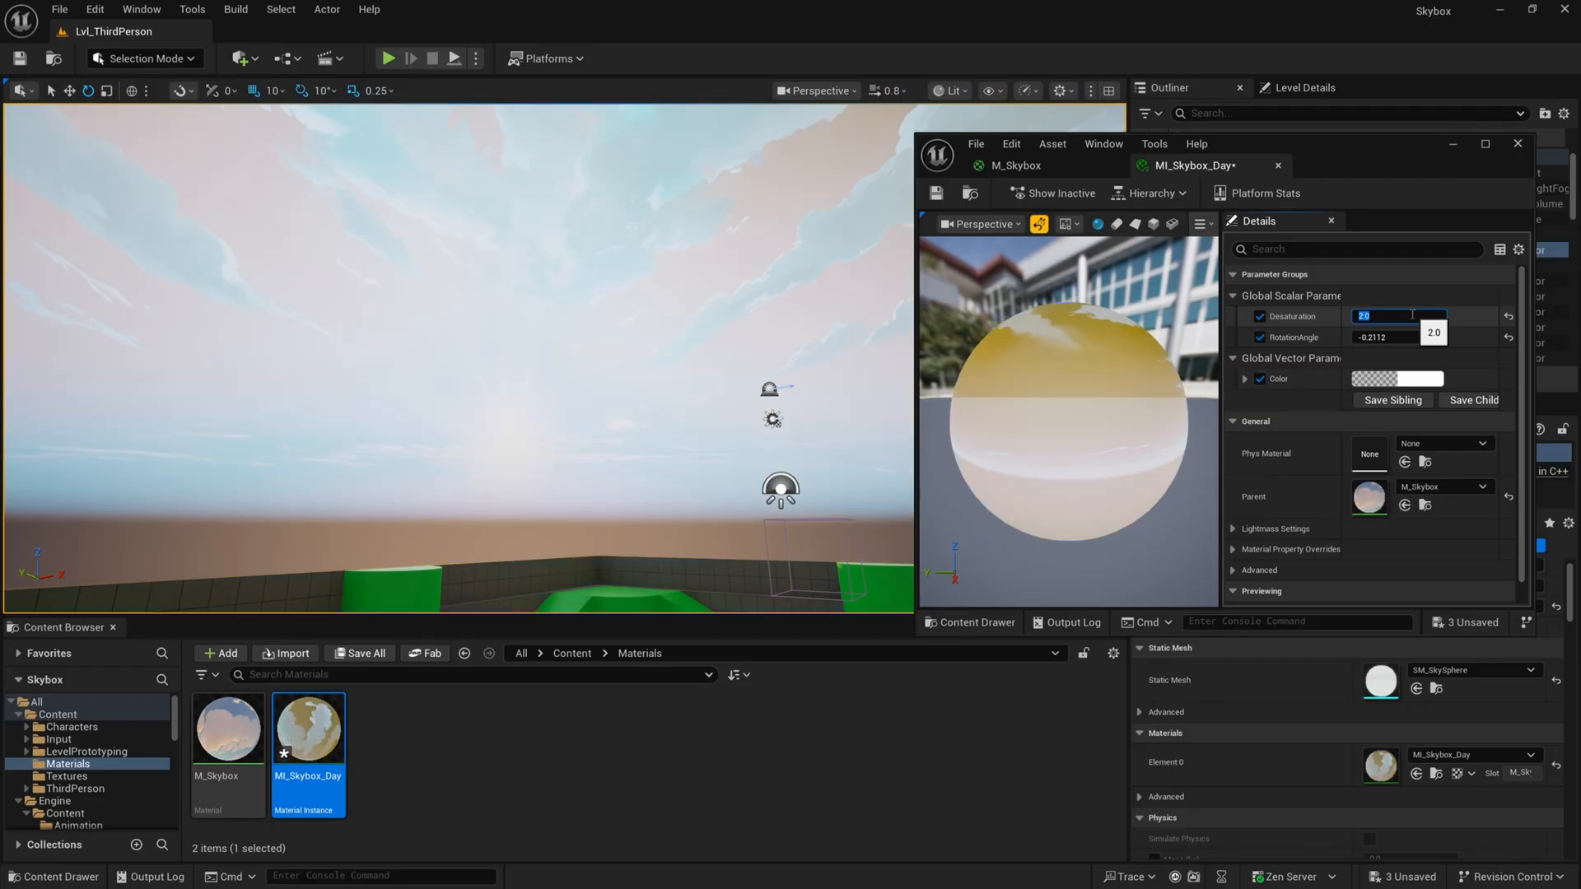
text(1)
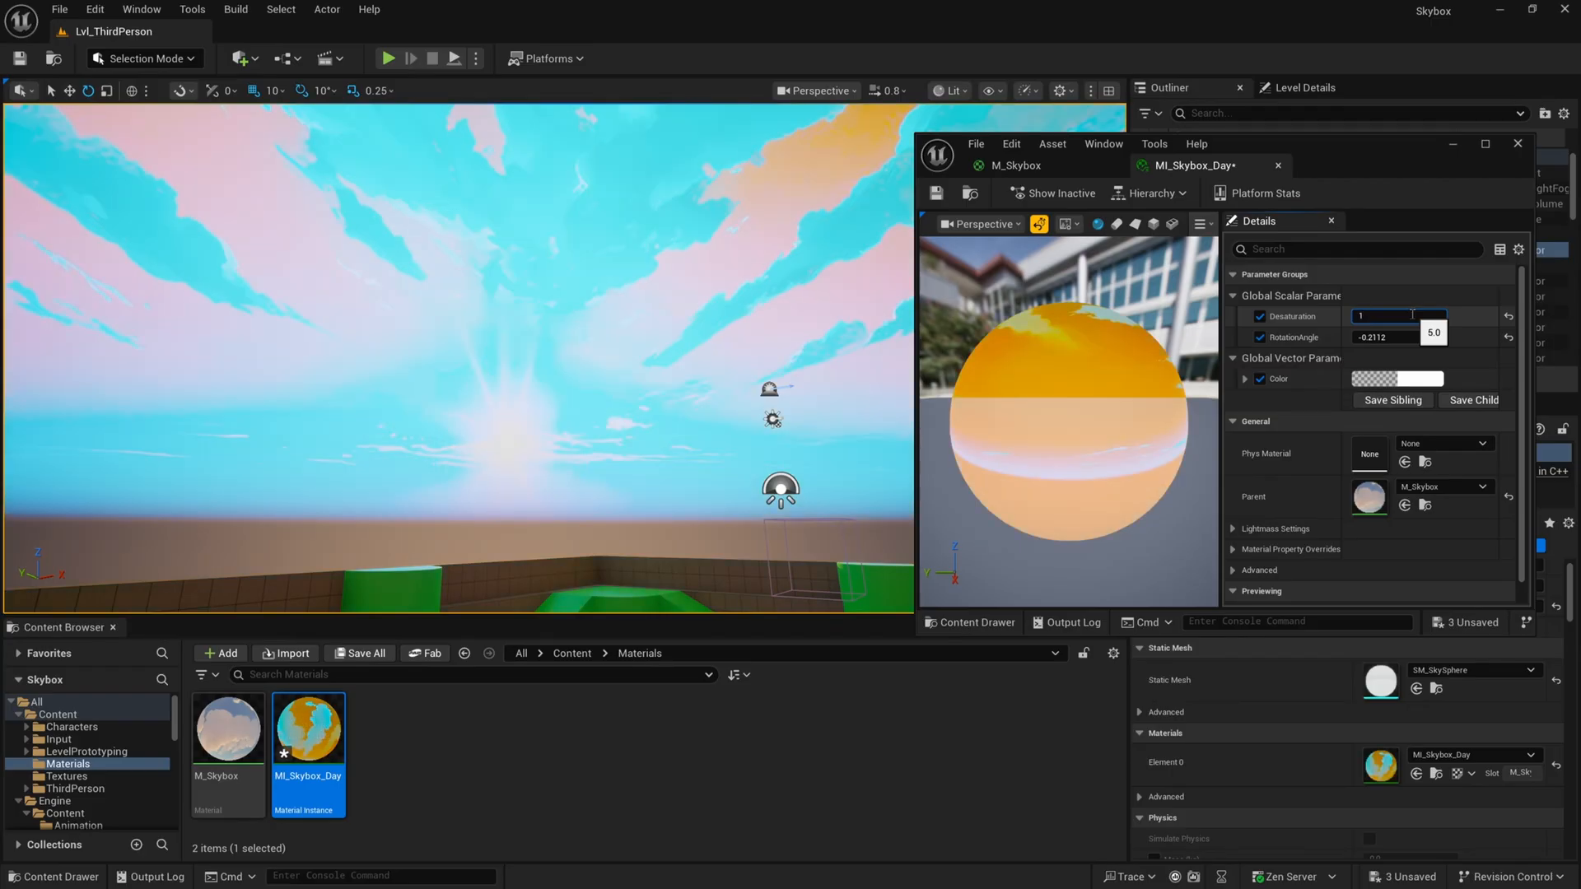
text(1.0)
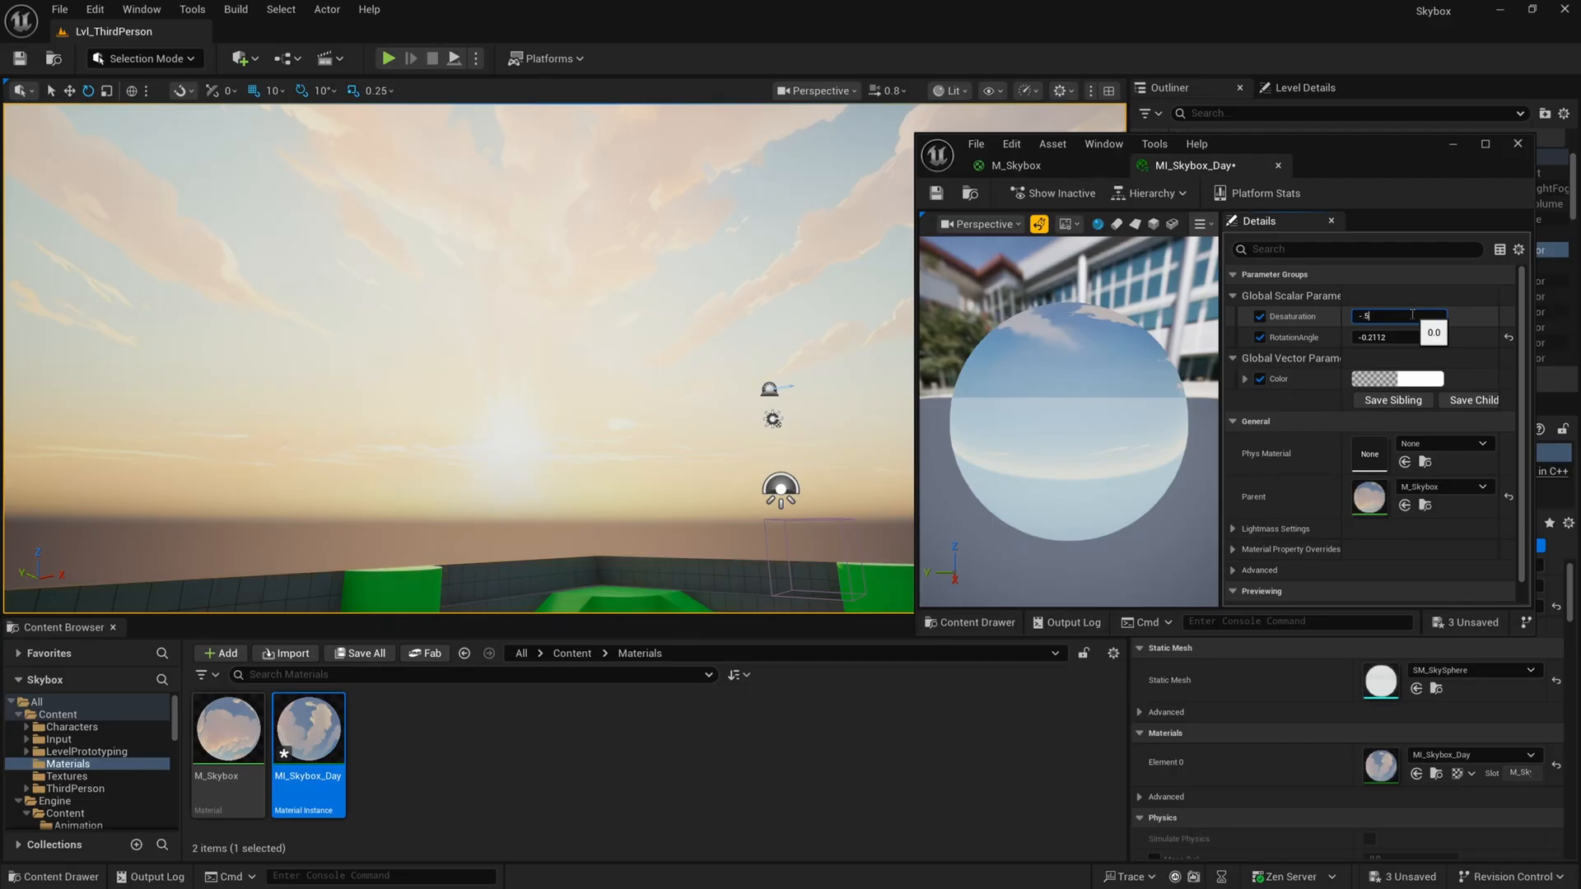
text(-0.5)
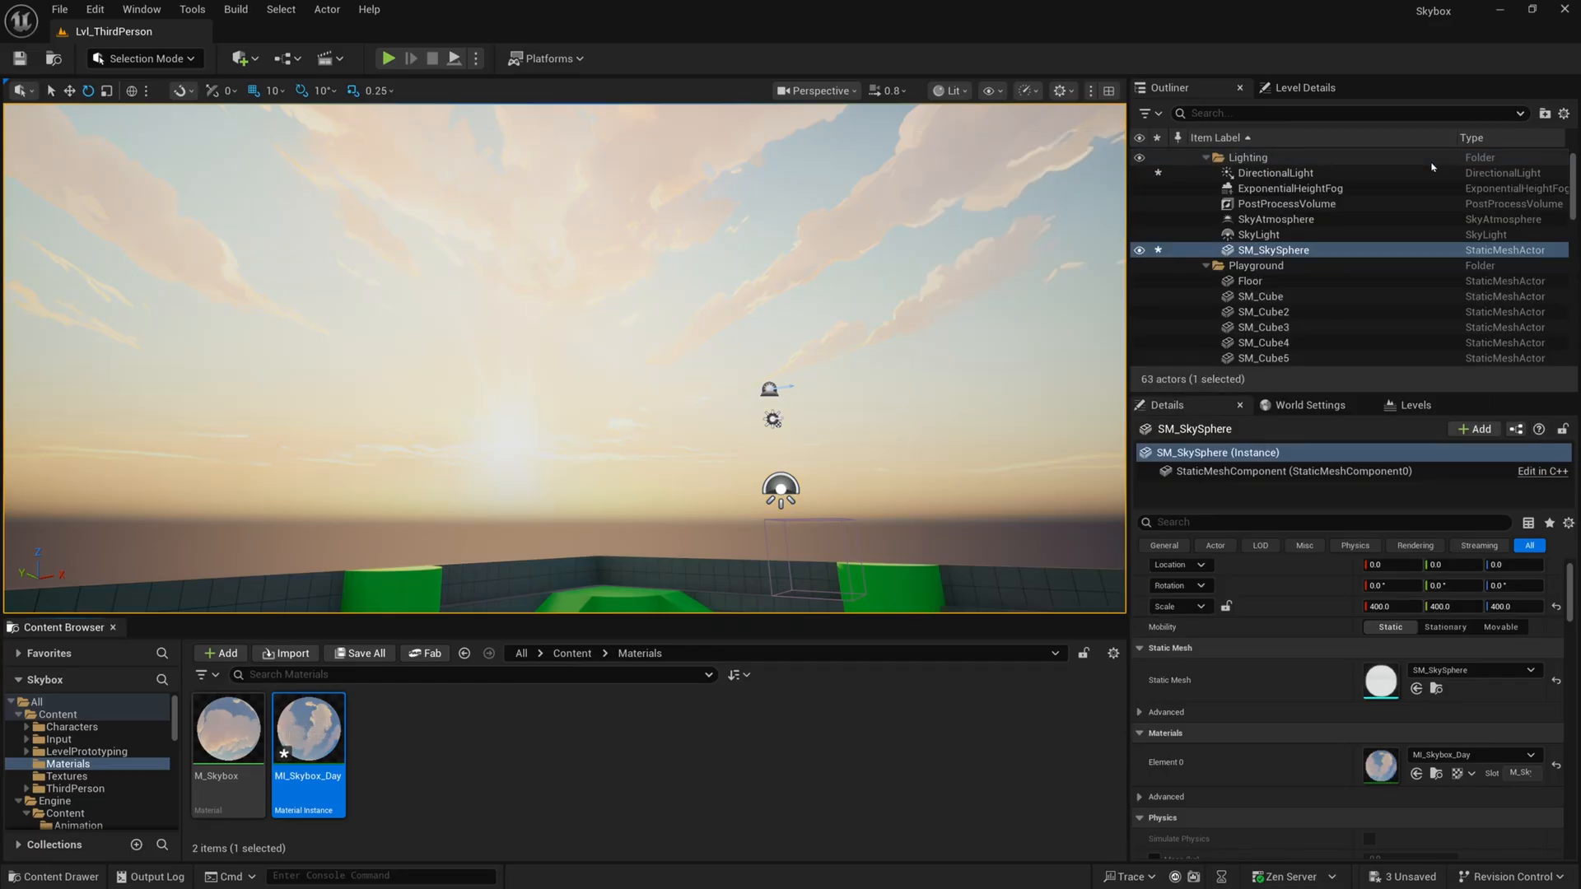
Enable the PostProcessVolume's Global Saturation at about 1.34, then undo it.
click(1286, 204)
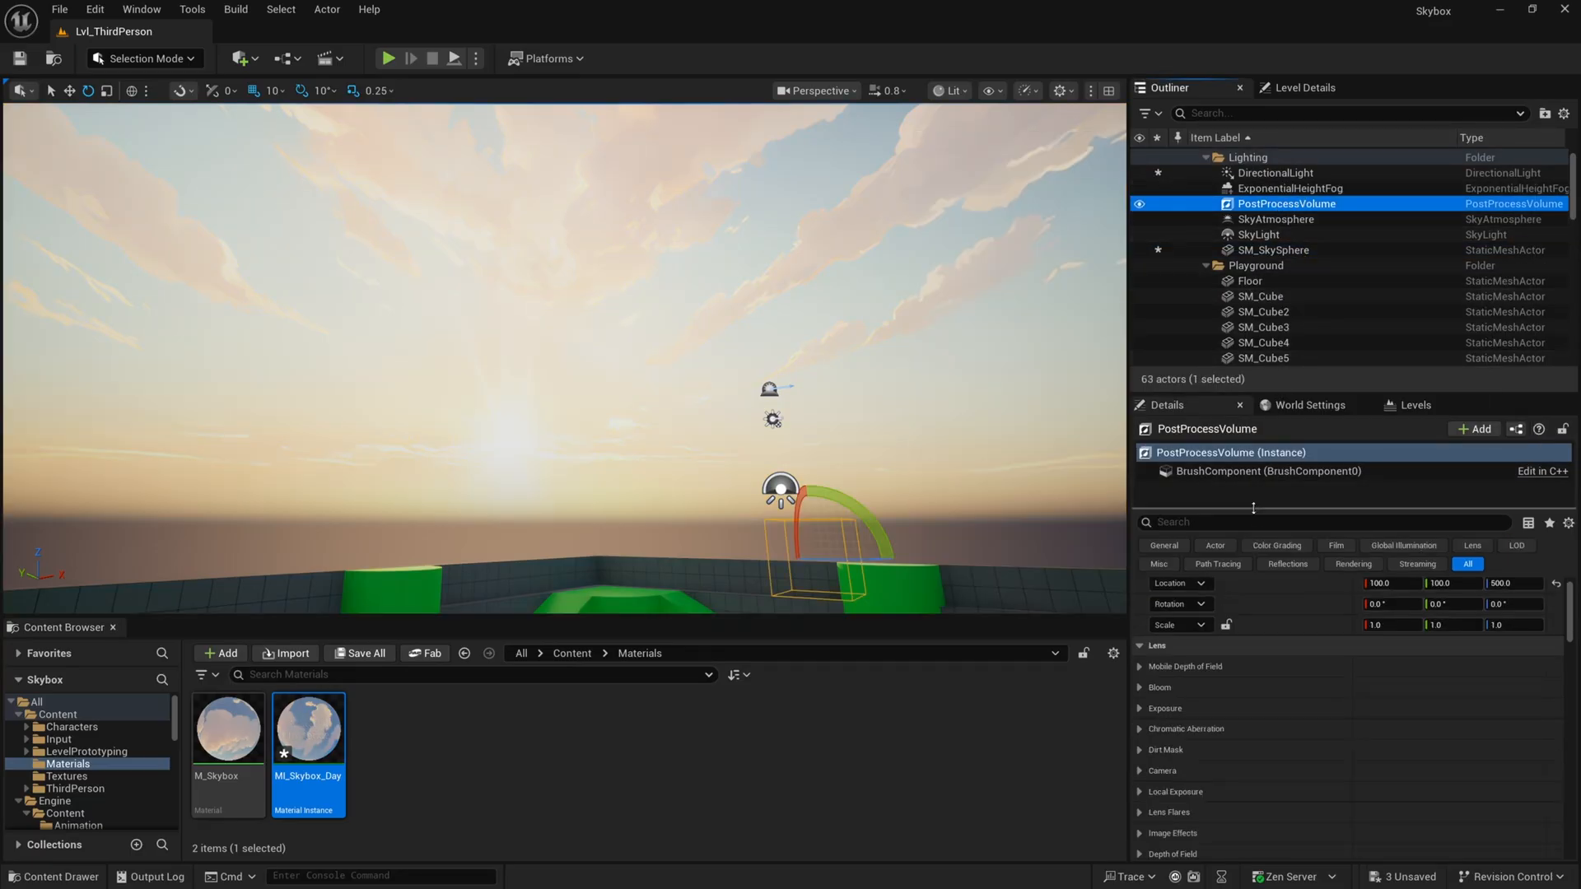
text(satur)
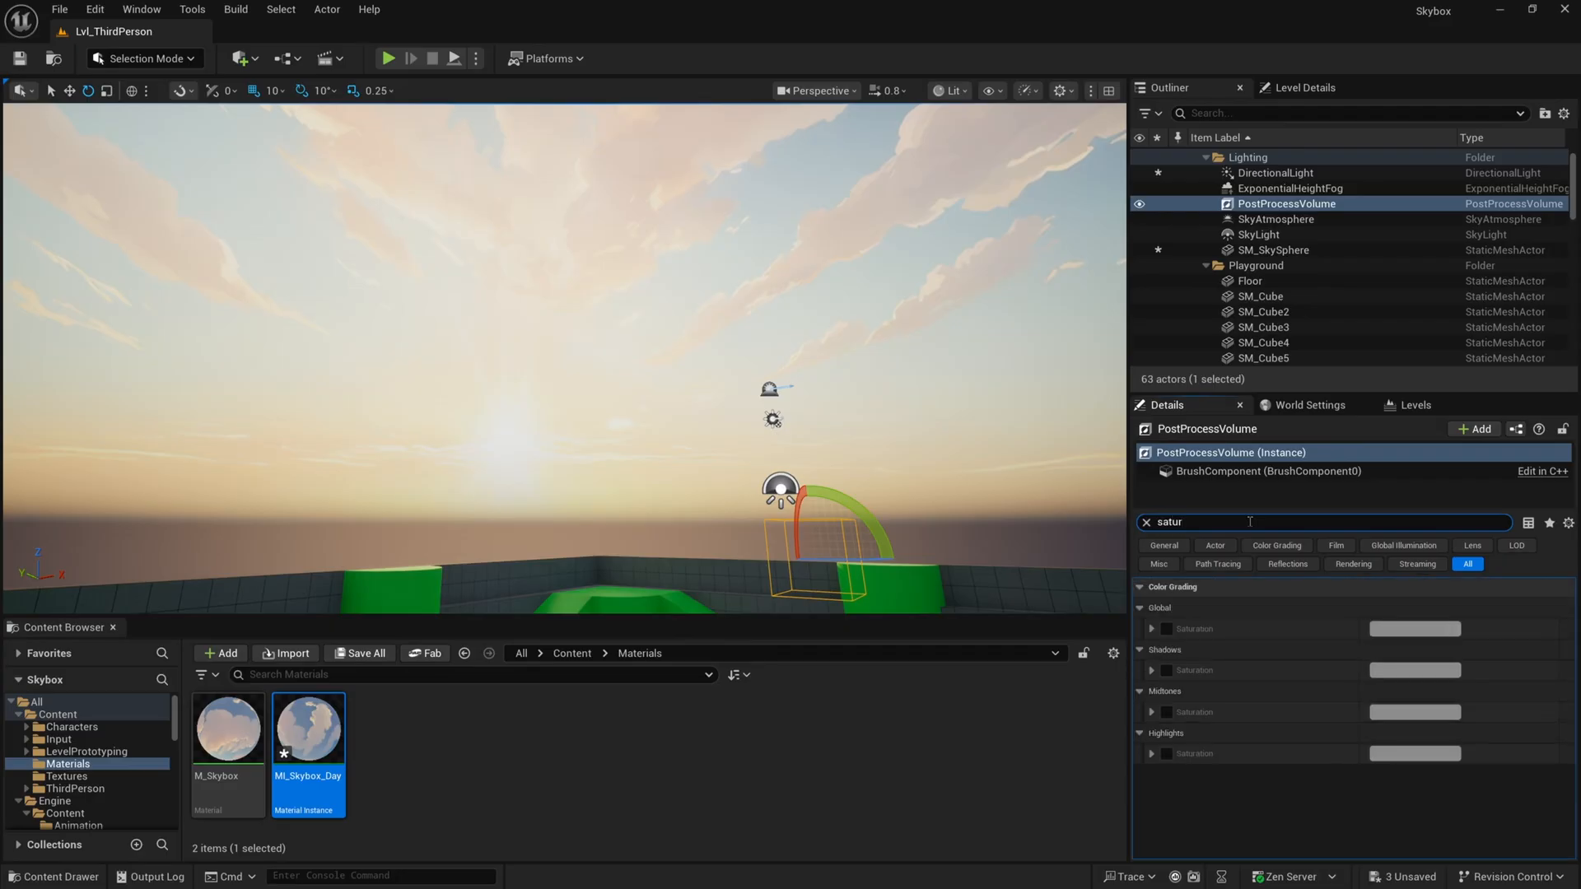
click(1166, 629)
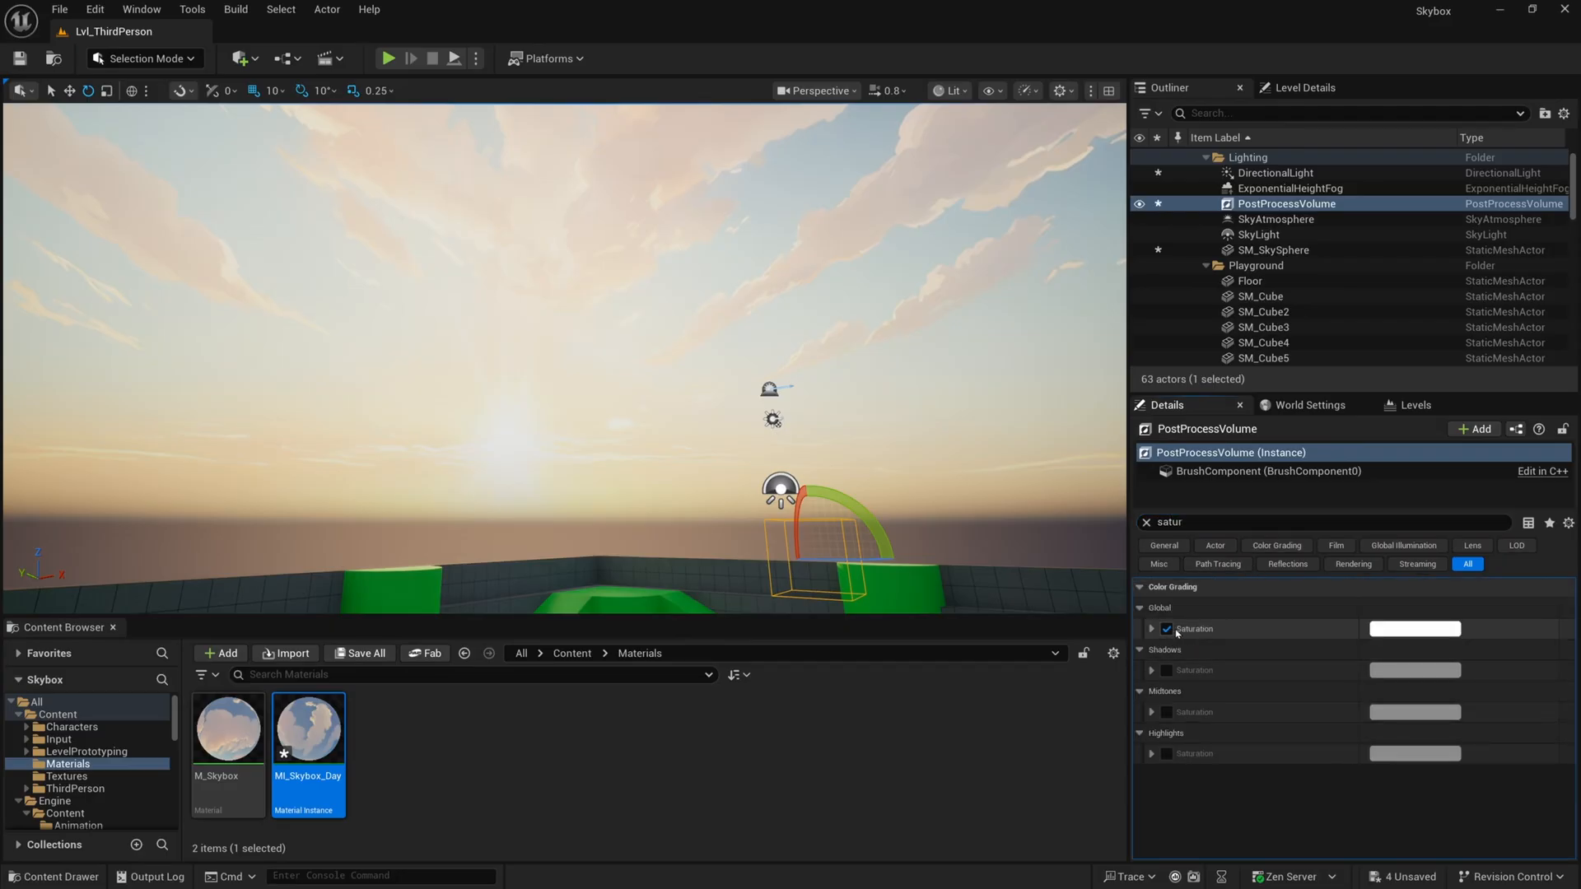
click(1153, 628)
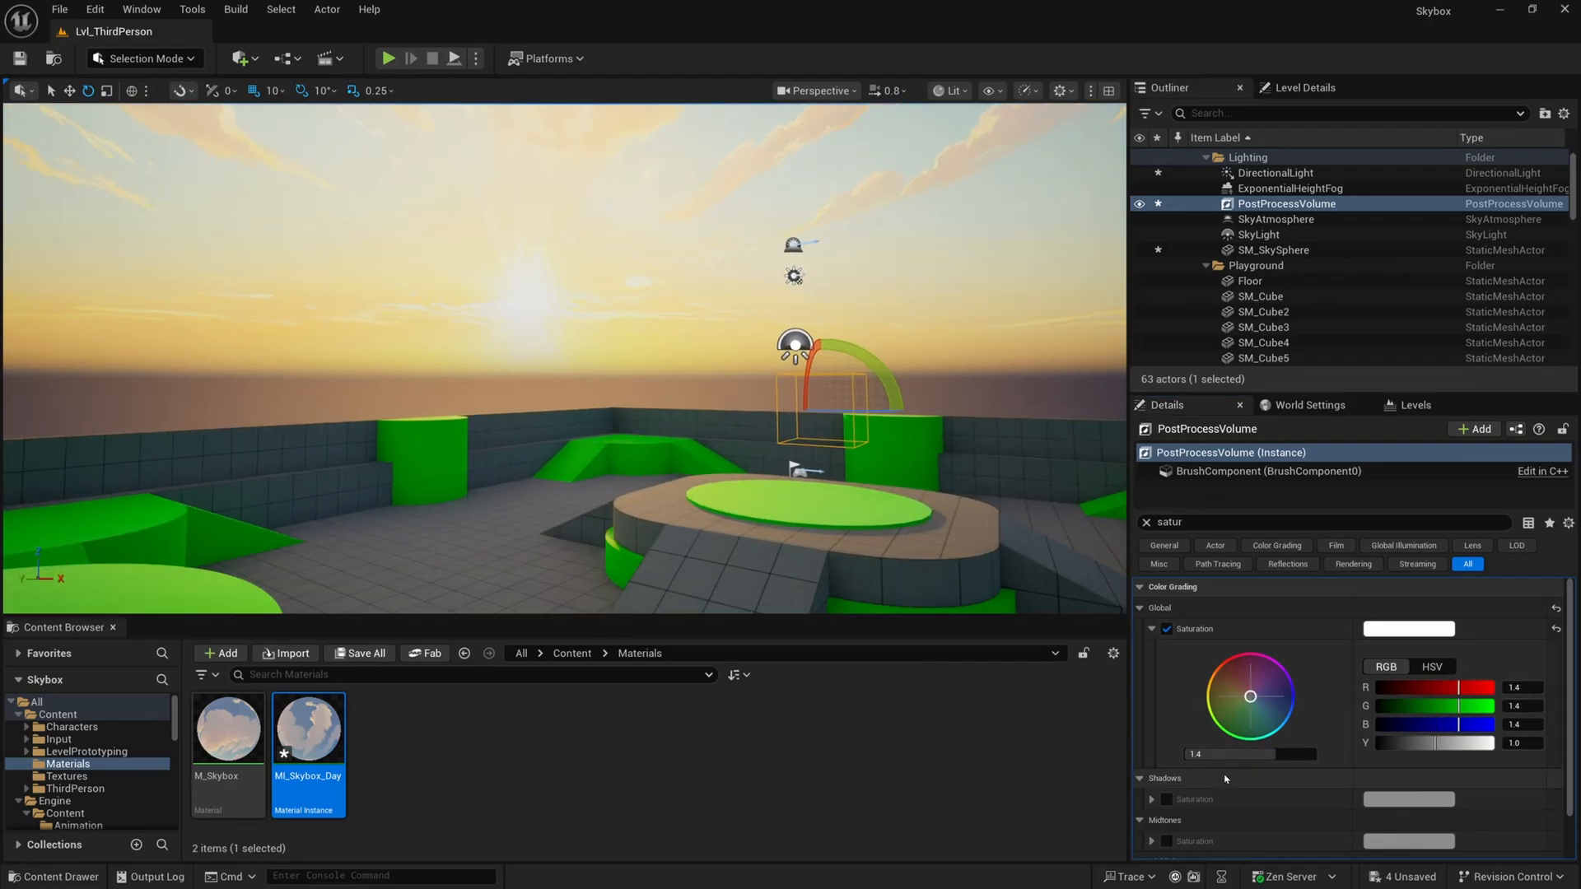
drag(1260, 752, 1248, 753)
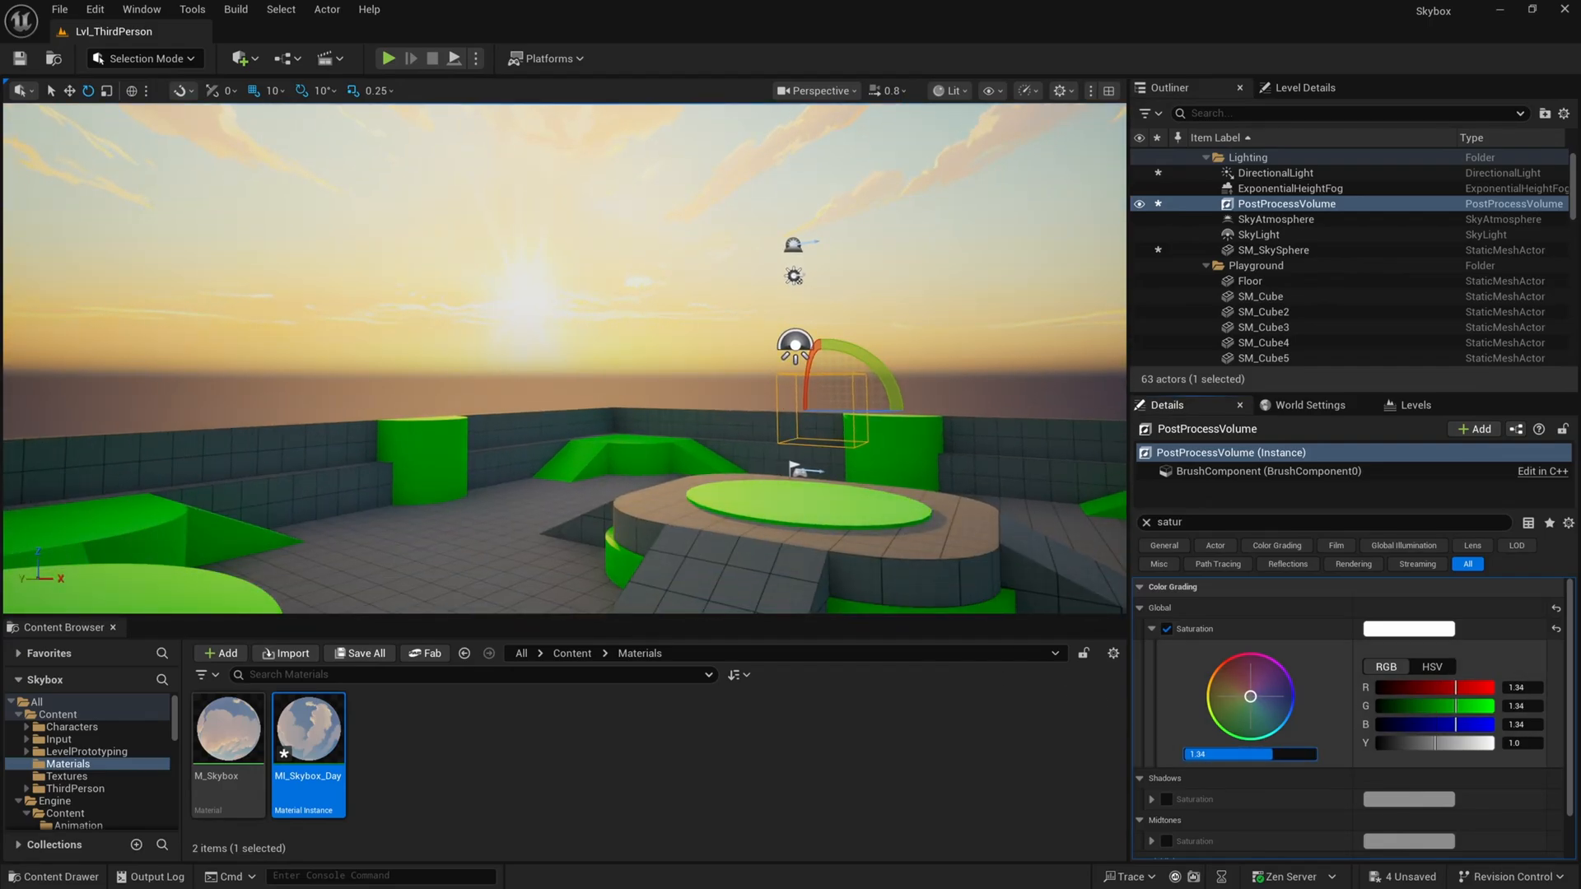
key(ctrl+z)
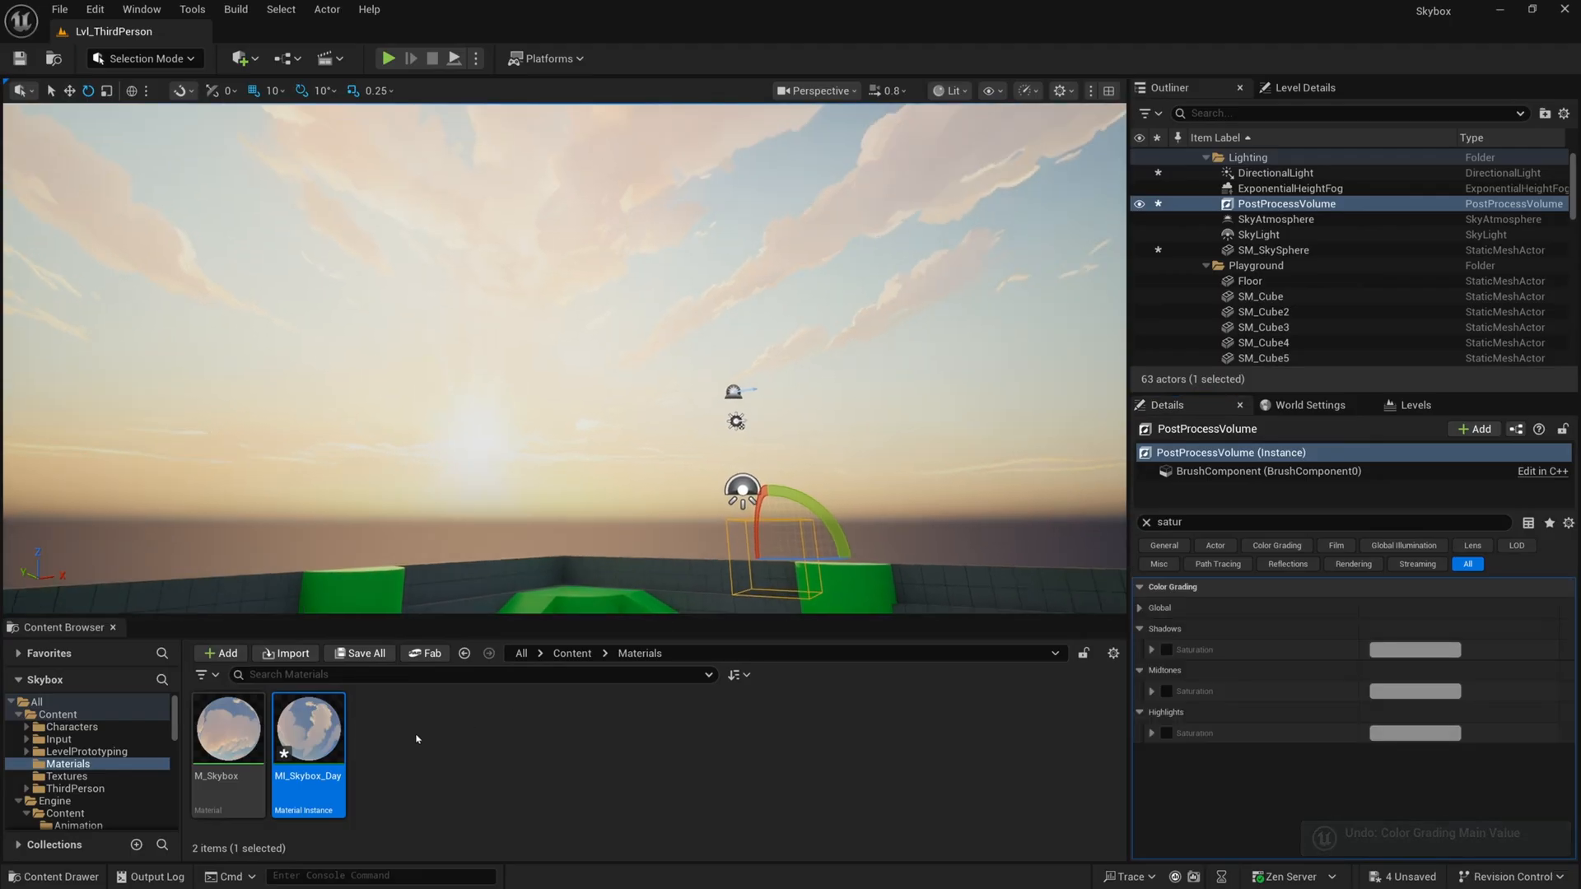
Try yellow, pink, pale blue and orange tints on MI_Skybox_Day's Color, settling on pale warm peach.
double_click(308, 728)
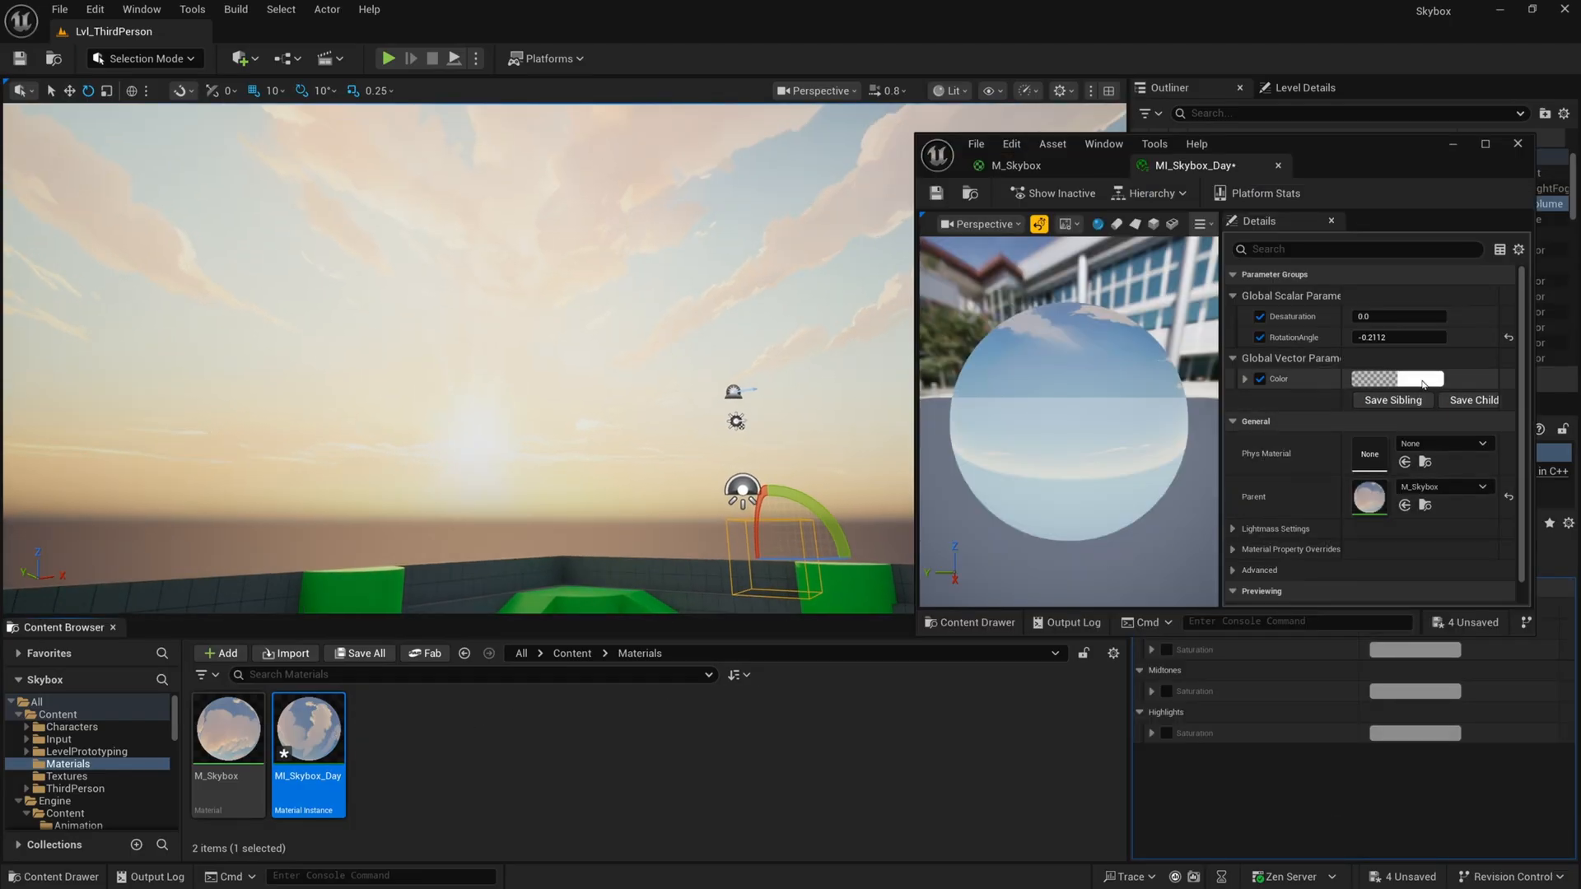
click(1395, 378)
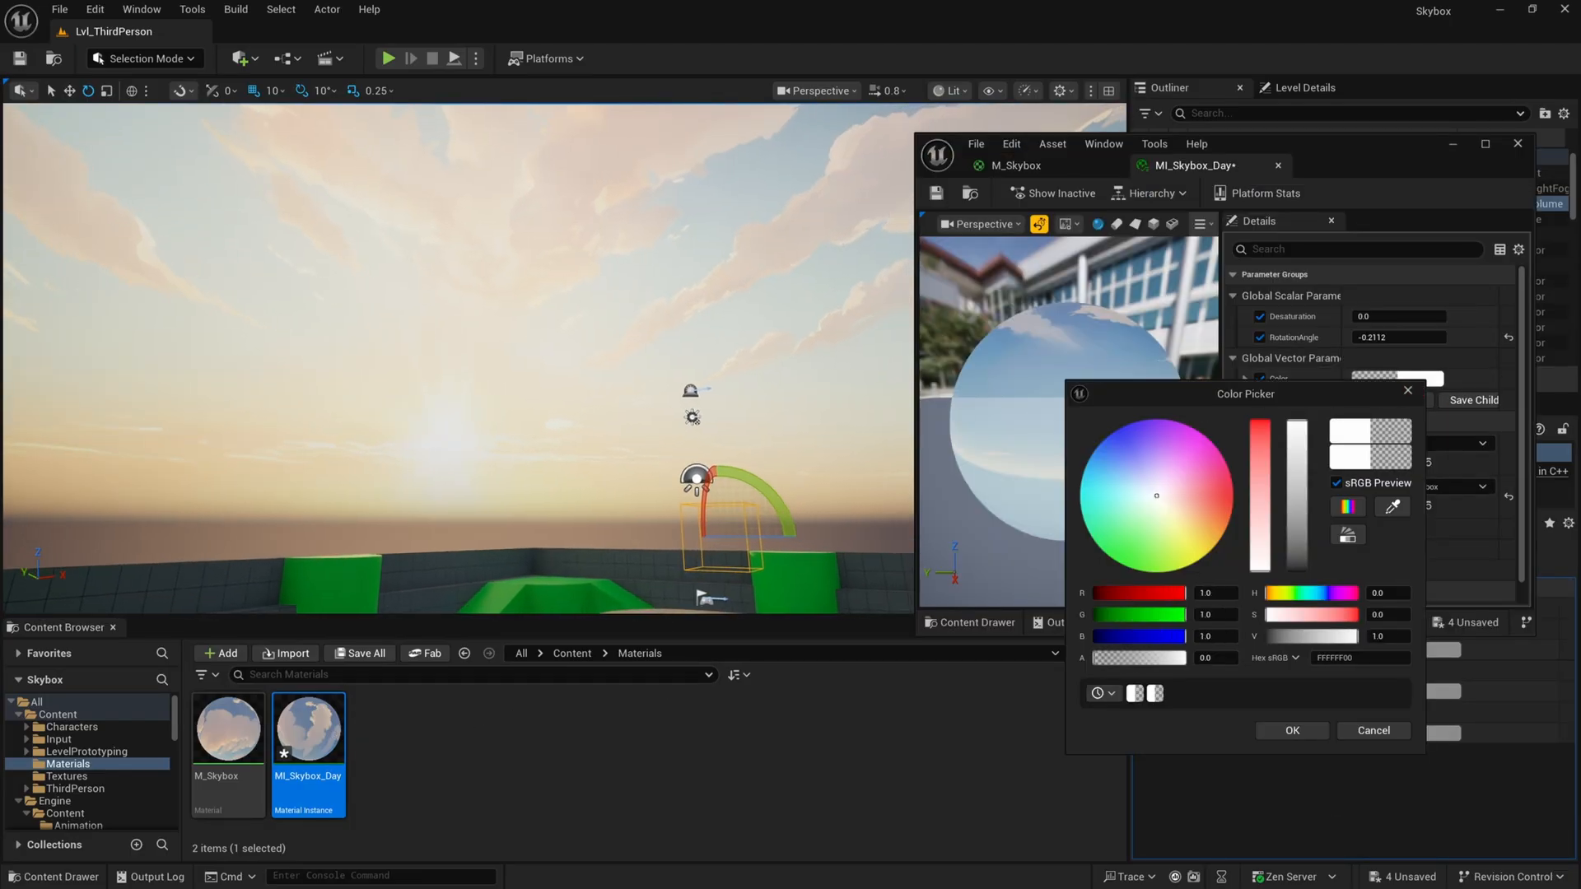
click(1122, 462)
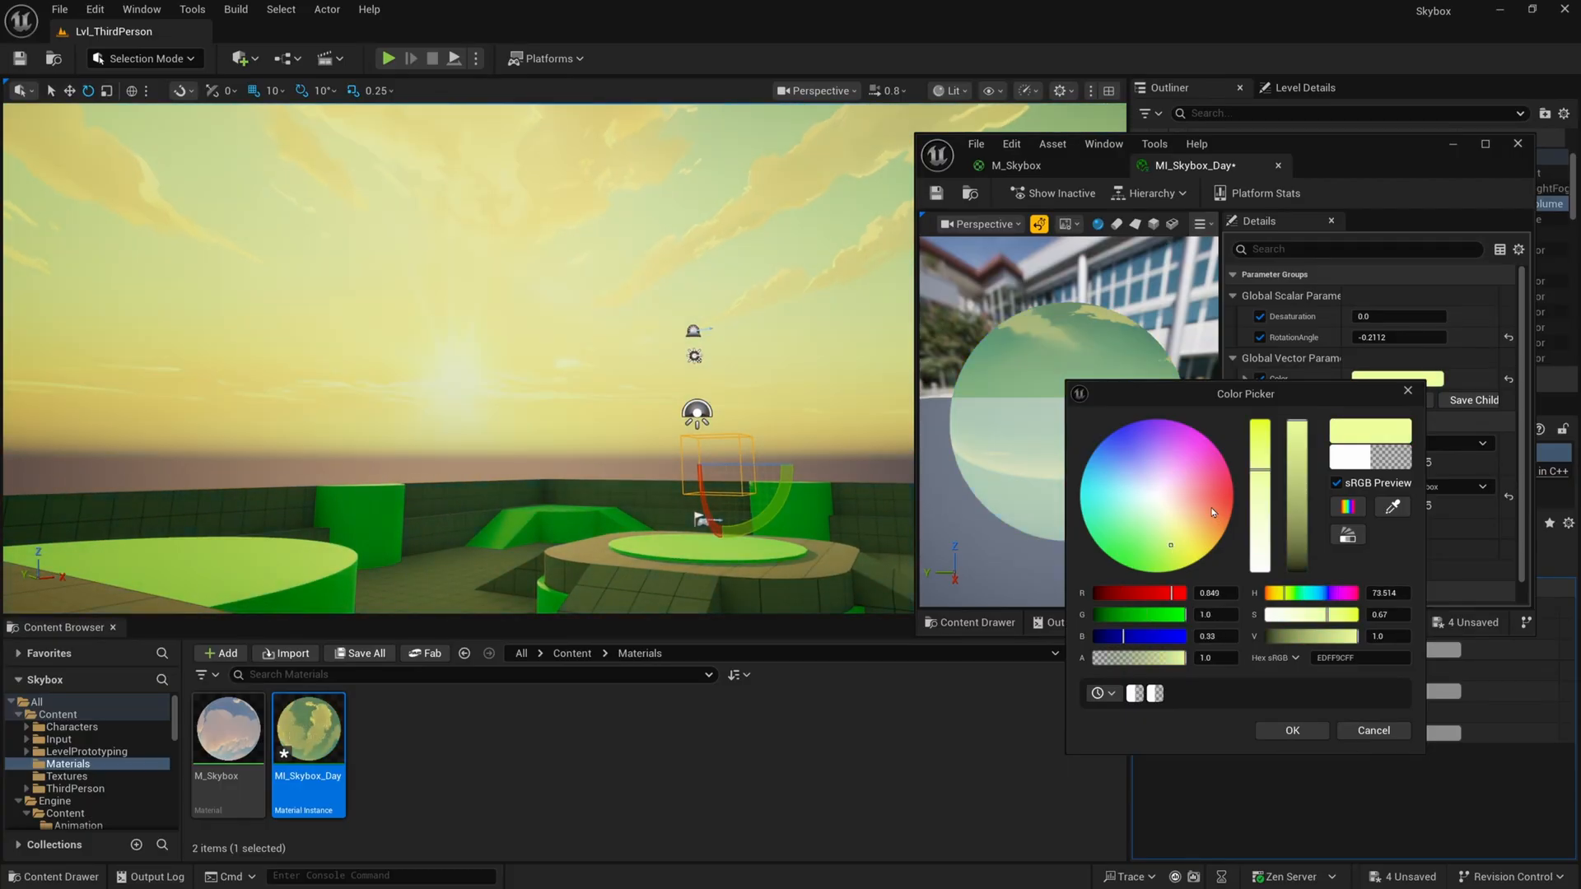
drag(1210, 513, 1201, 488)
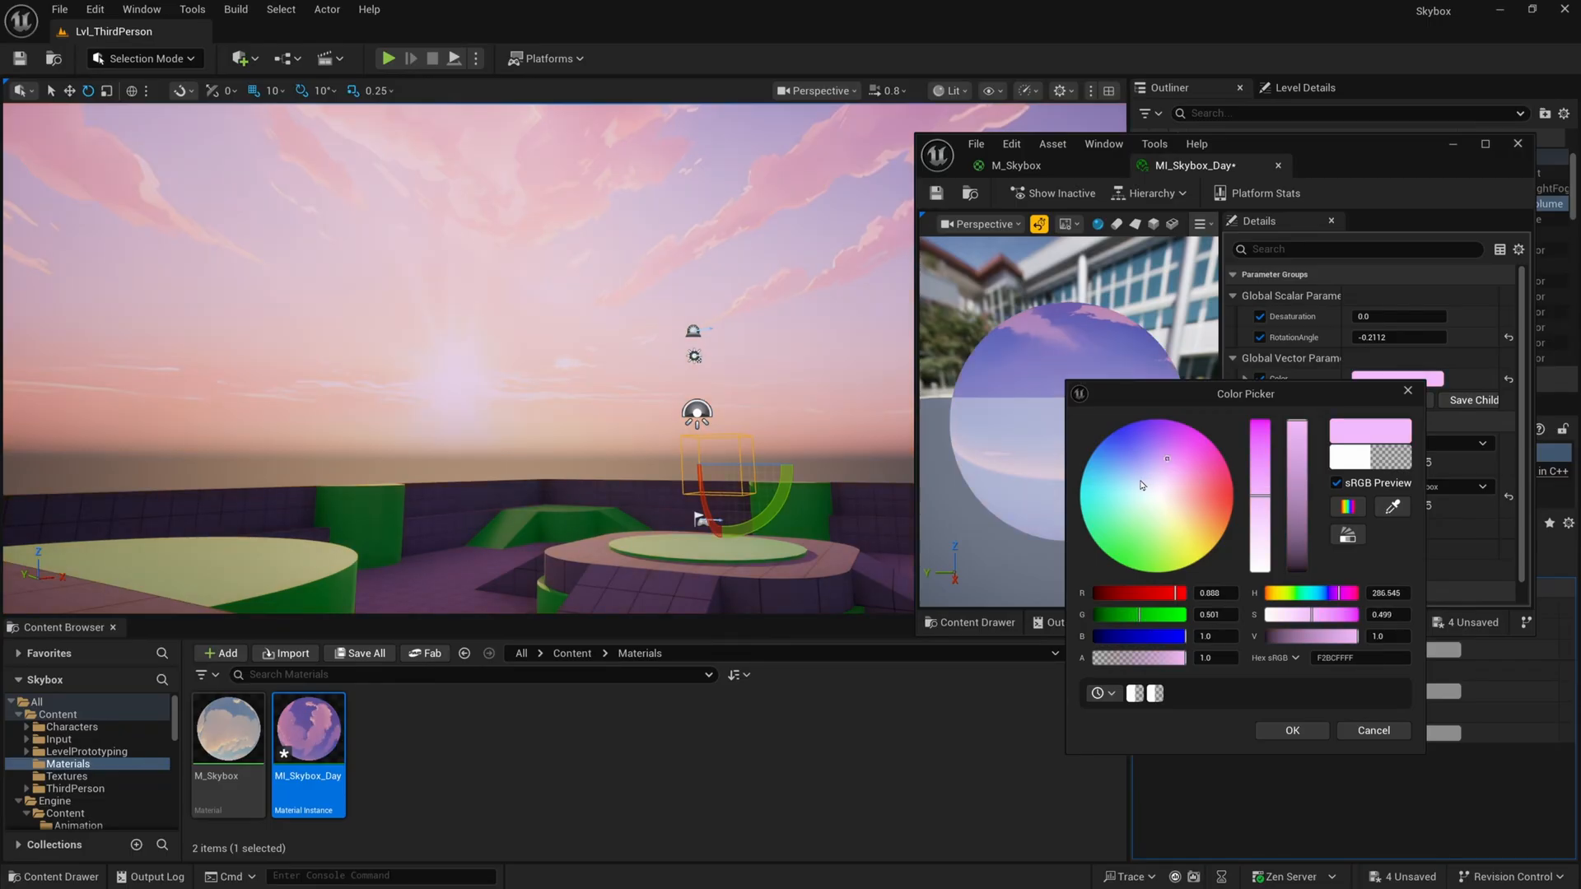
click(1121, 528)
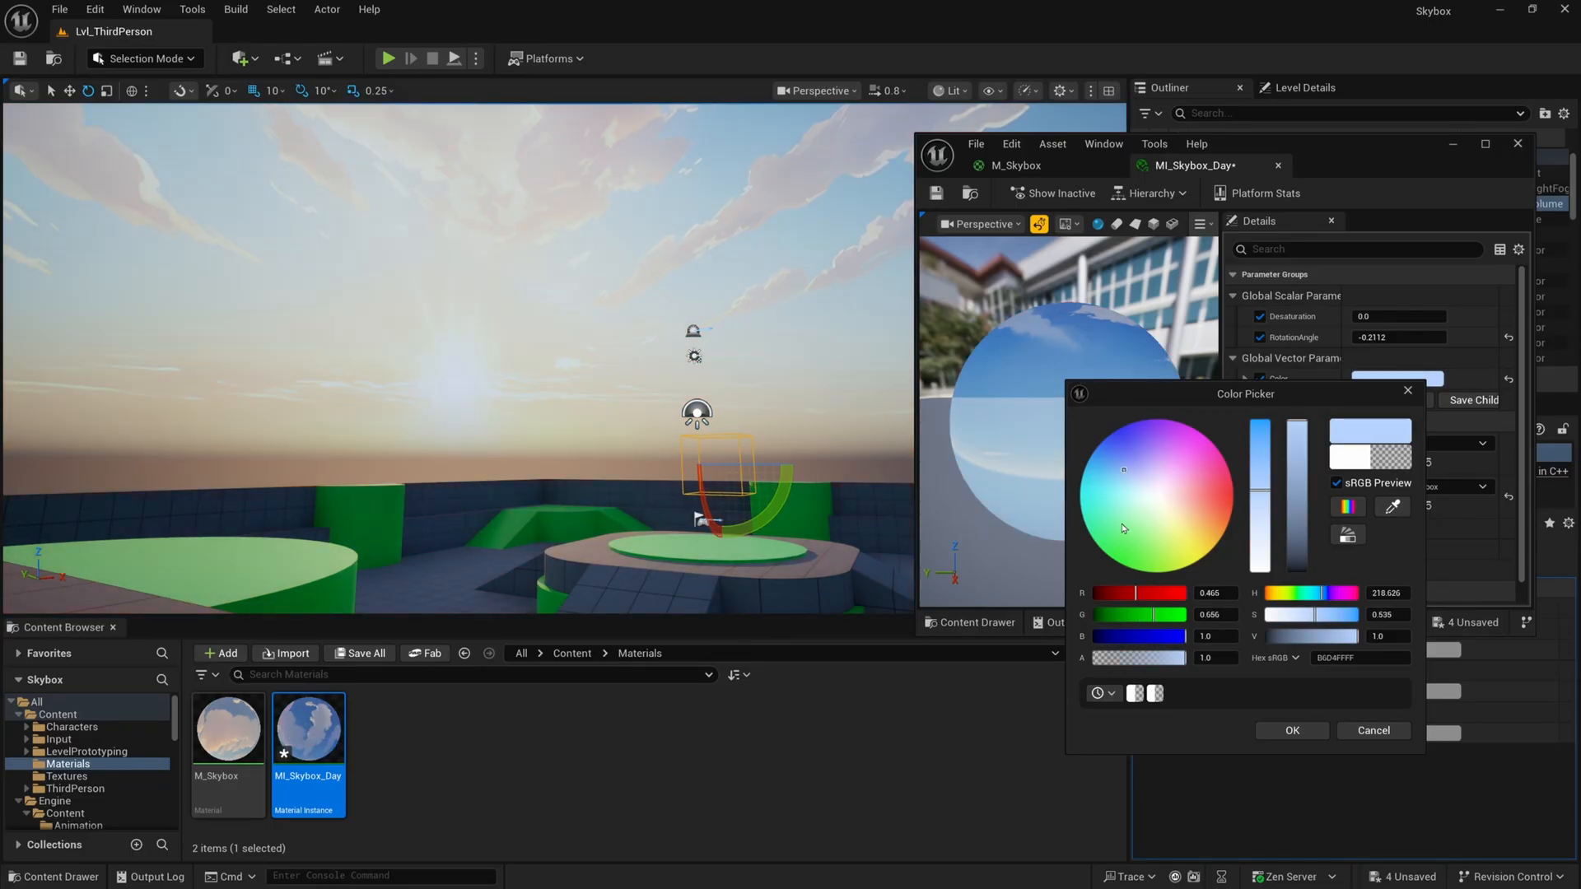
click(1197, 506)
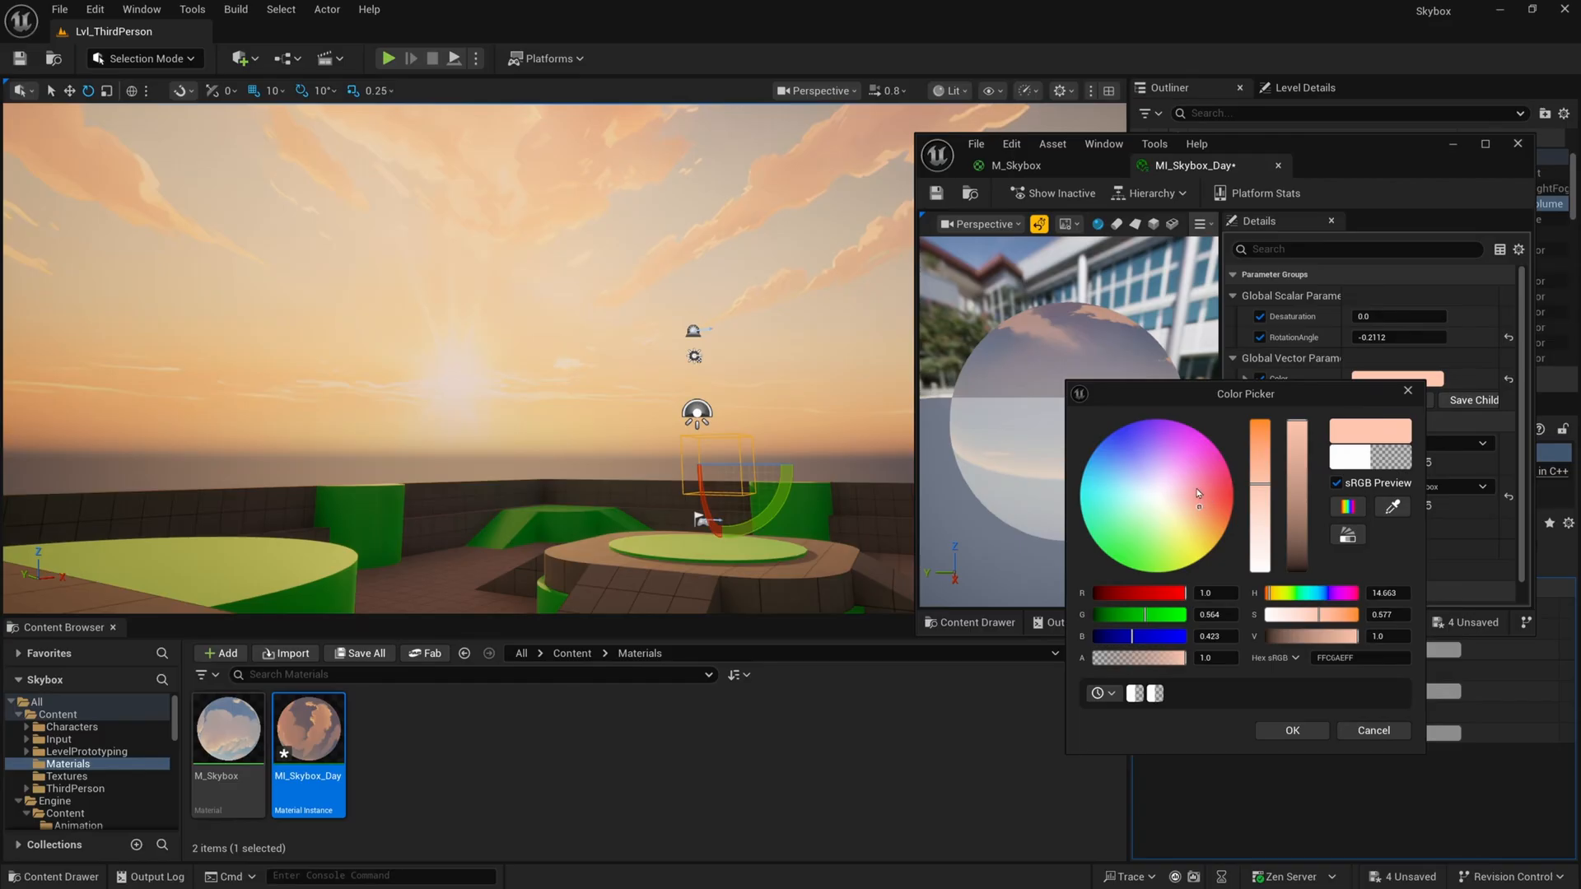
click(1176, 506)
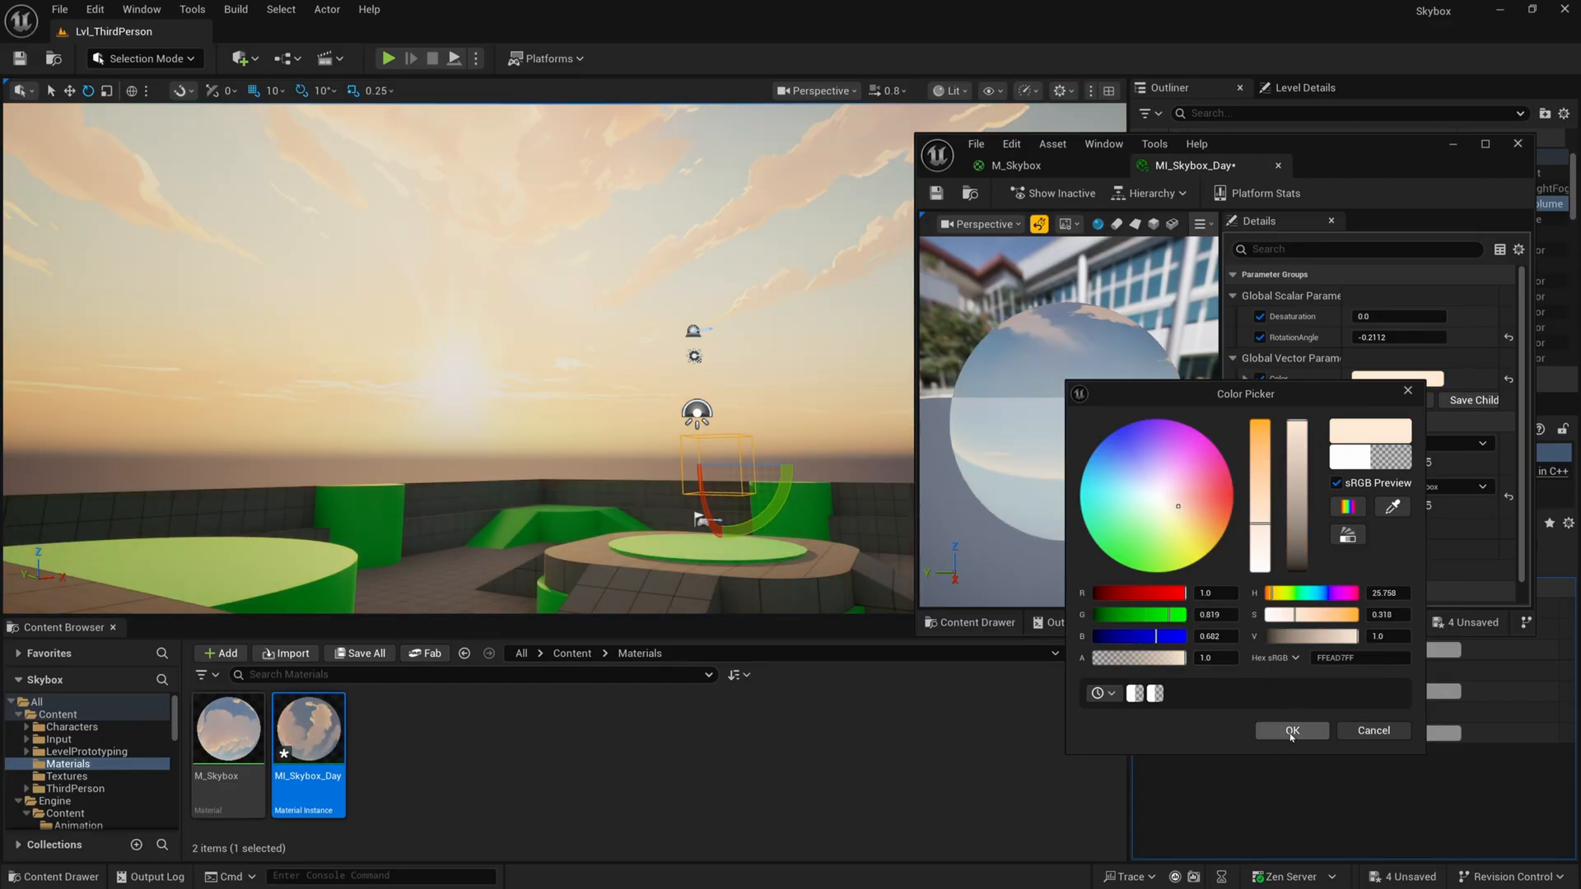
click(1292, 729)
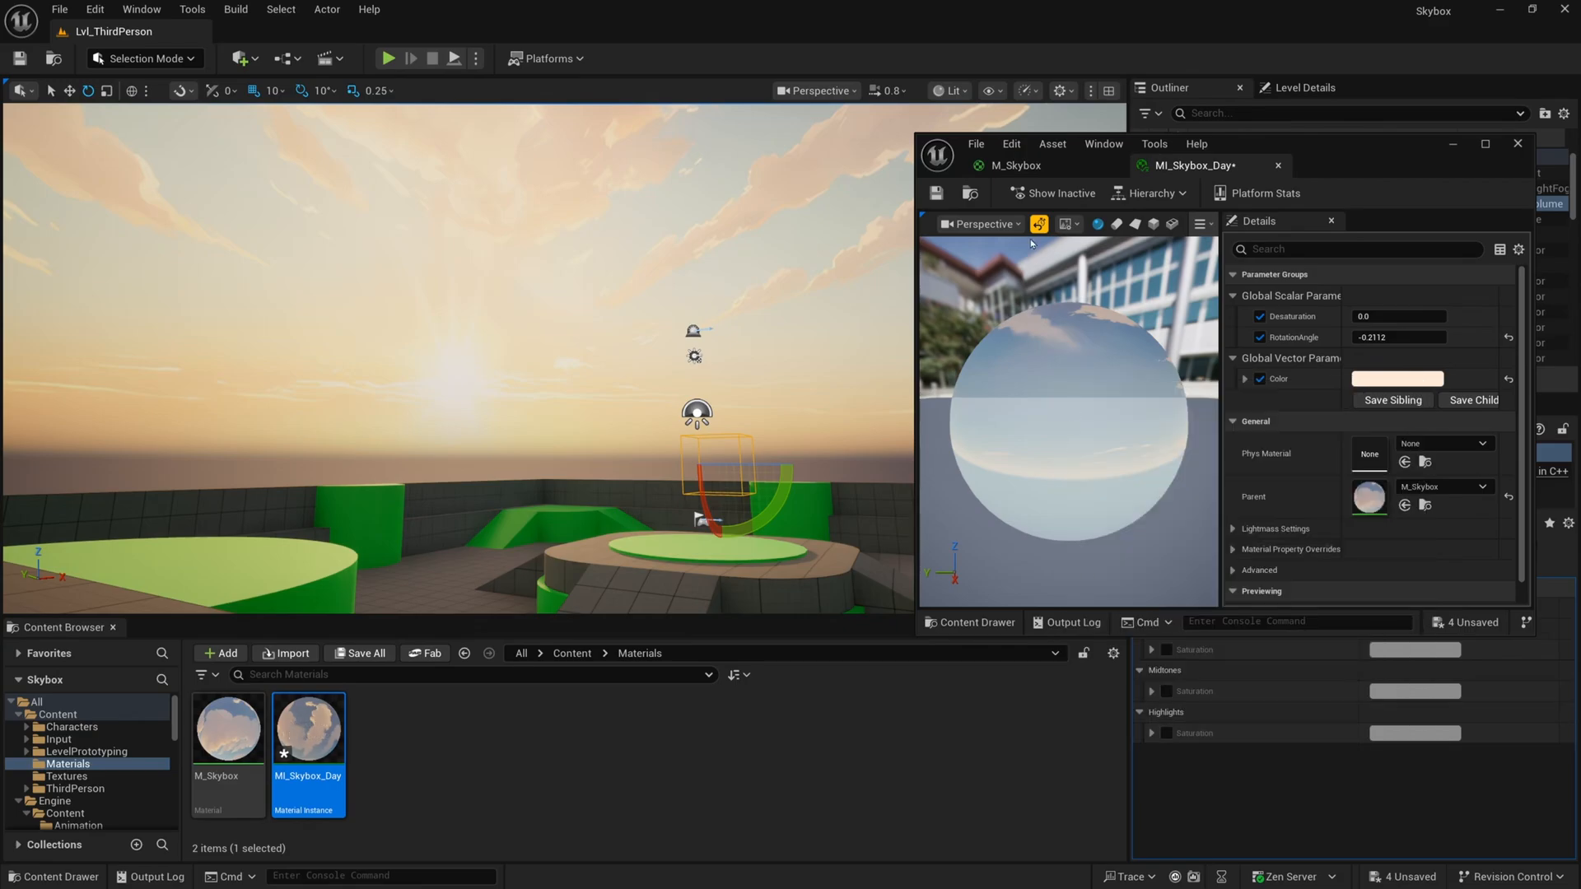